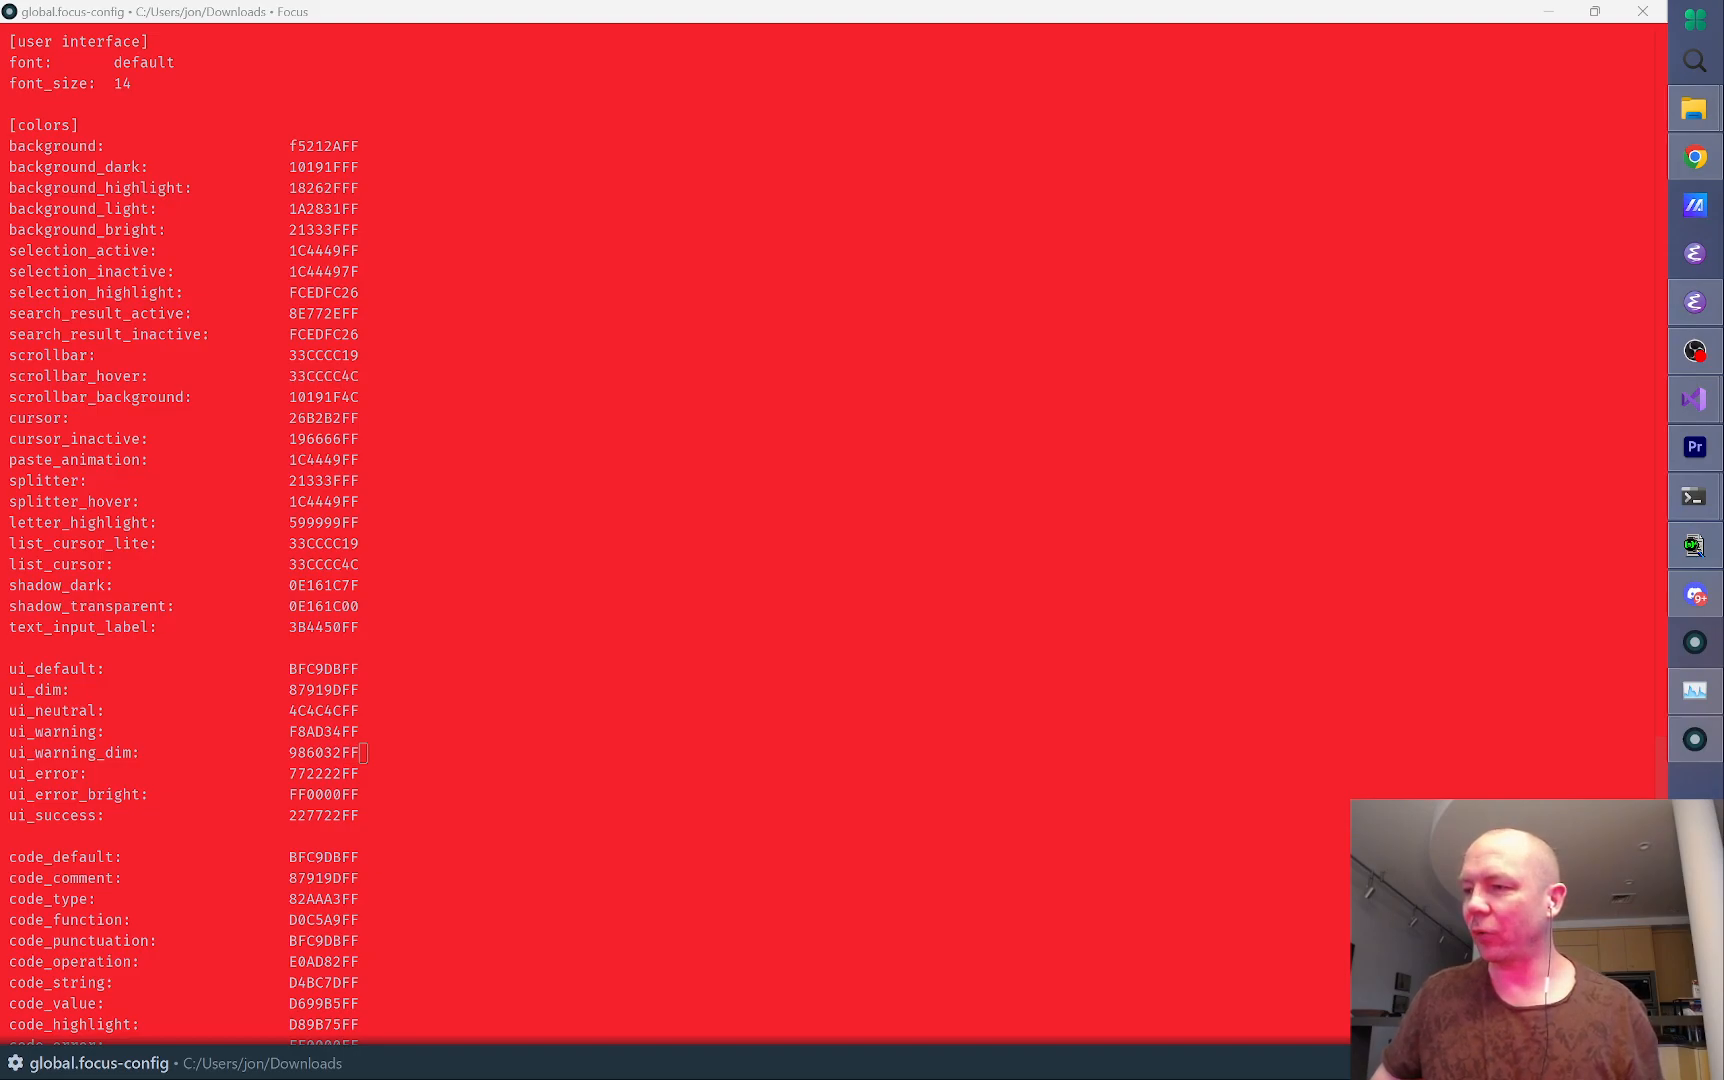
mouse_move(760, 584)
text(00)
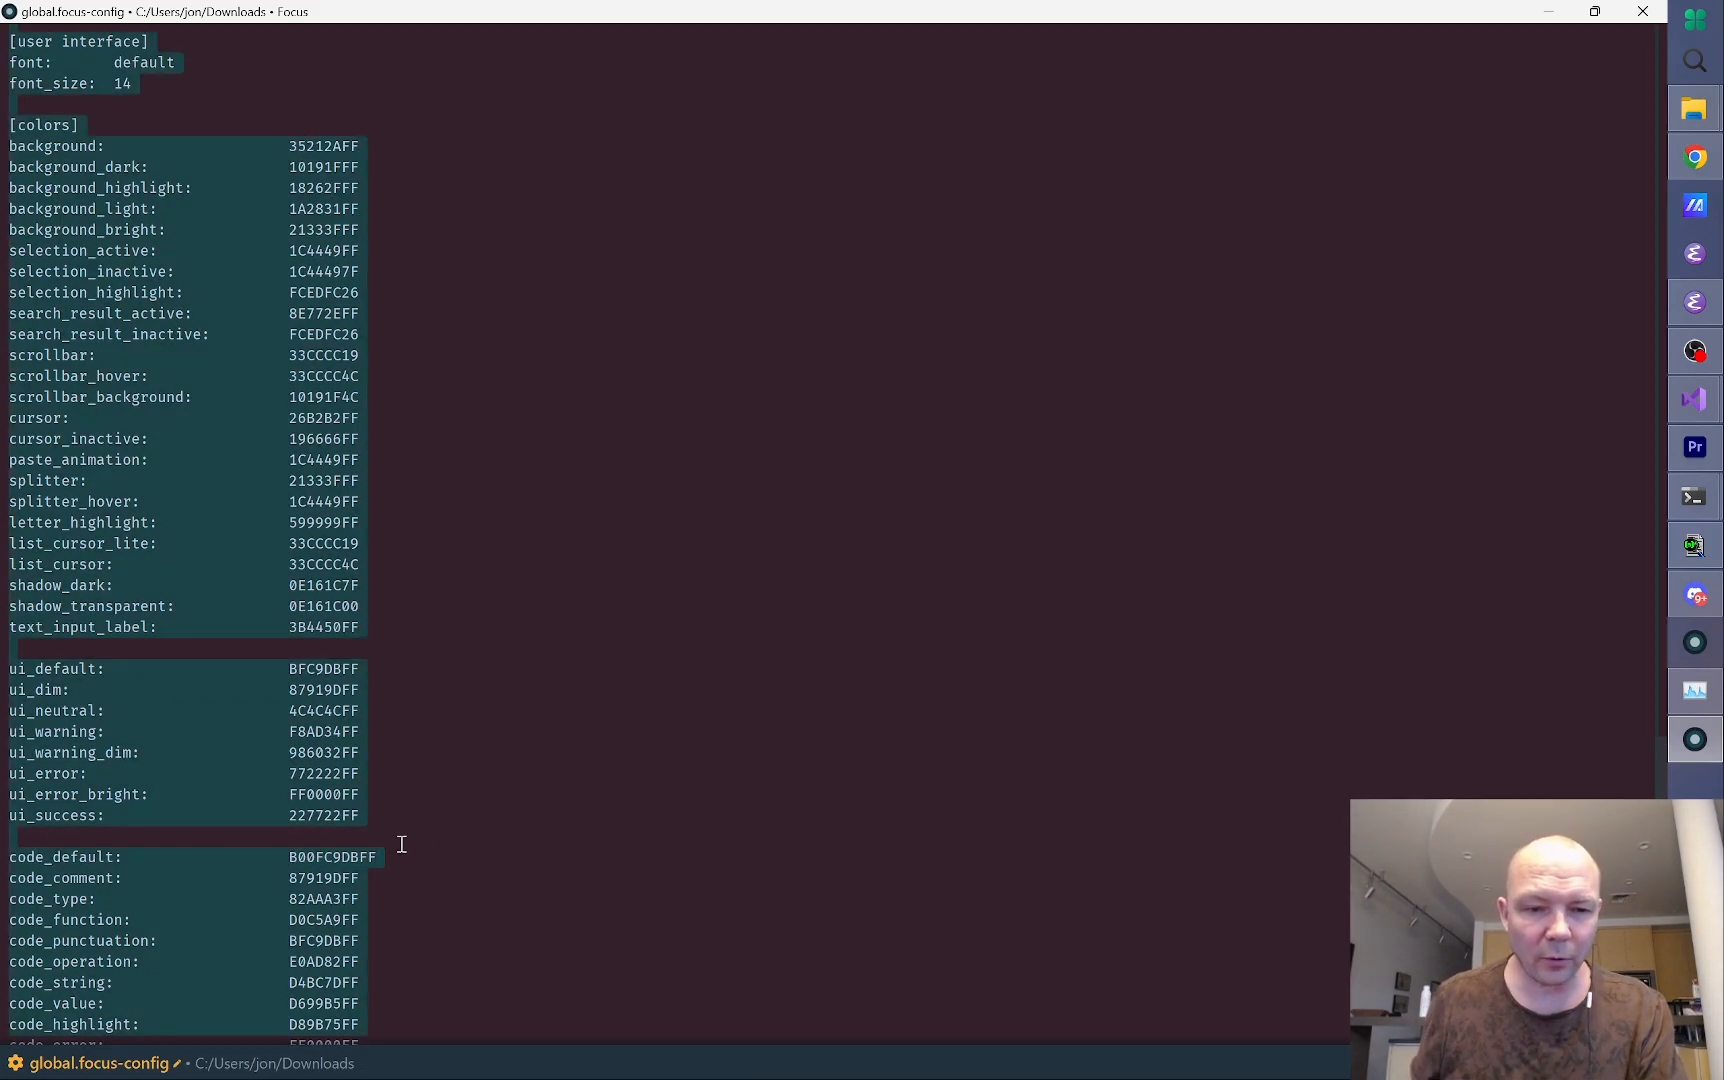
Step: Clear the whole-file selection in the Focus config editor
click(294, 857)
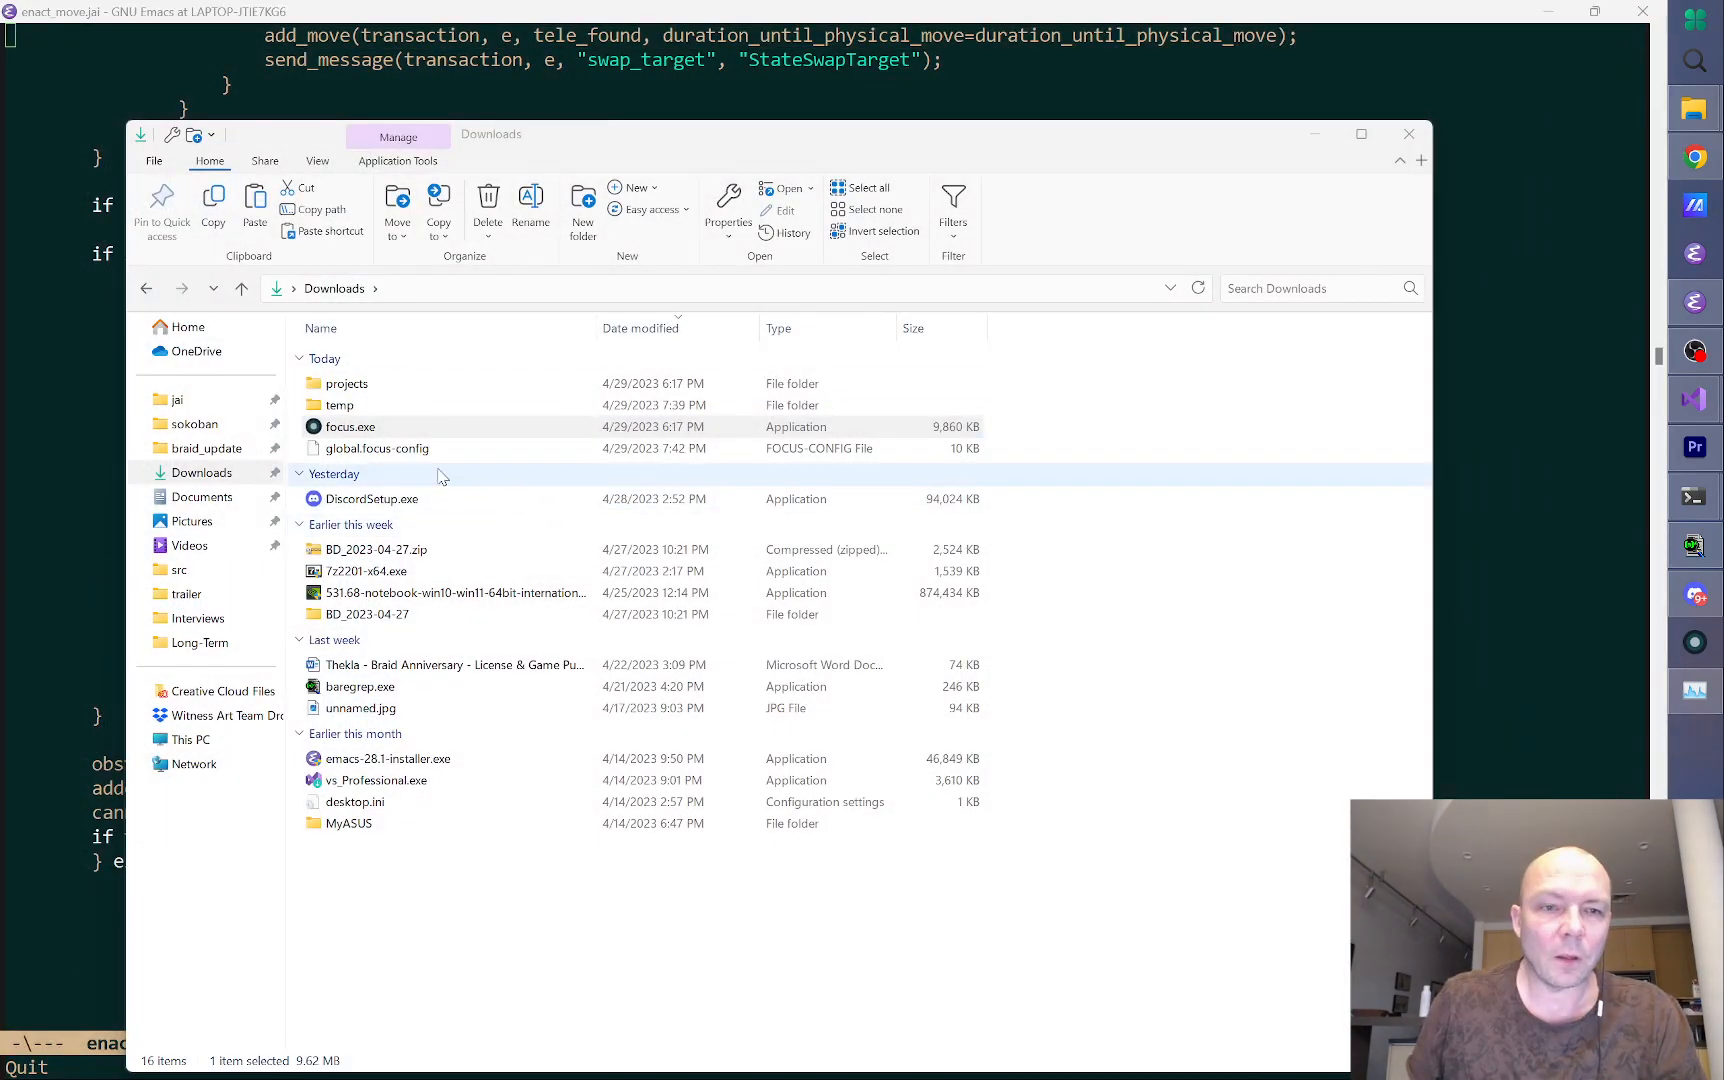
Step: Bring focus.exe from Downloads into C:\bin and add a new folder named old there
click(349, 426)
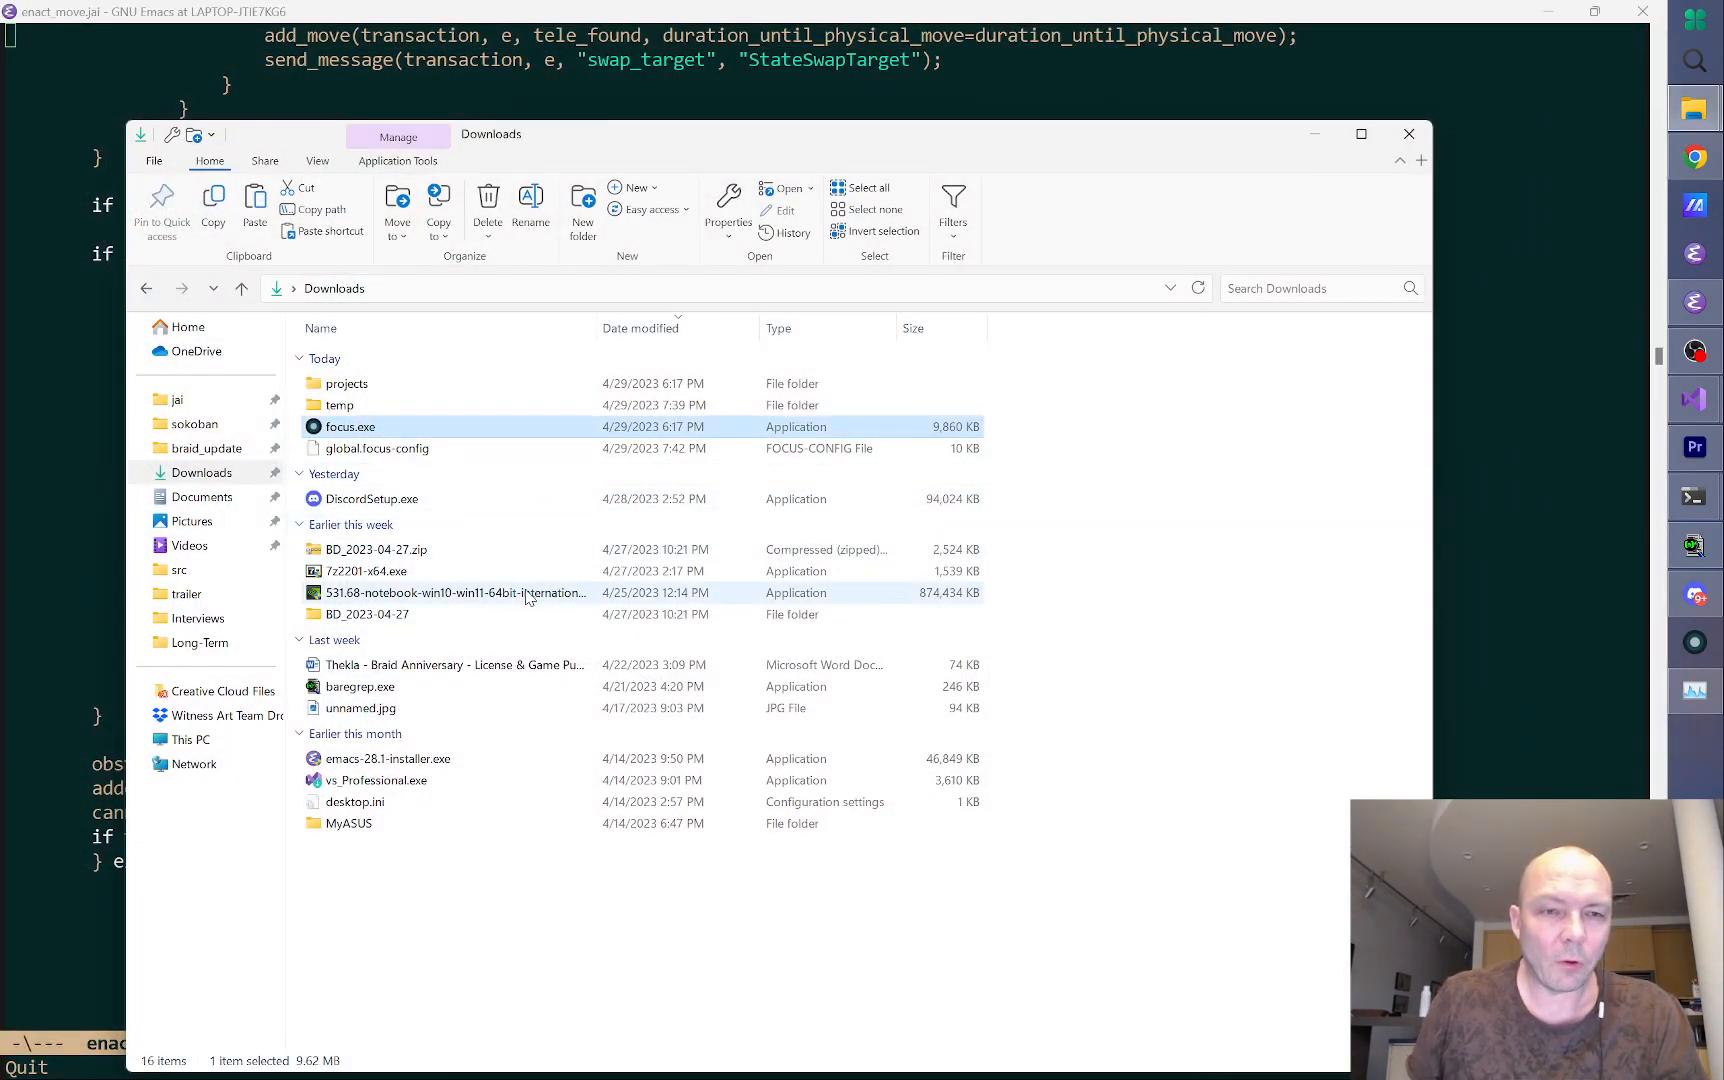
click(454, 593)
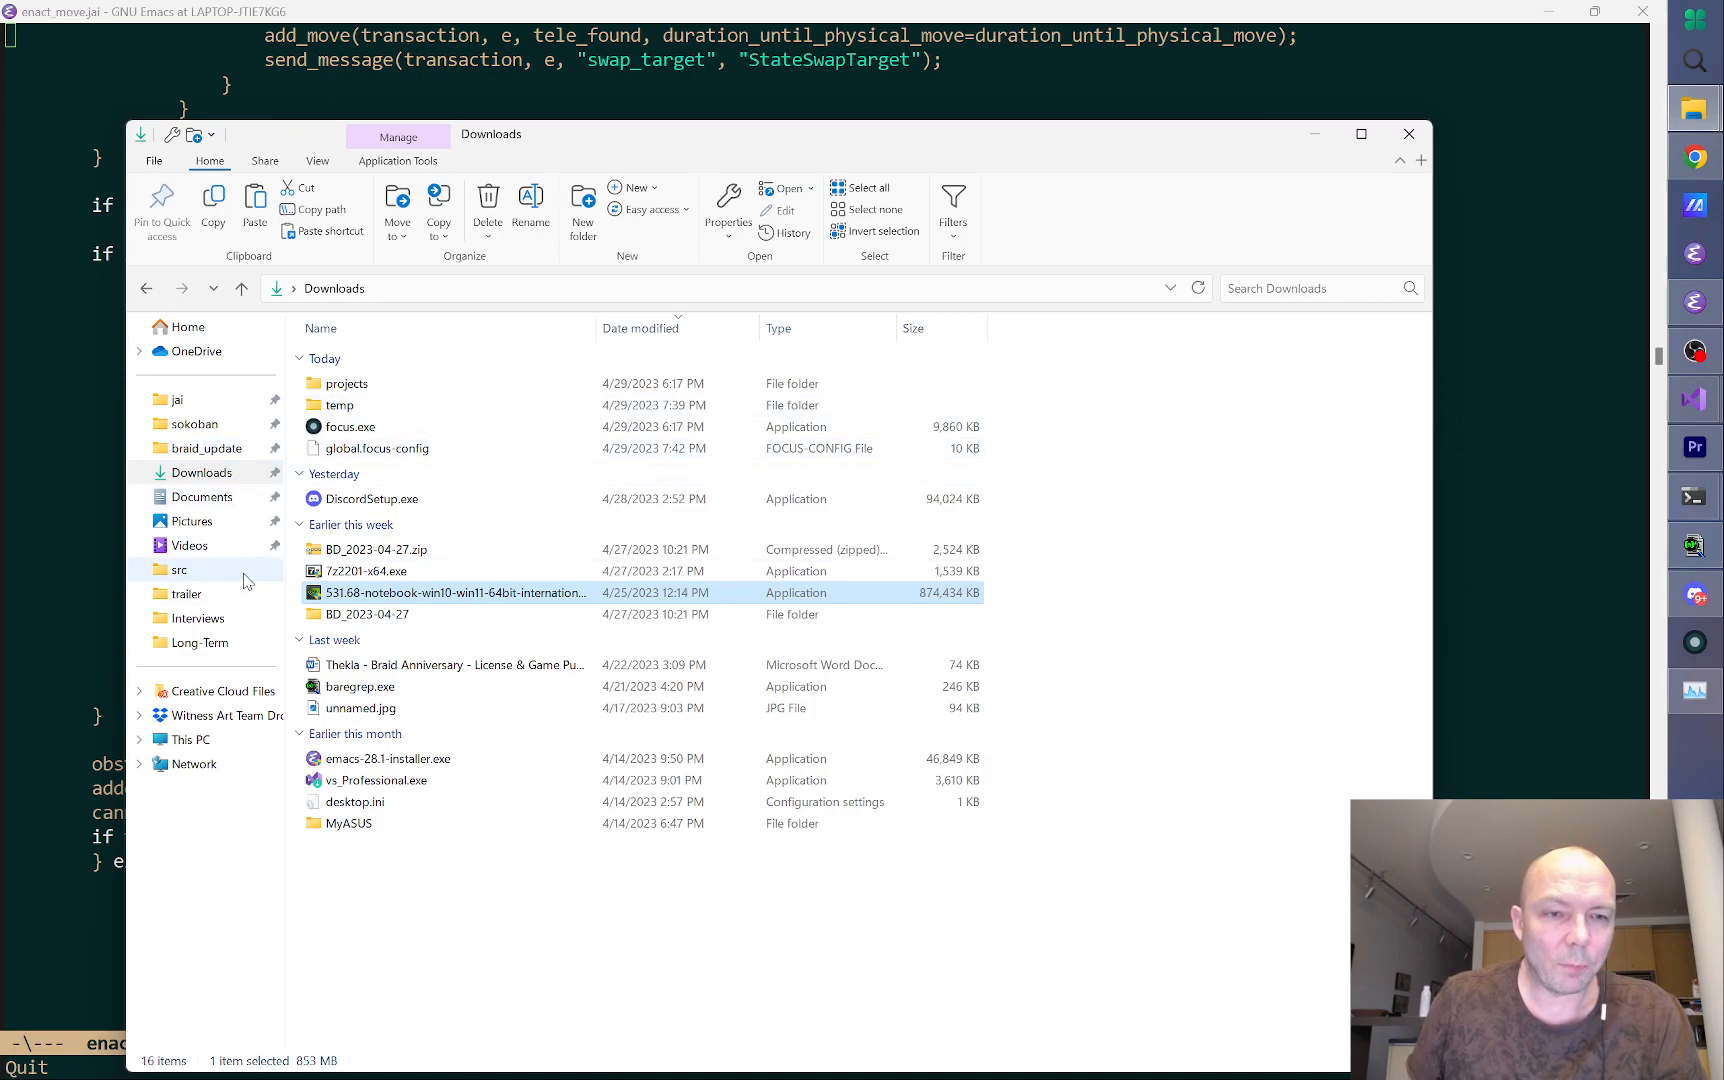
mouse_move(242, 698)
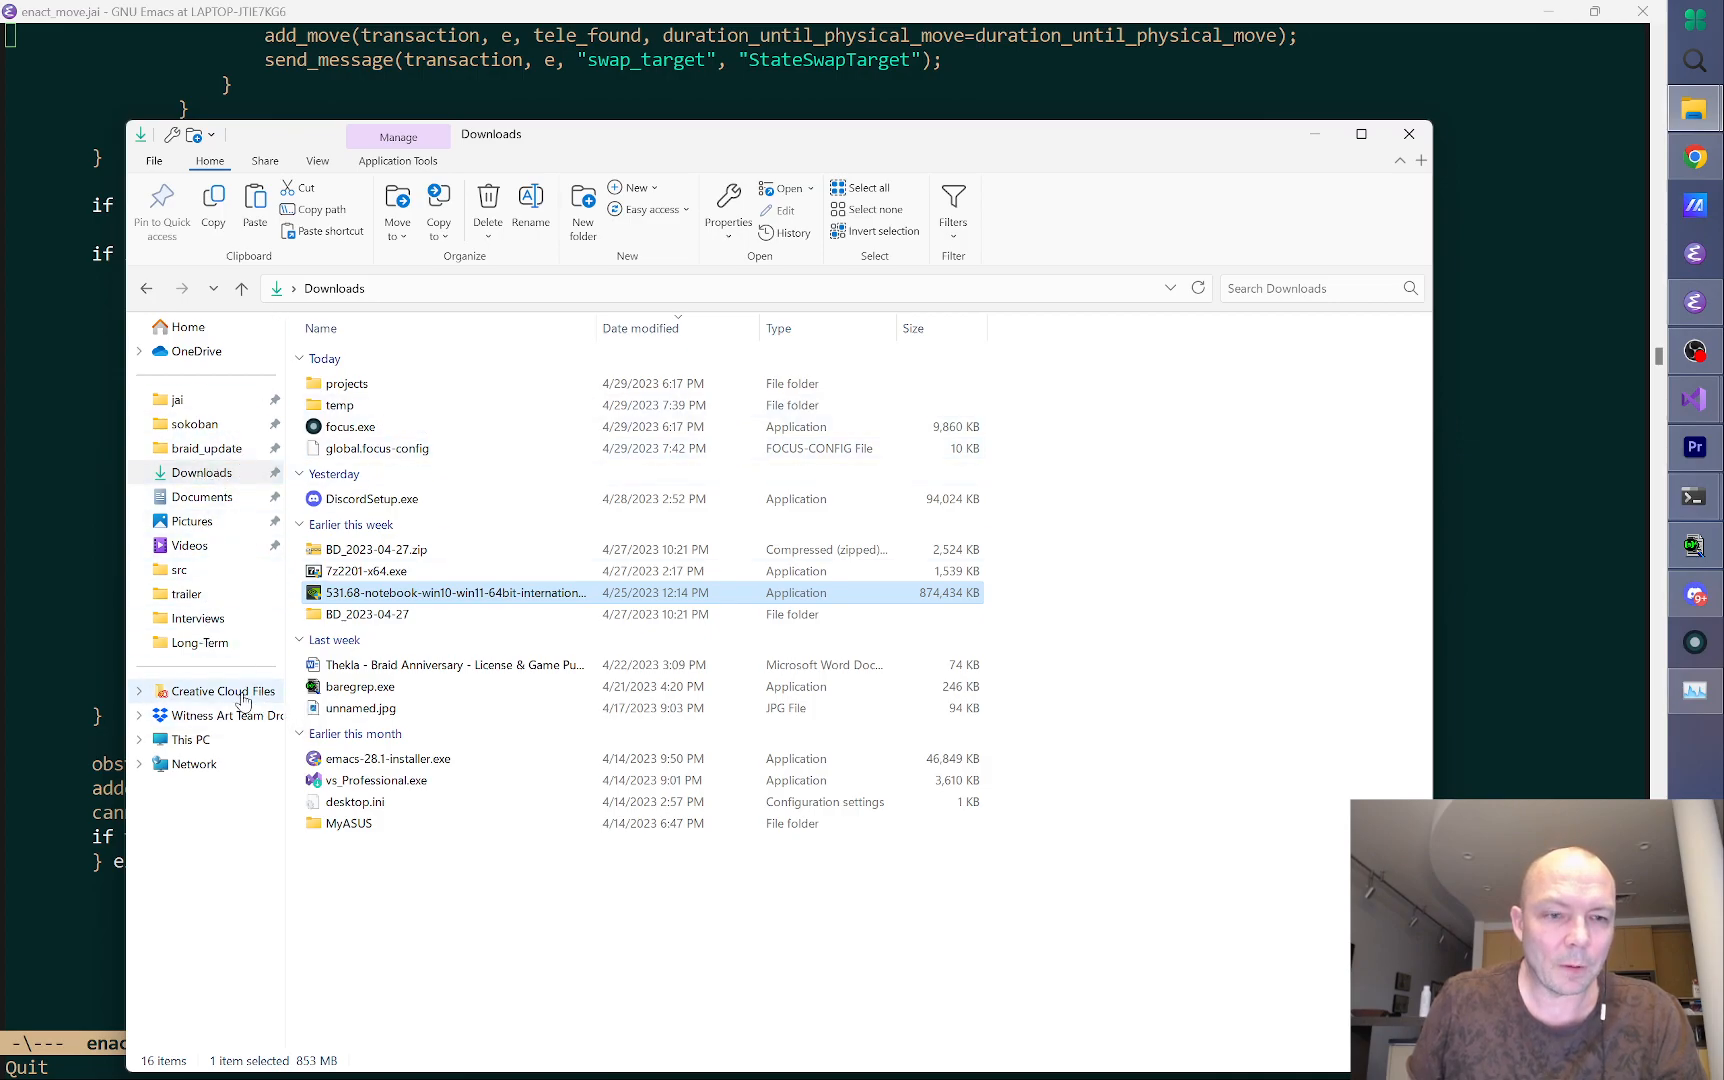
click(188, 739)
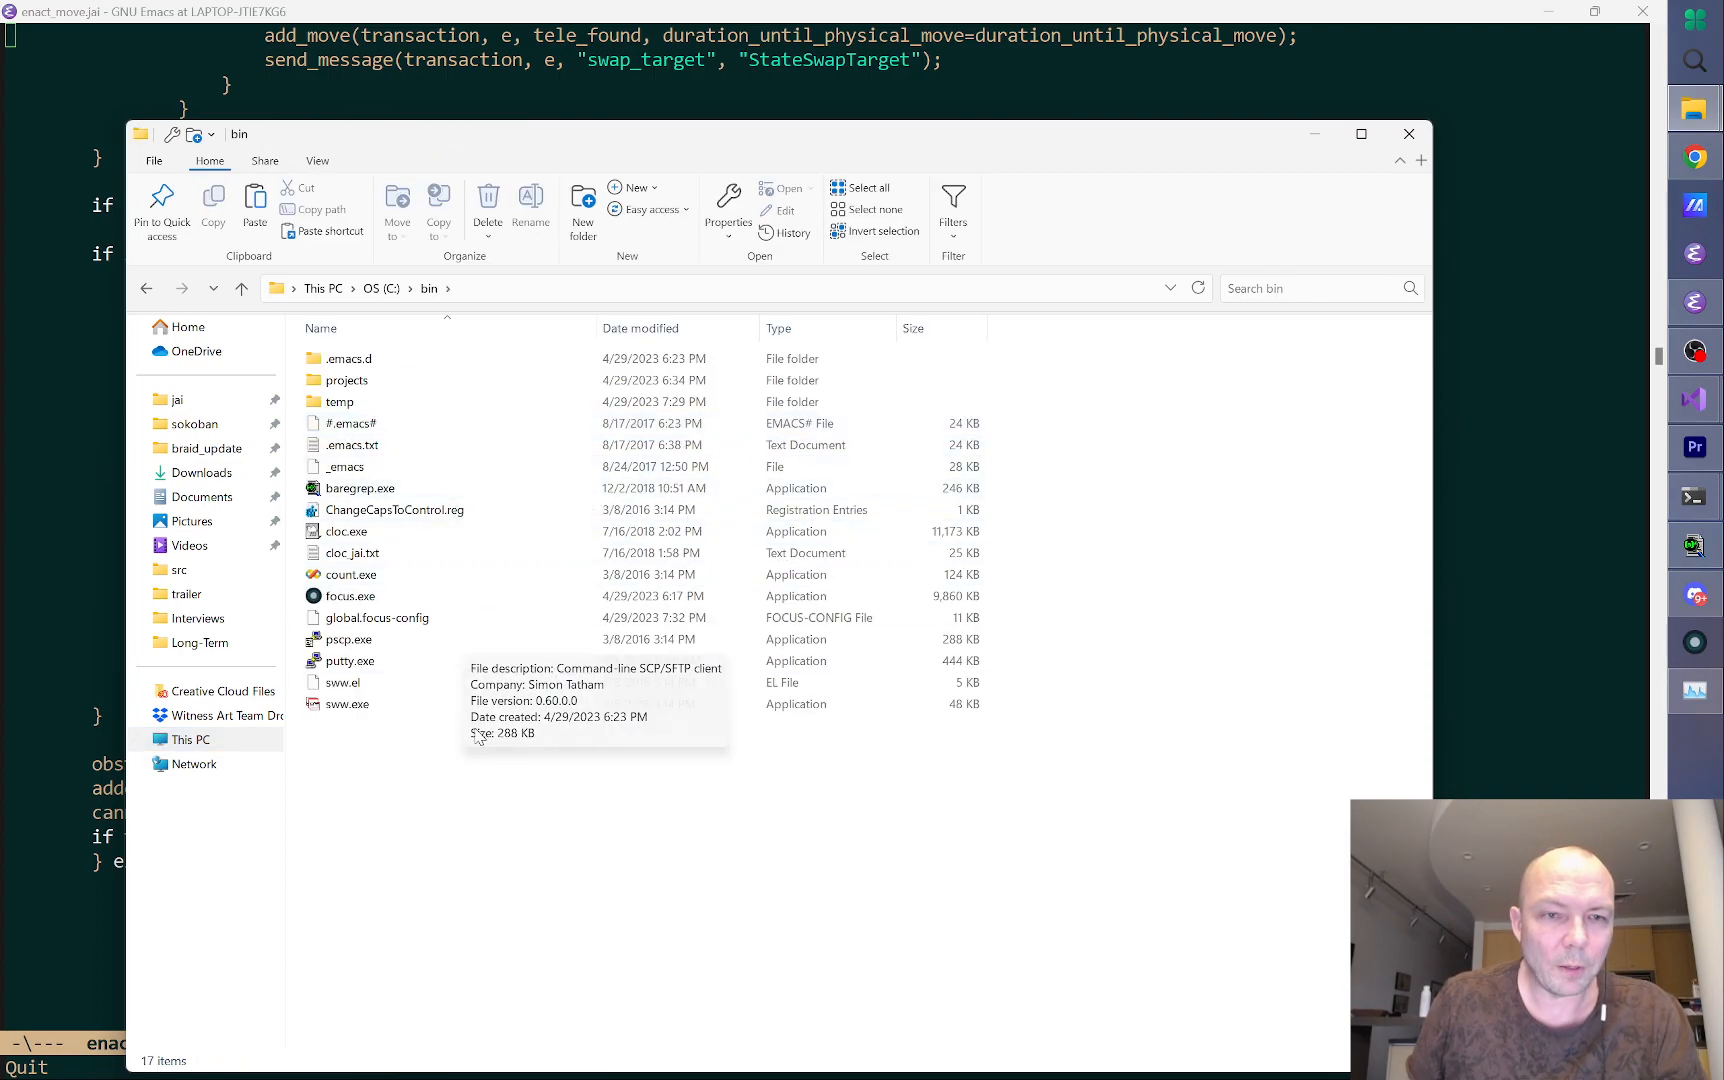
mouse_move(400, 849)
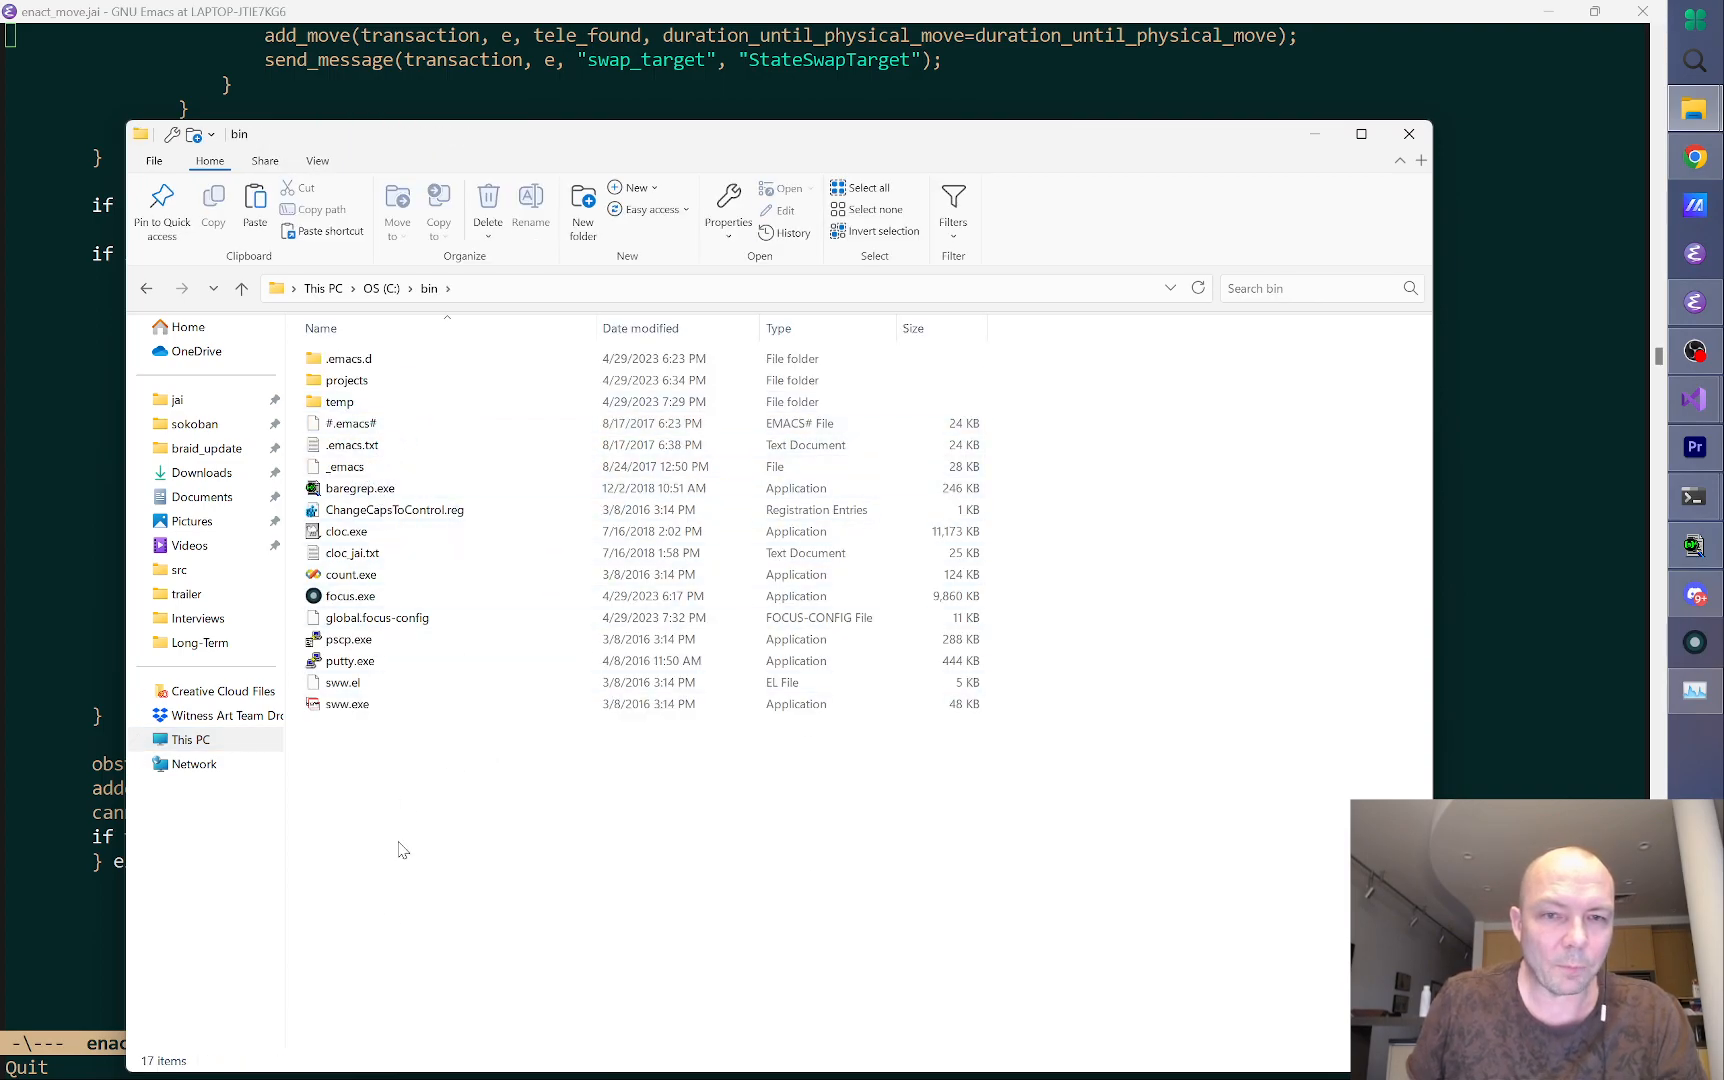
right_click(401, 849)
text(old)
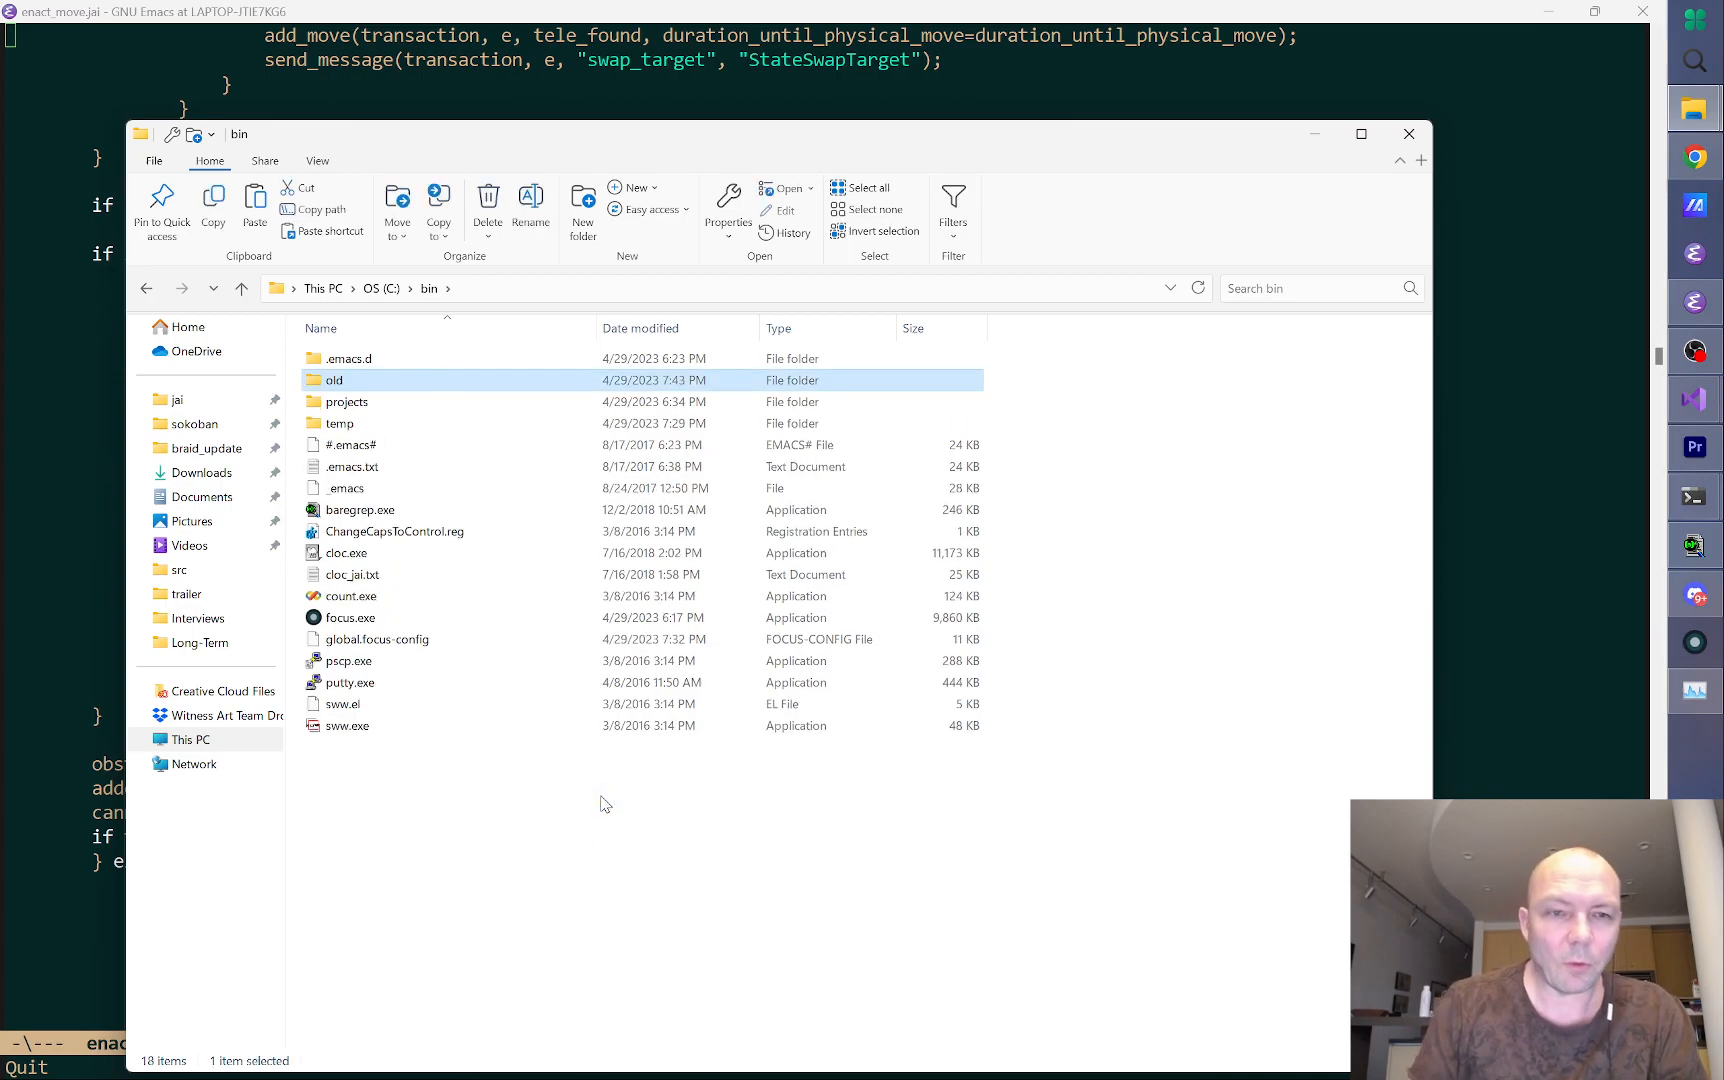
key(alt+tab)
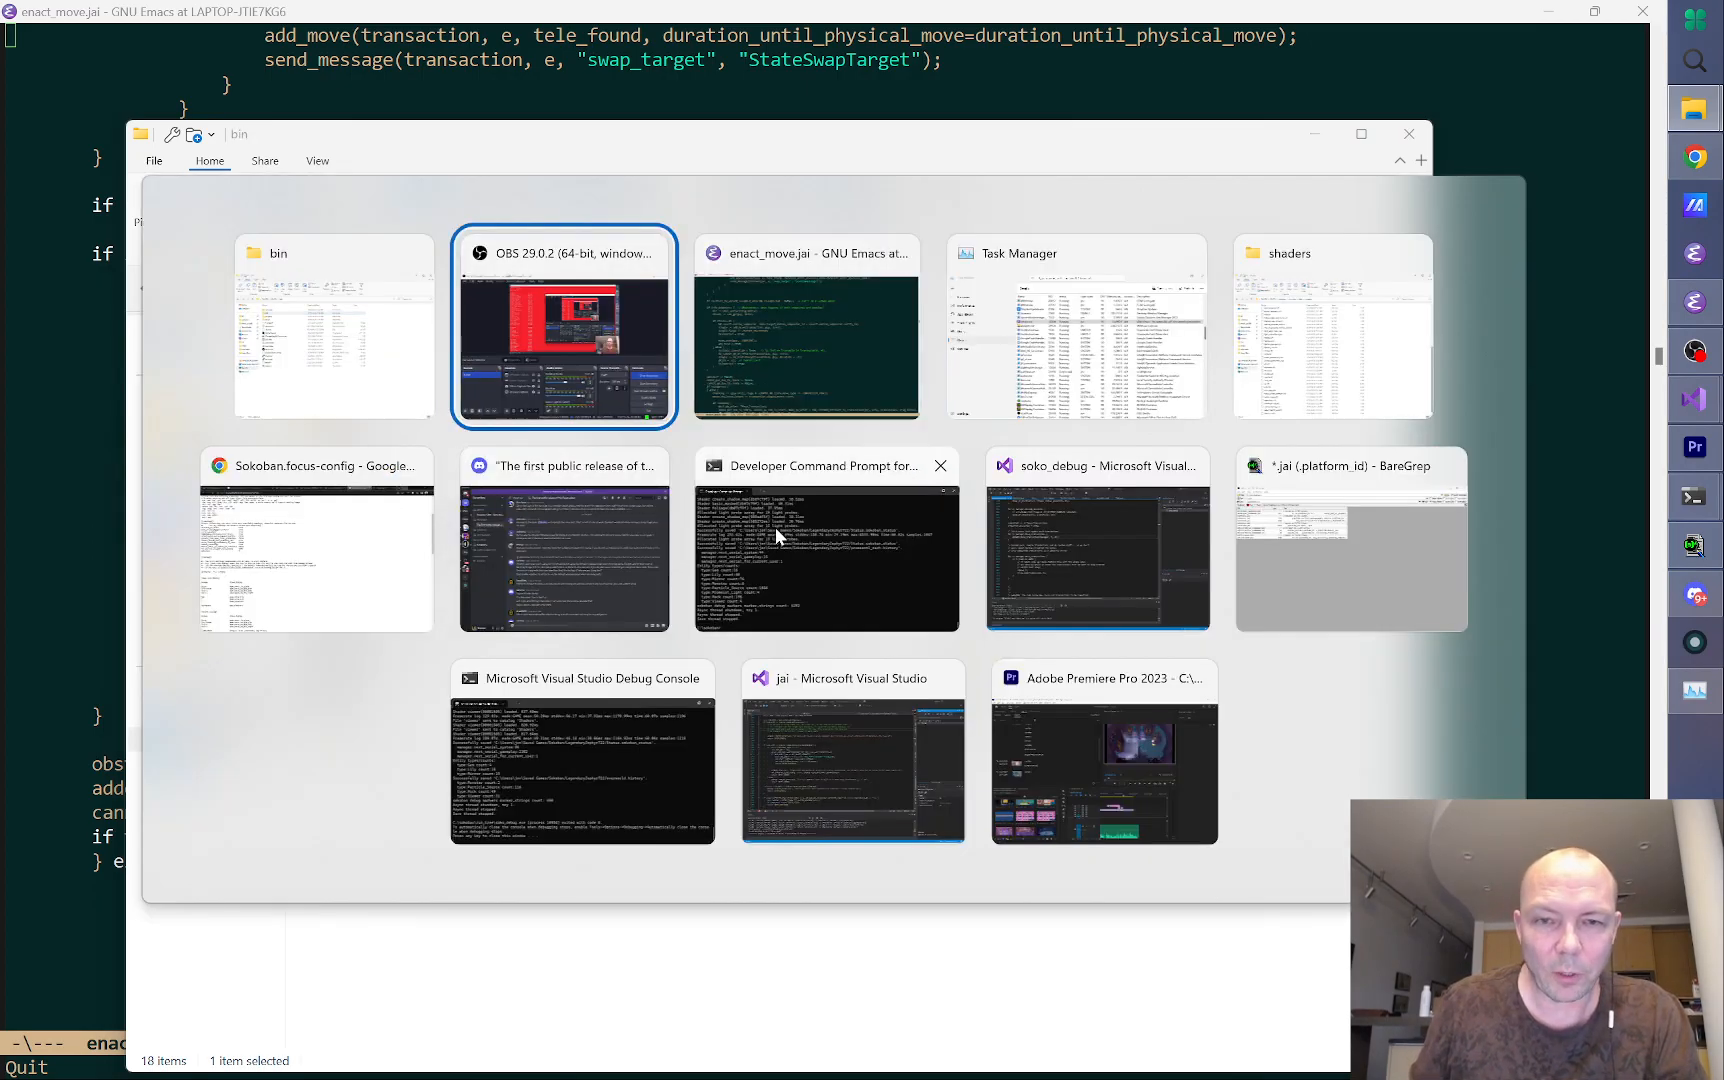
mouse_move(833, 713)
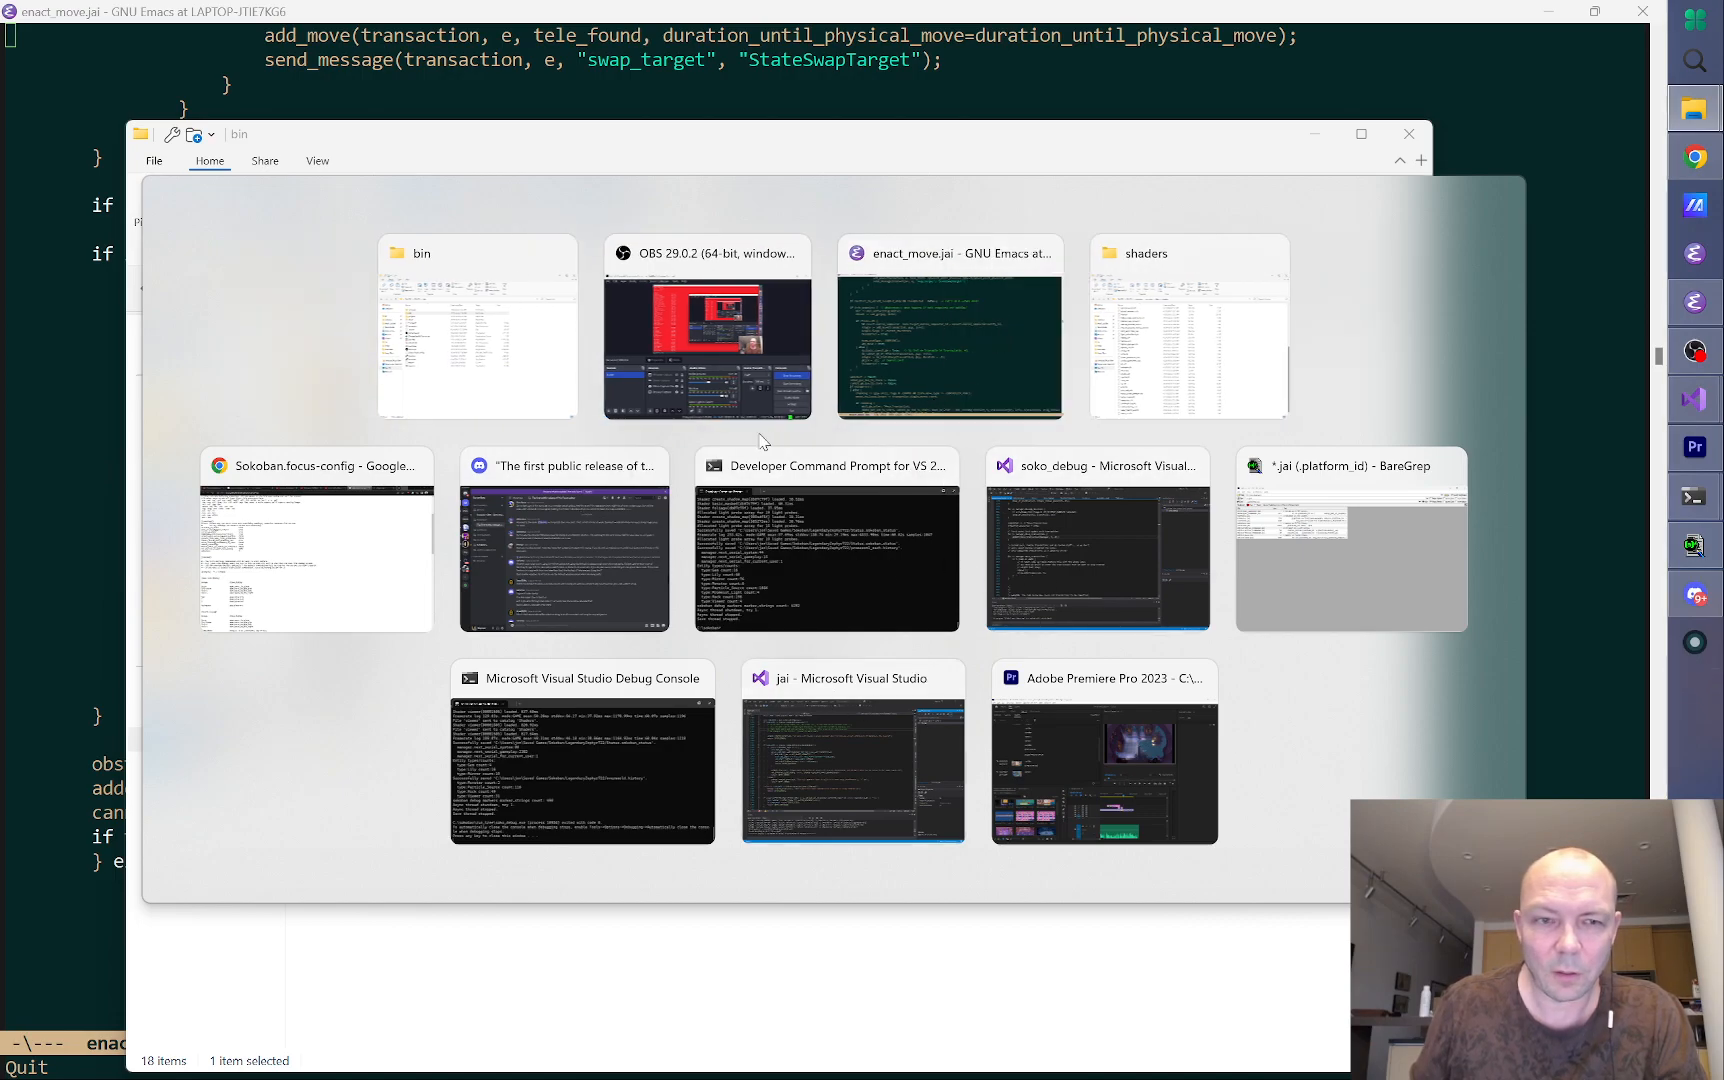
click(1187, 327)
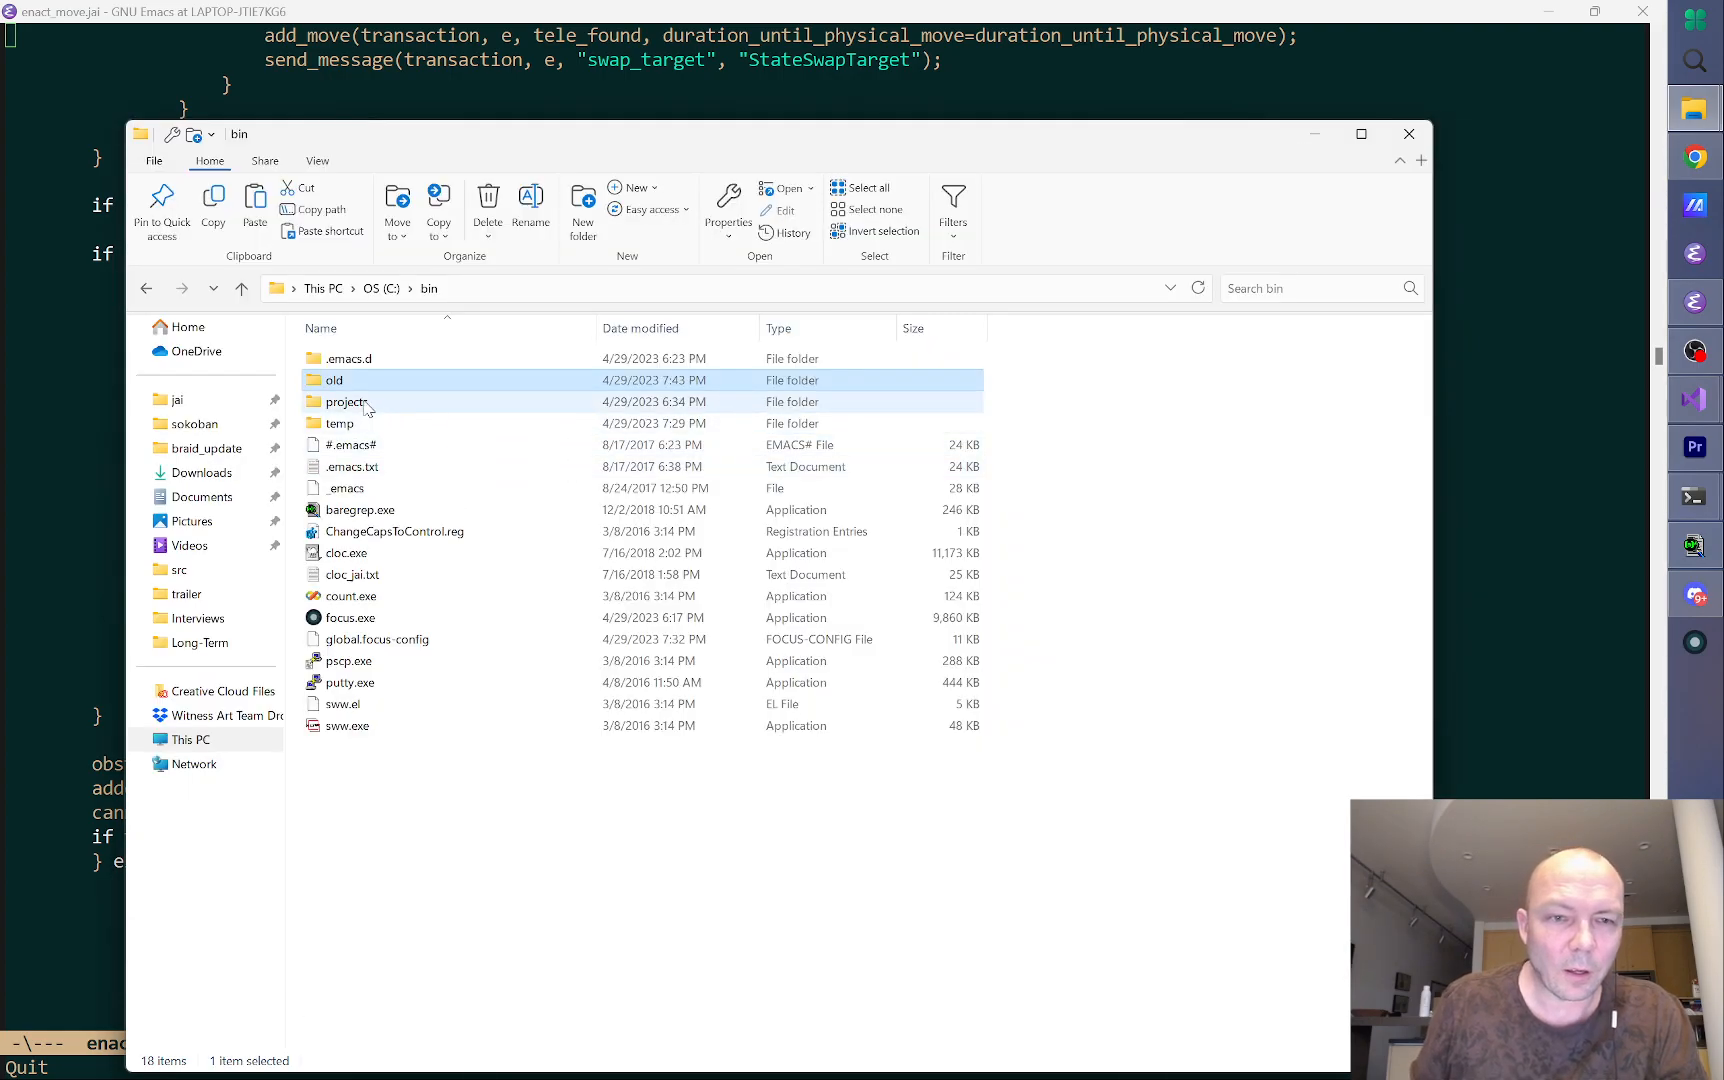
Step: Select projects and temp for moving into old, then launch Focus from C:\bin
click(346, 401)
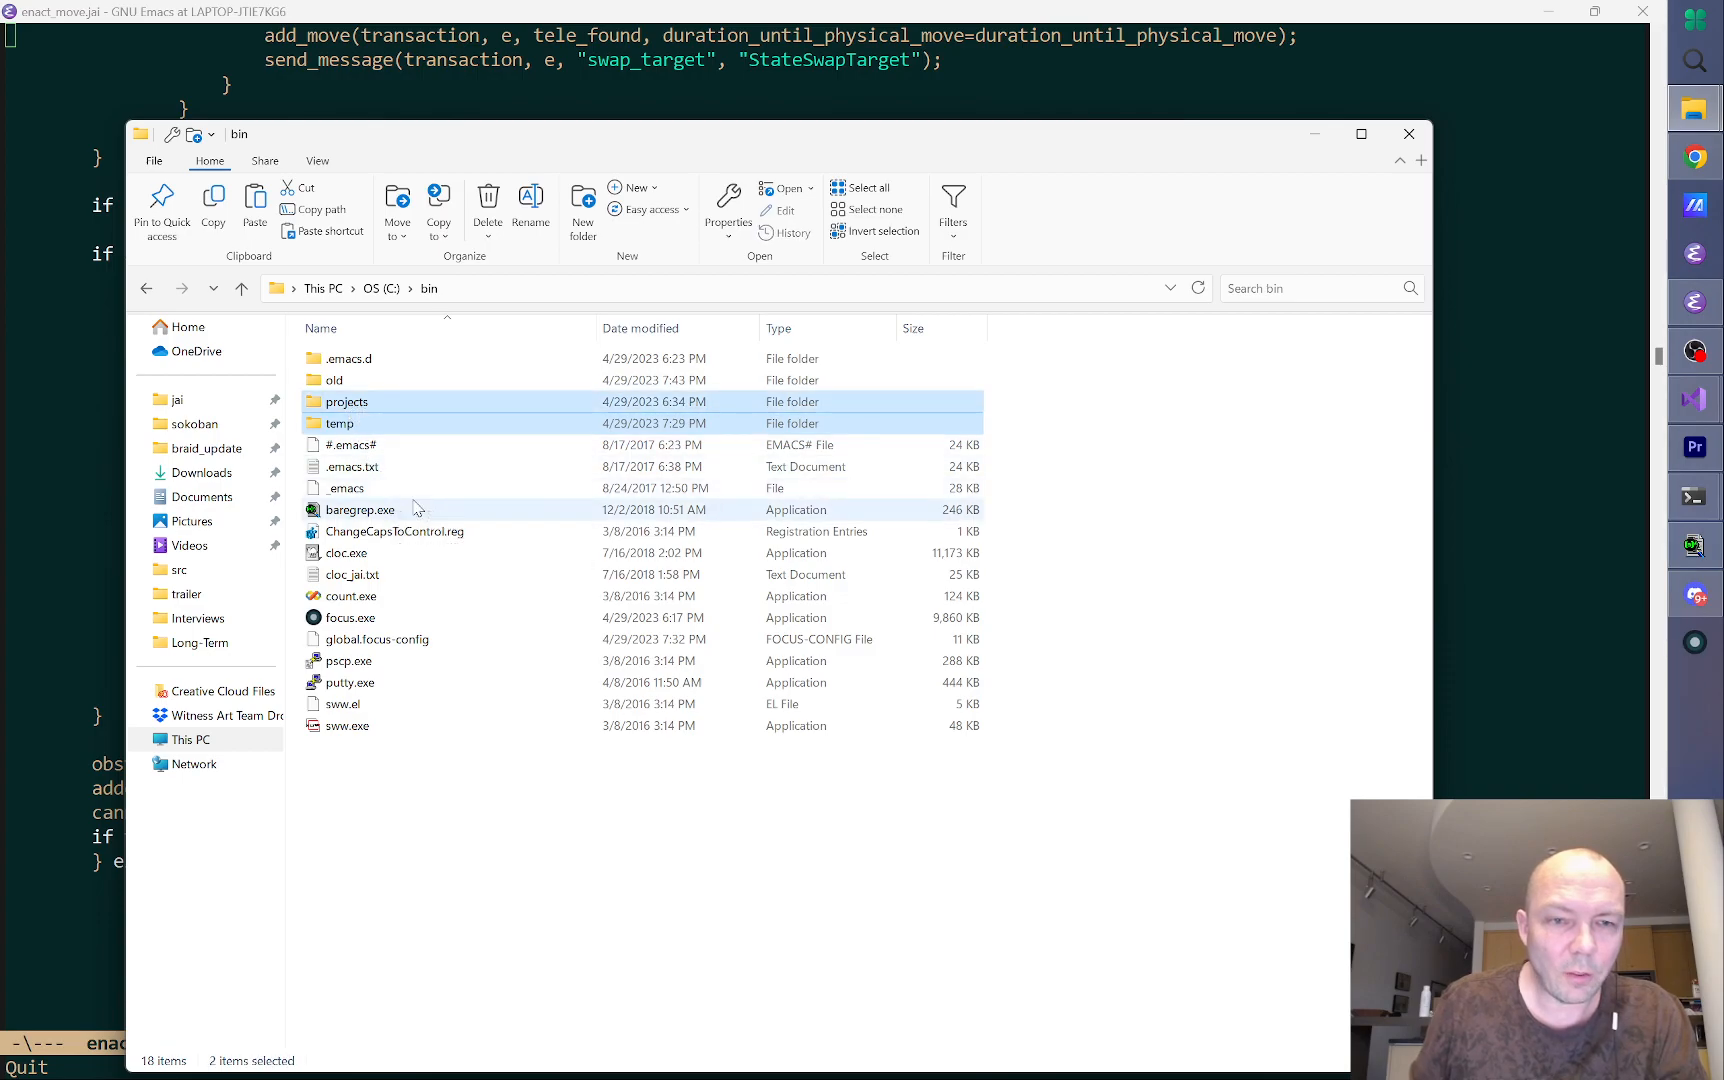
click(374, 639)
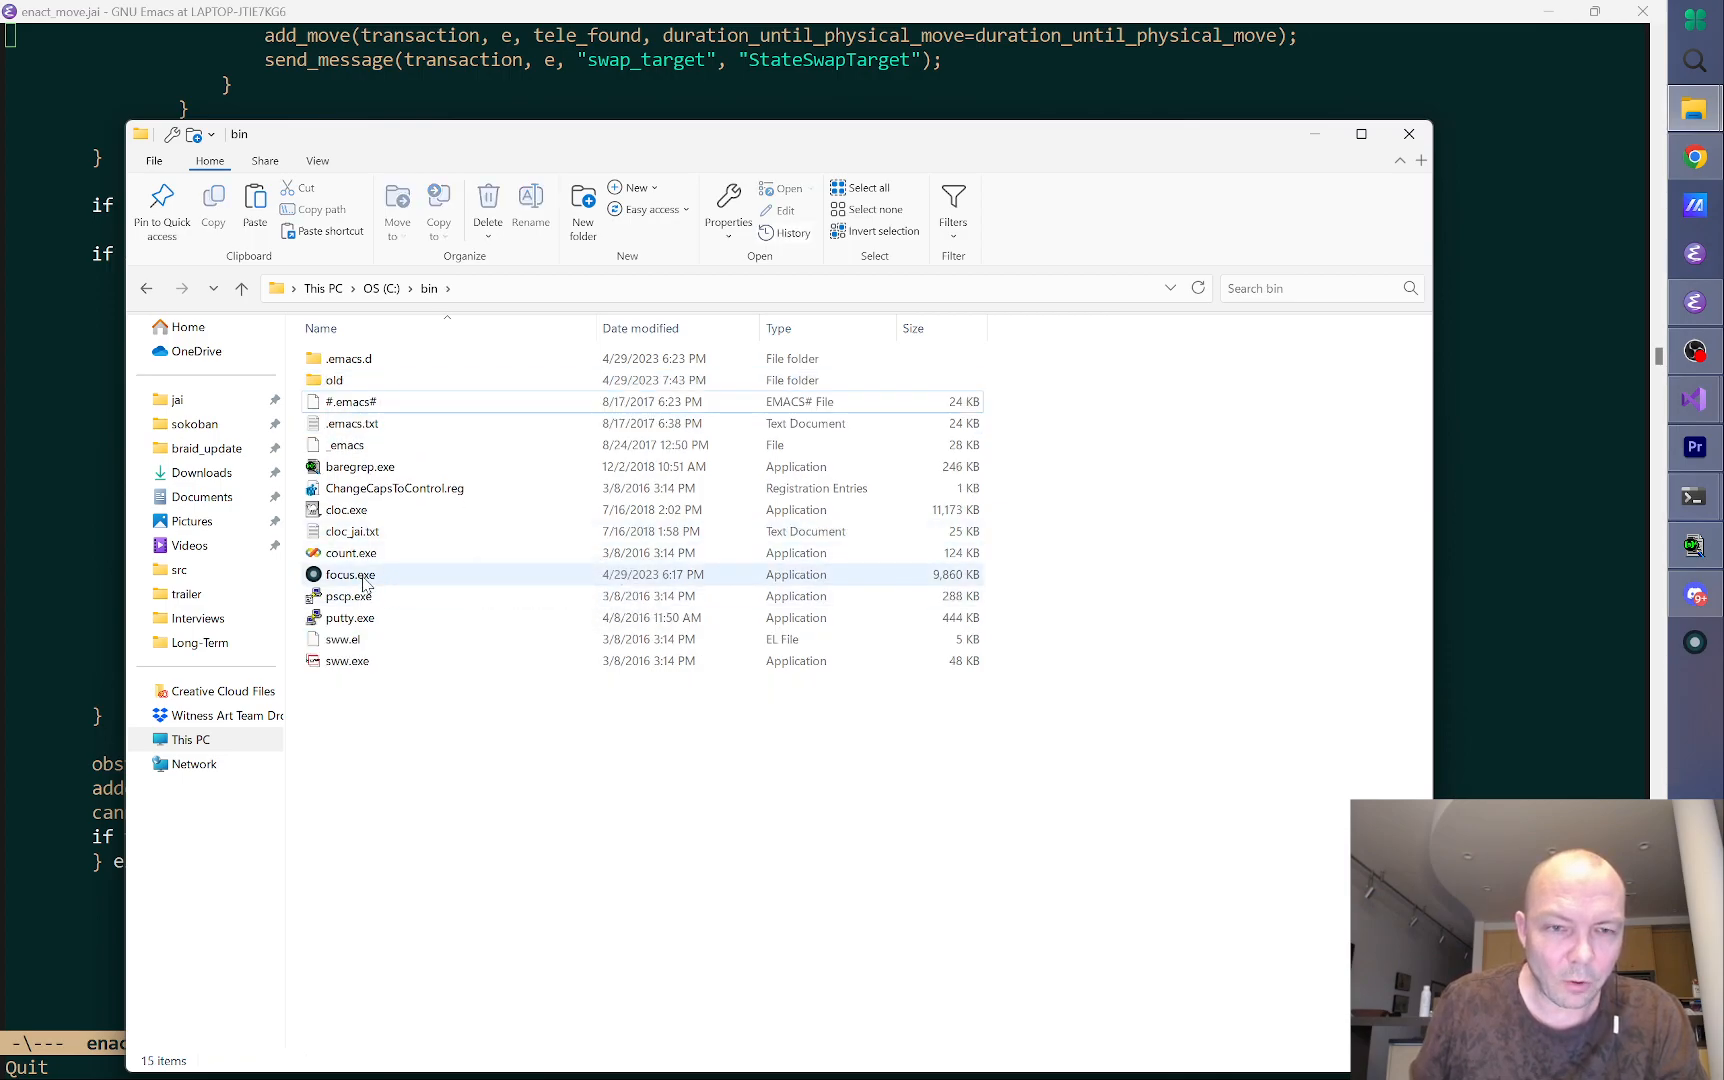
double_click(346, 574)
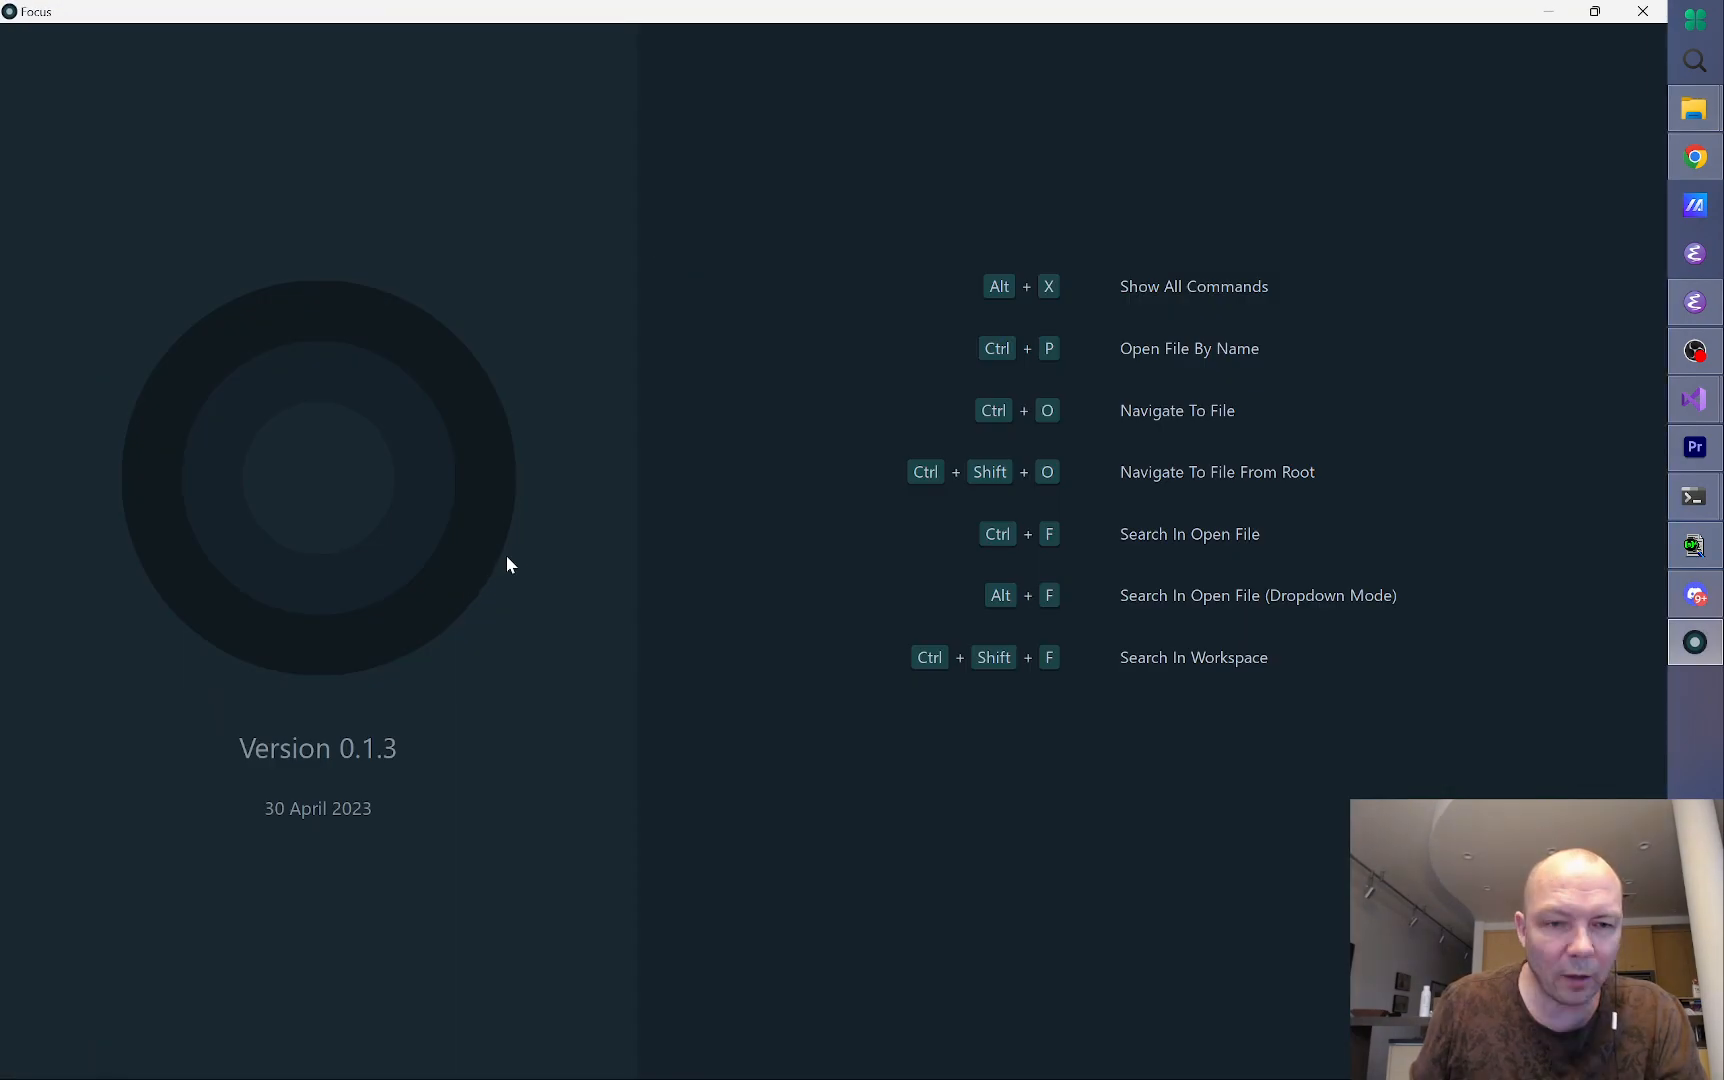
mouse_move(592, 524)
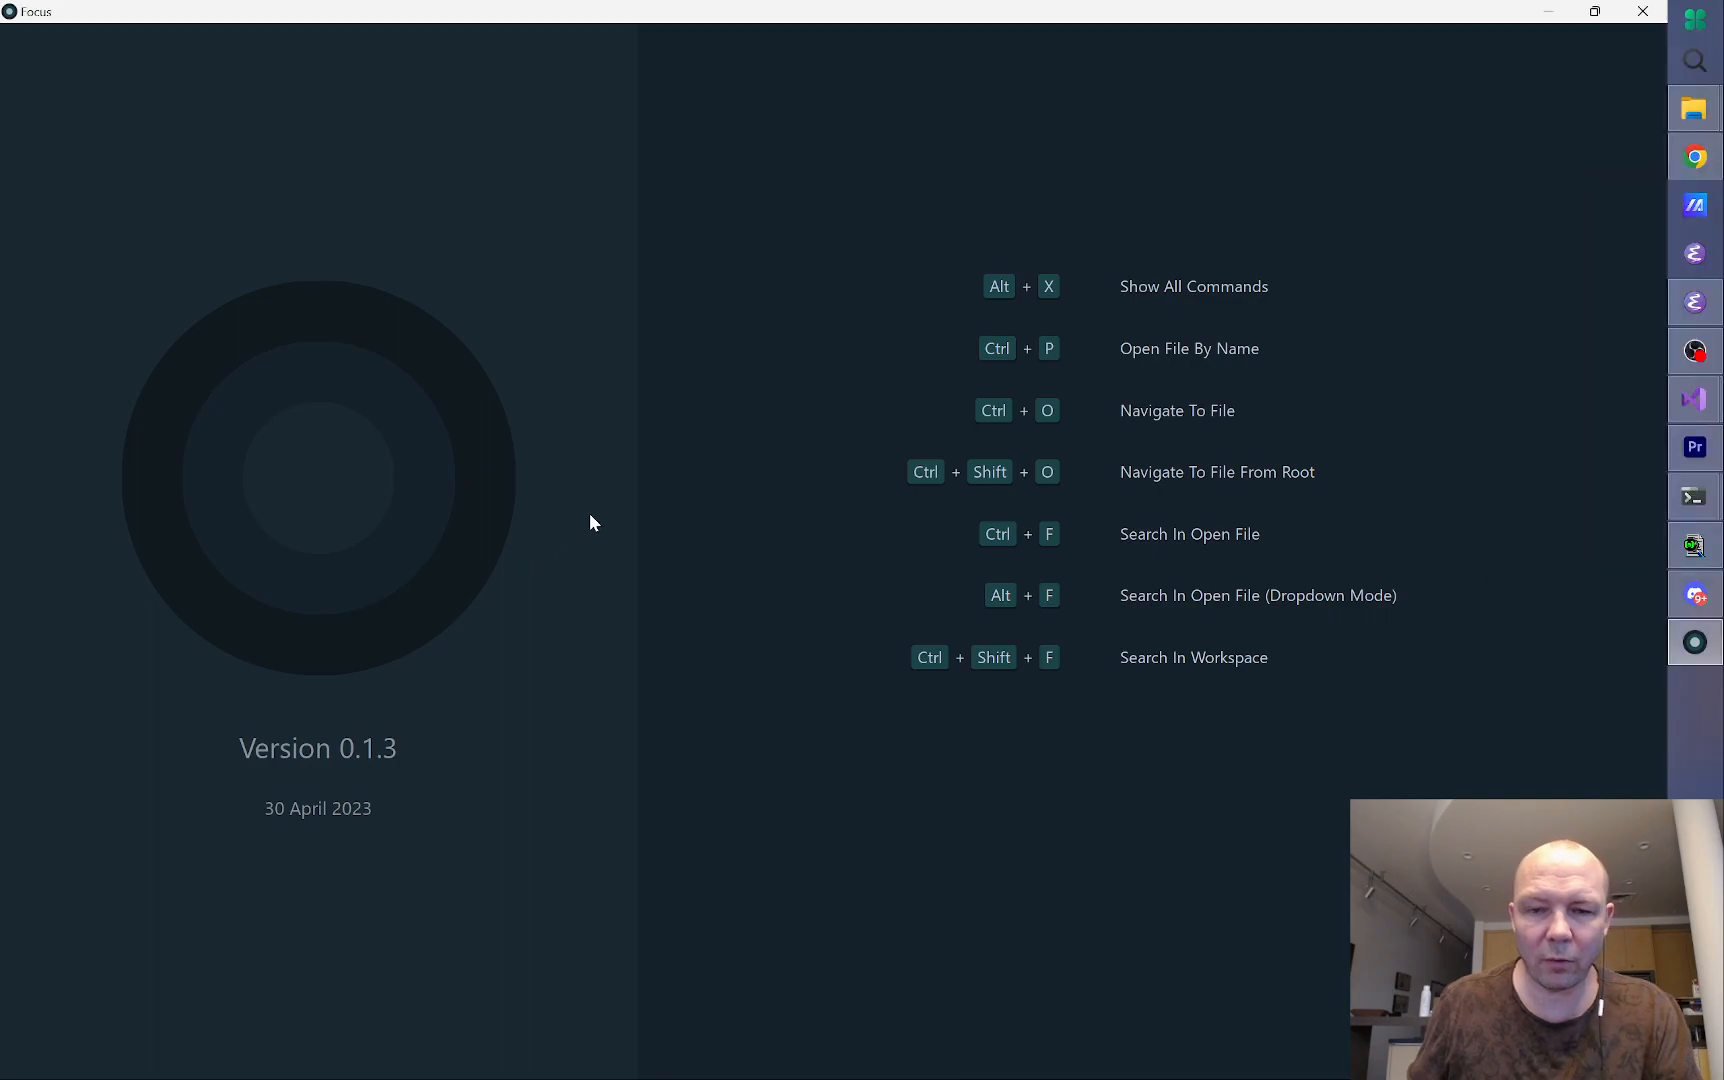
mouse_move(733, 478)
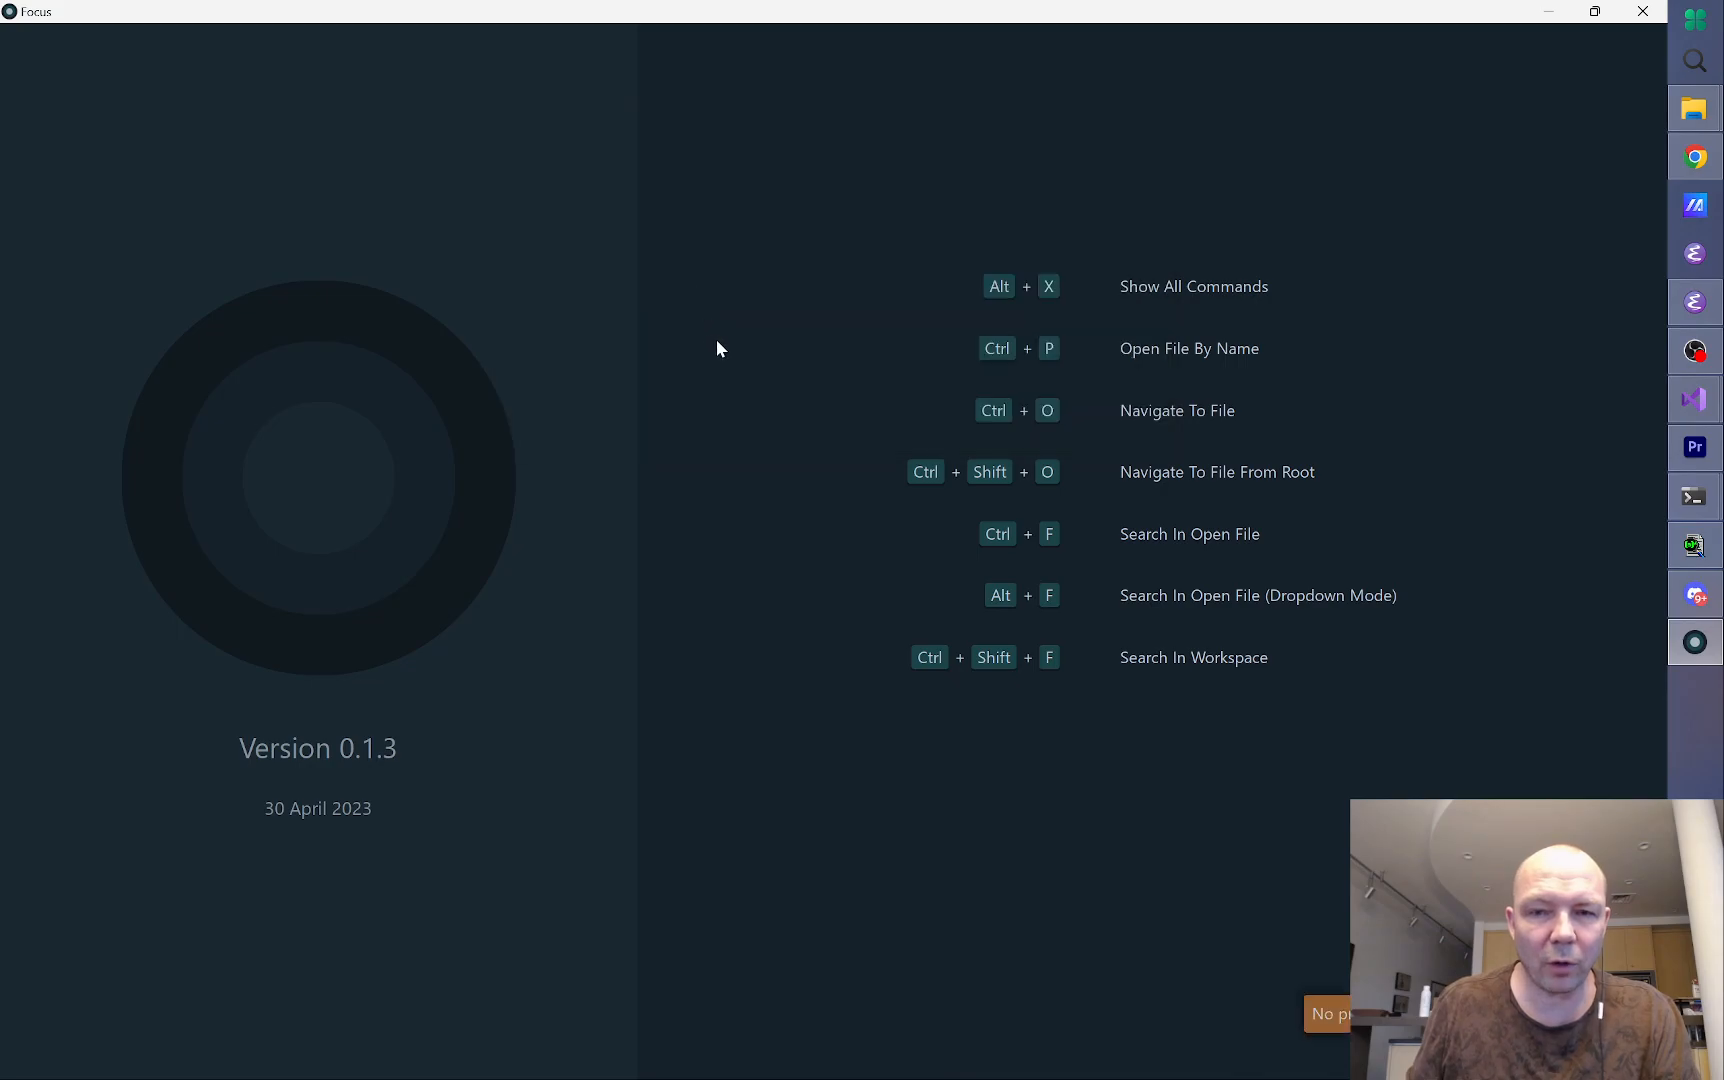
mouse_move(704, 355)
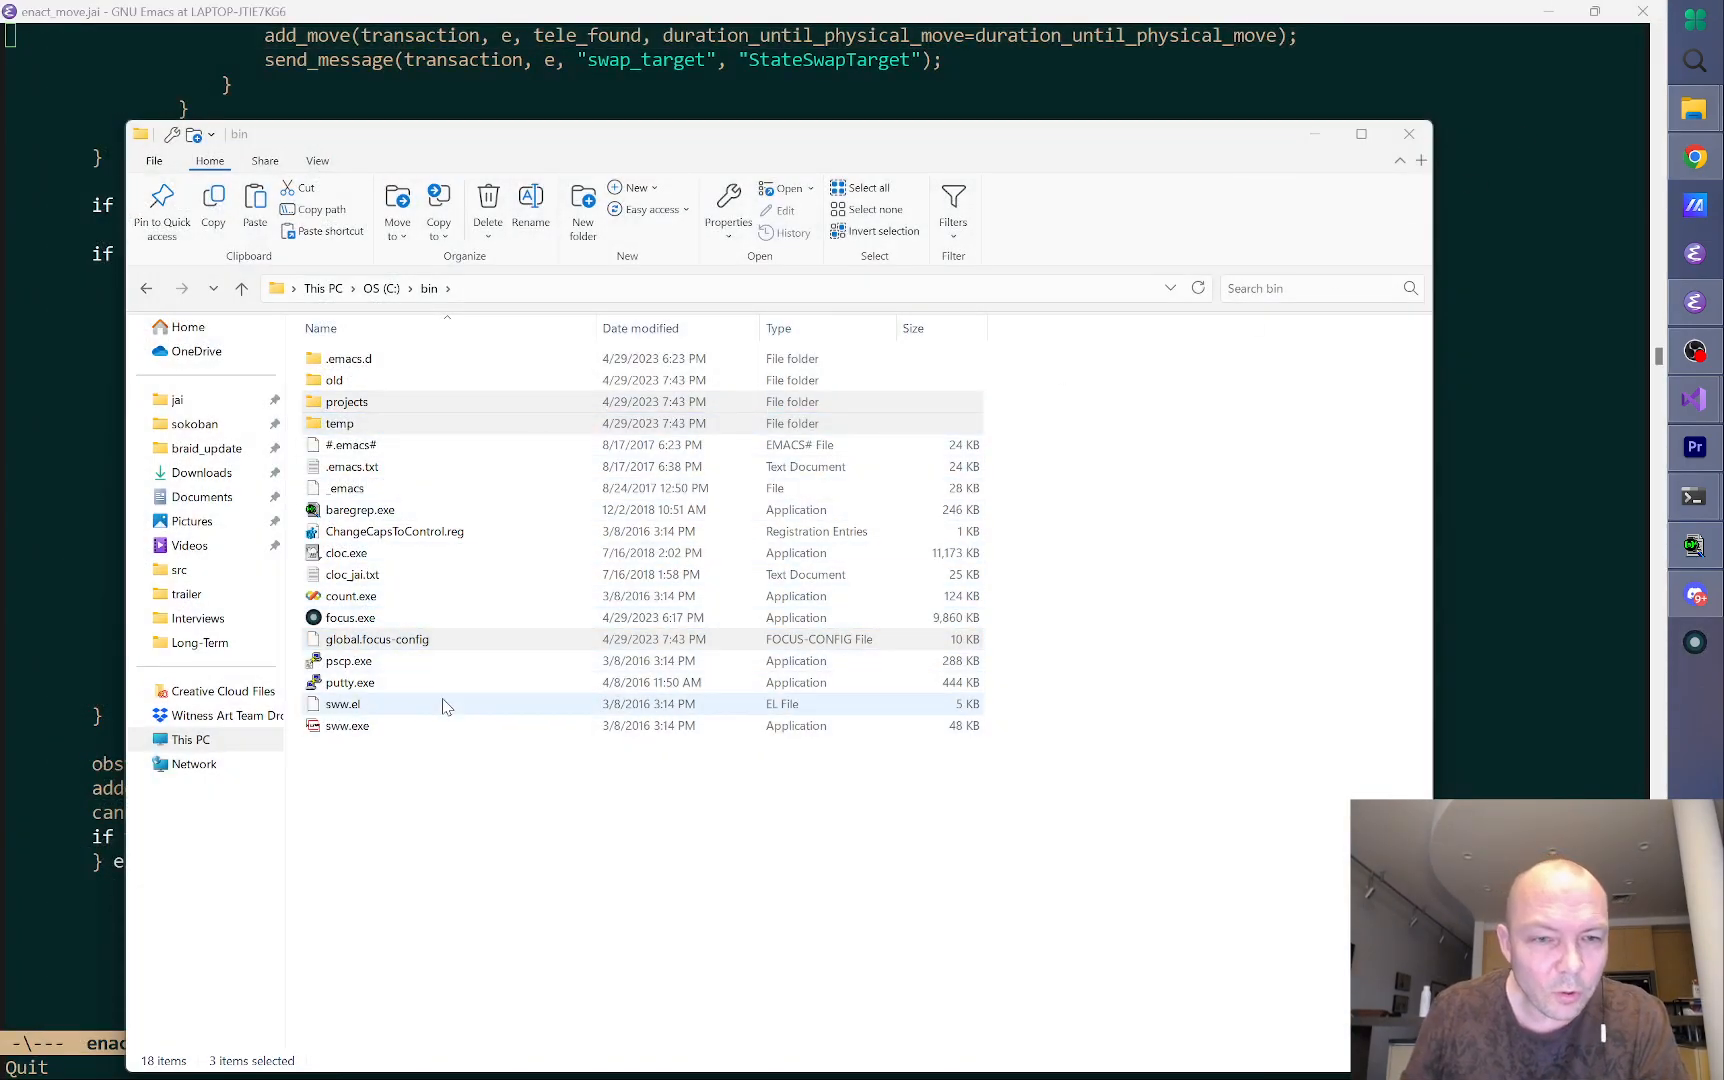
Step: Create the 'Not such a short path name' folder in bin and launch focus.exe from inside it
click(376, 639)
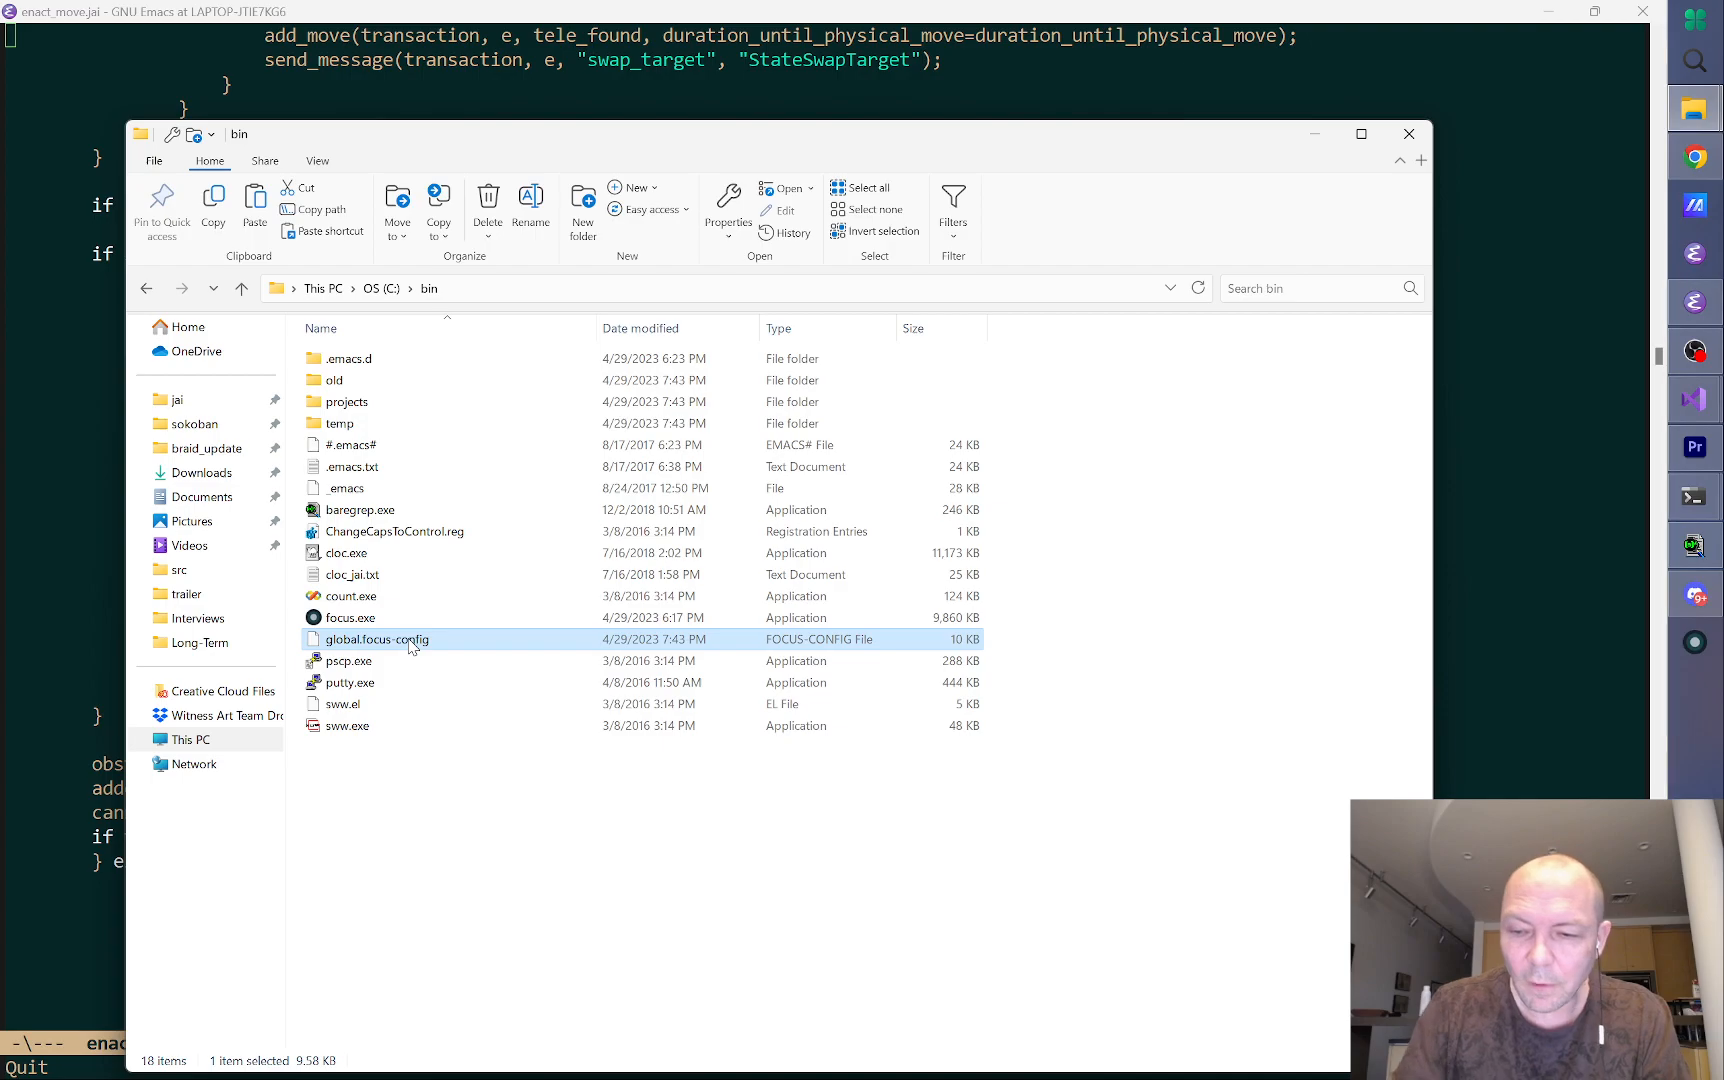
right_click(408, 646)
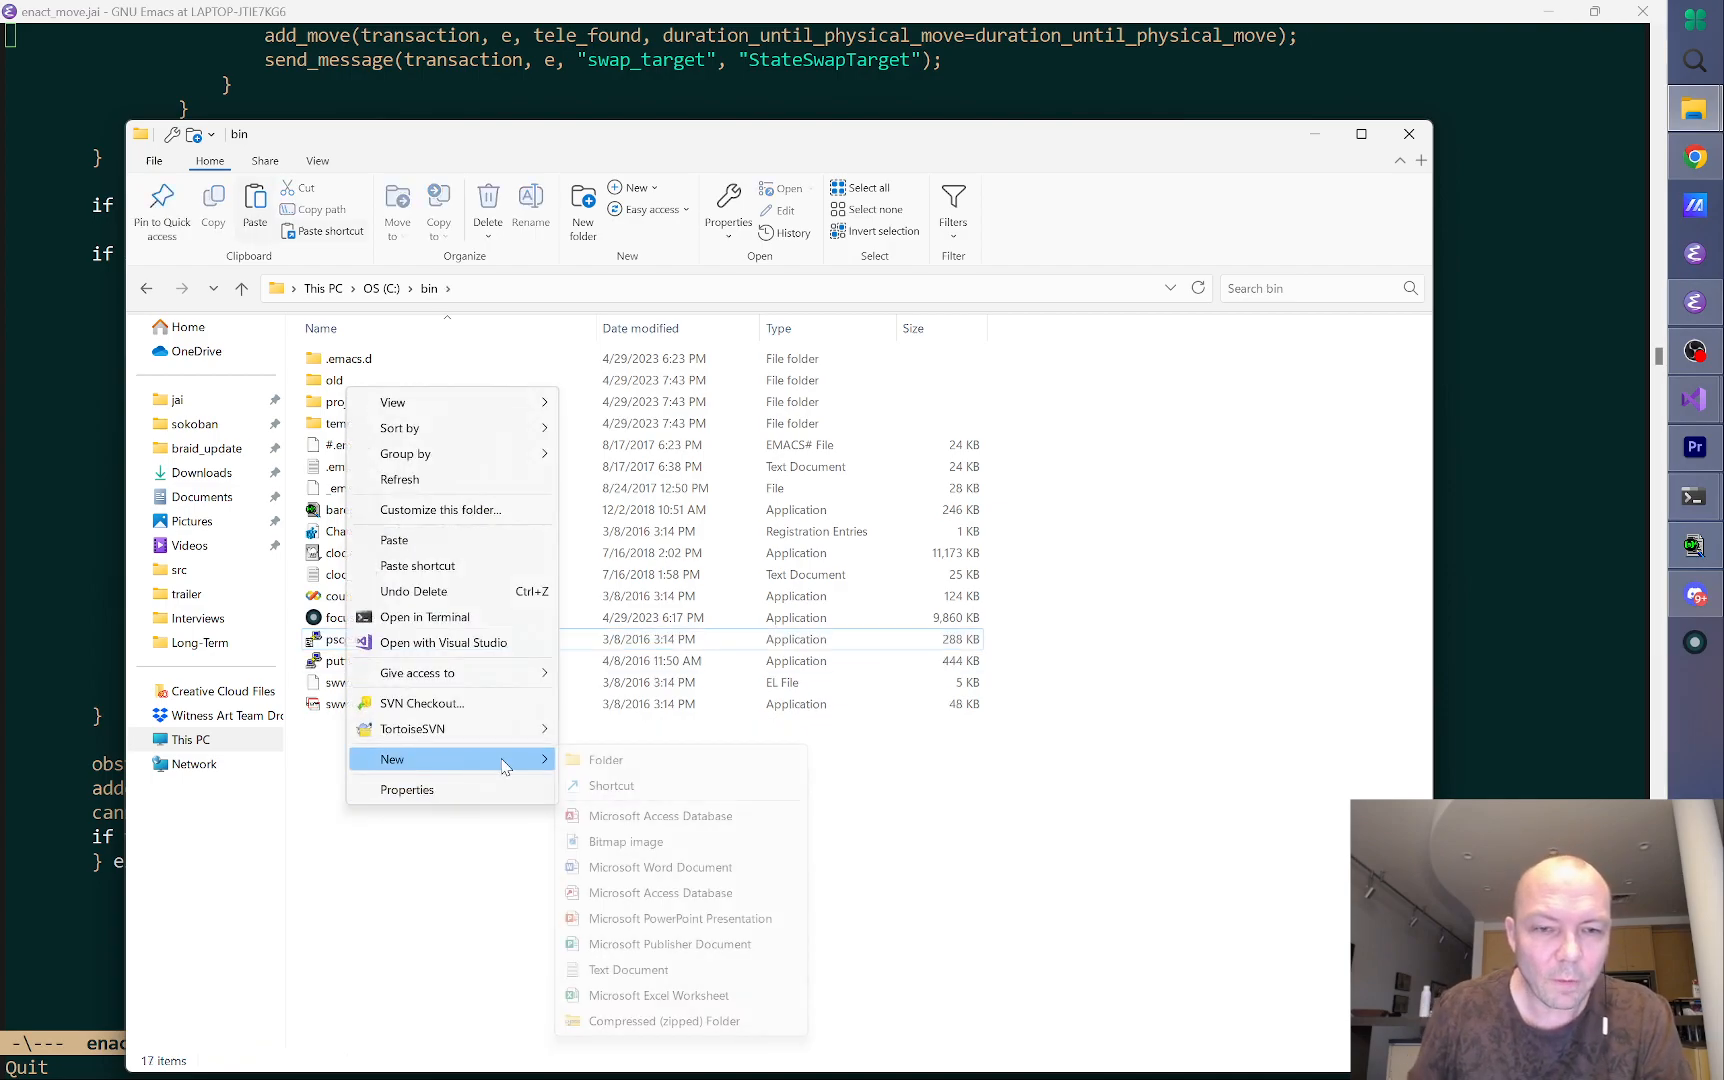
click(606, 759)
text(Not such a short path name)
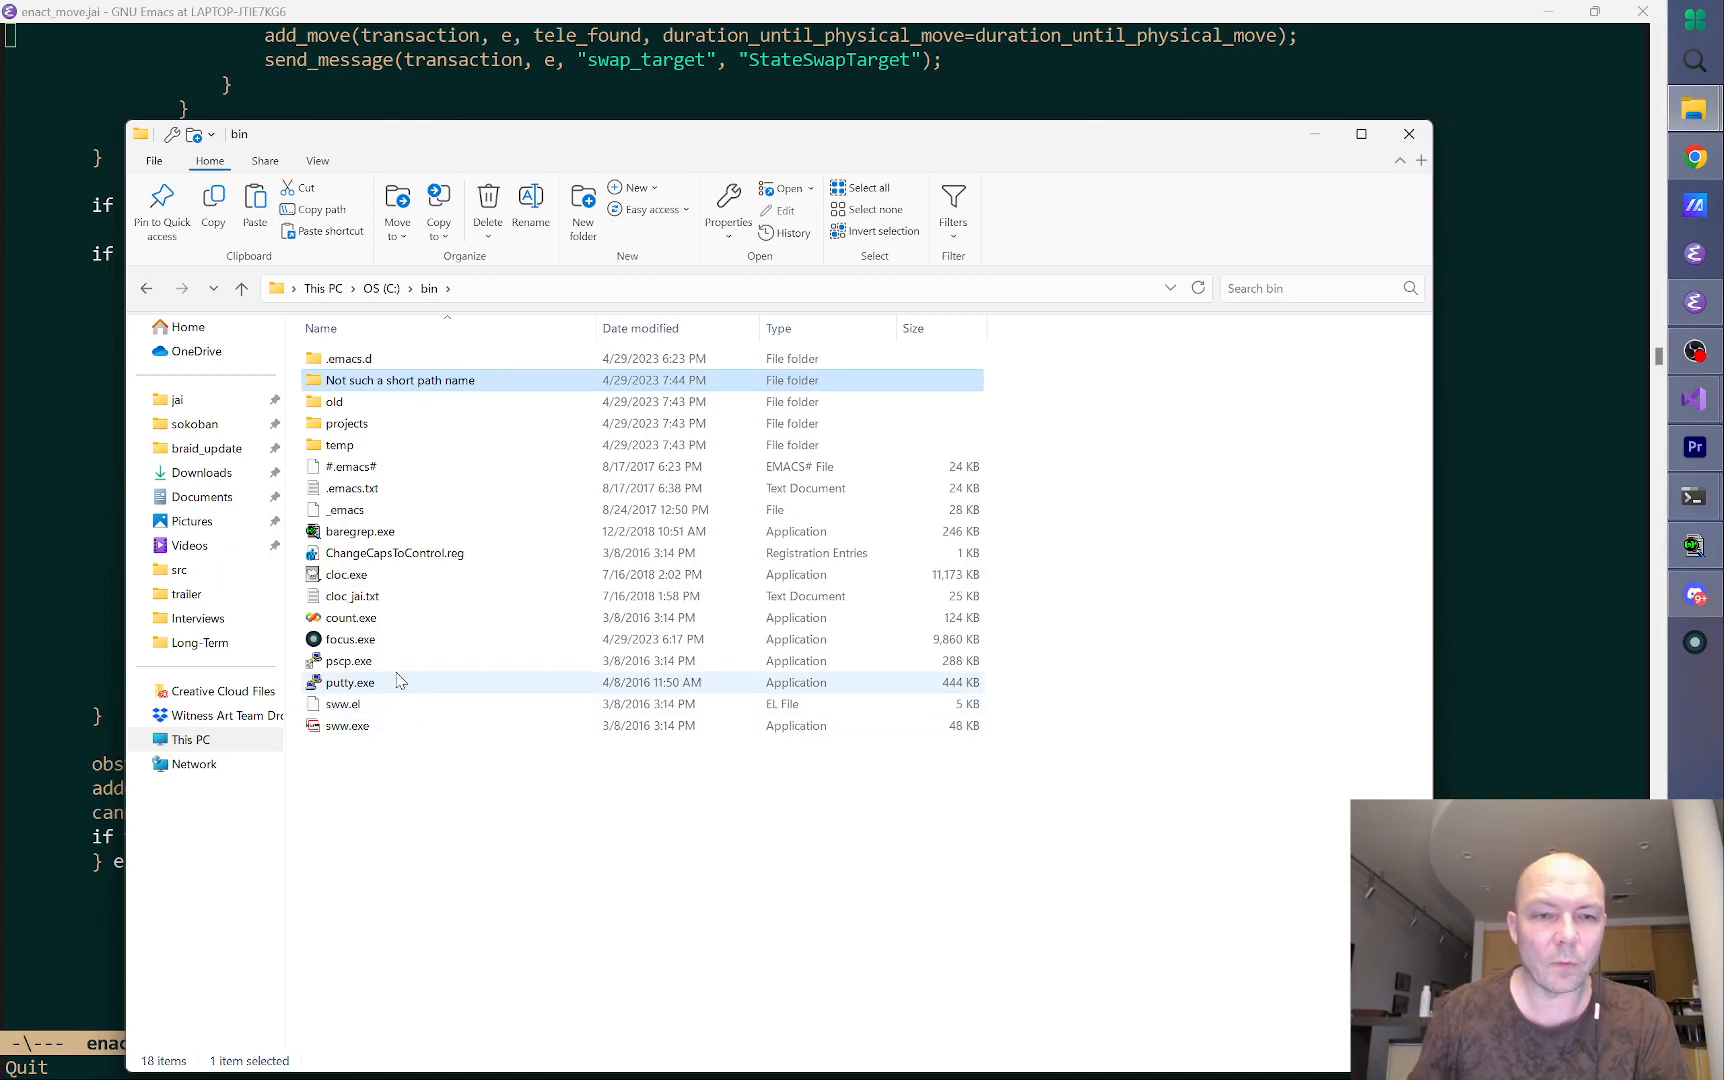
double_click(401, 379)
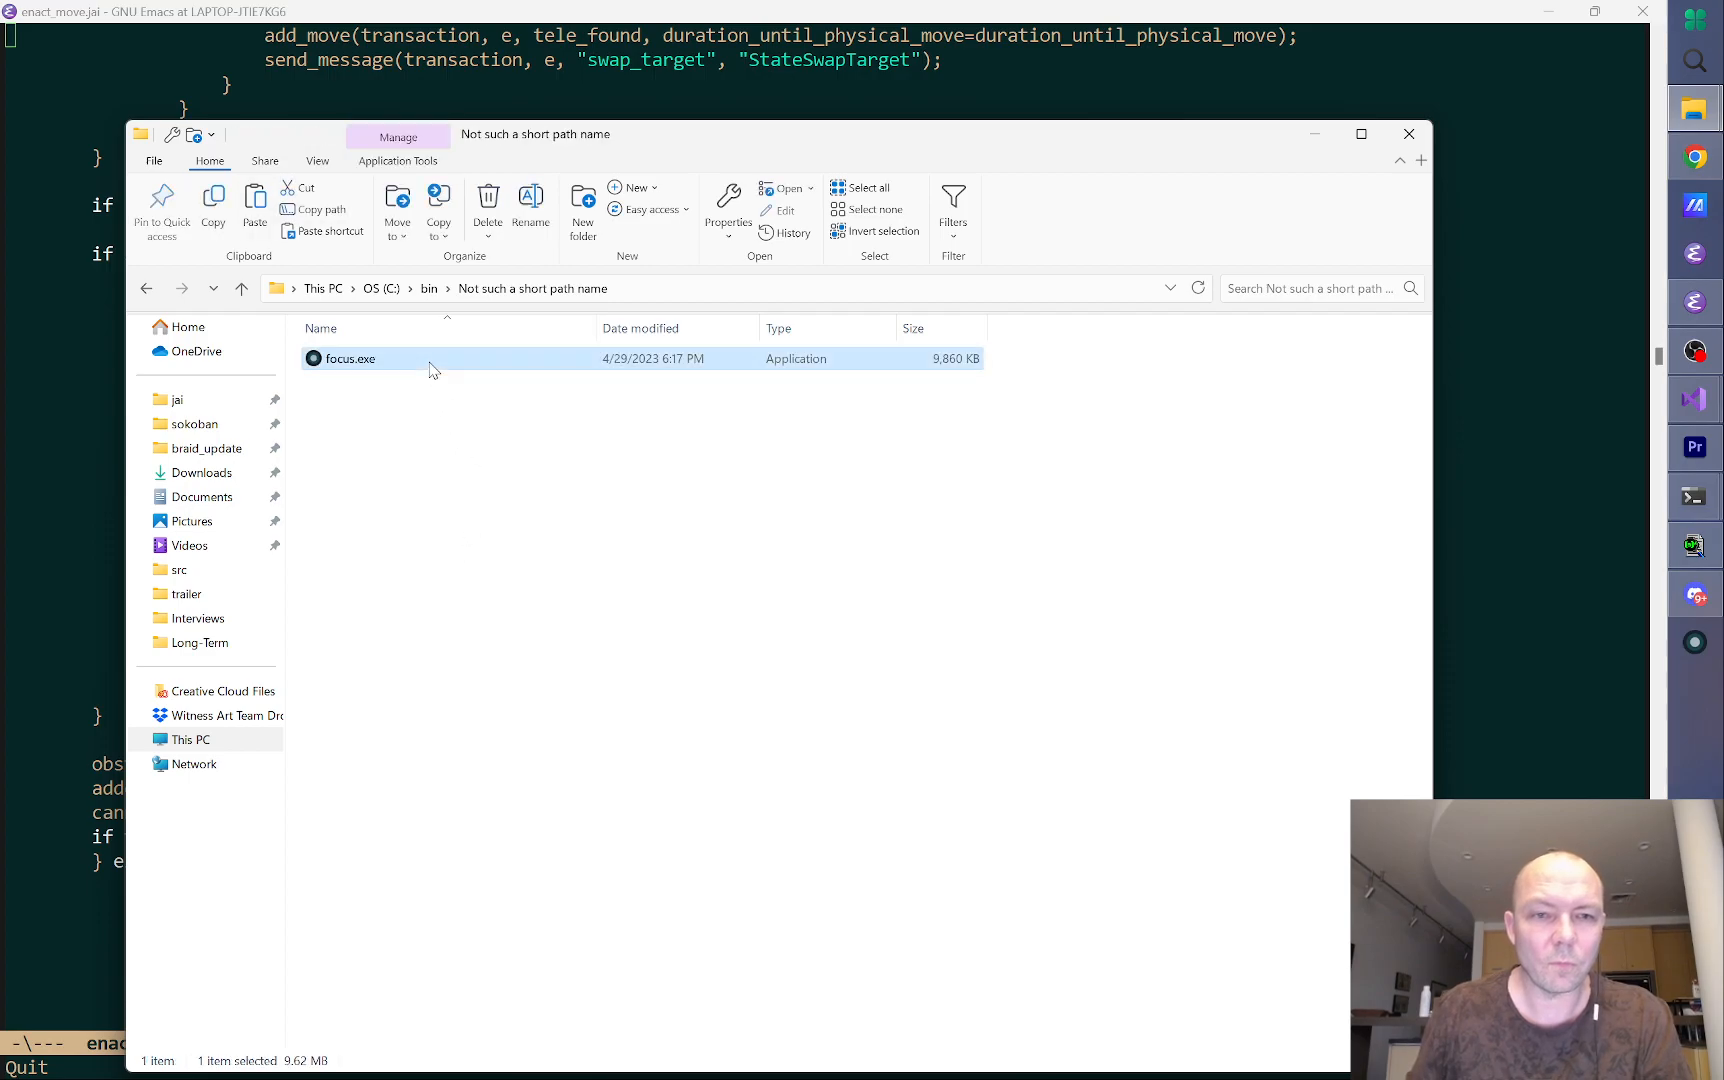
double_click(350, 359)
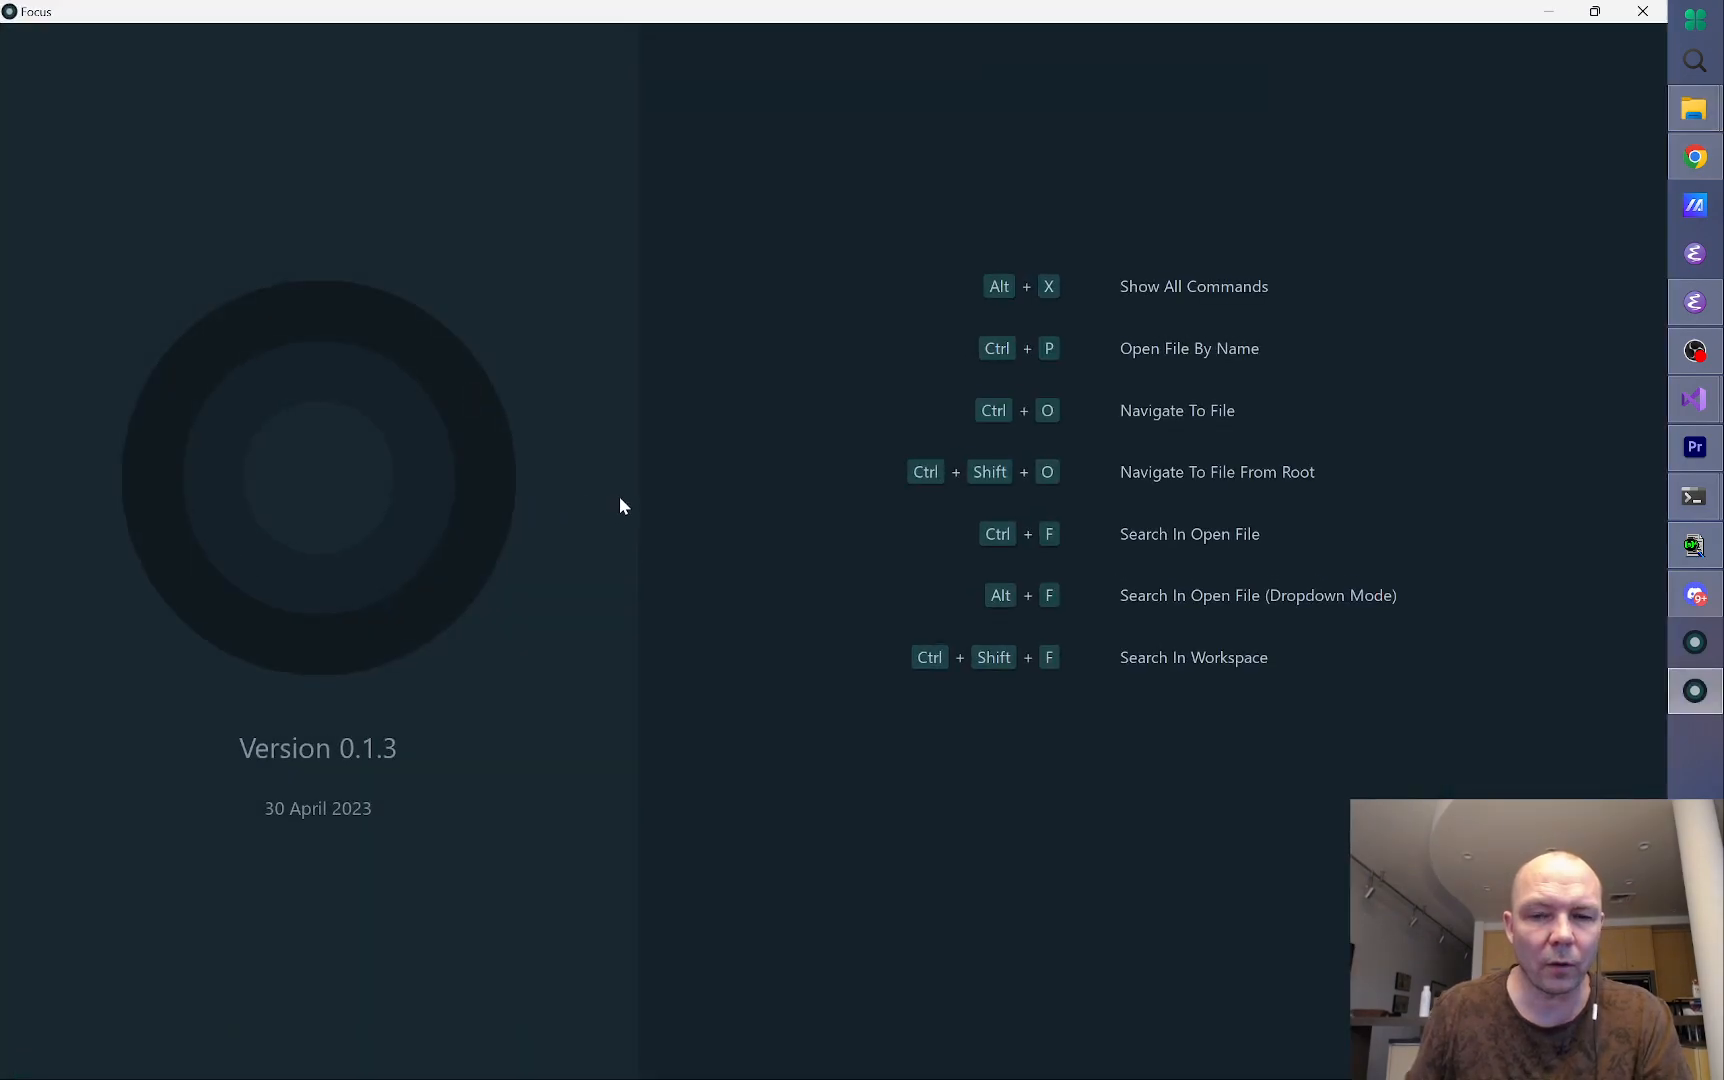
Step: Open the global config via Alt+X and change the [colors] background to ff212AFF
key(alt+x)
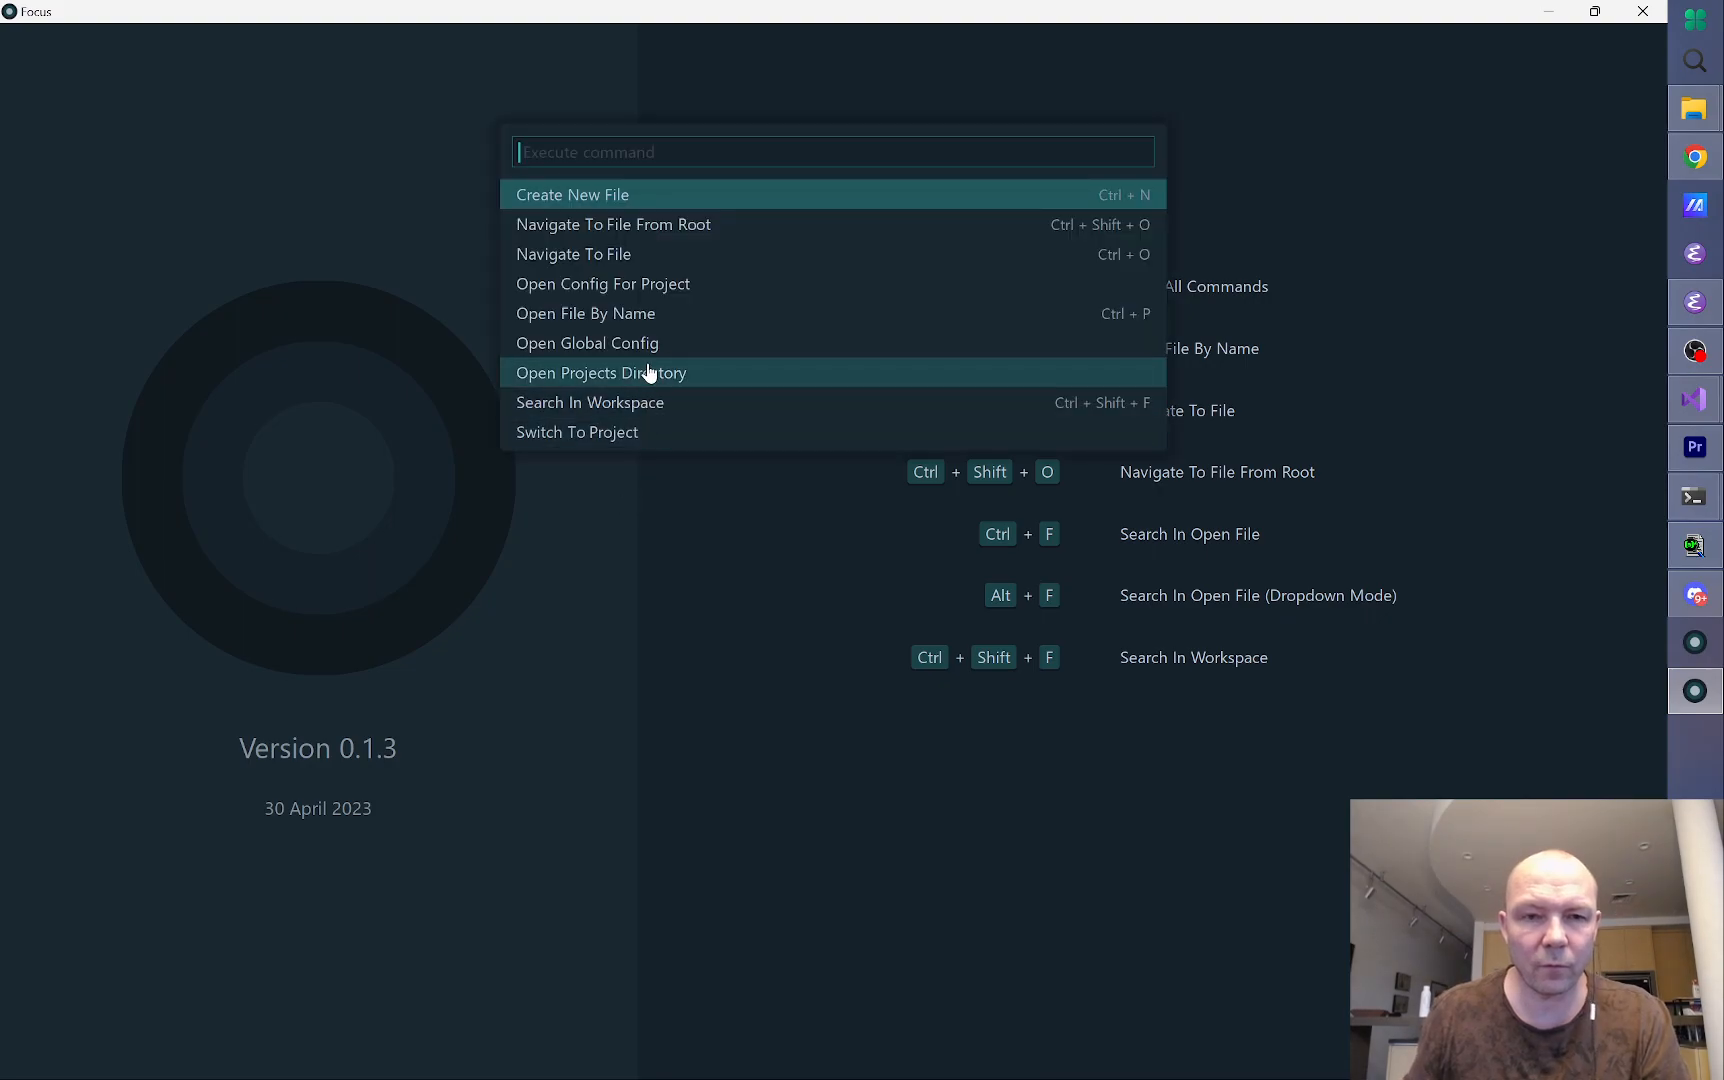
click(586, 342)
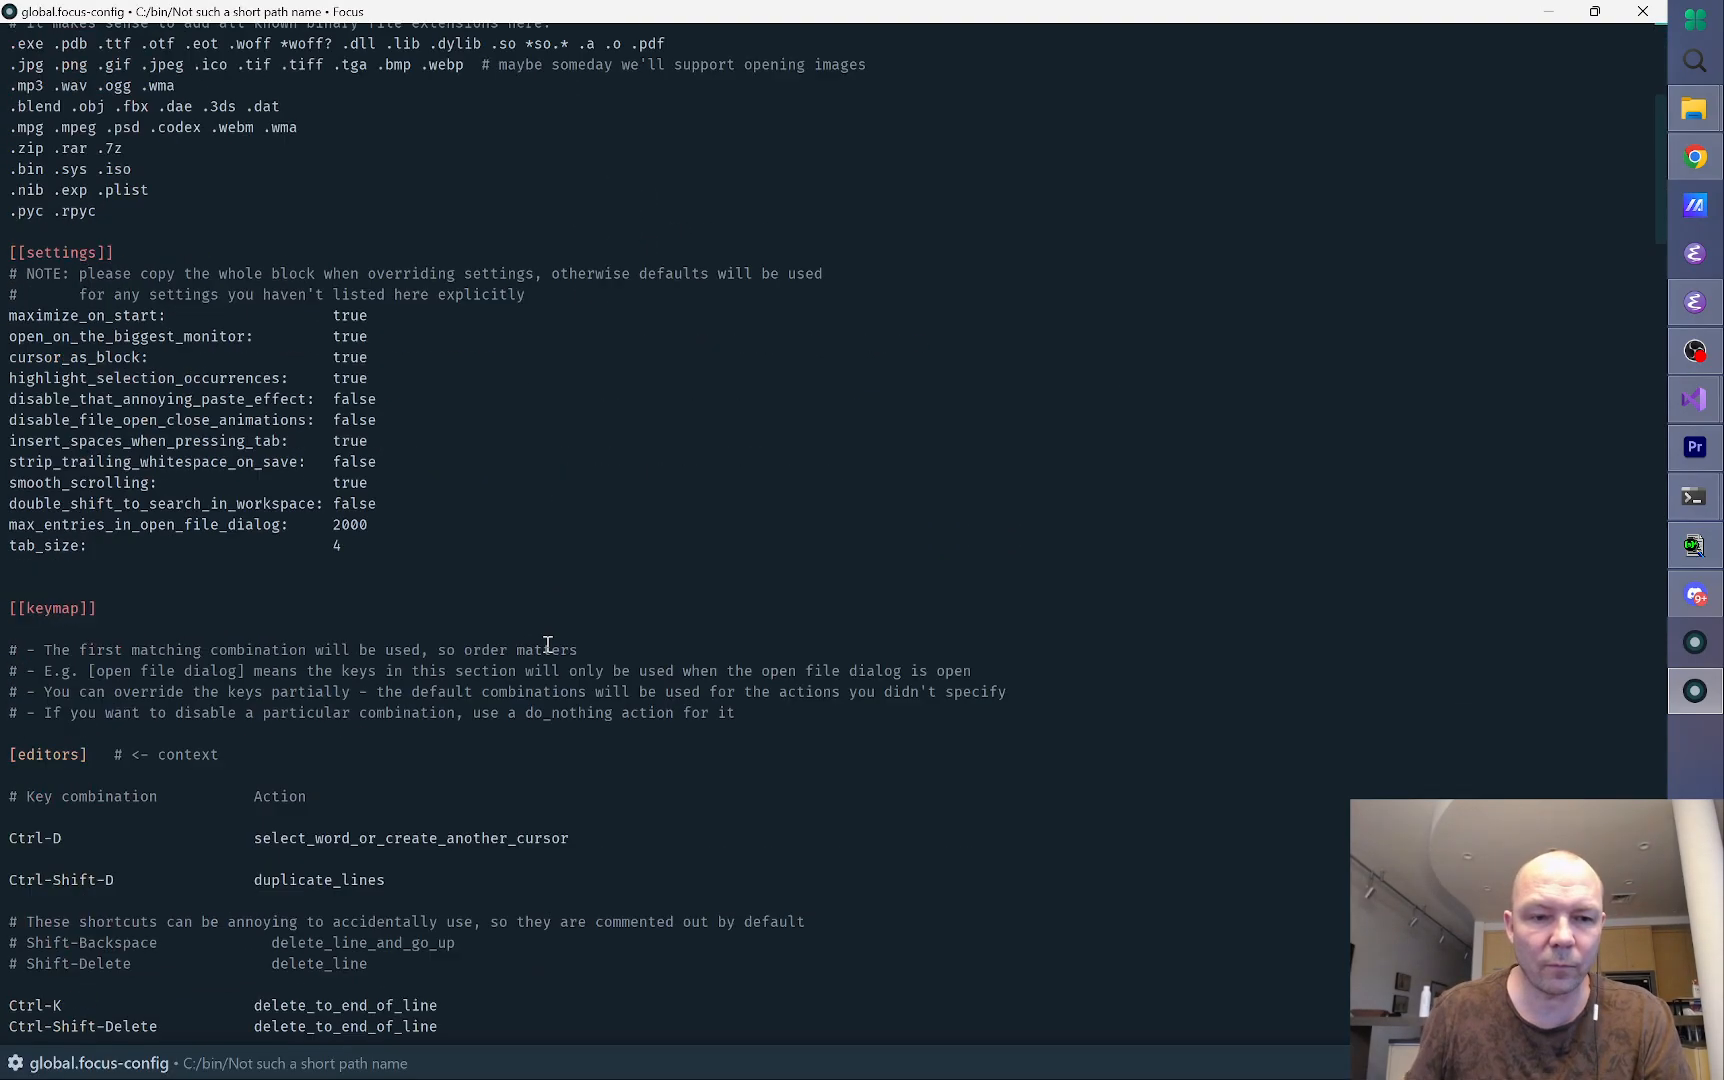
scroll(up, 3)
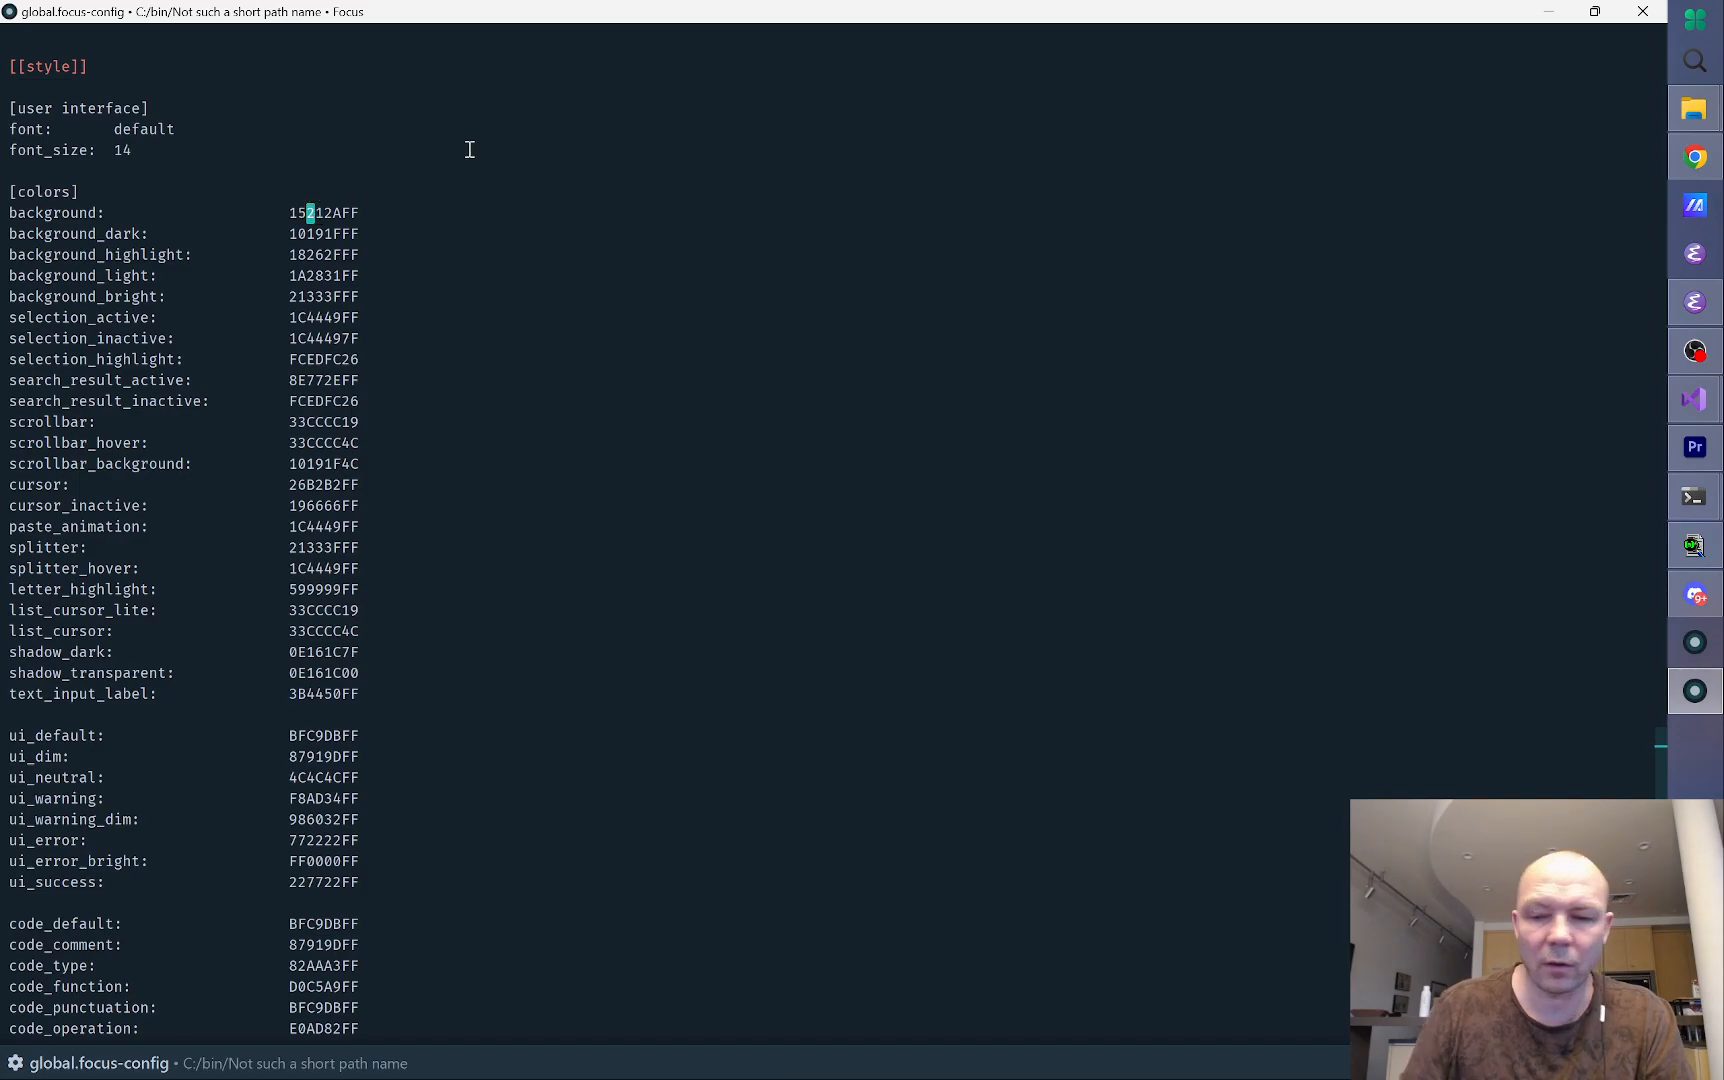
text(ff)
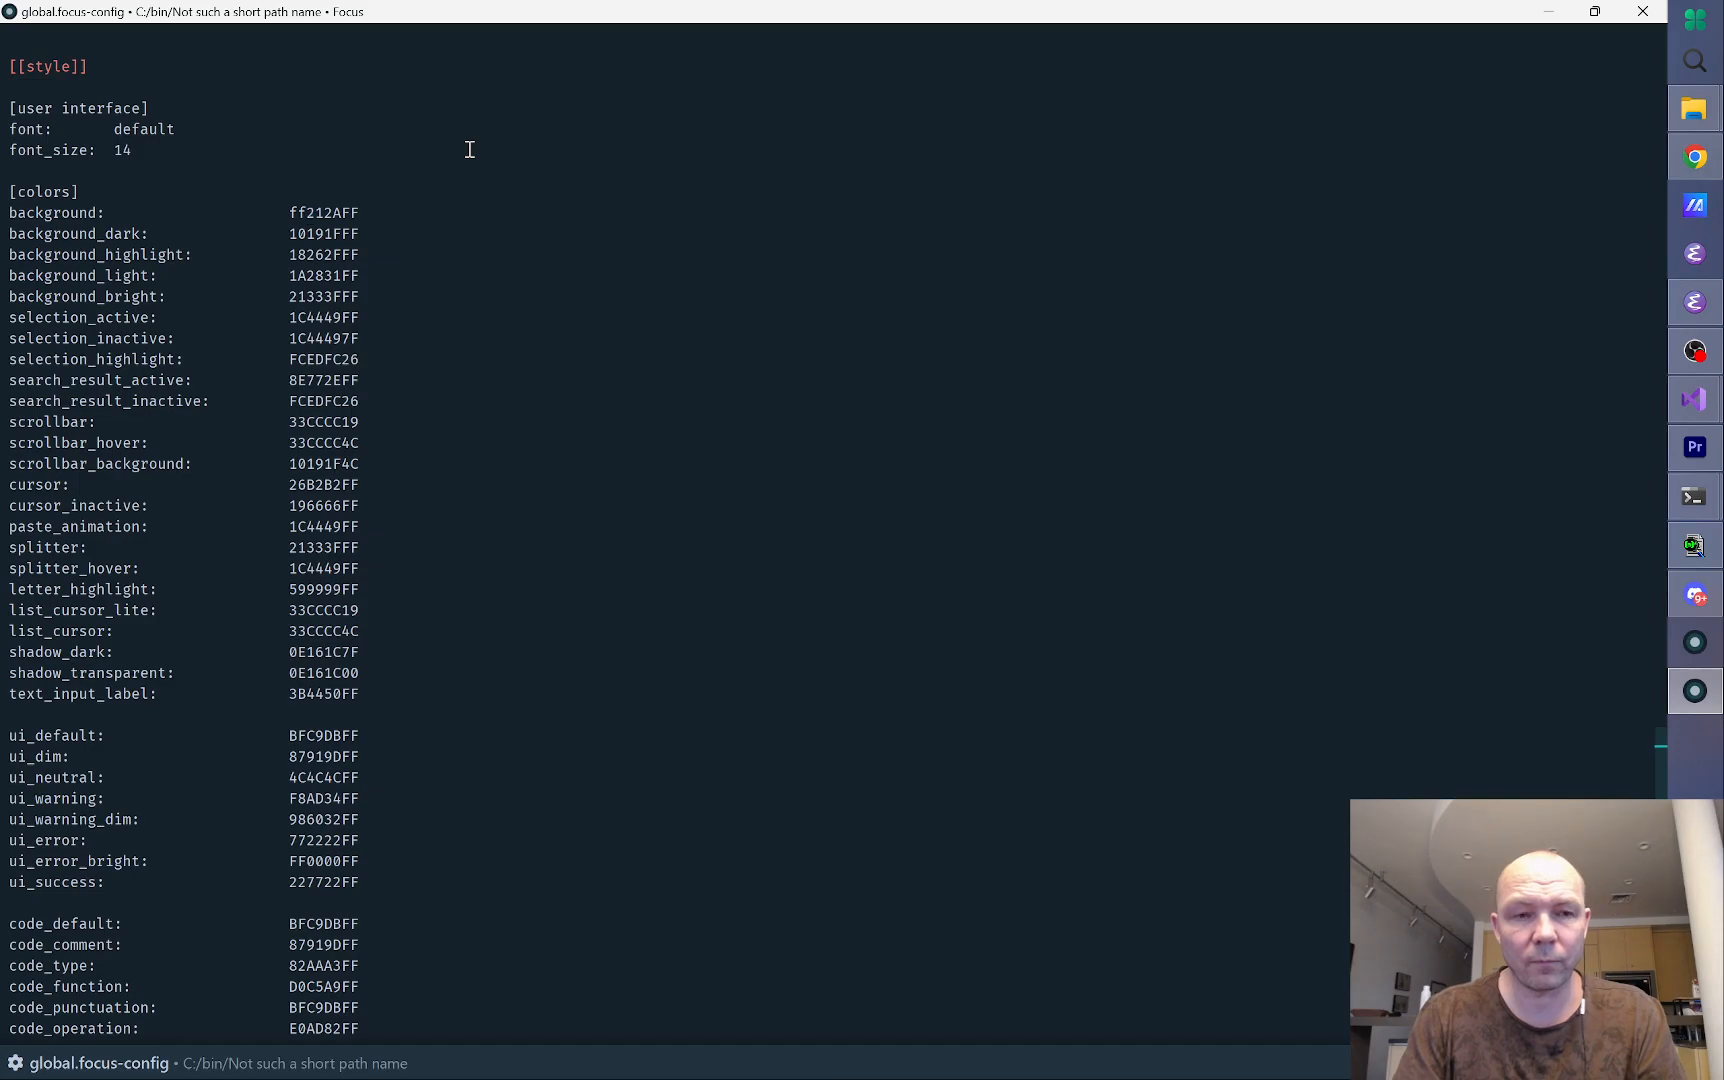
click(1693, 107)
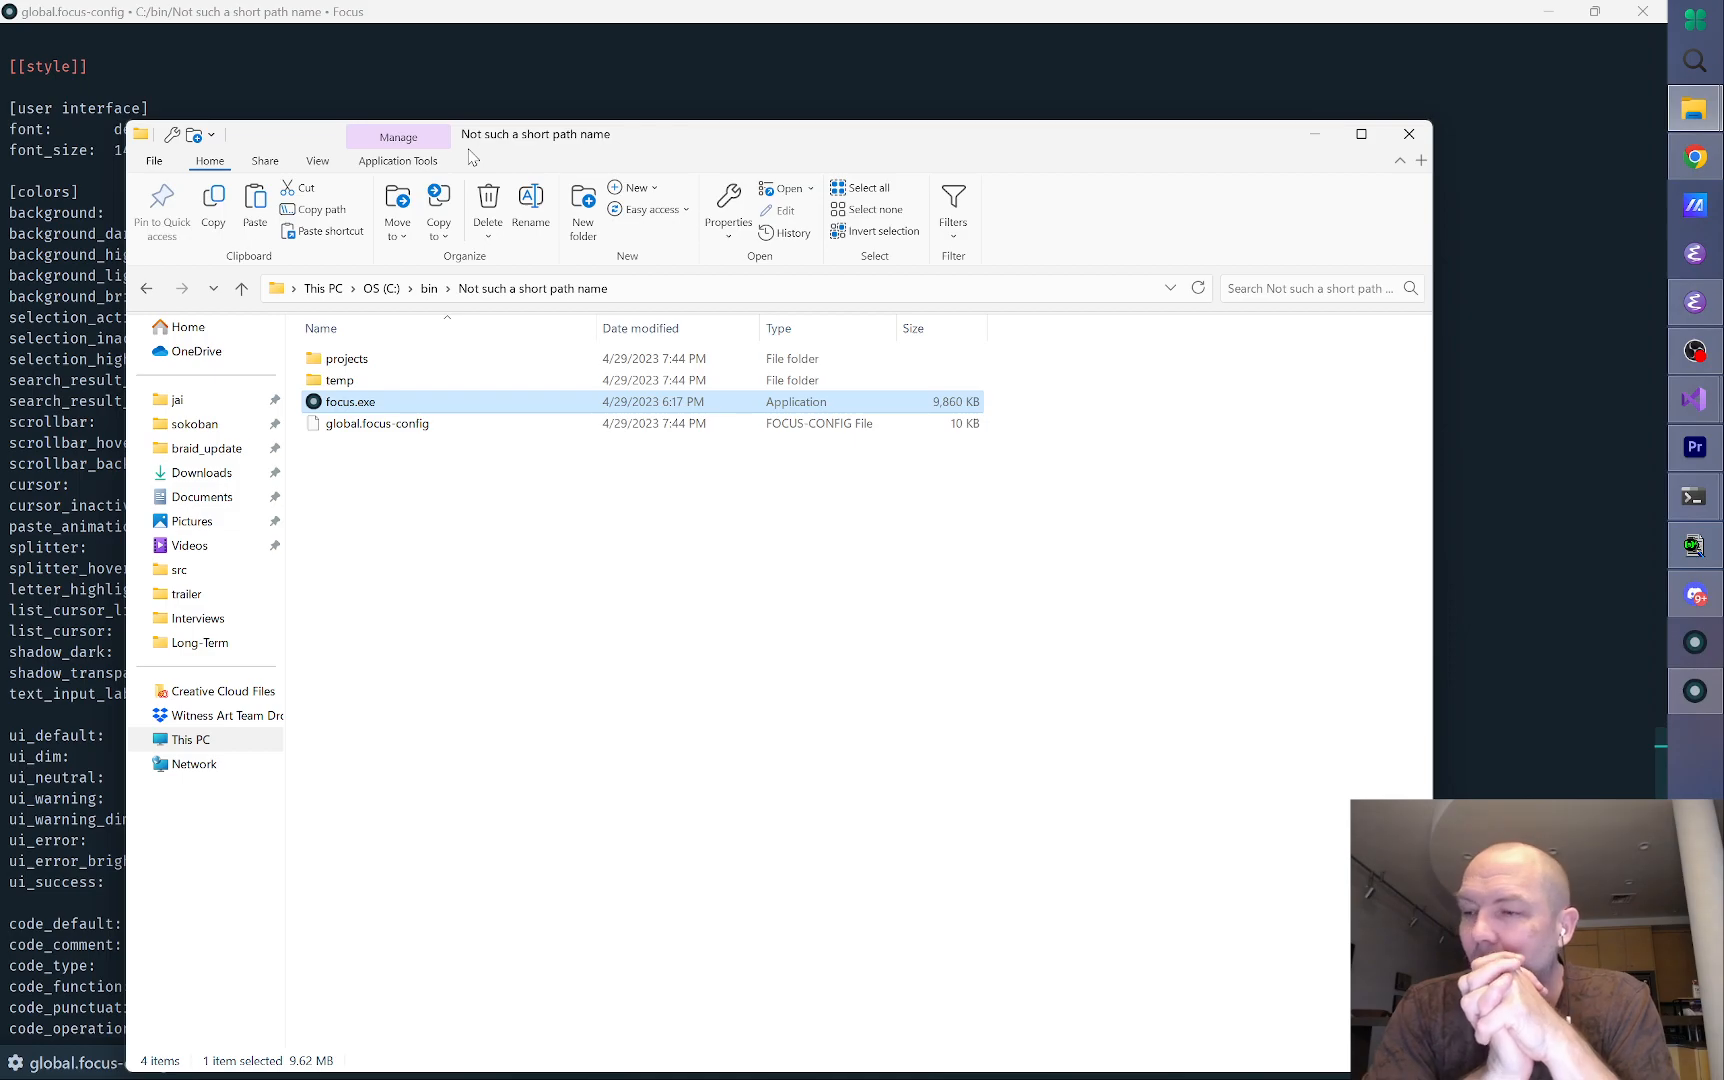
mouse_move(460, 412)
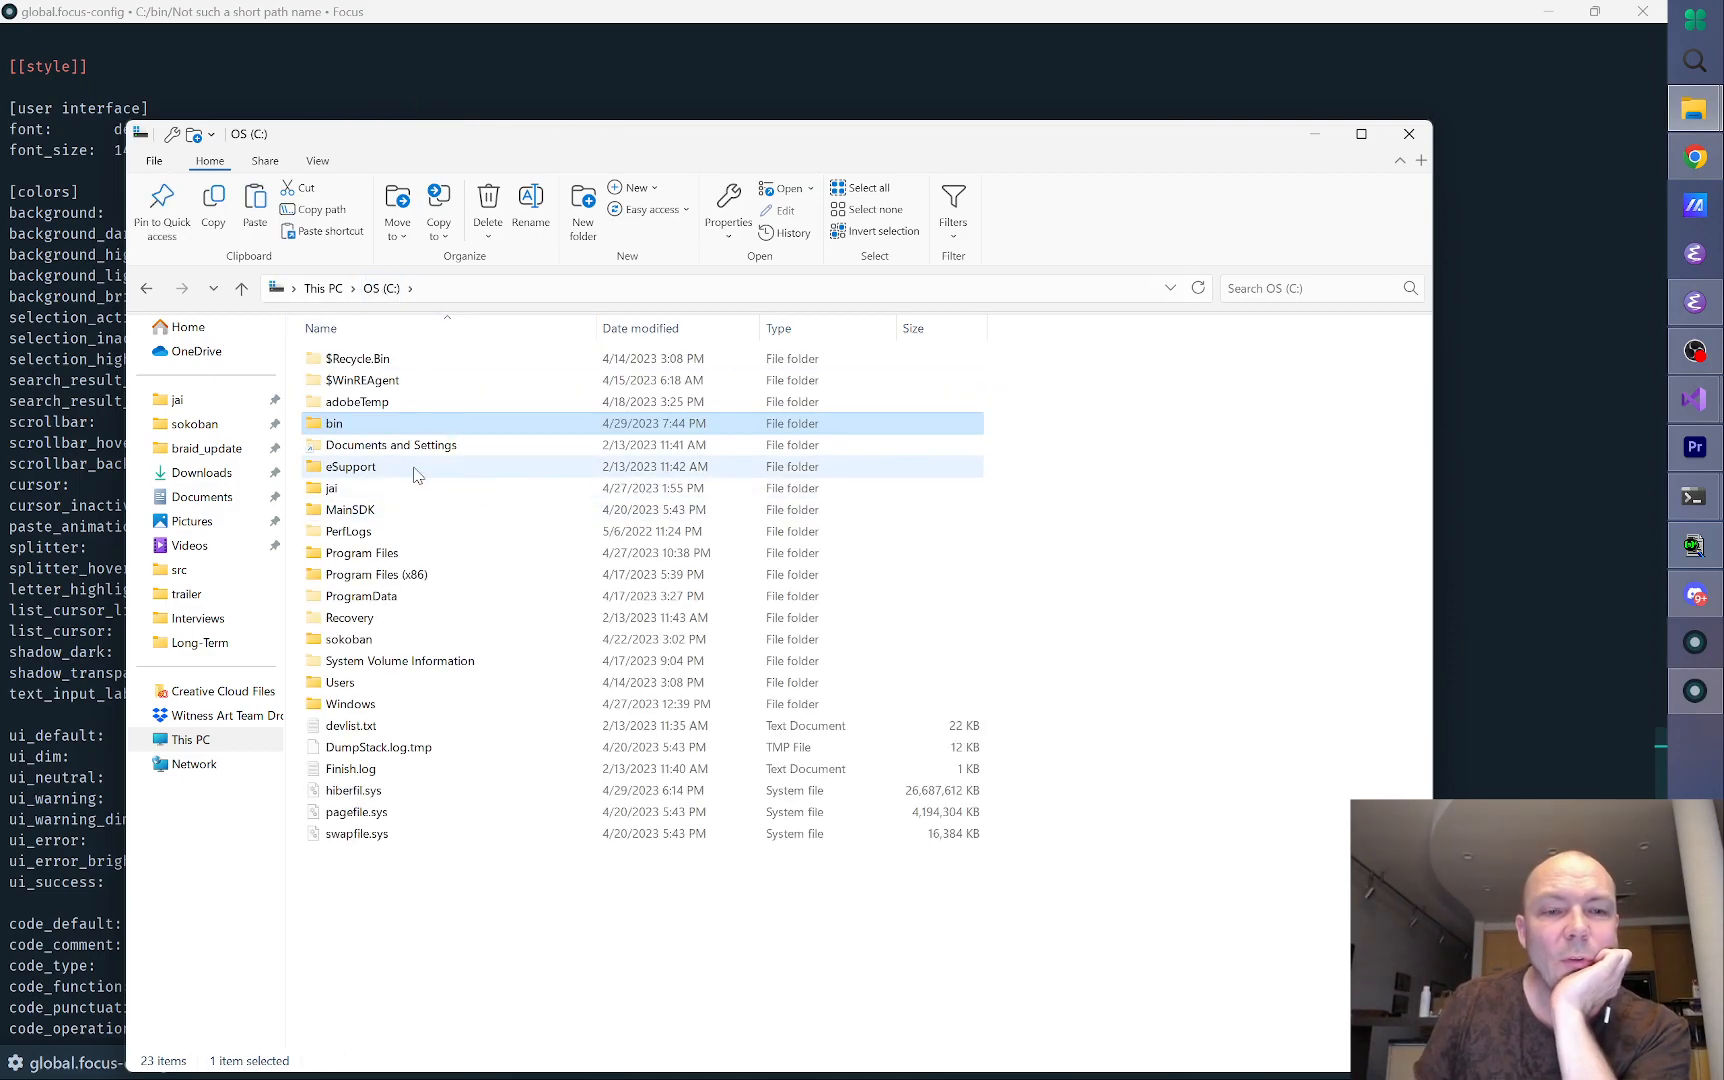
Step: Uncheck Read-only in C:\bin's Properties for all subfolders and files, then refocus the config editor
right_click(332, 423)
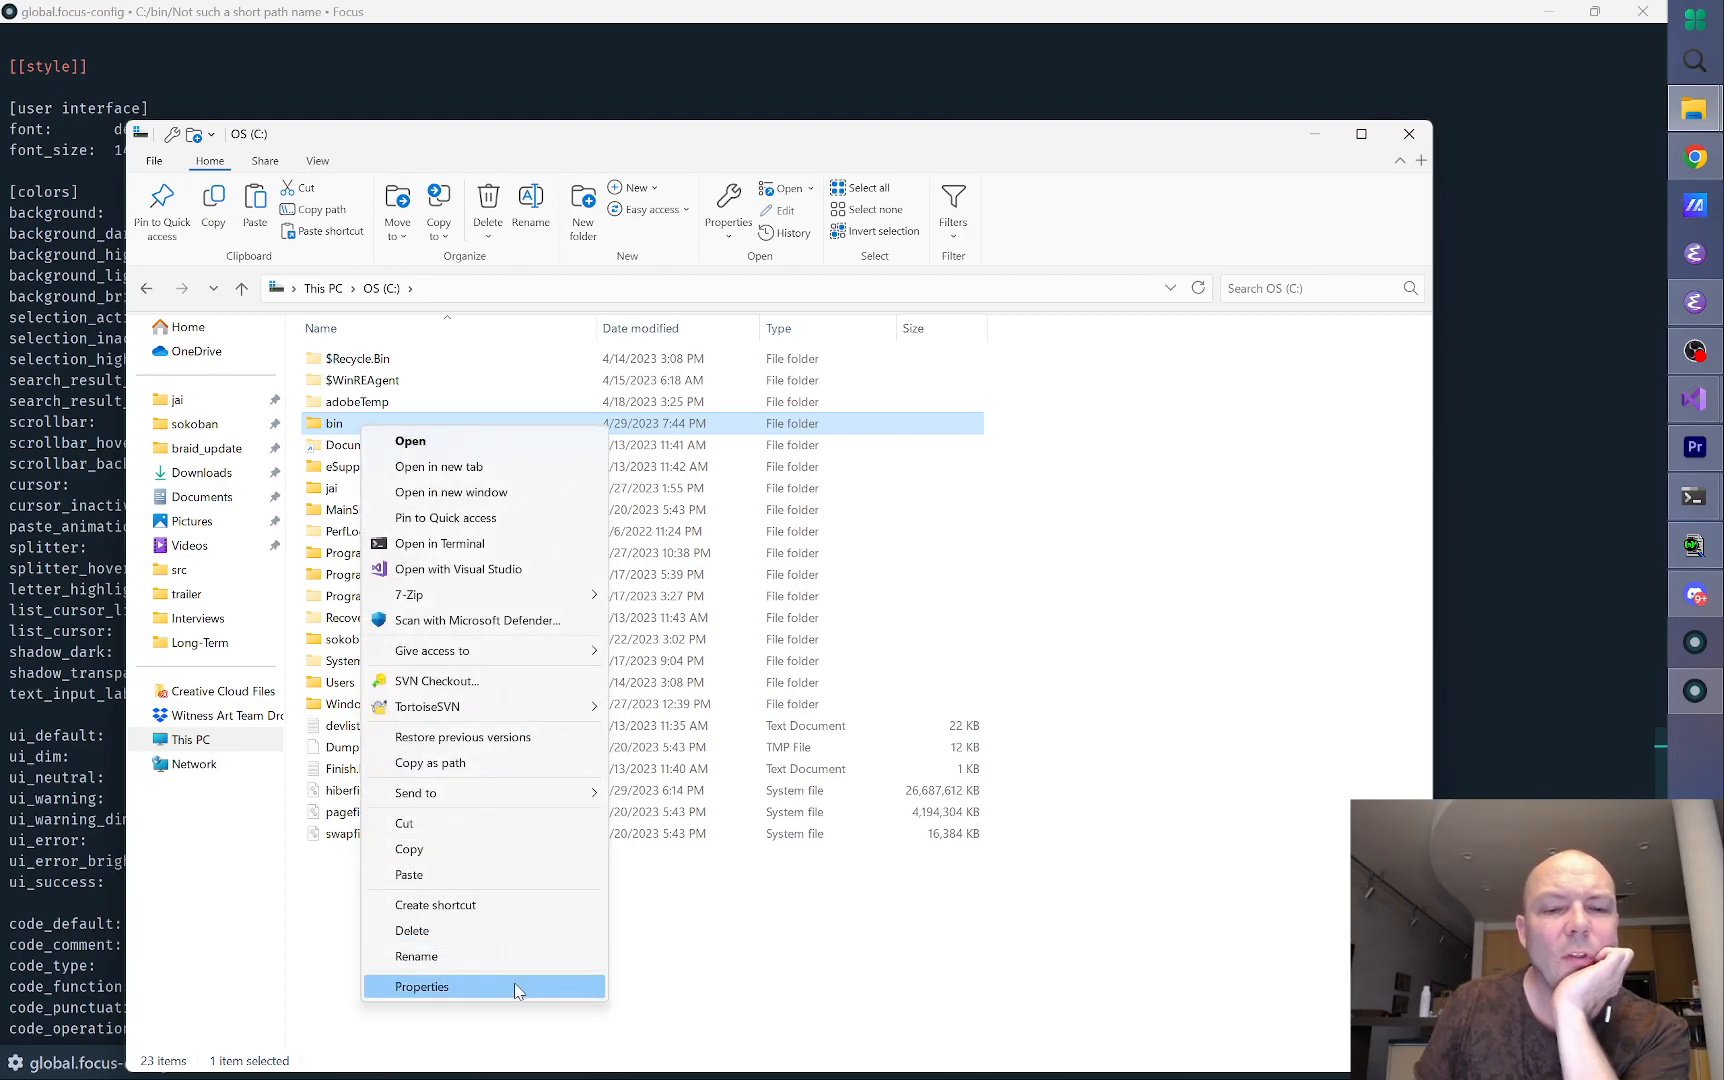
click(422, 987)
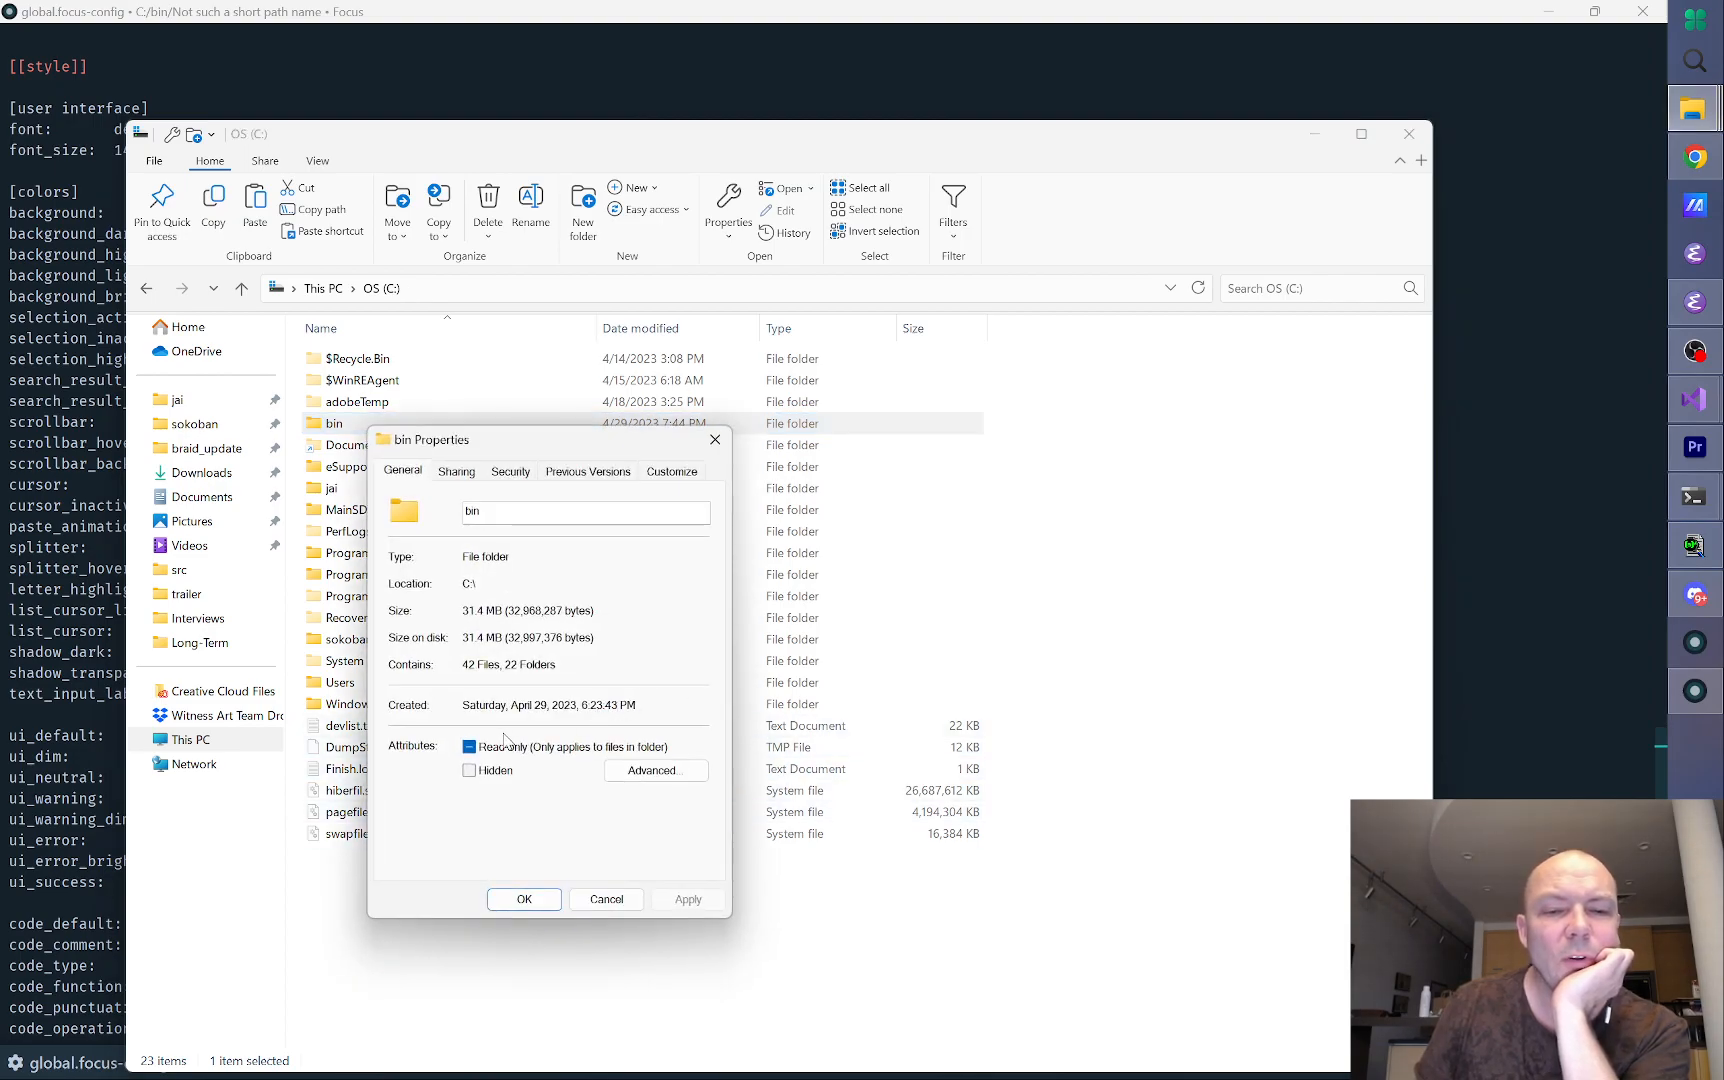
click(469, 747)
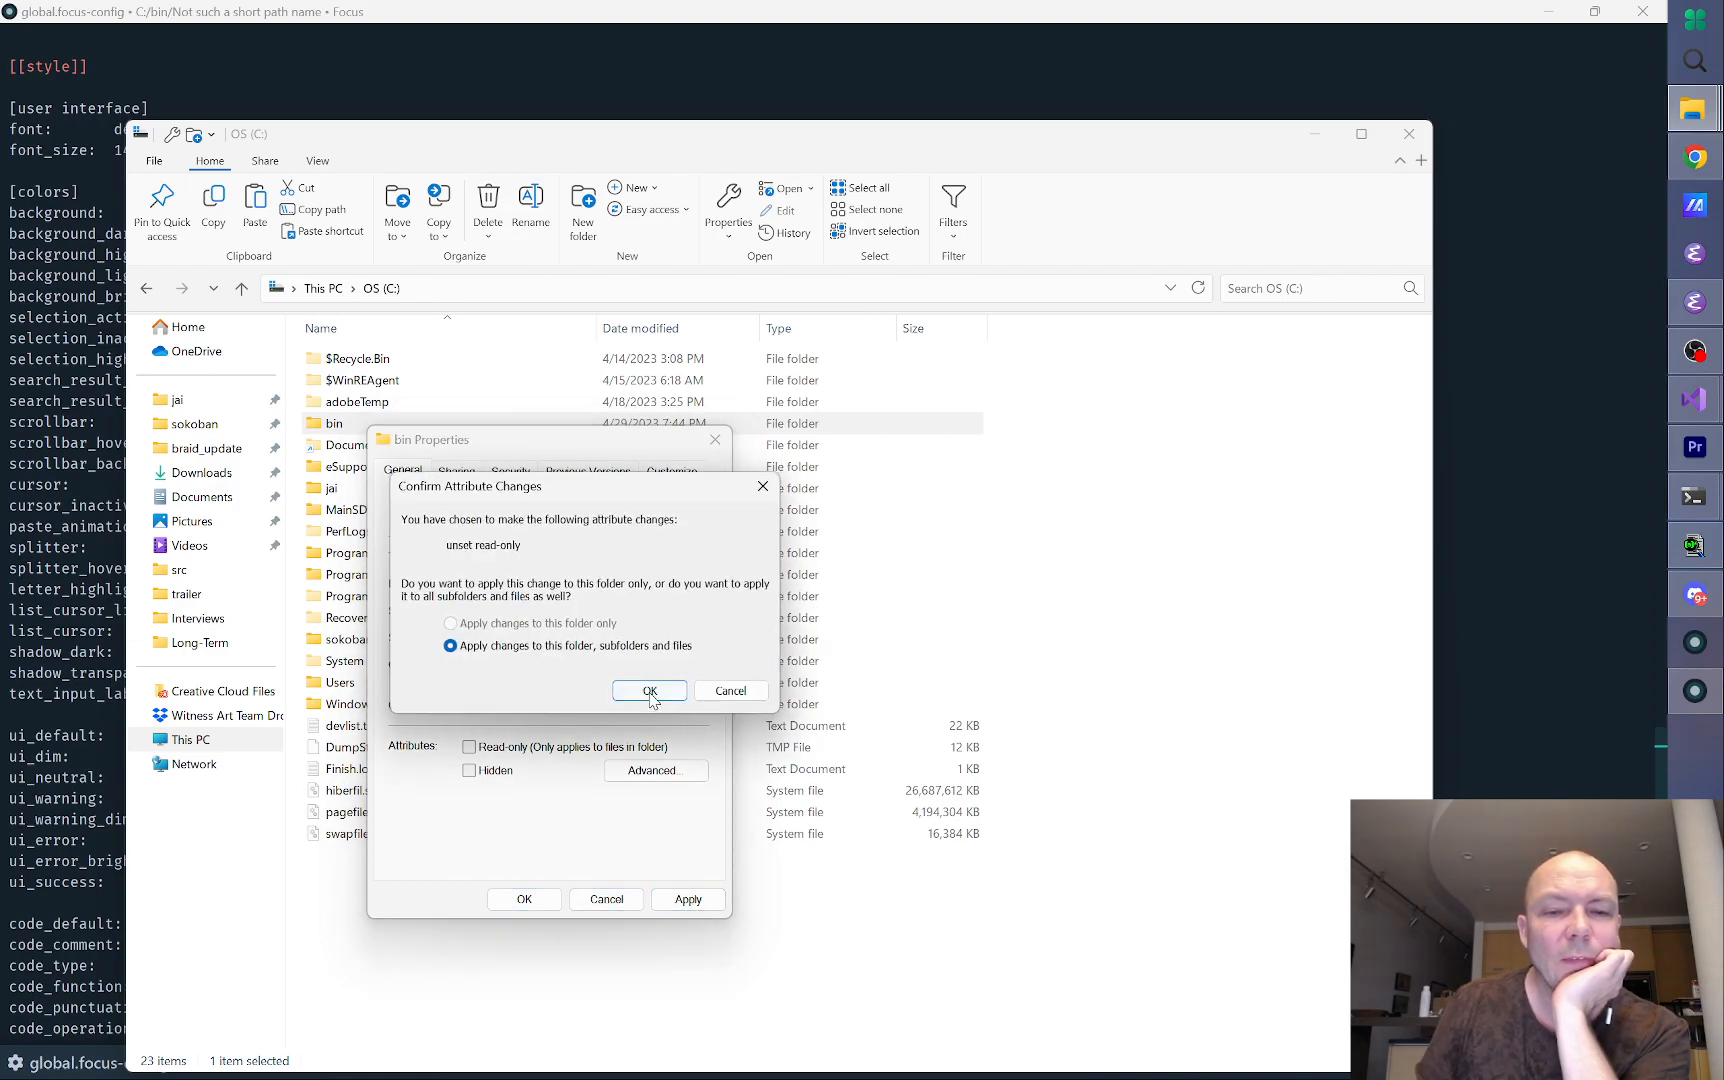
click(648, 691)
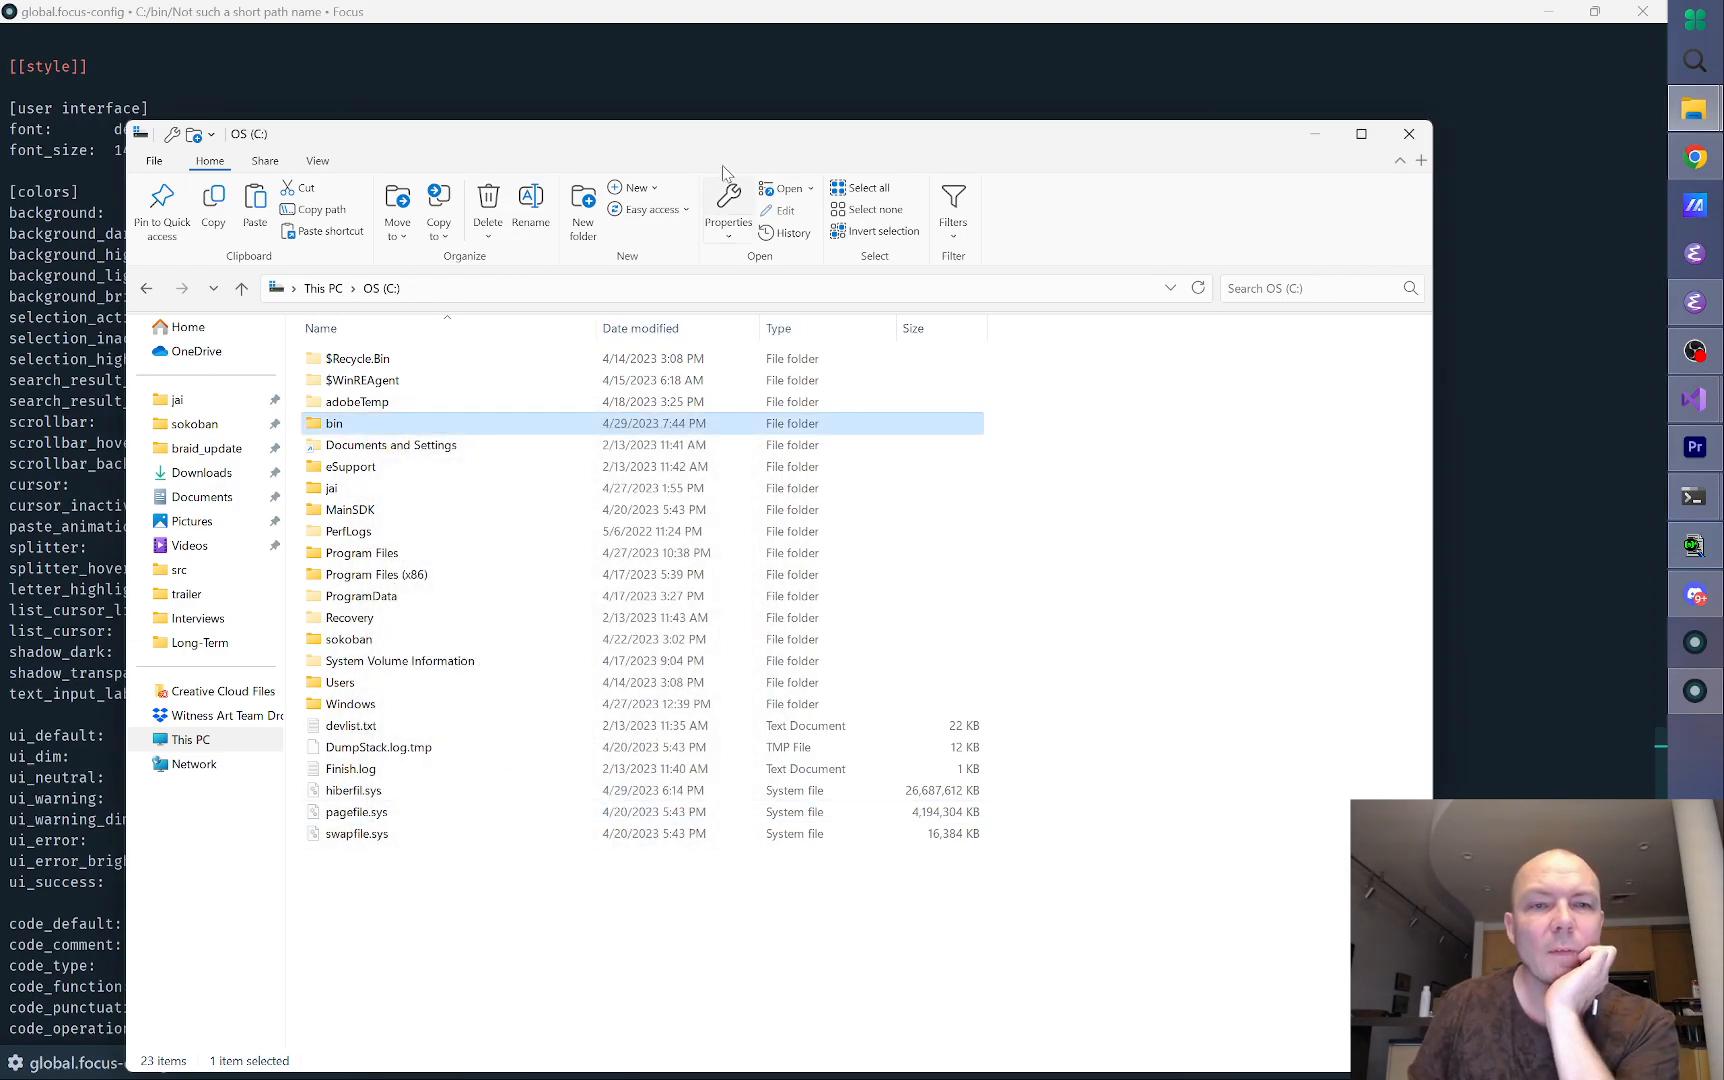
click(1407, 133)
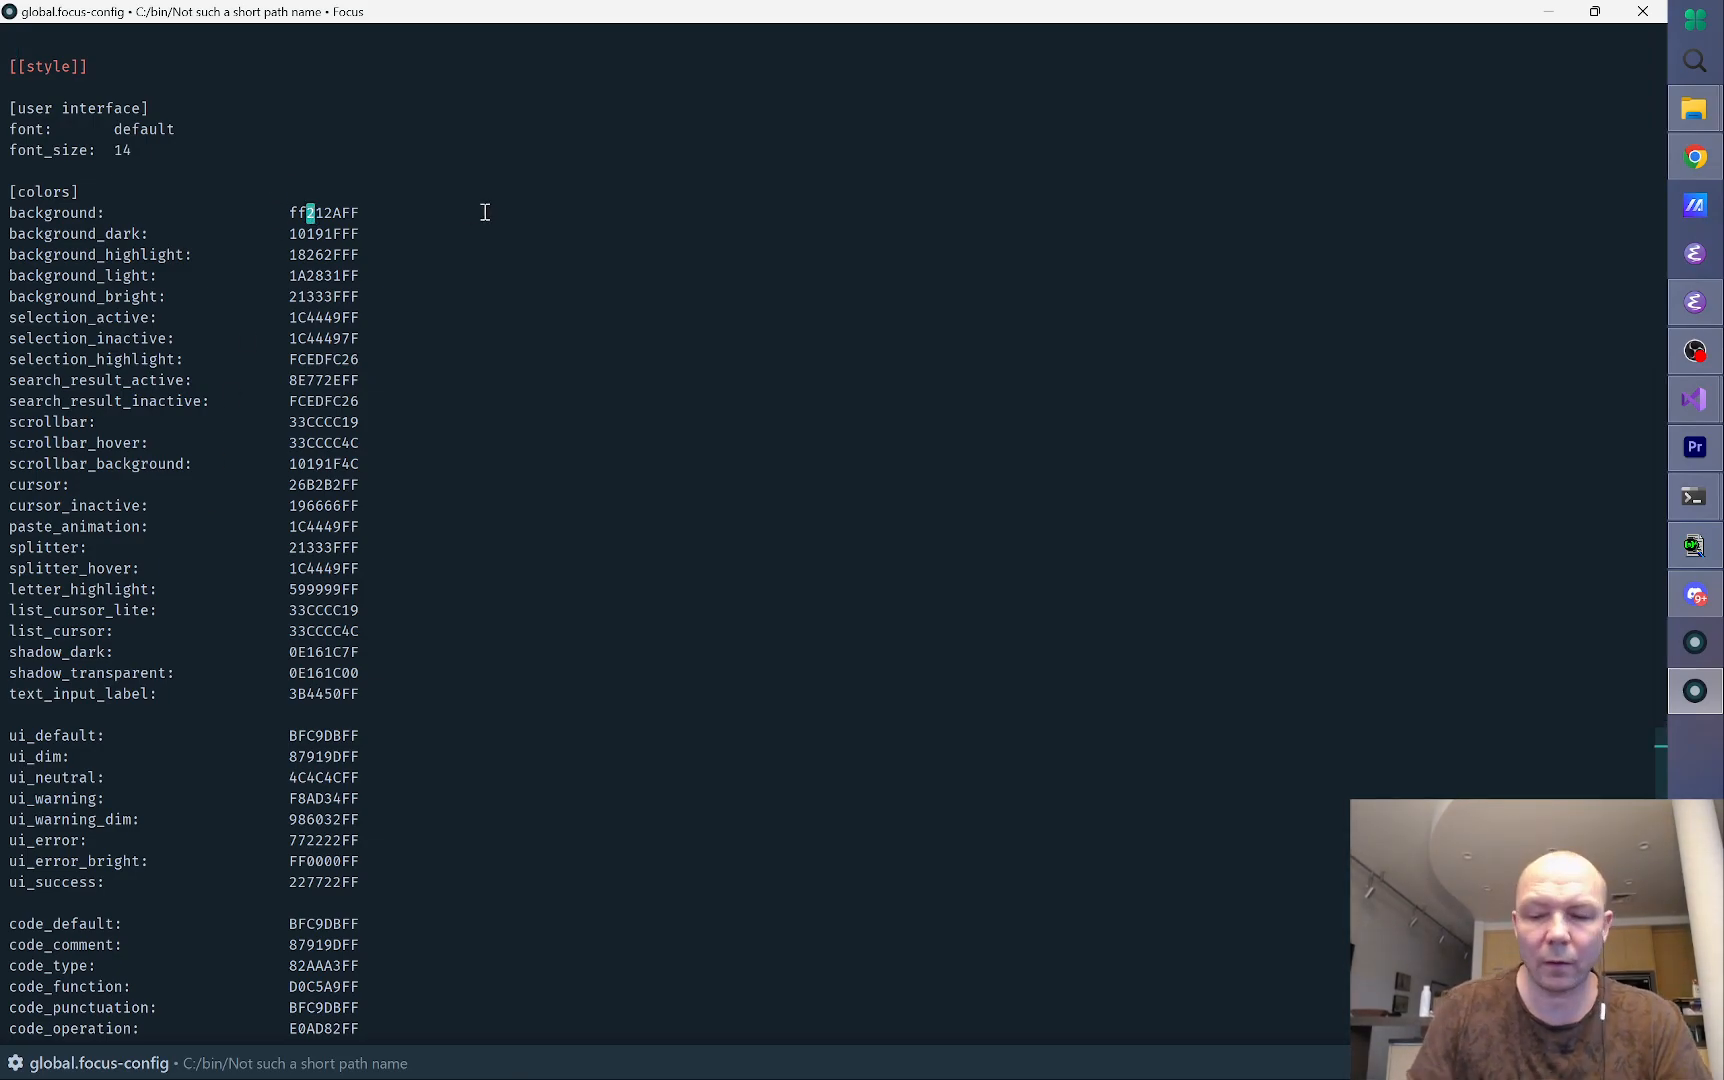
Step: Check the global.focus-config file's properties inside the long-path folder and return to bin
key(alt+tab)
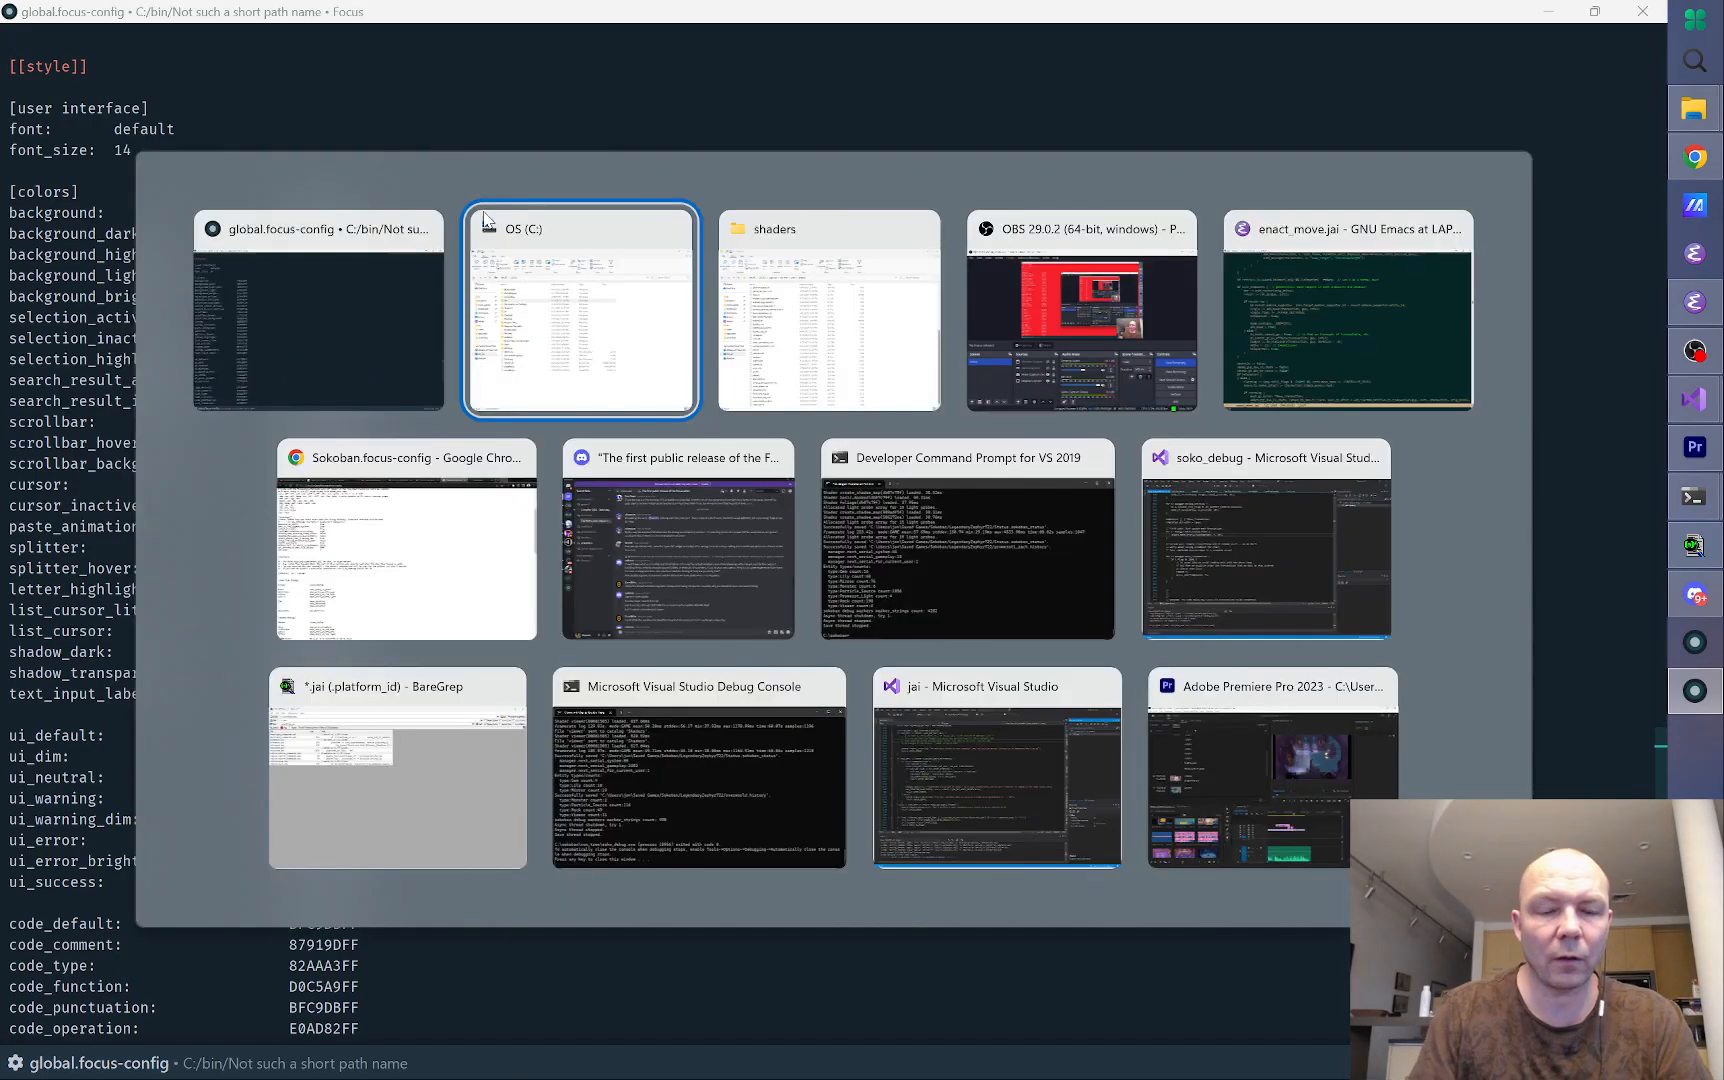
click(579, 310)
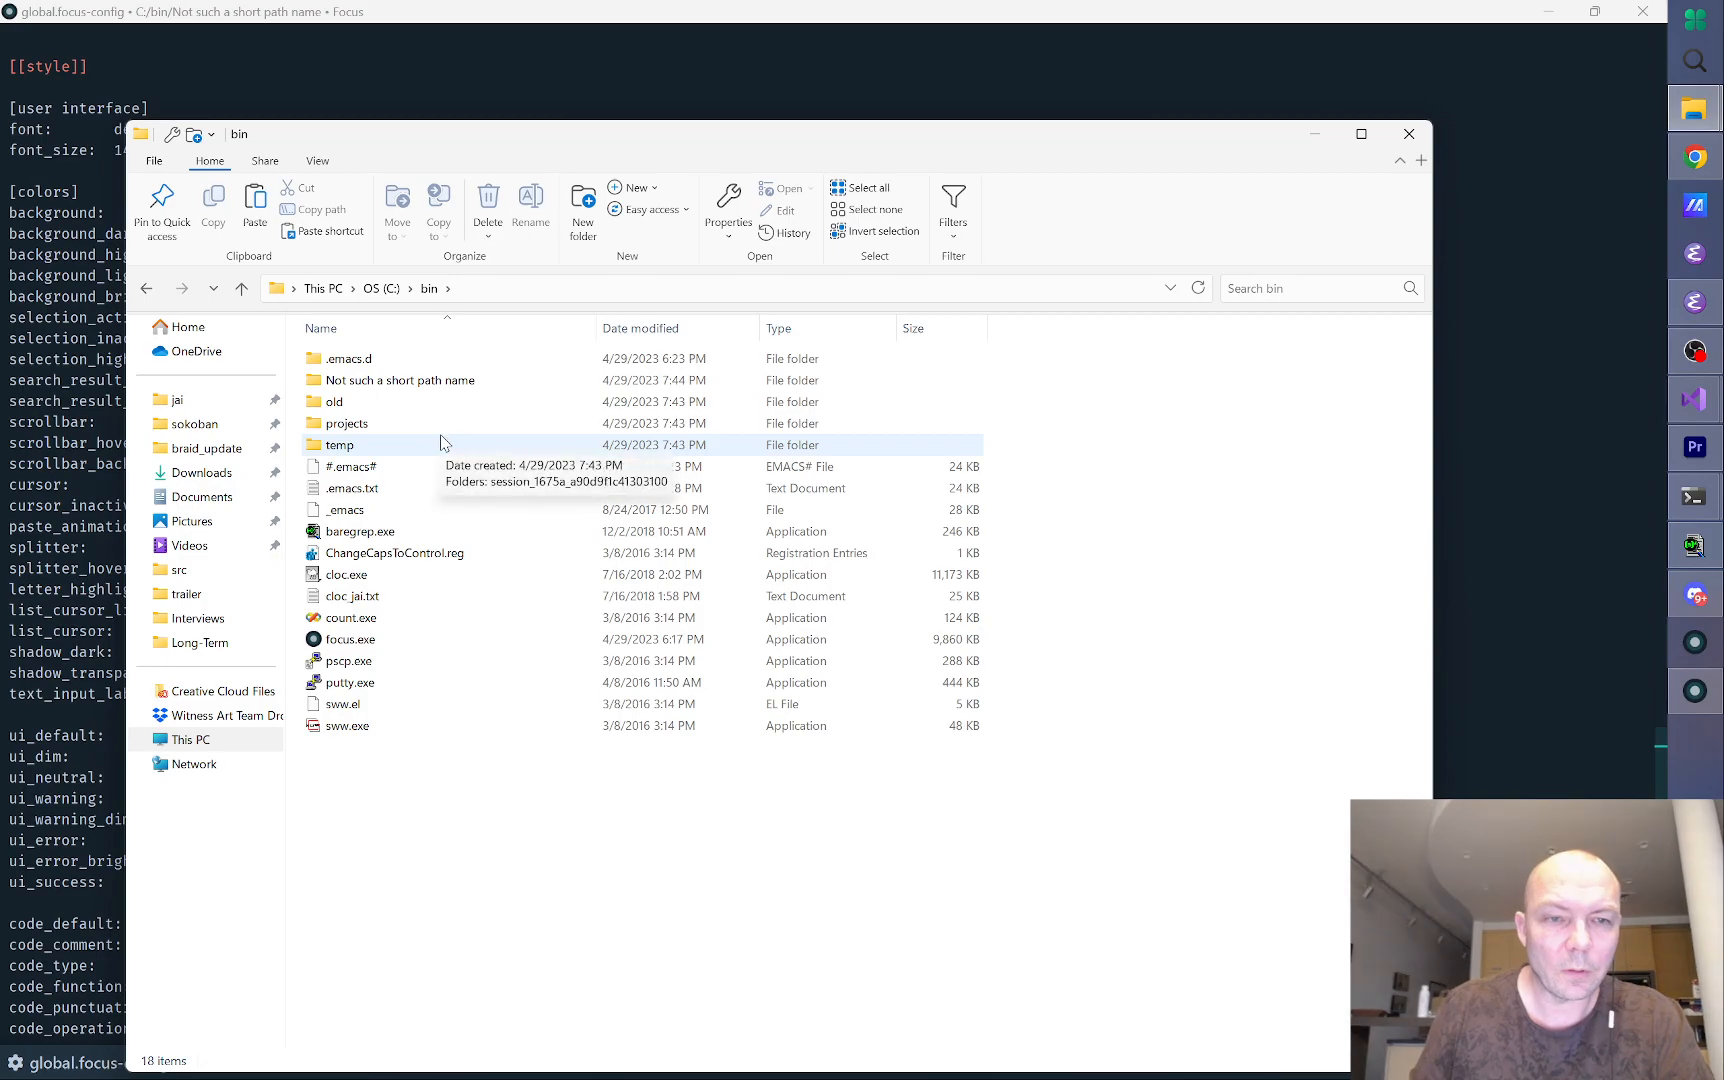
double_click(400, 379)
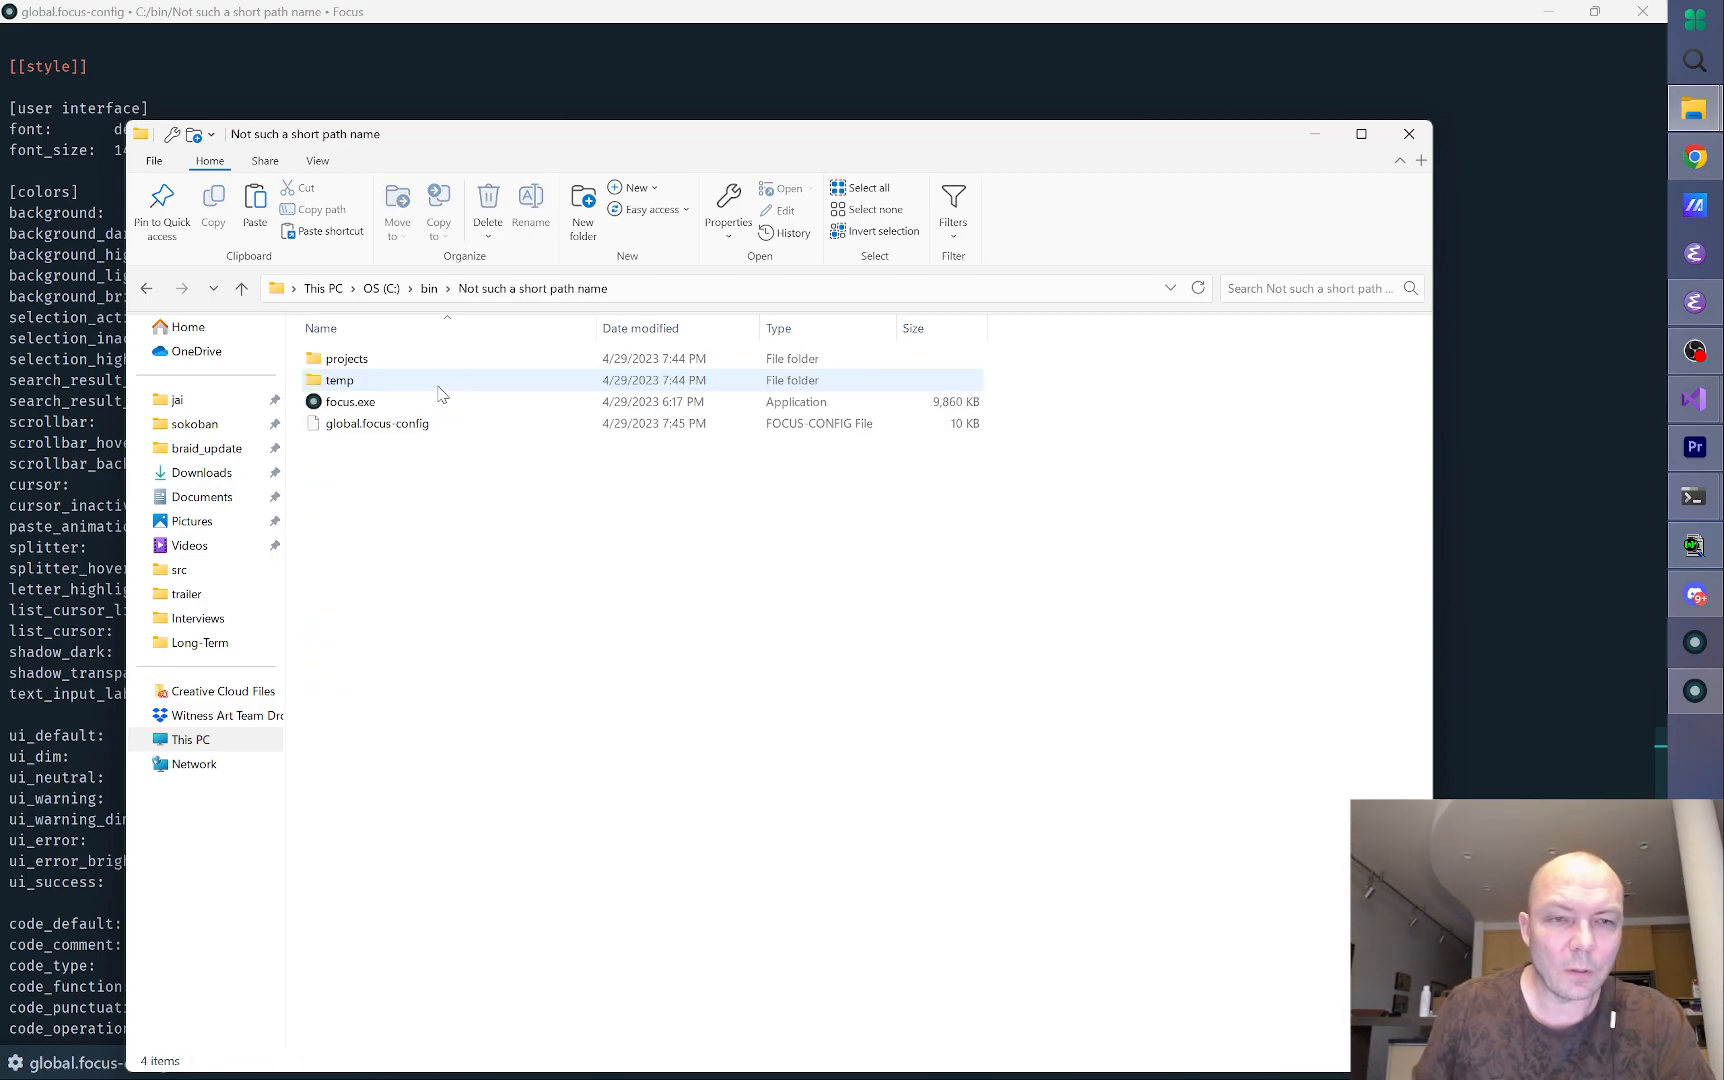
click(346, 359)
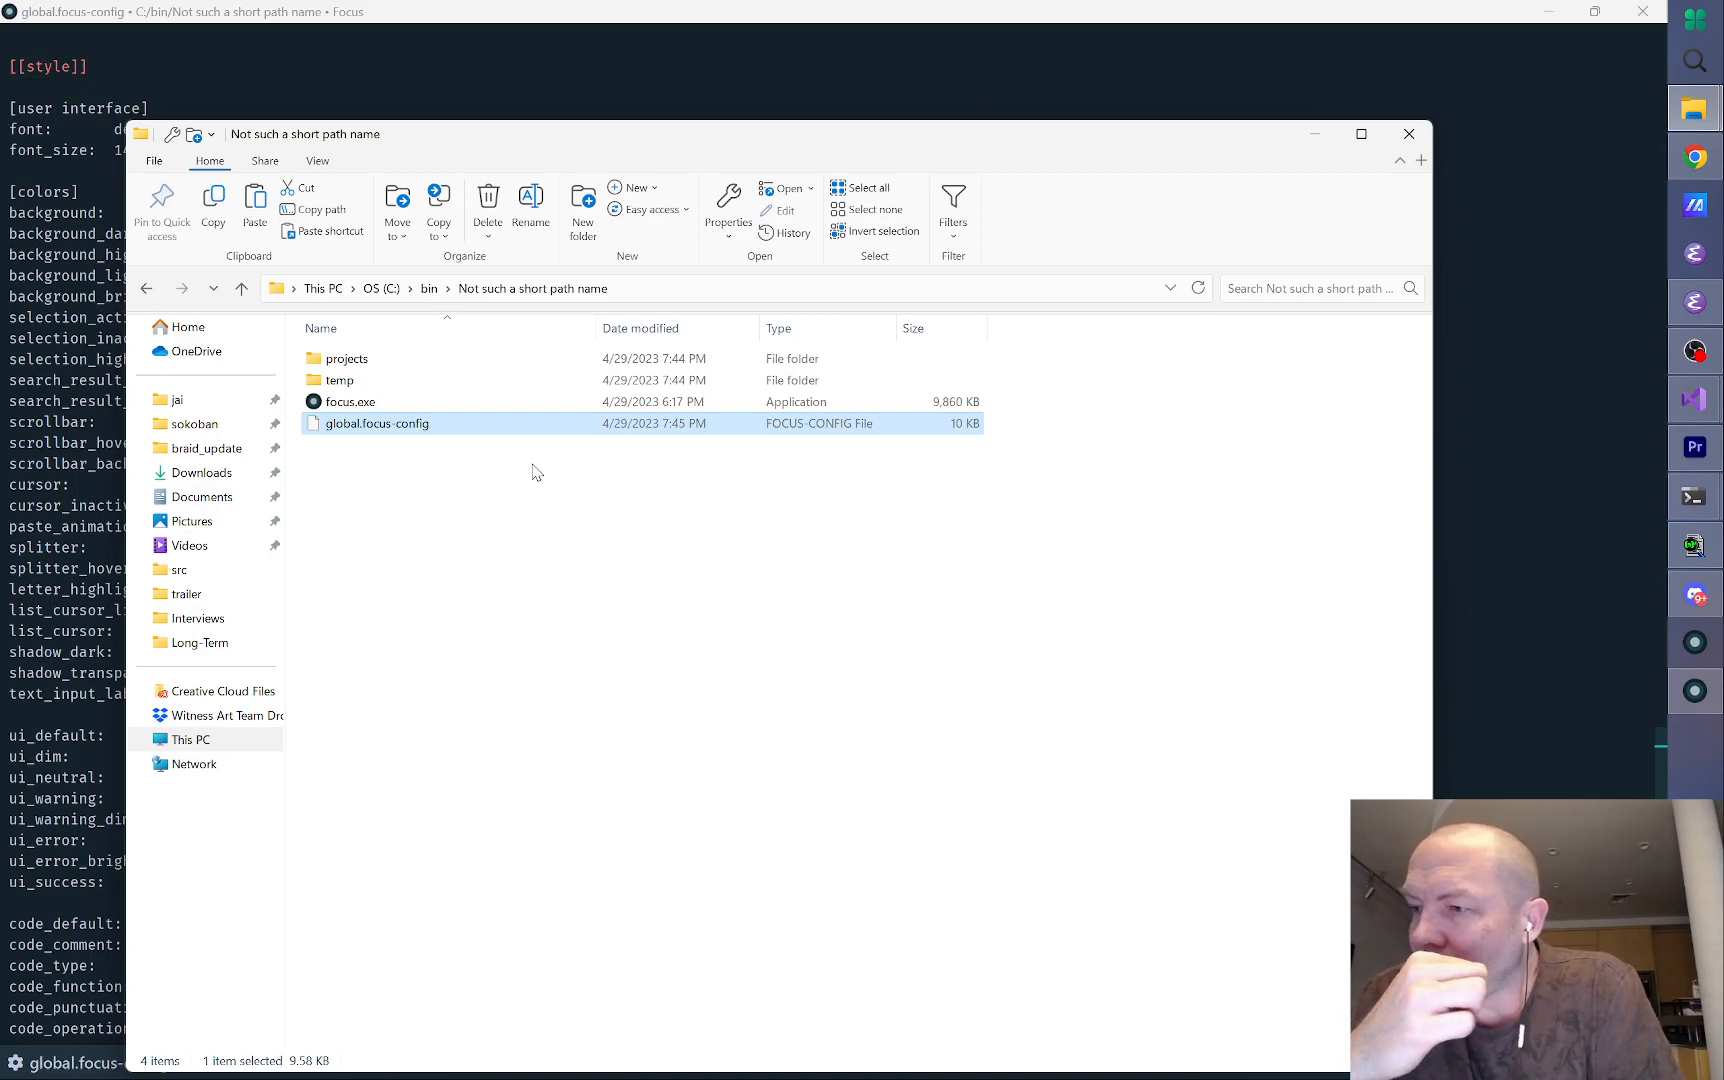
mouse_move(399, 429)
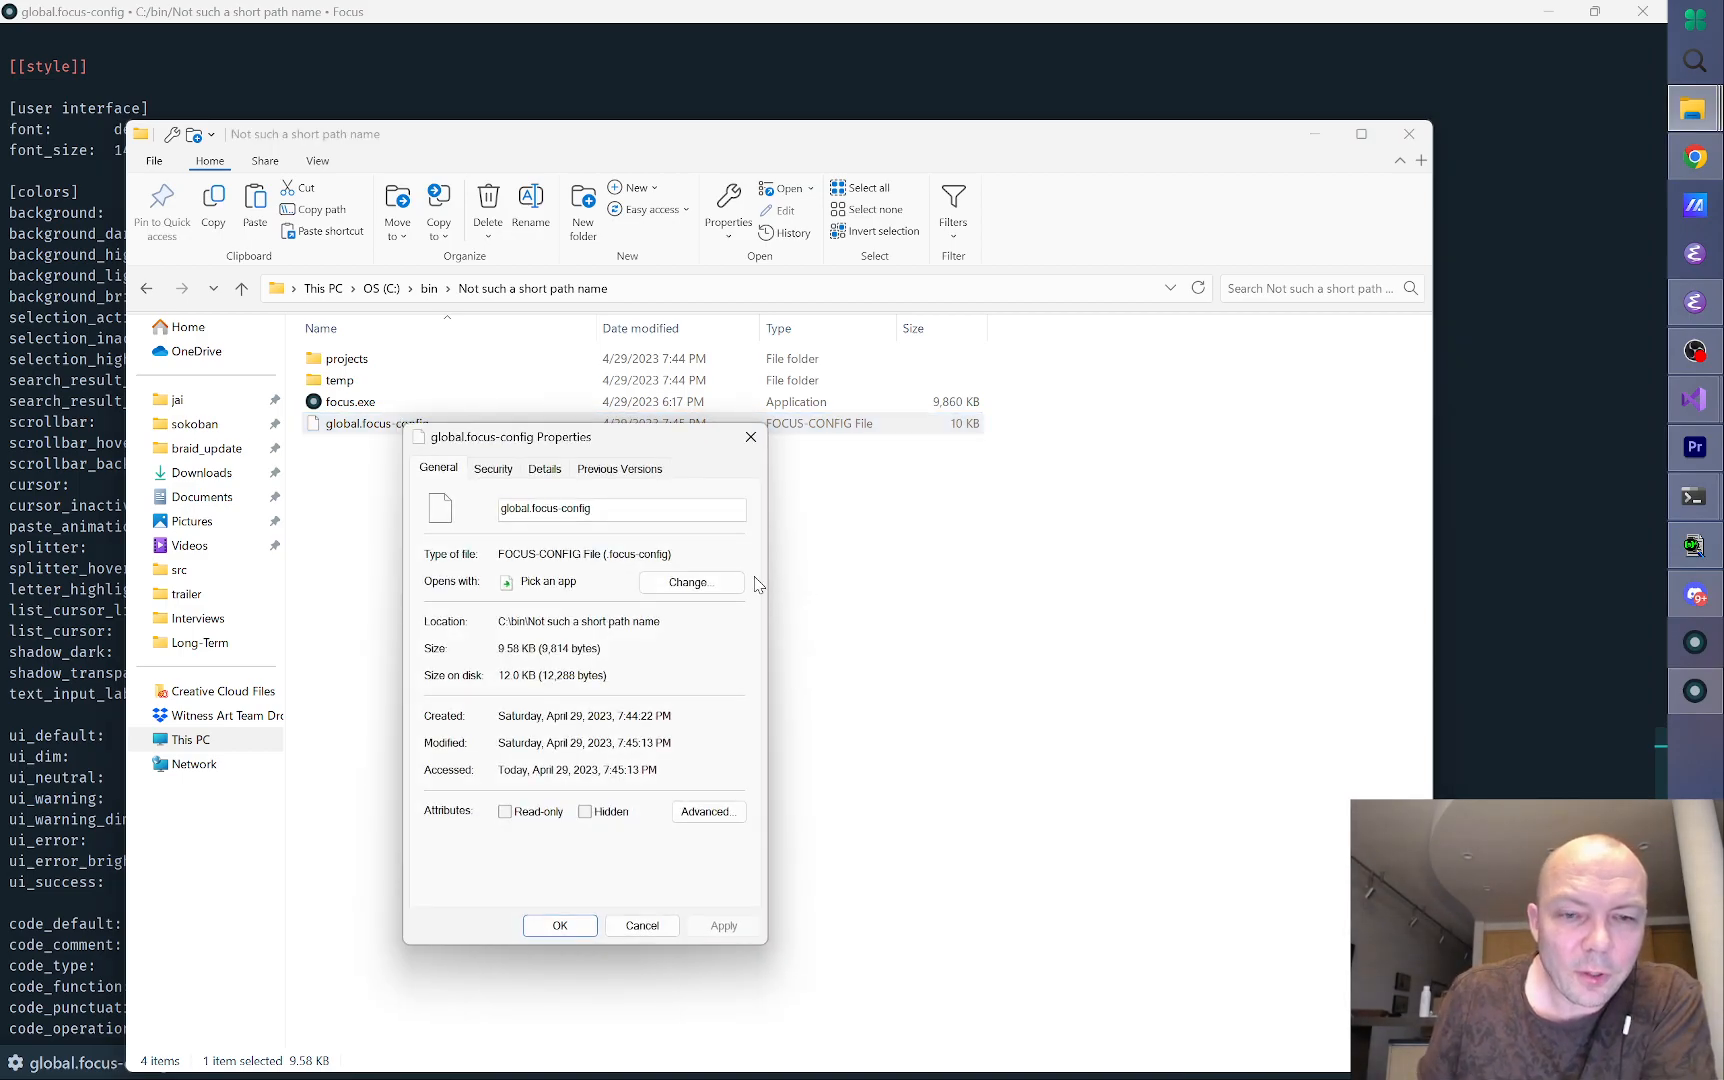
click(641, 925)
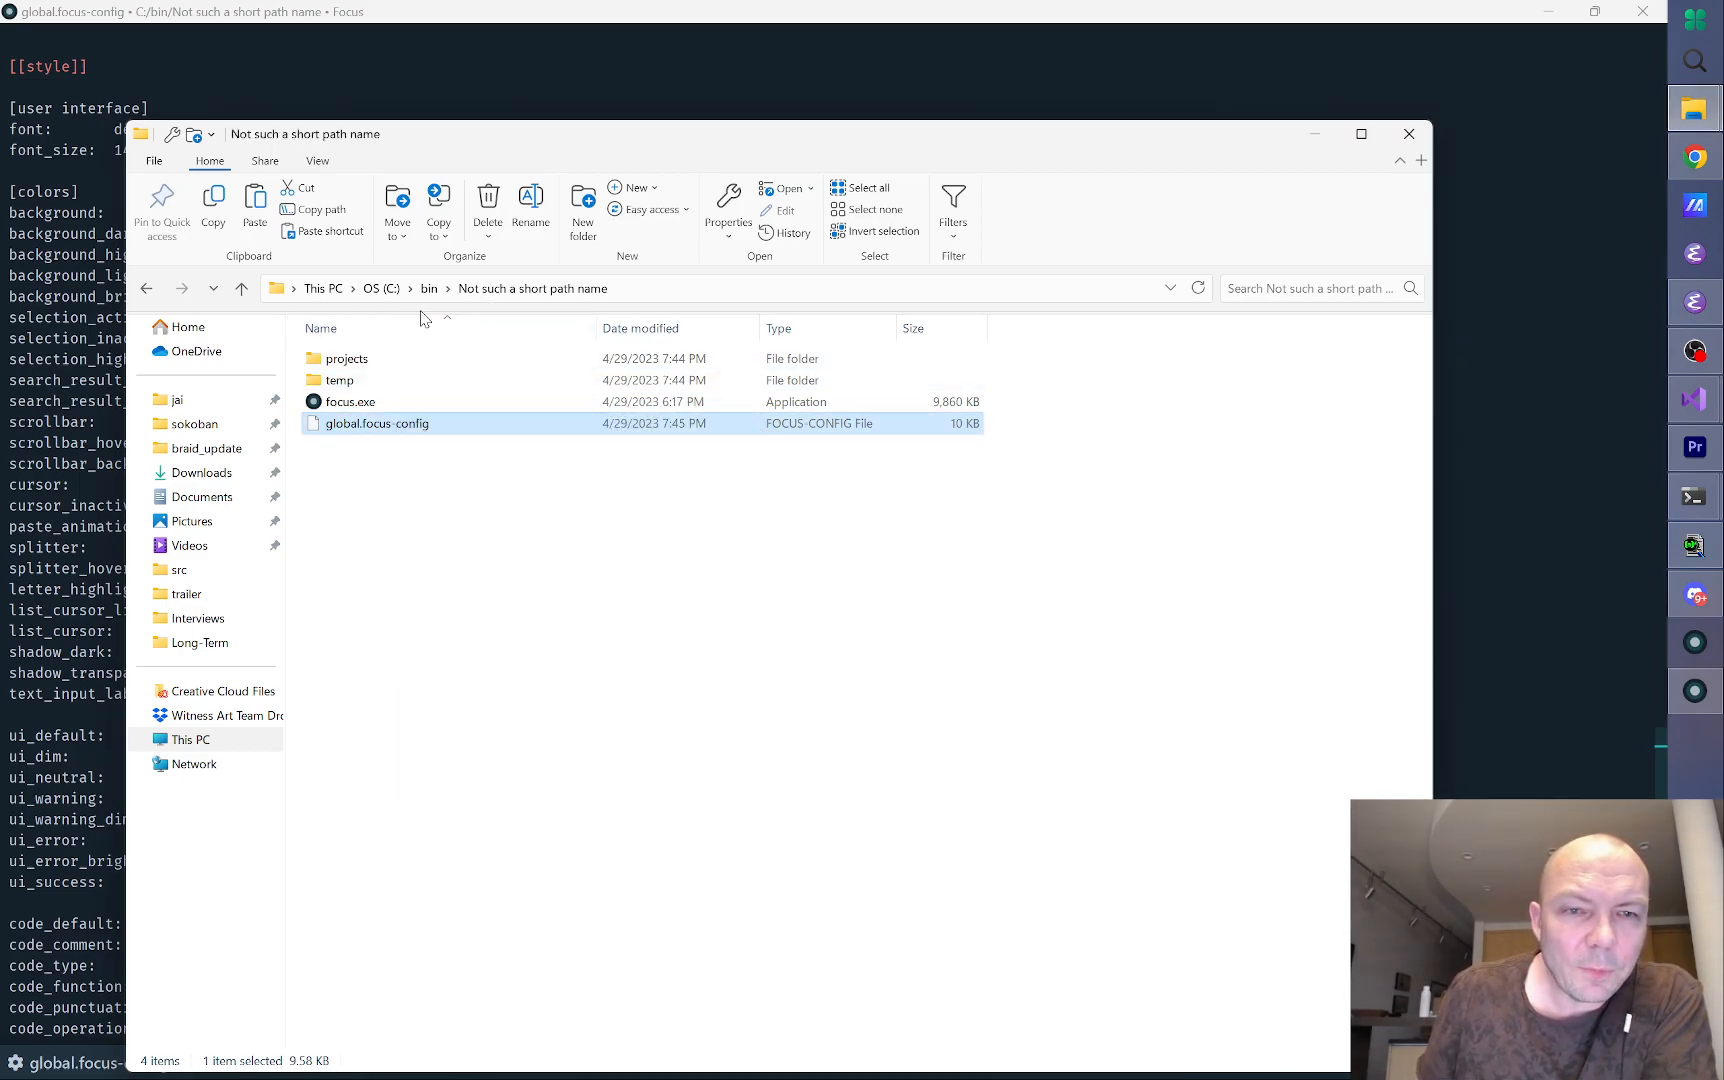
click(241, 288)
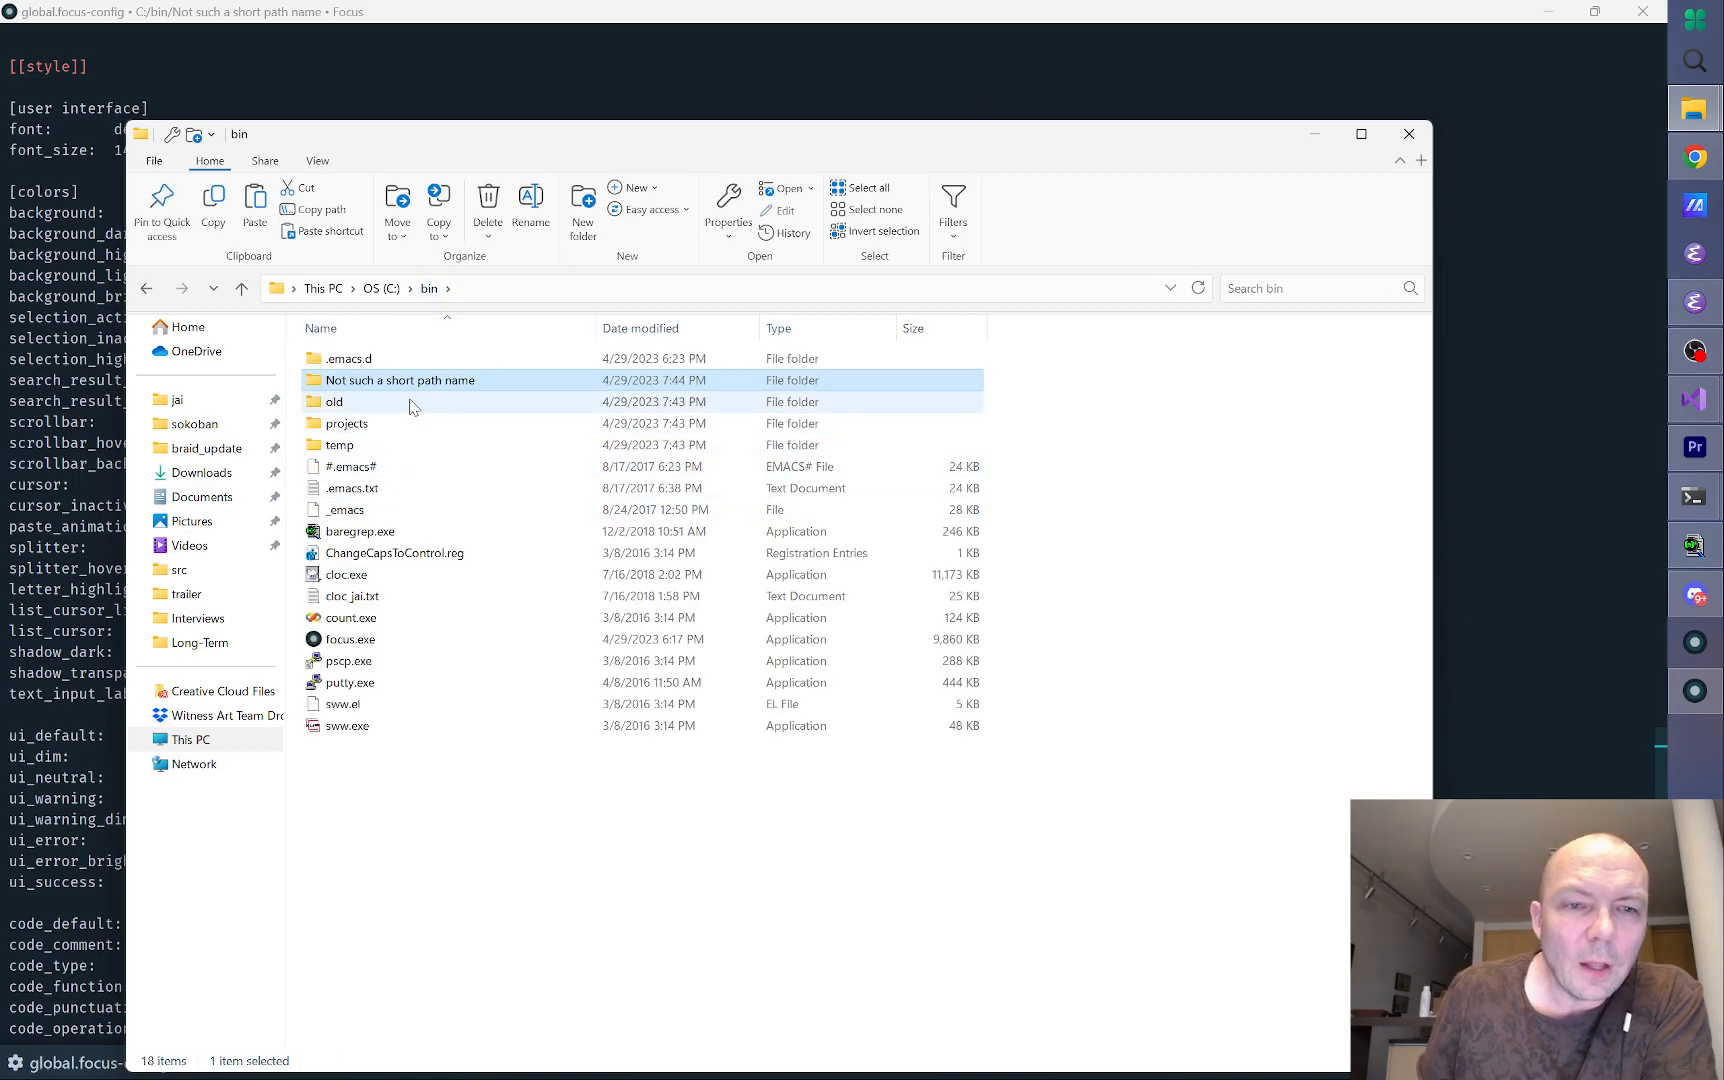
Step: Unset Read-only on the 'Not such a short path name' folder and all its contents
right_click(409, 379)
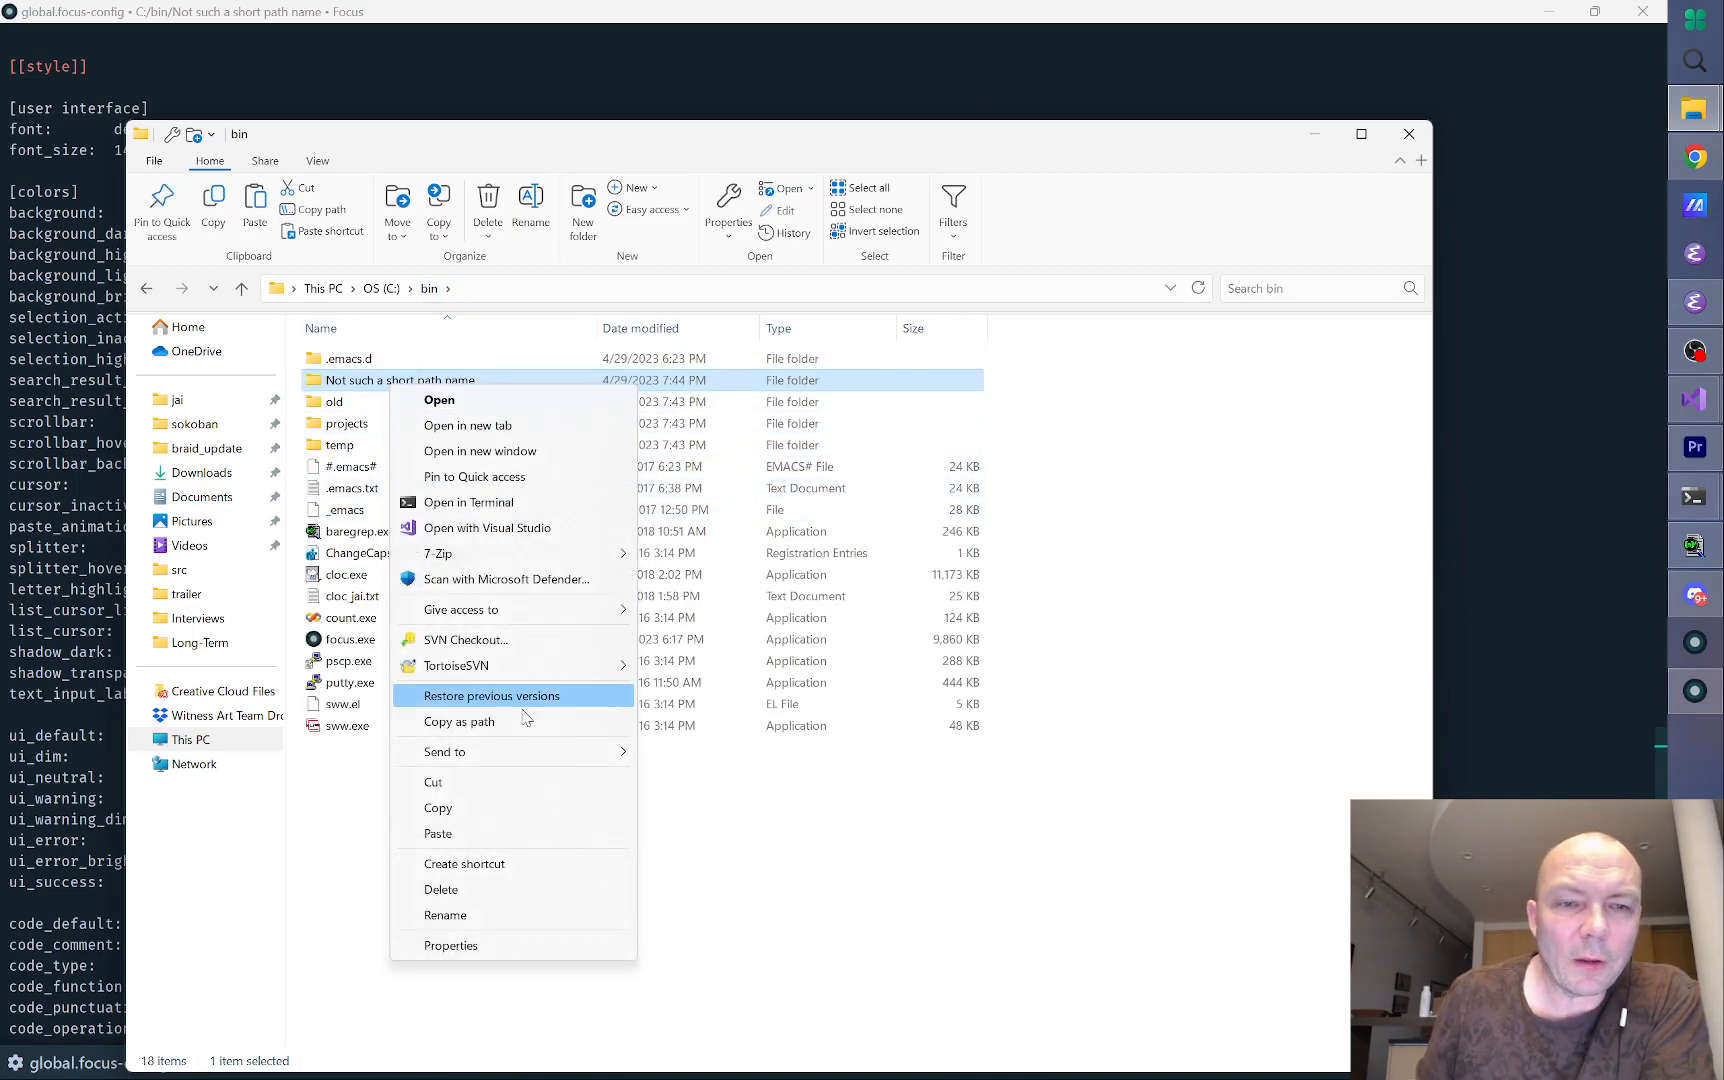
click(450, 945)
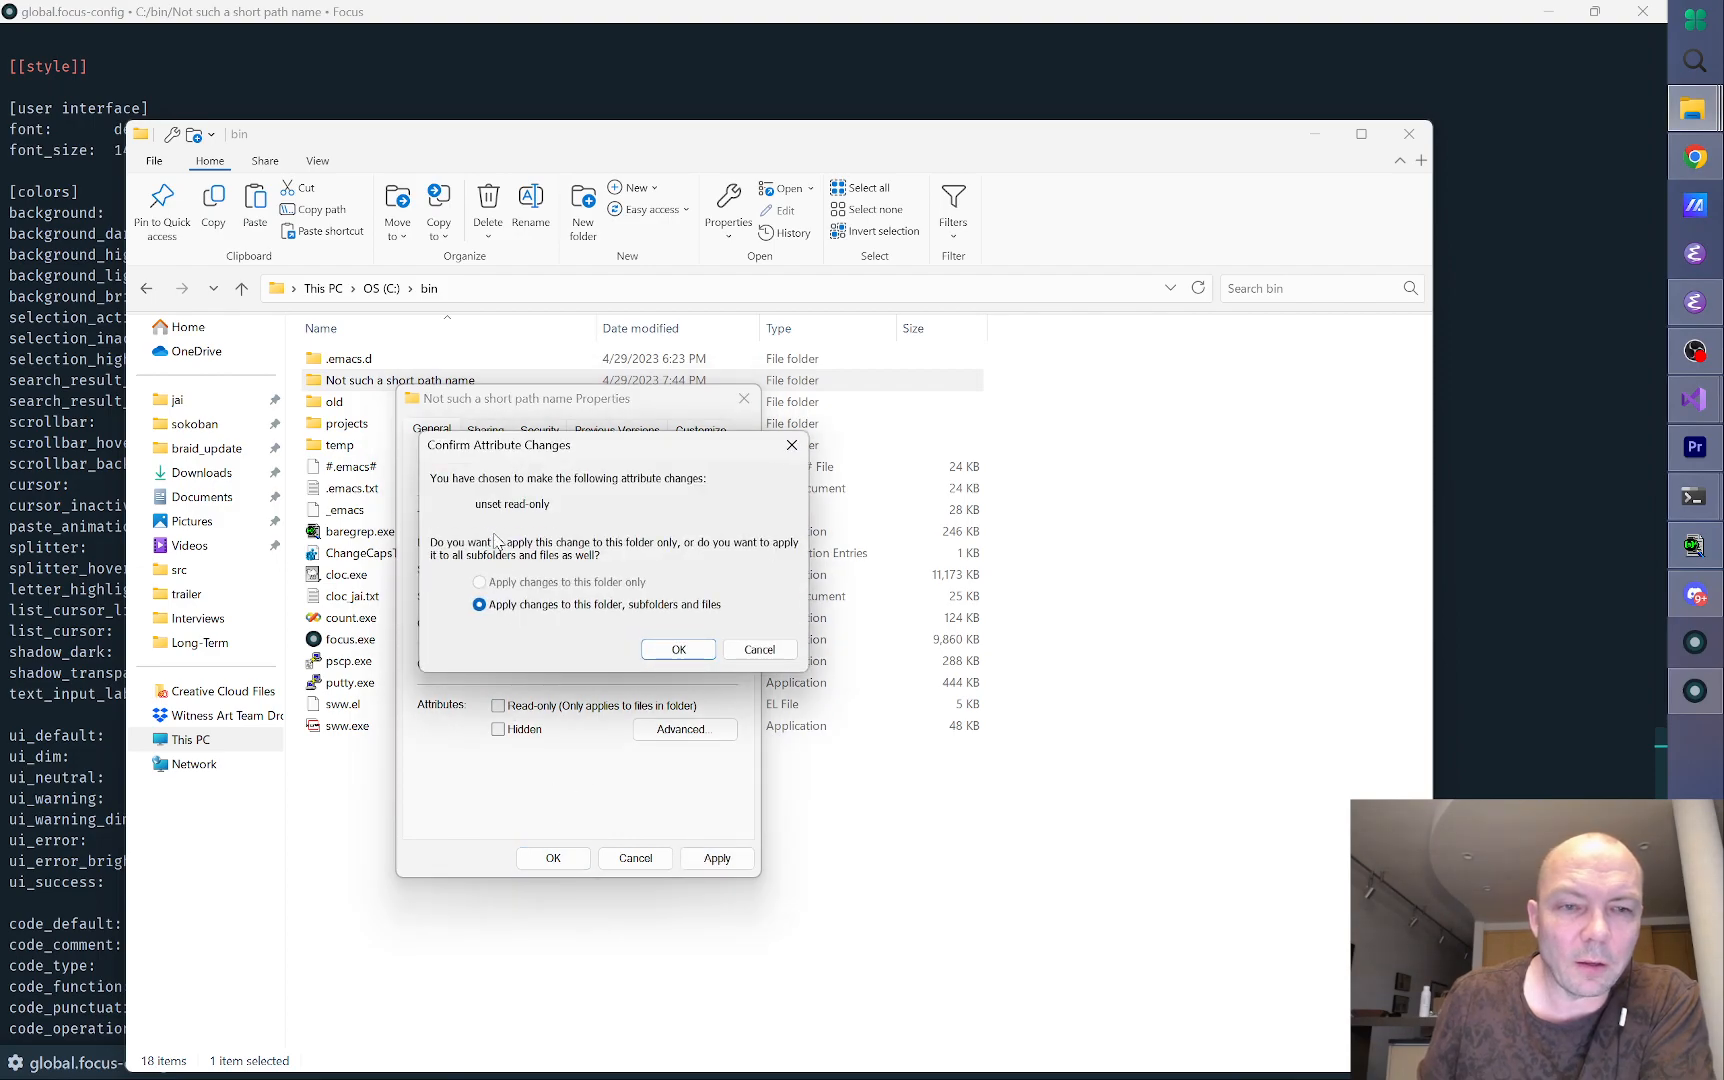
click(677, 649)
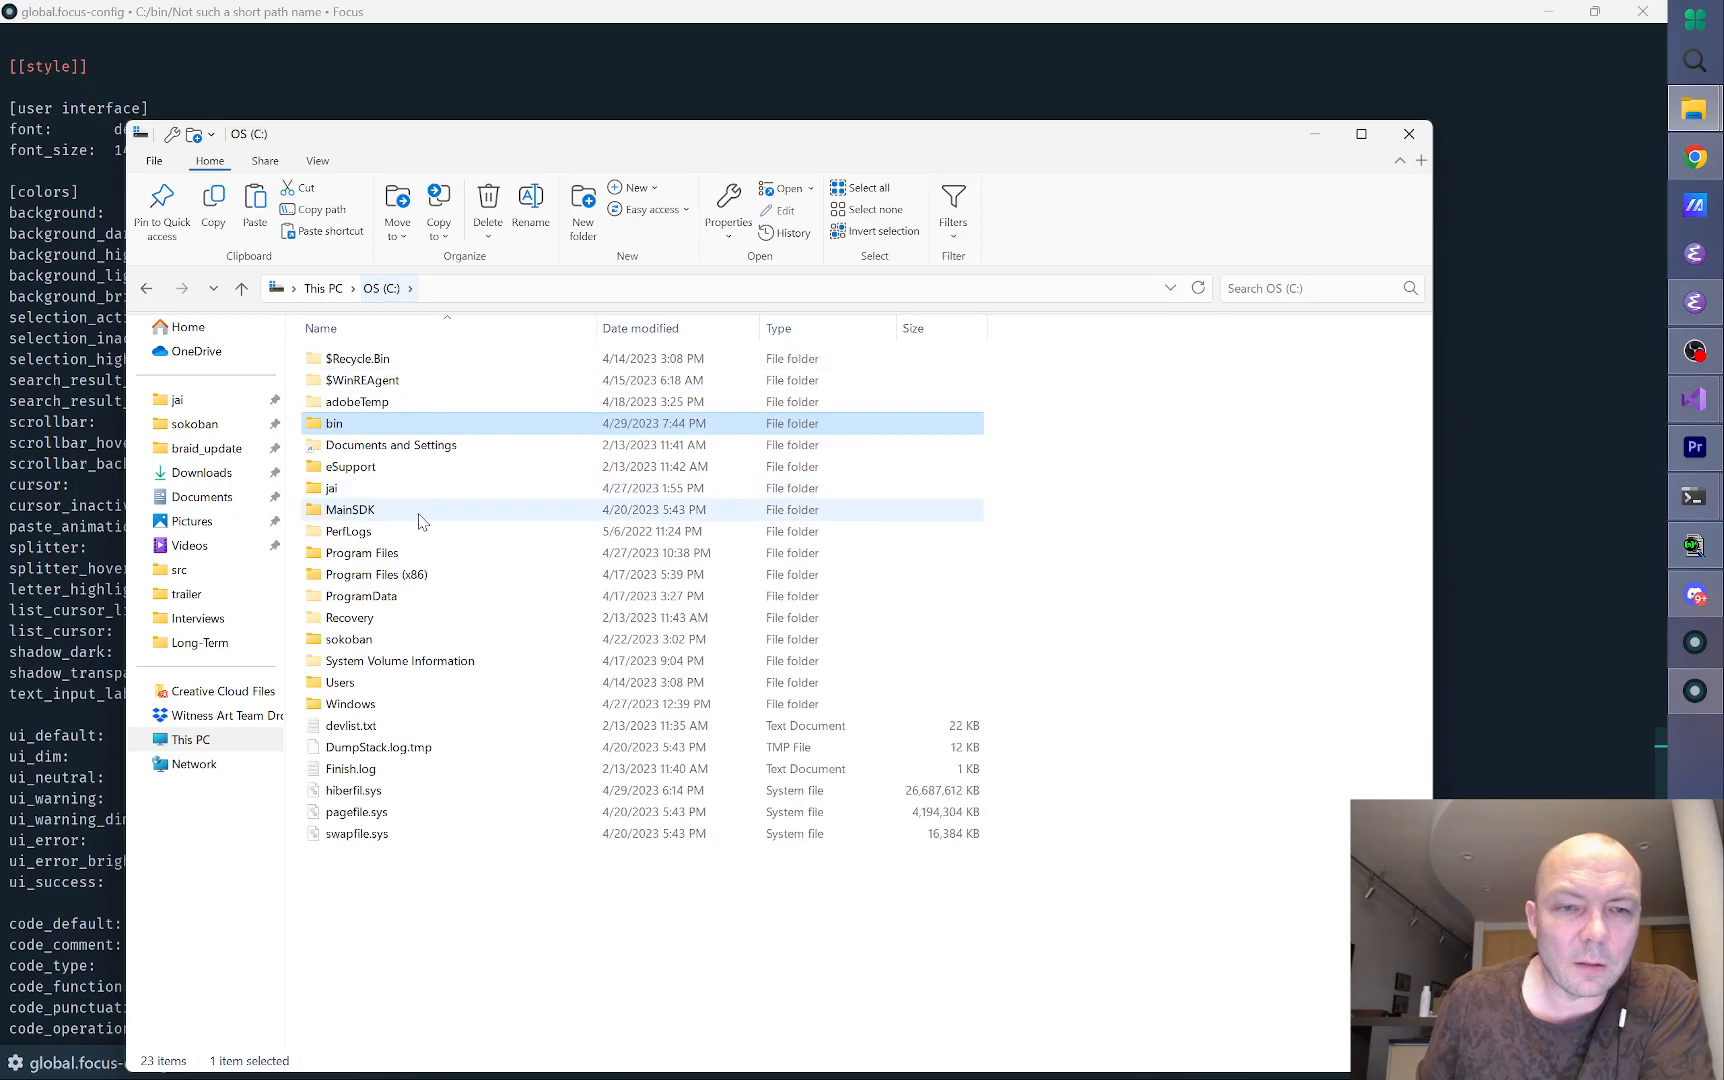
Step: Recheck C:\bin's Read-only attribute in Properties, cancel, and reopen the bin folder
right_click(332, 423)
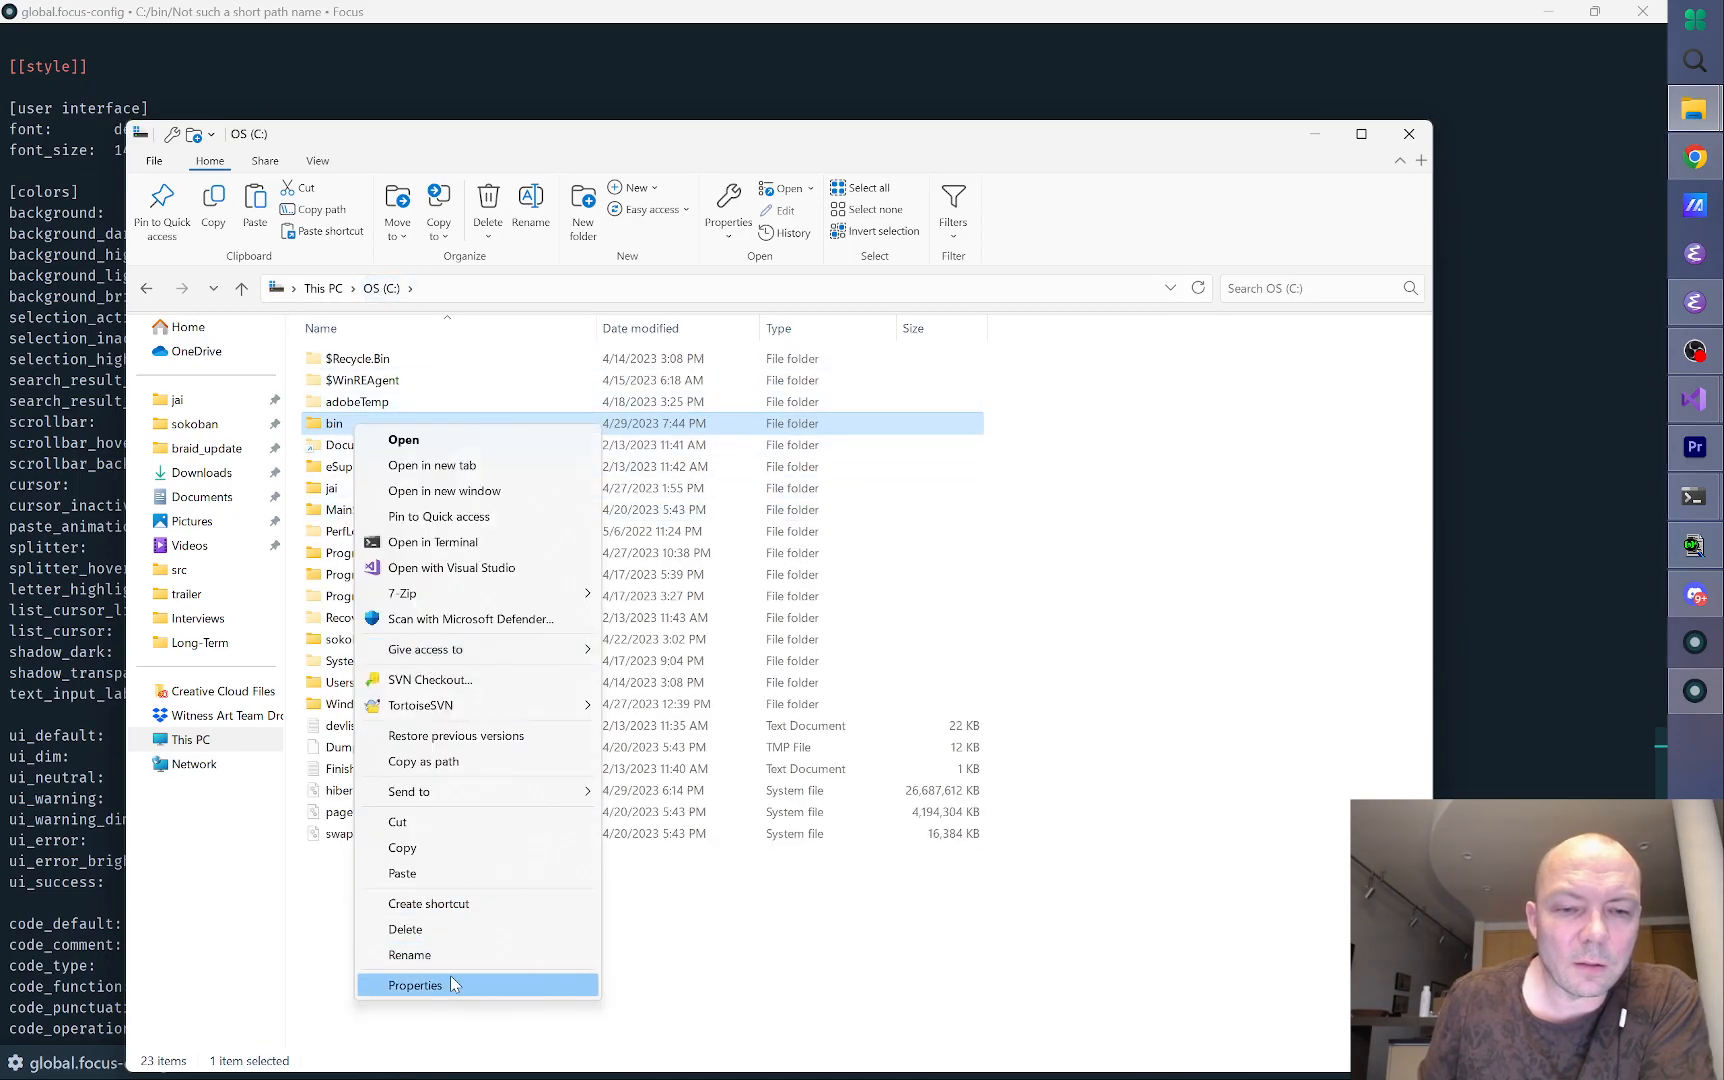
click(416, 984)
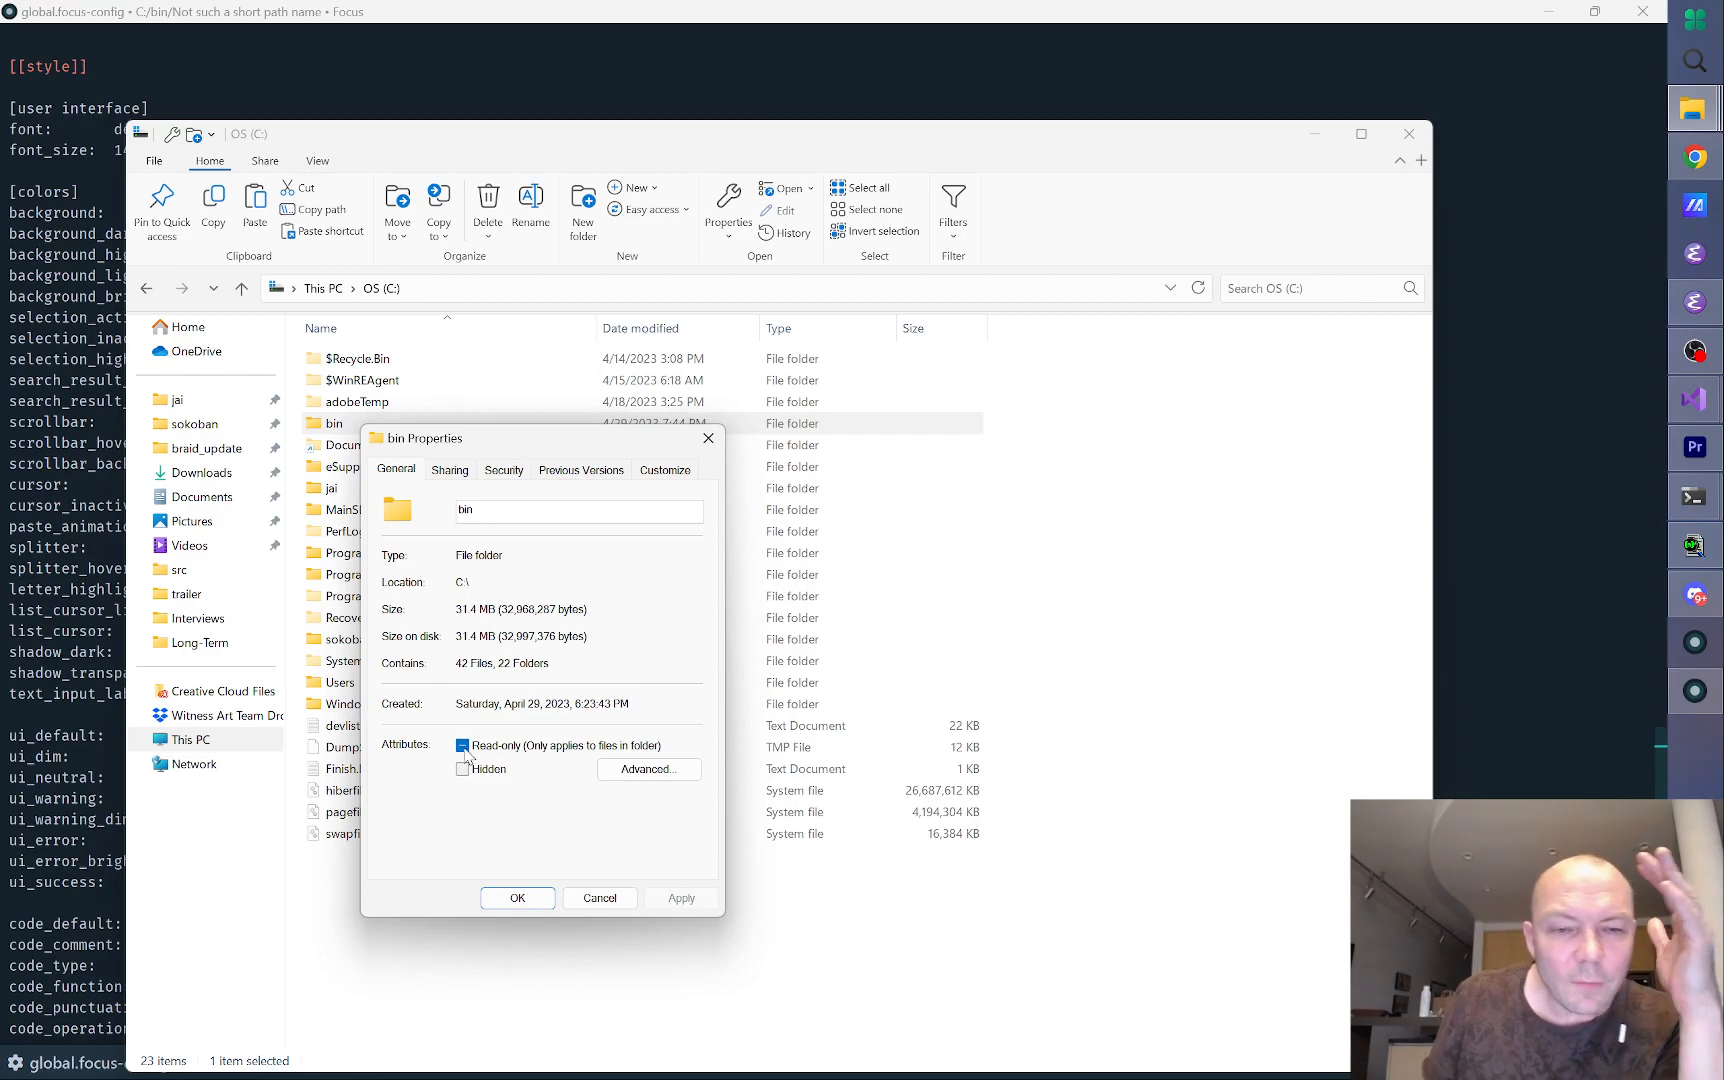
click(463, 745)
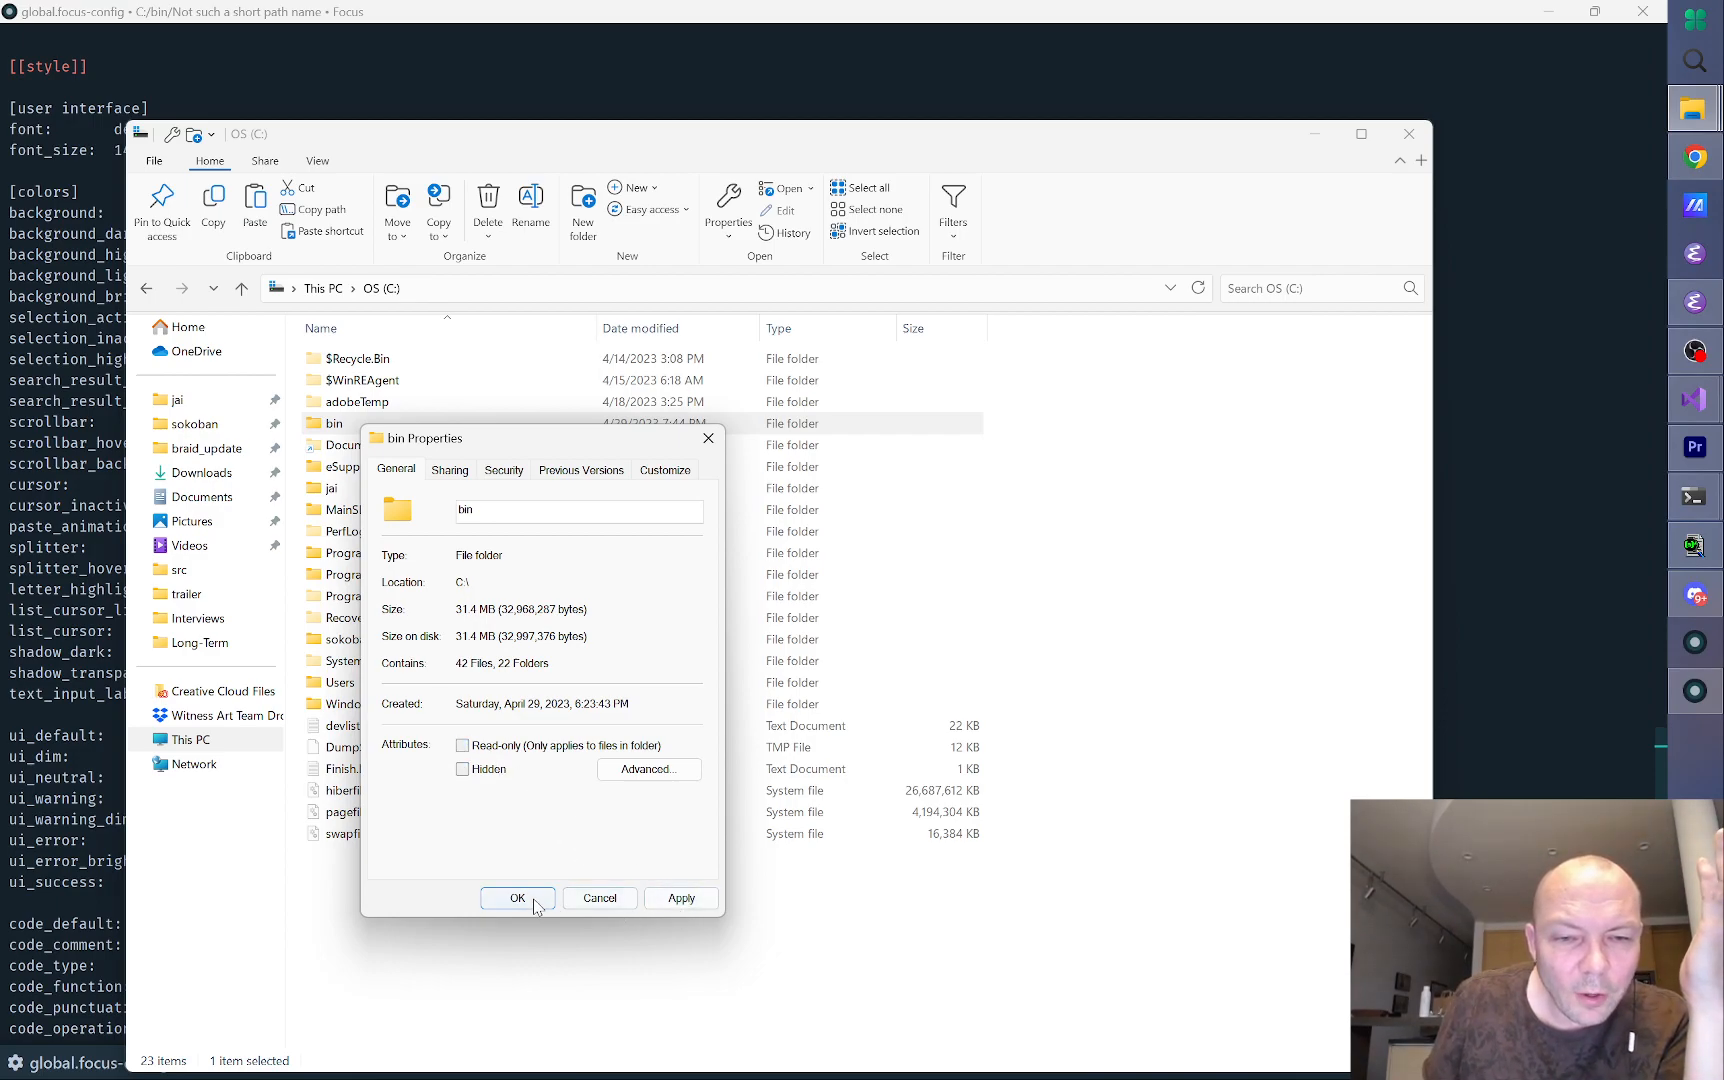
click(517, 899)
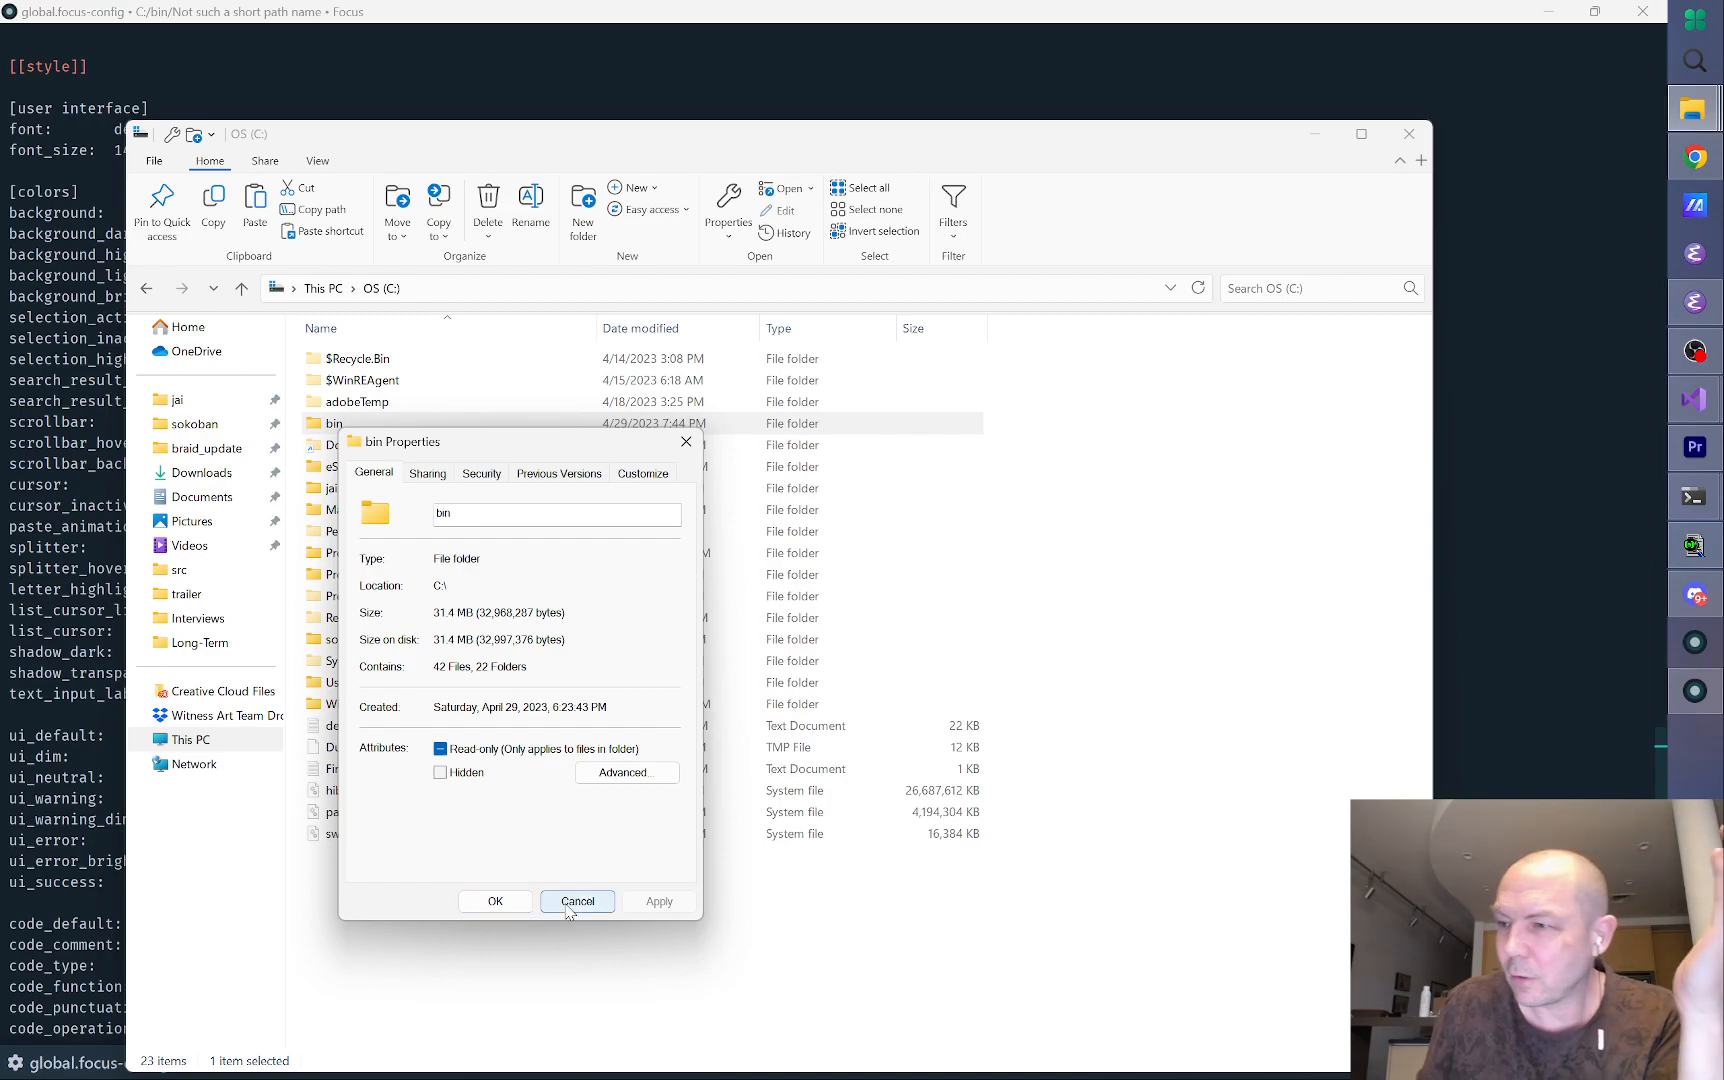
click(576, 900)
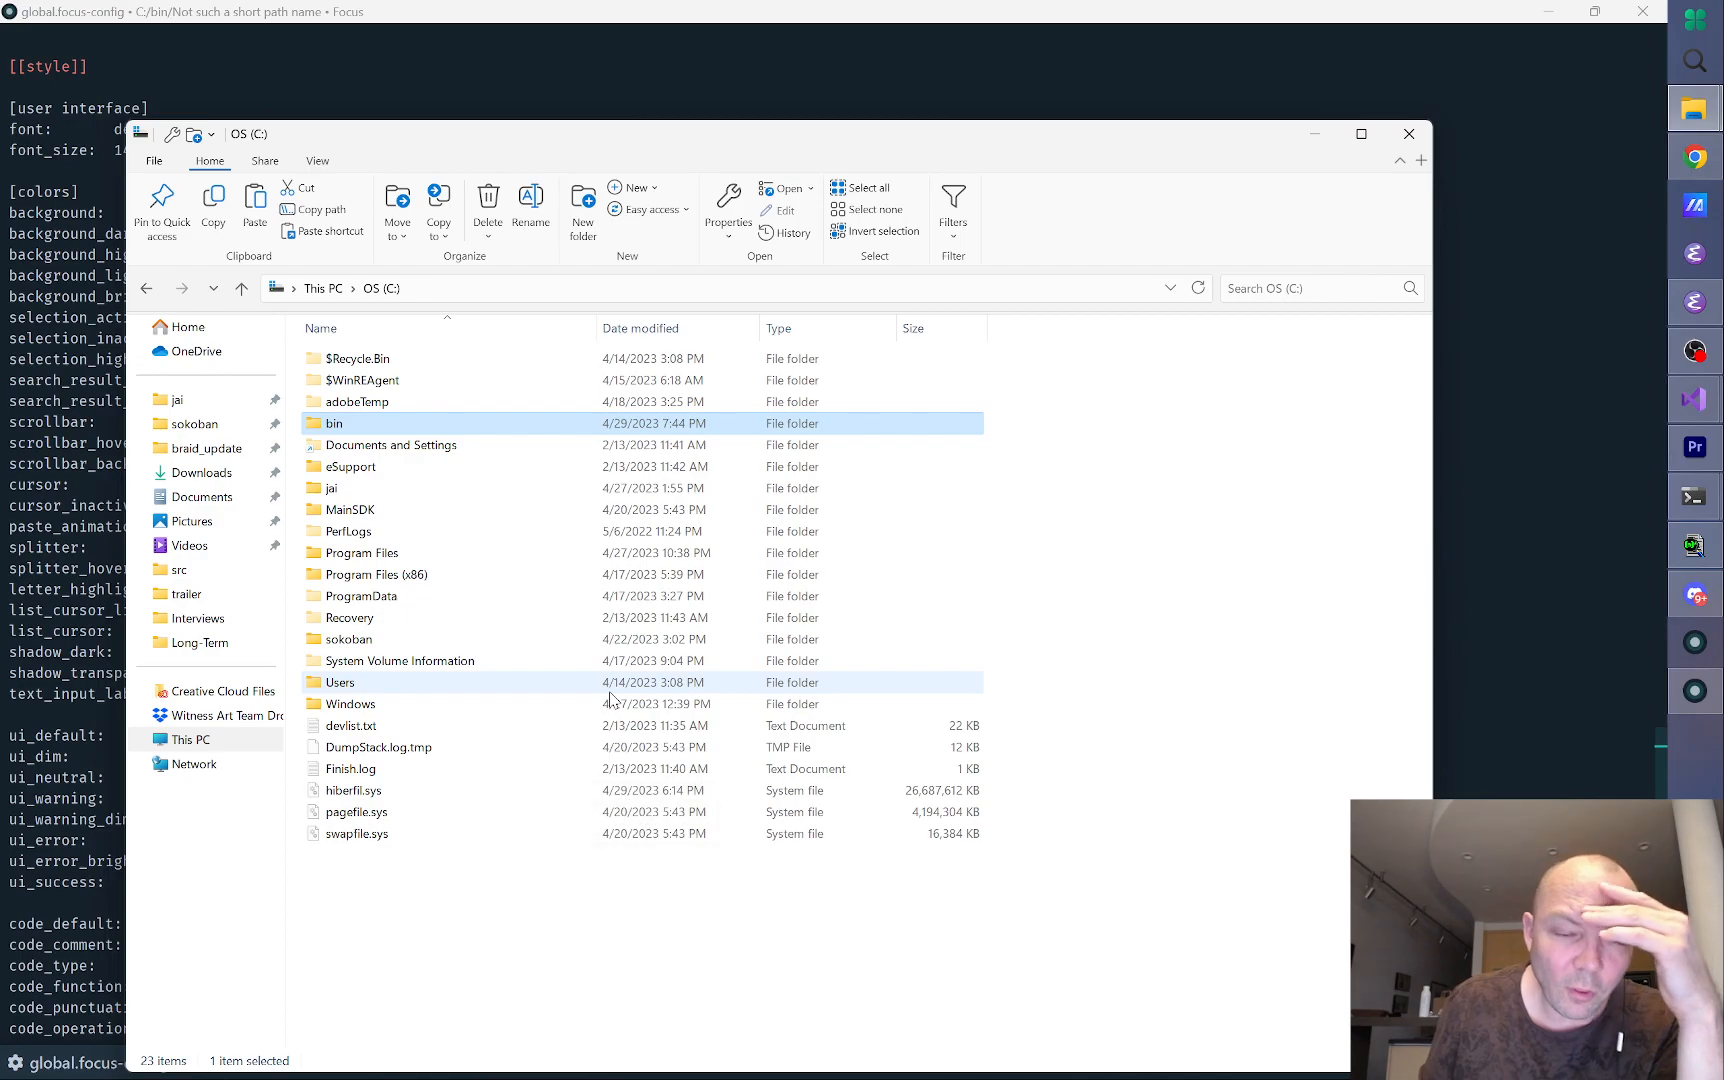
double_click(332, 423)
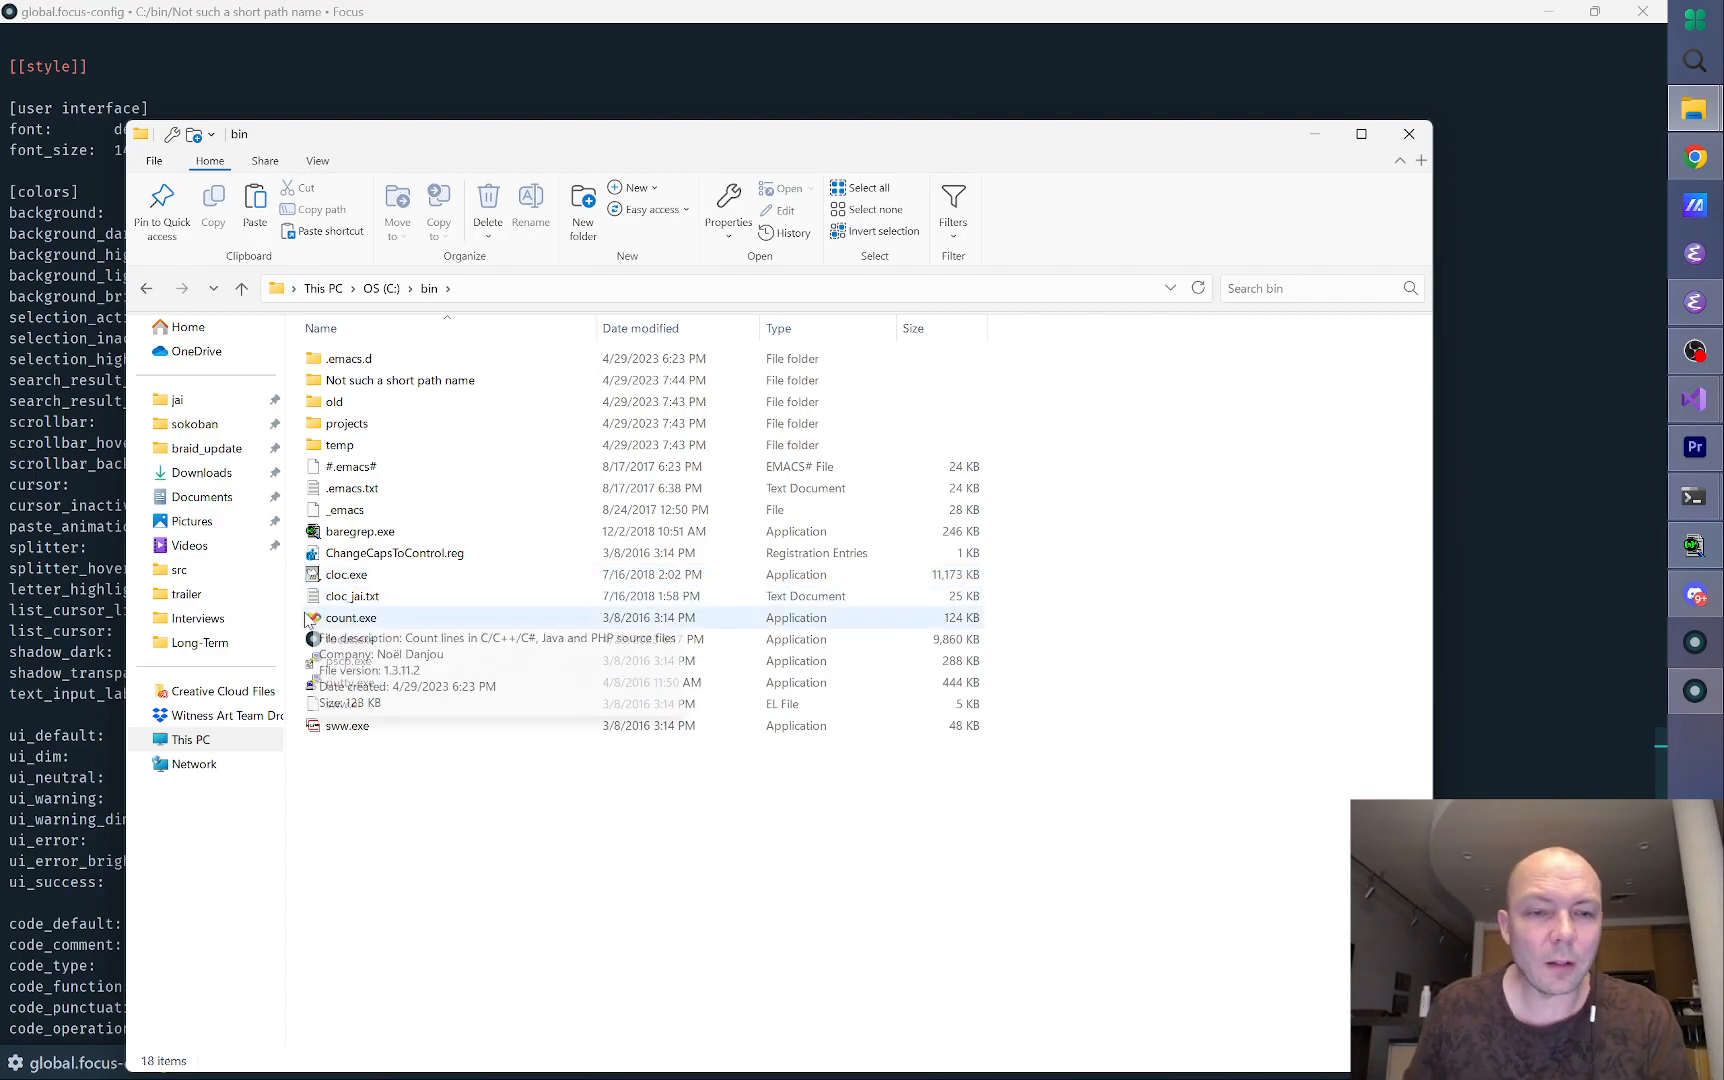
Step: Create an innocent folder on C:, close the running Focus, and launch focus.exe from innocent
click(382, 288)
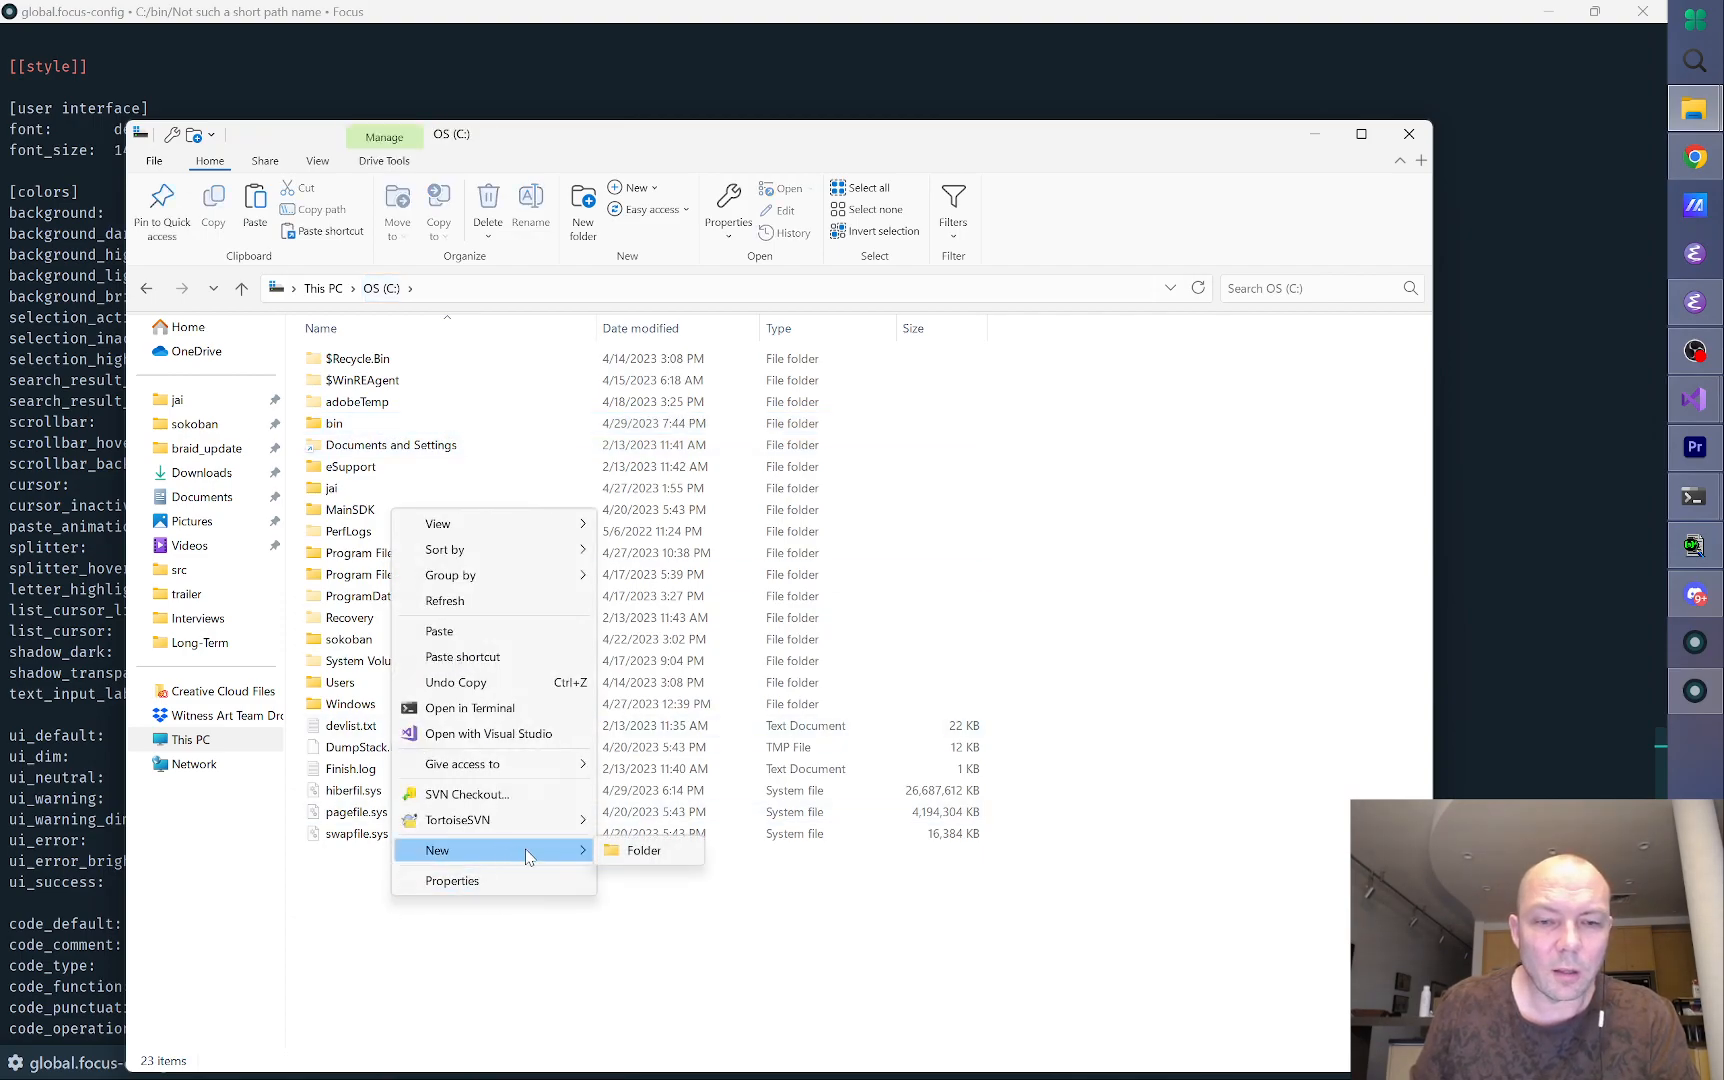
click(642, 850)
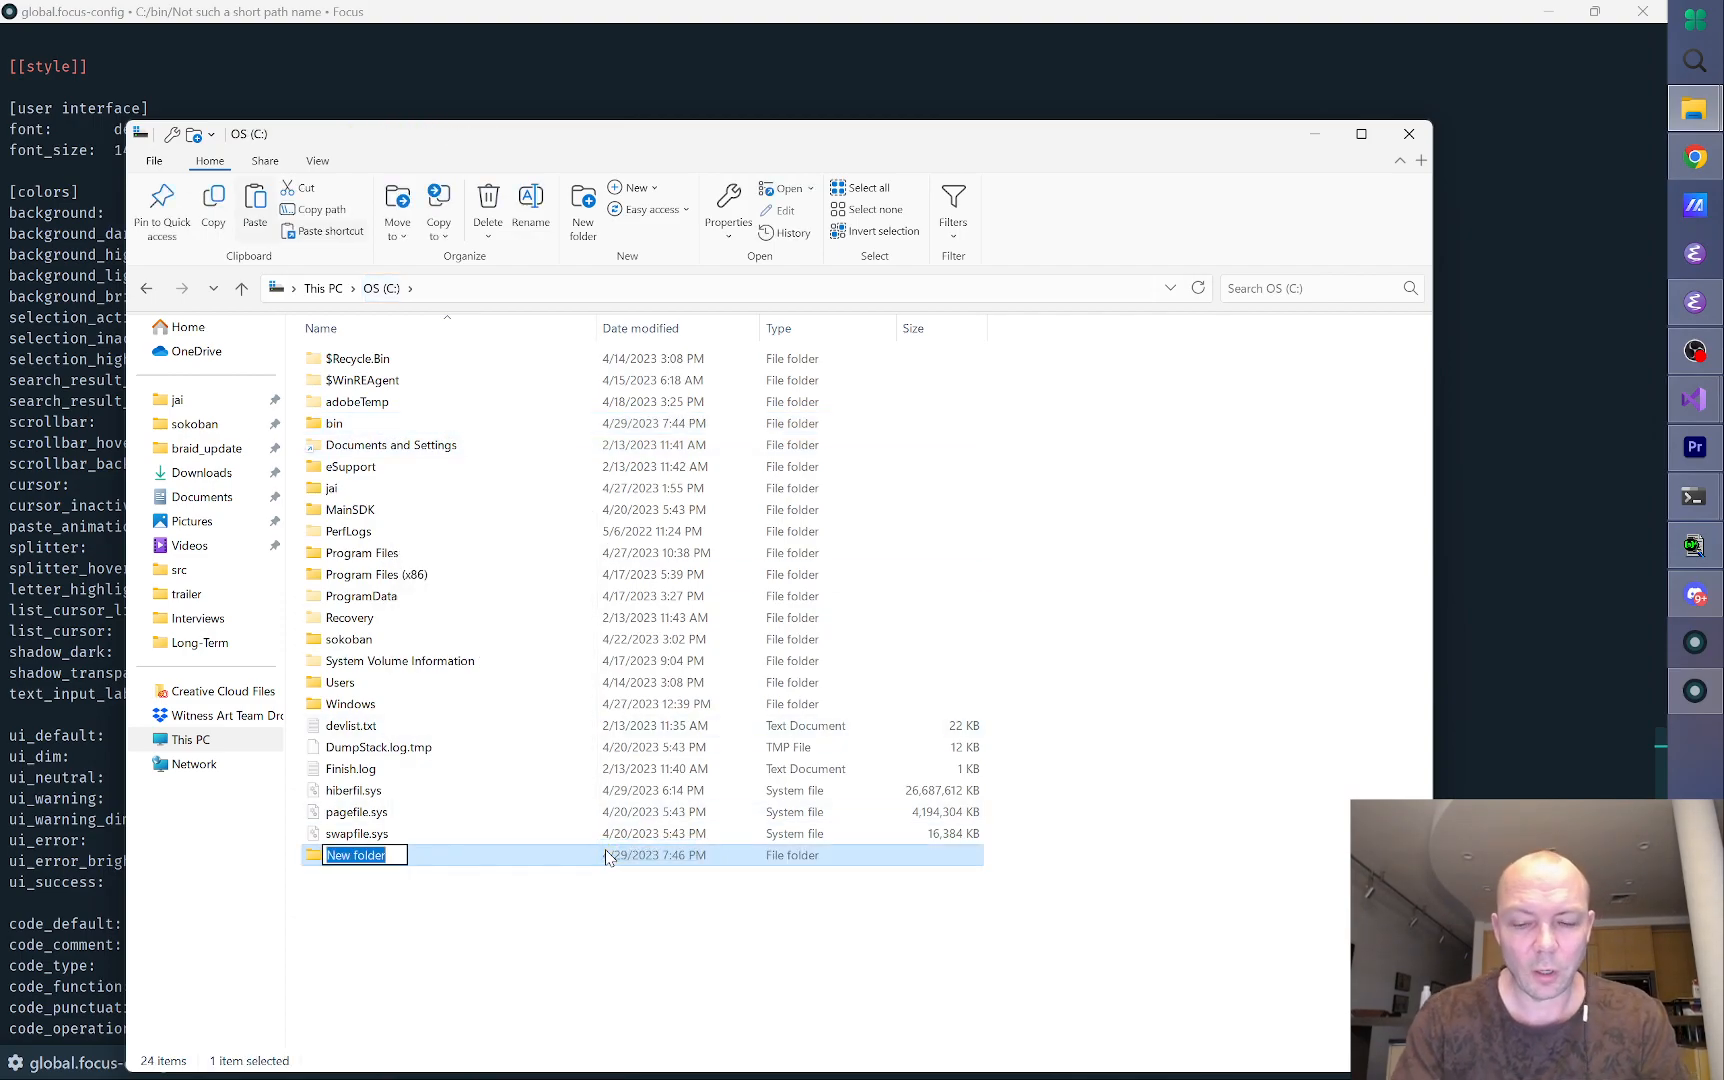
text(innocent)
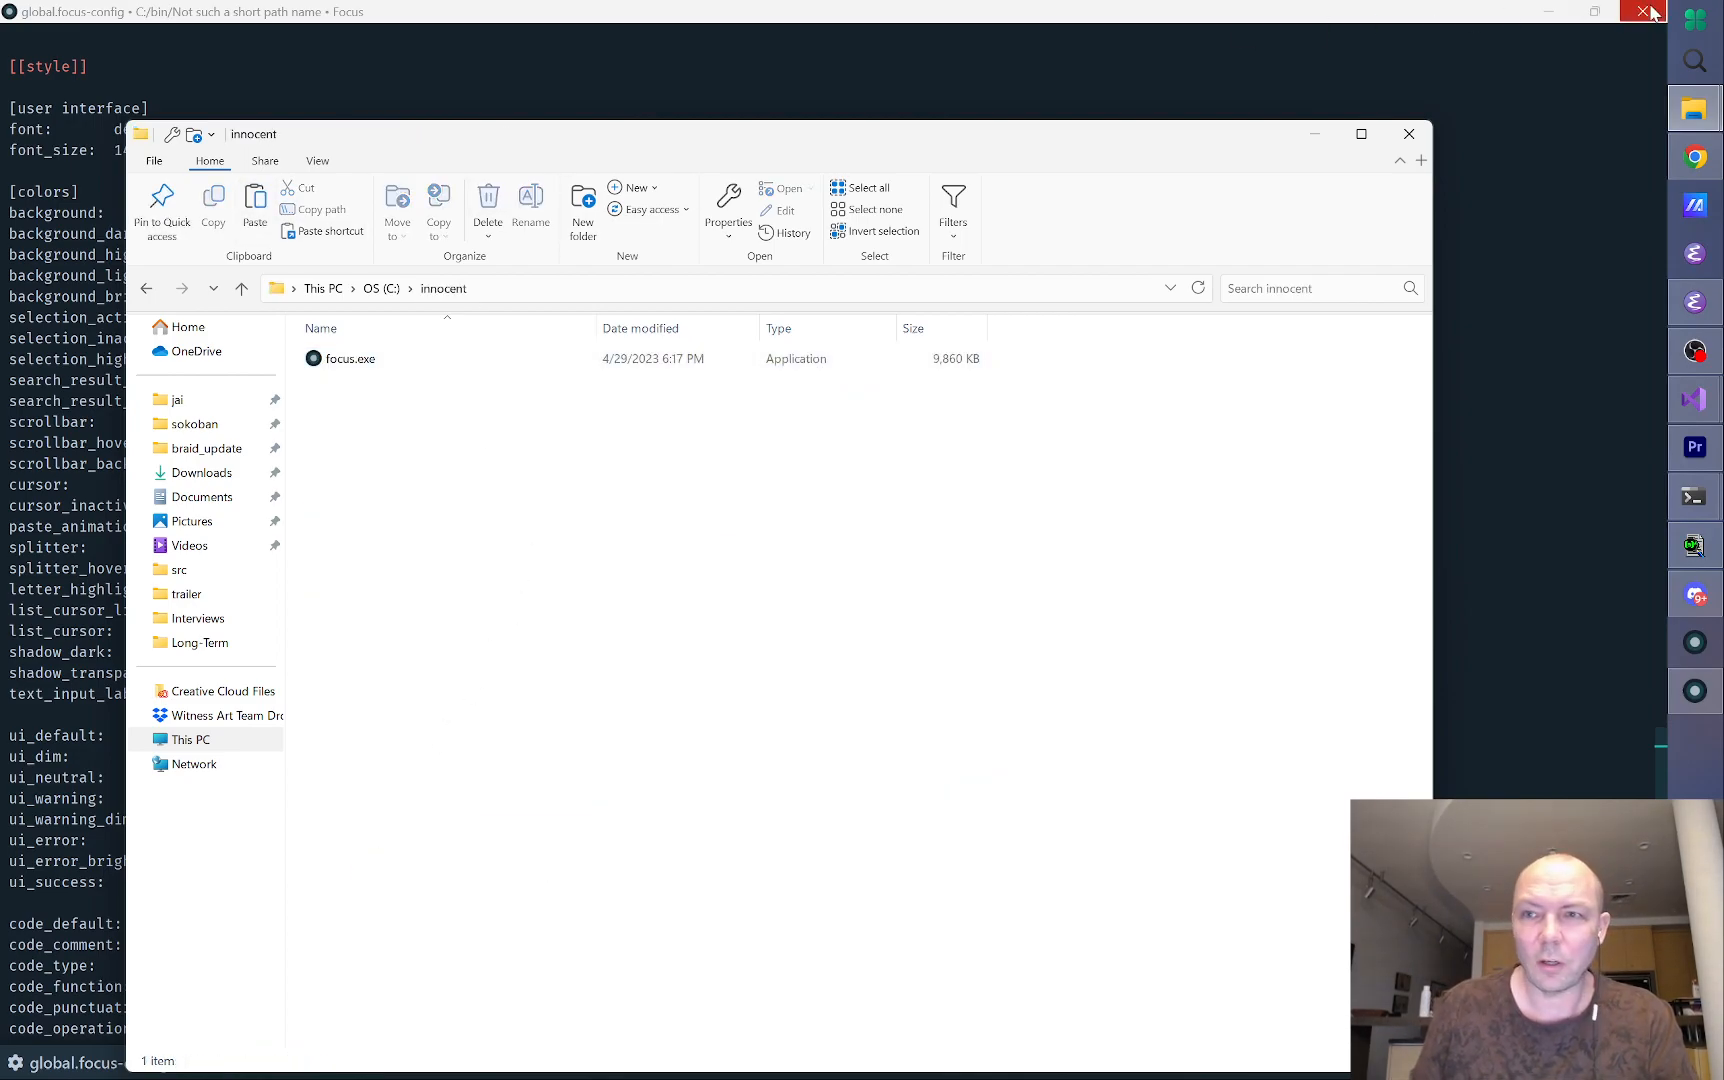
click(350, 359)
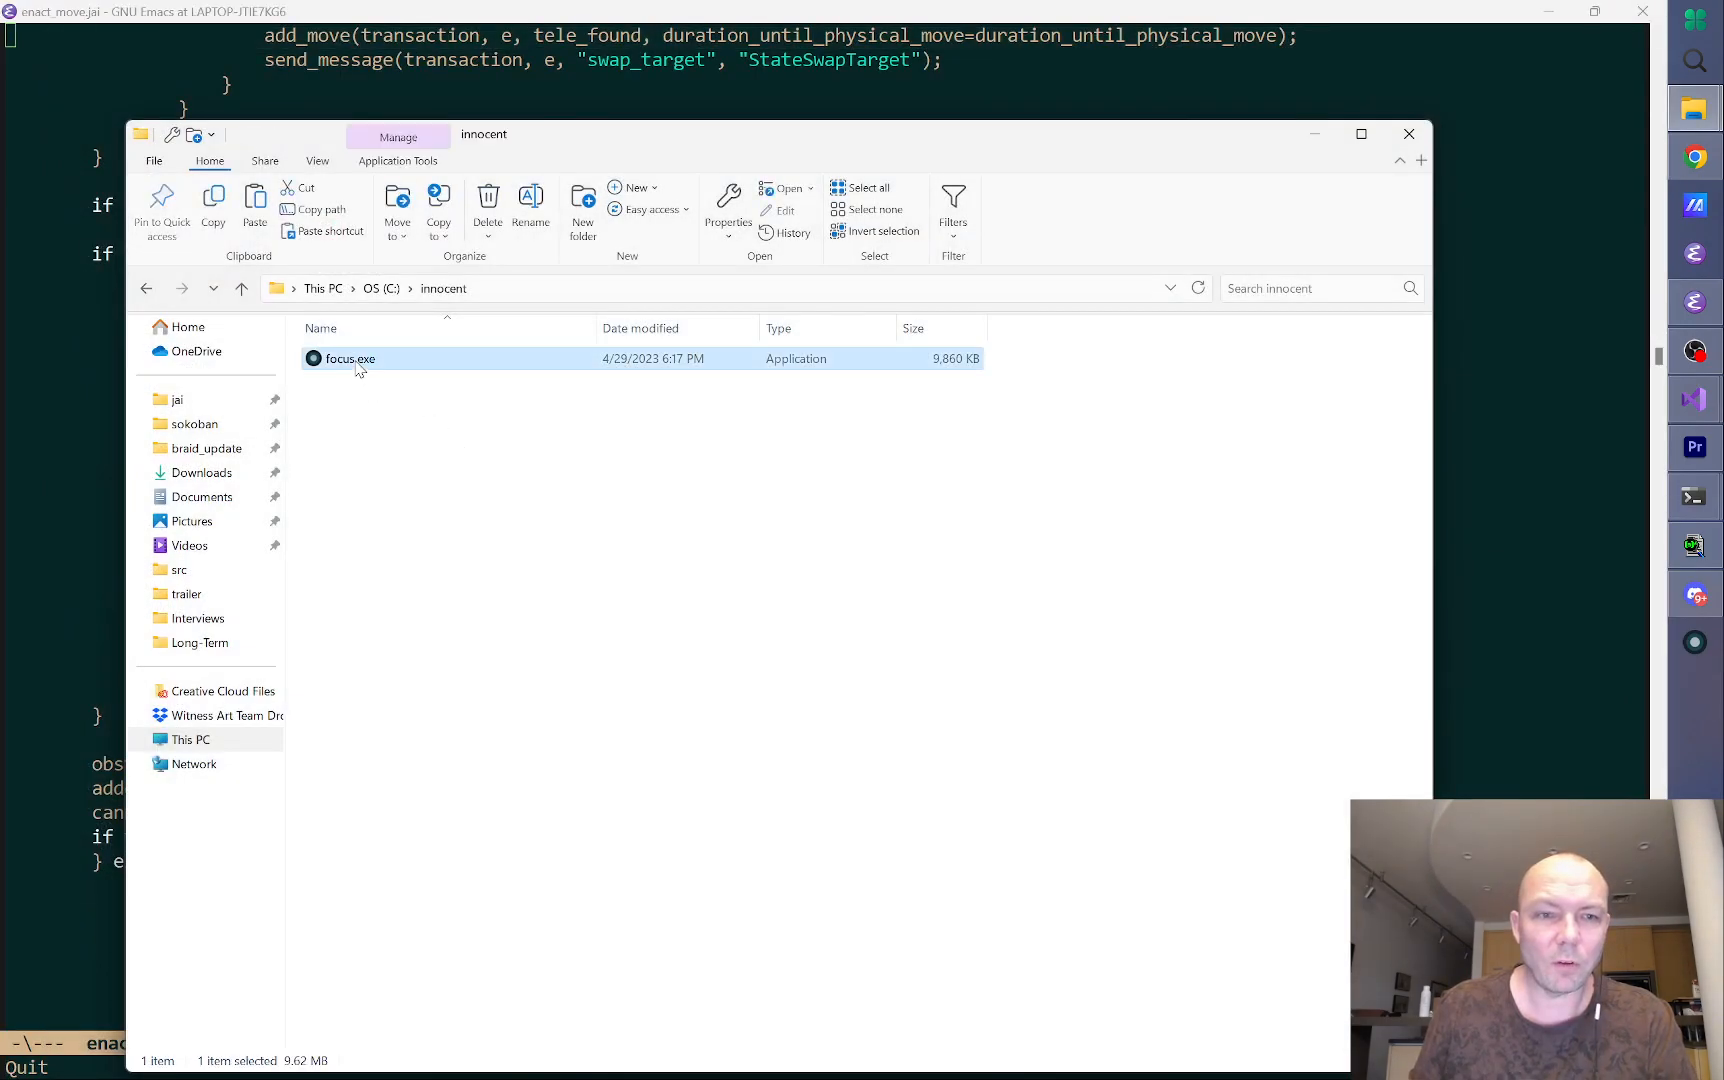
double_click(350, 359)
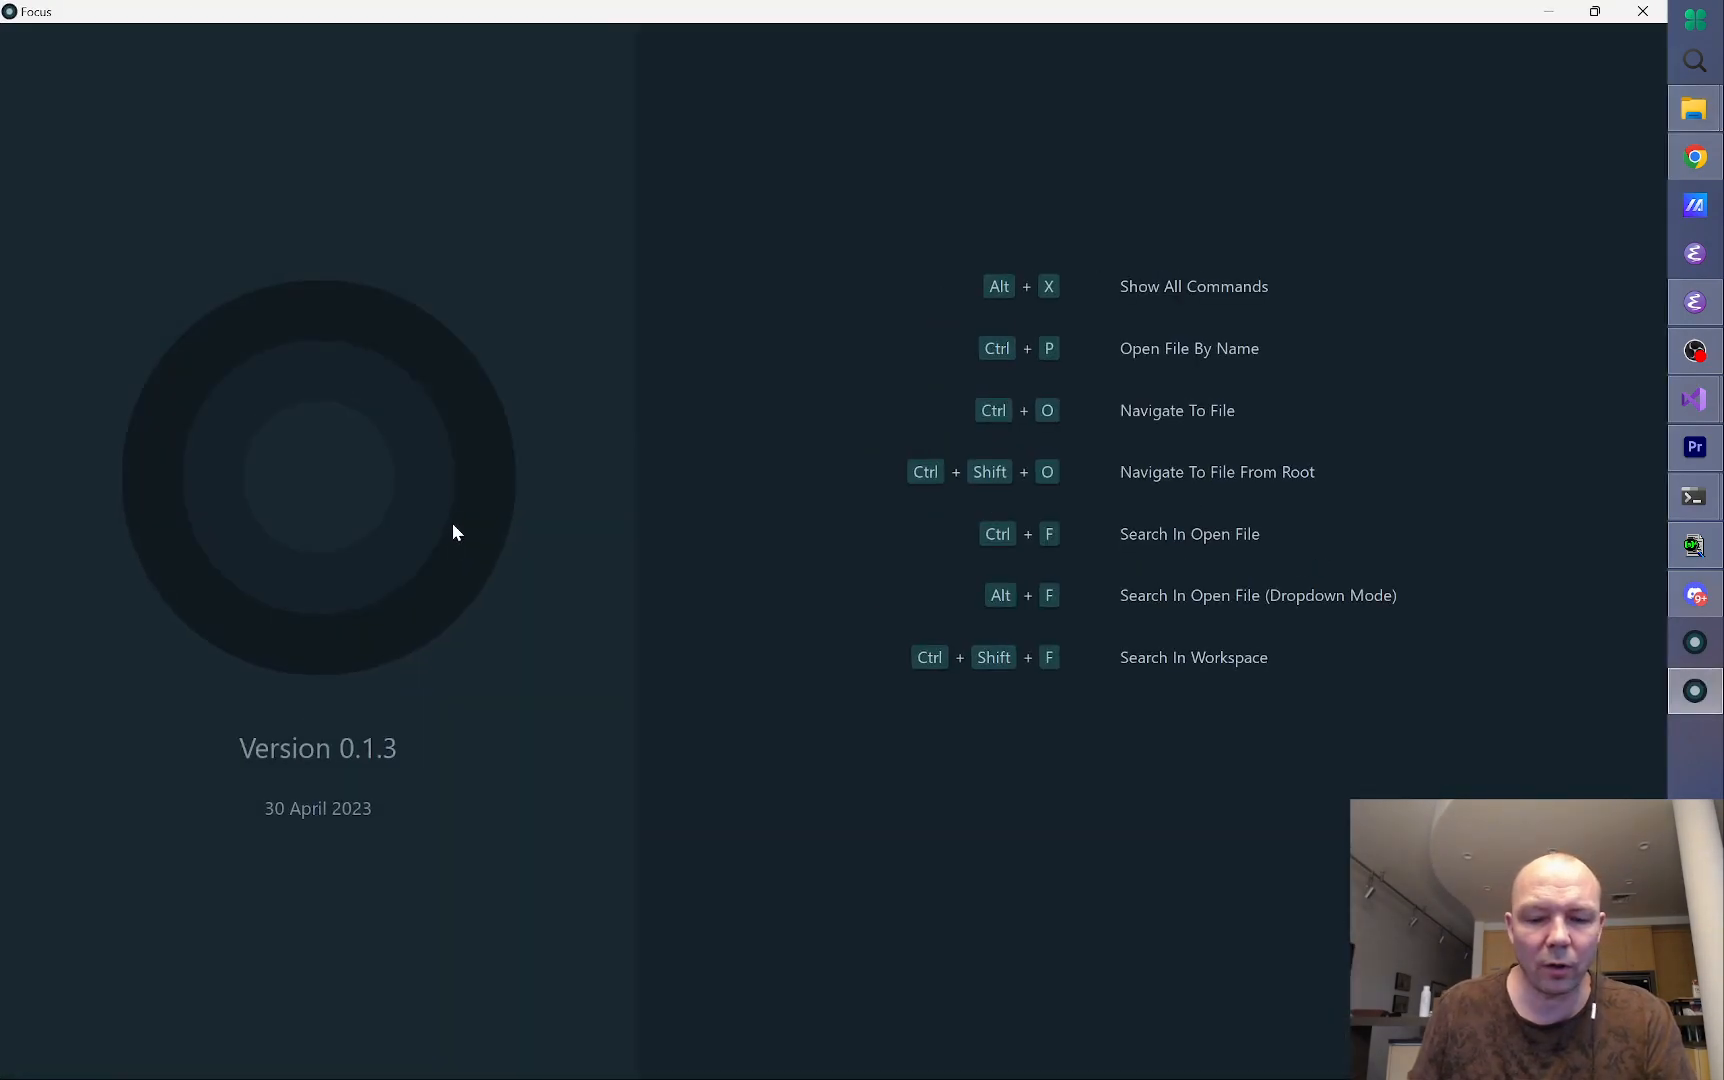
key(Alt+x)
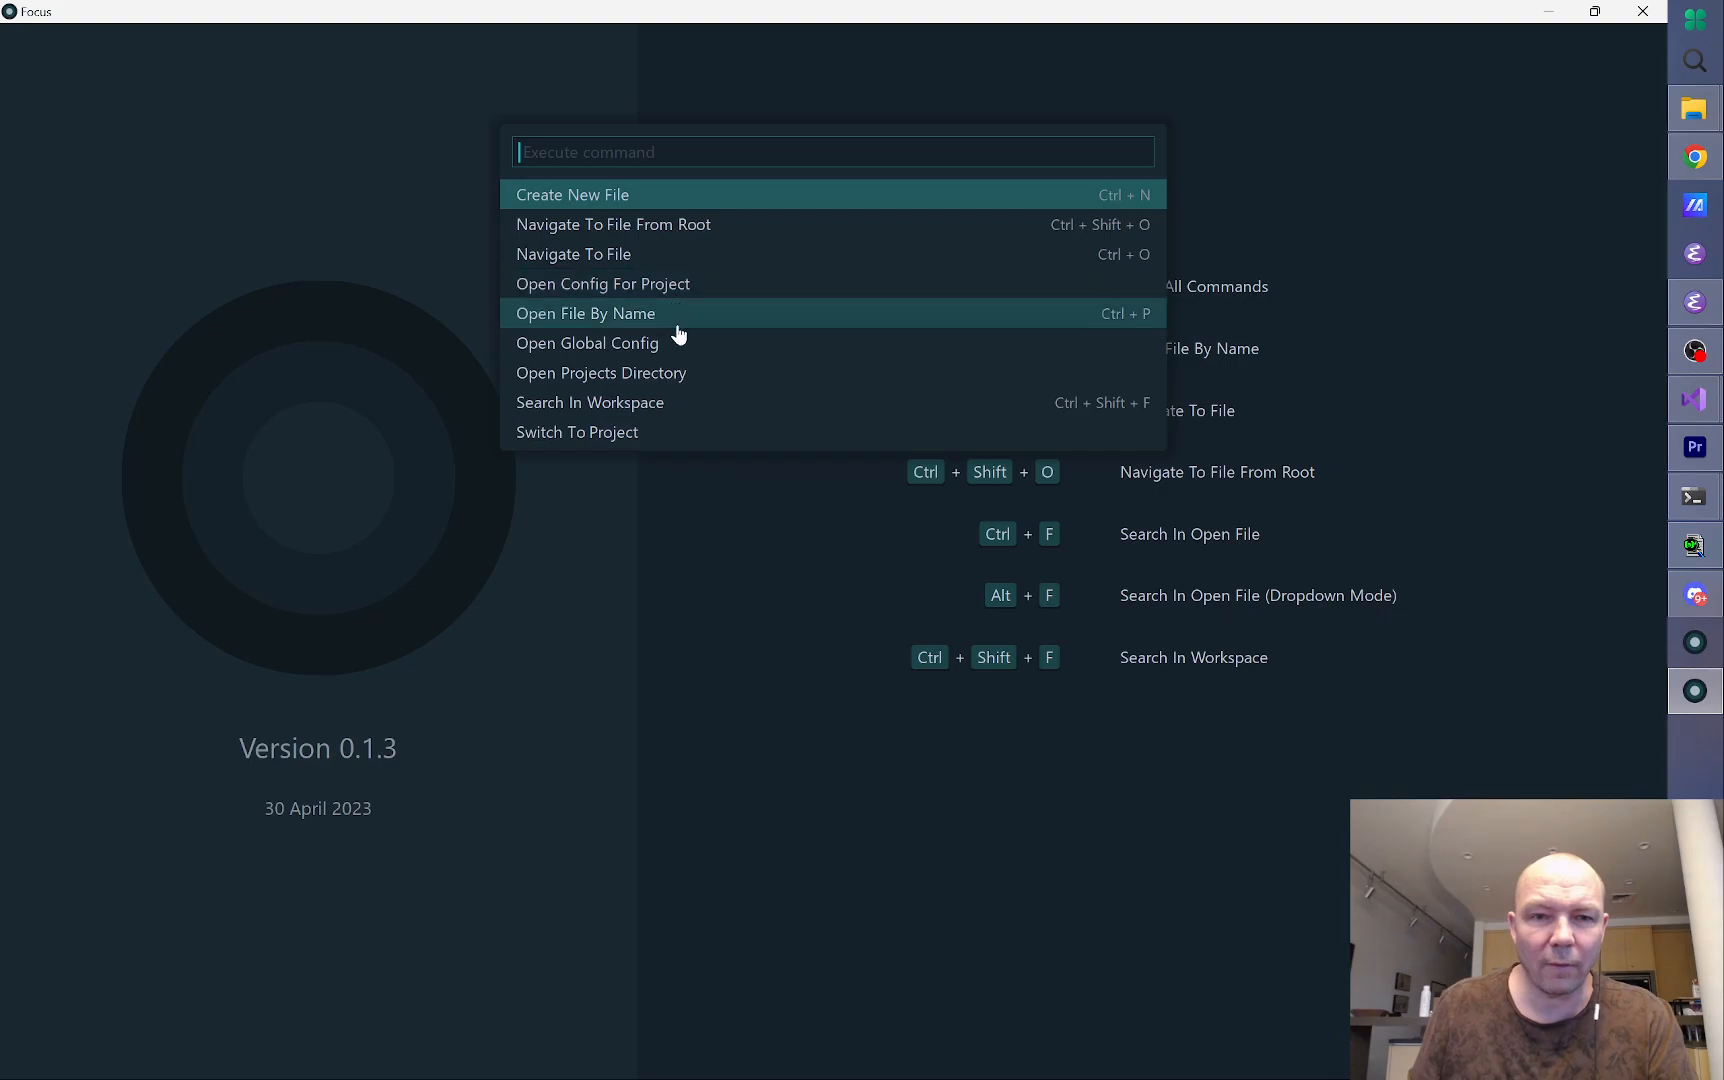
click(586, 343)
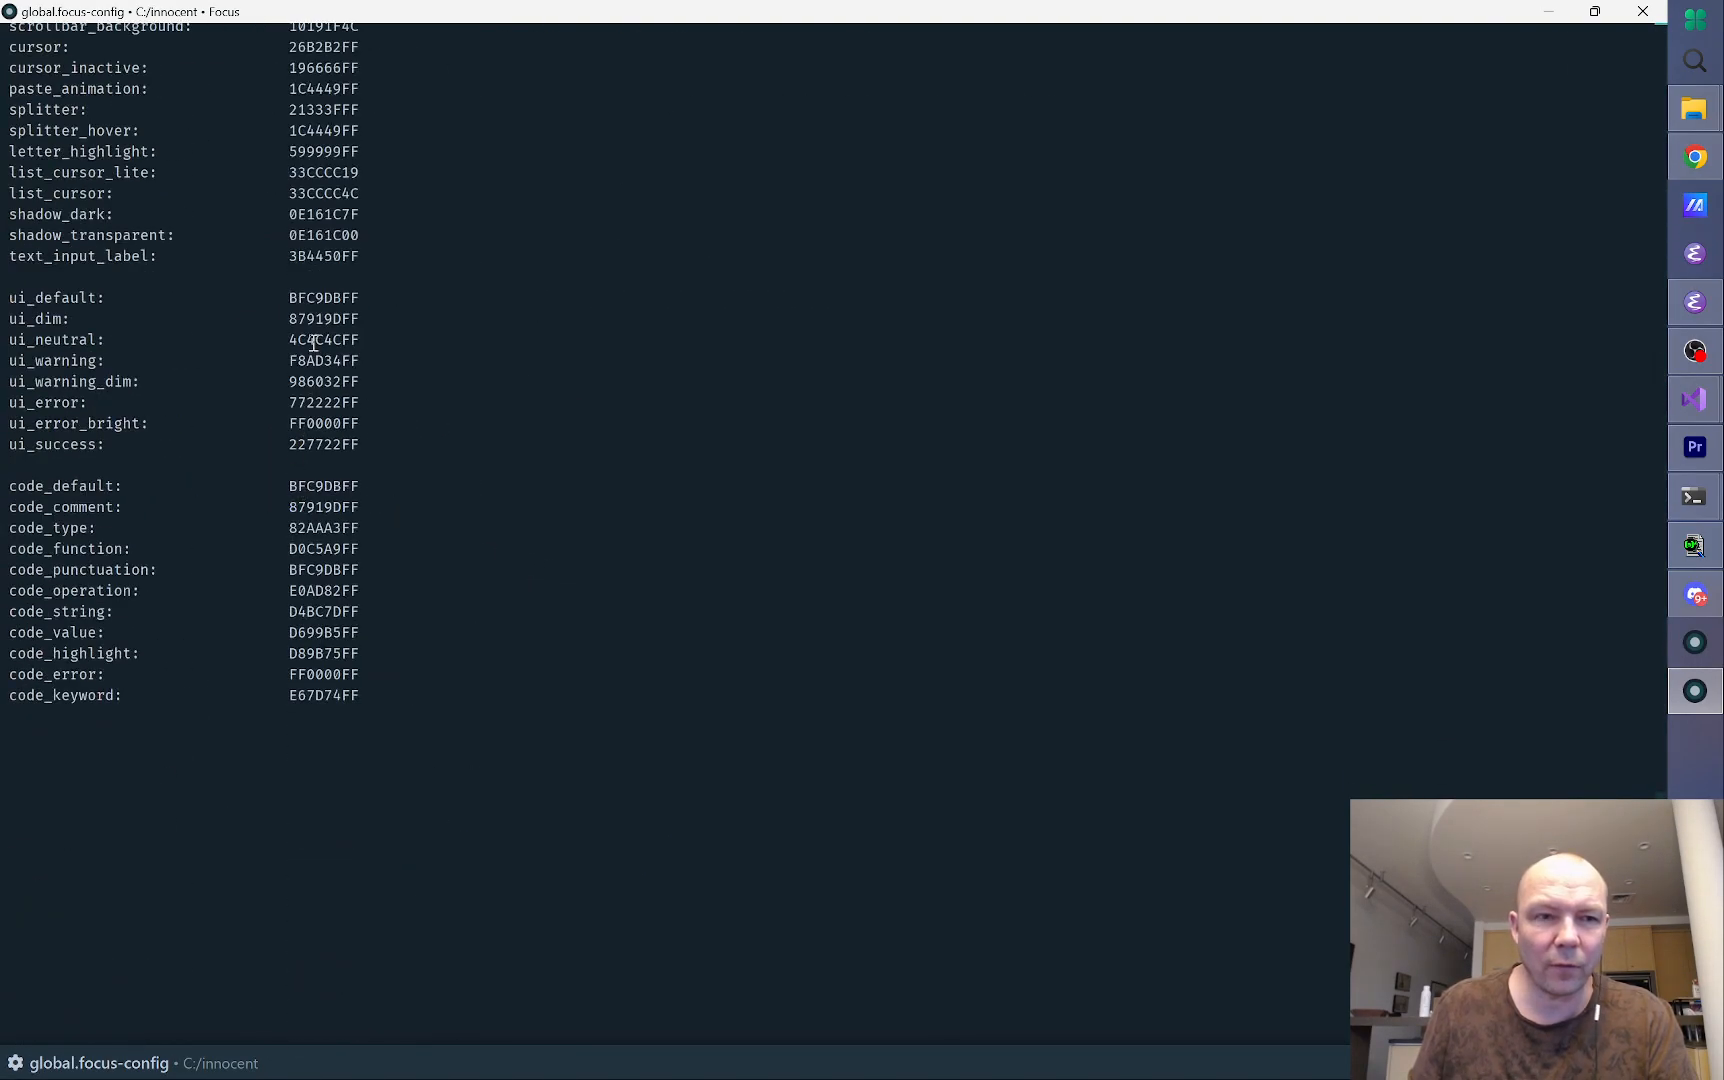
scroll(up, 3)
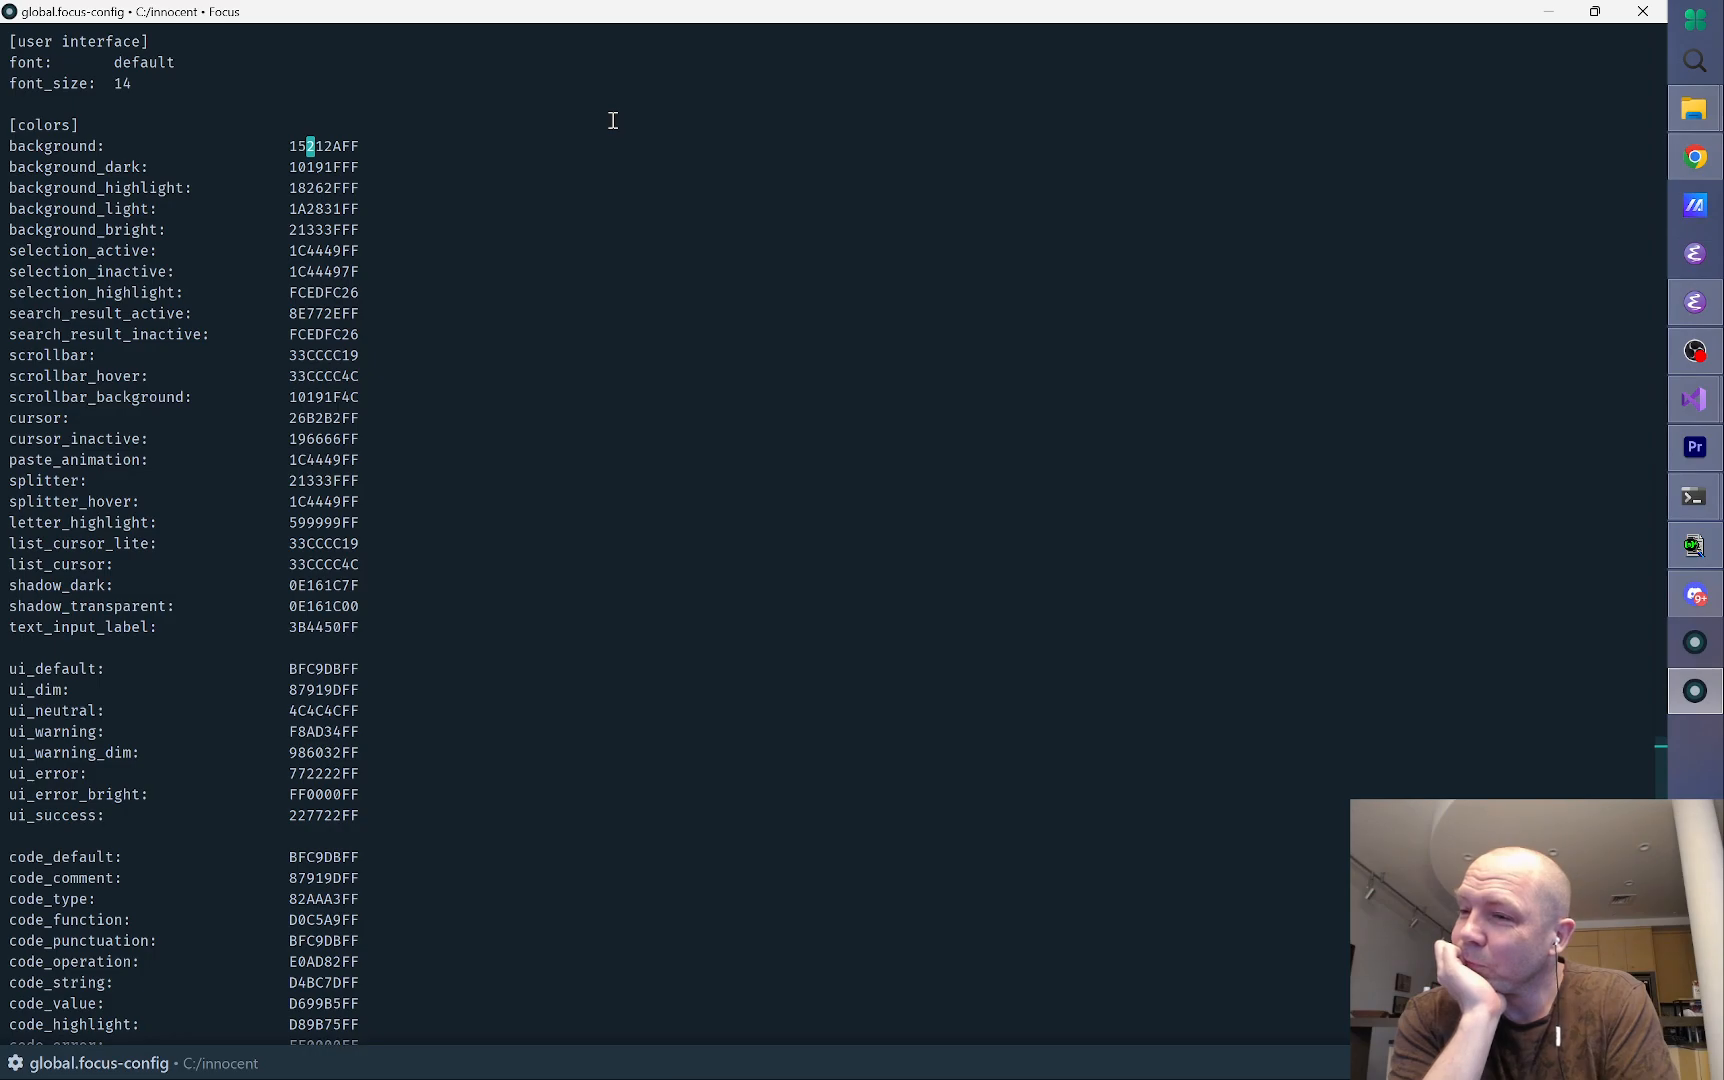
mouse_move(1556, 22)
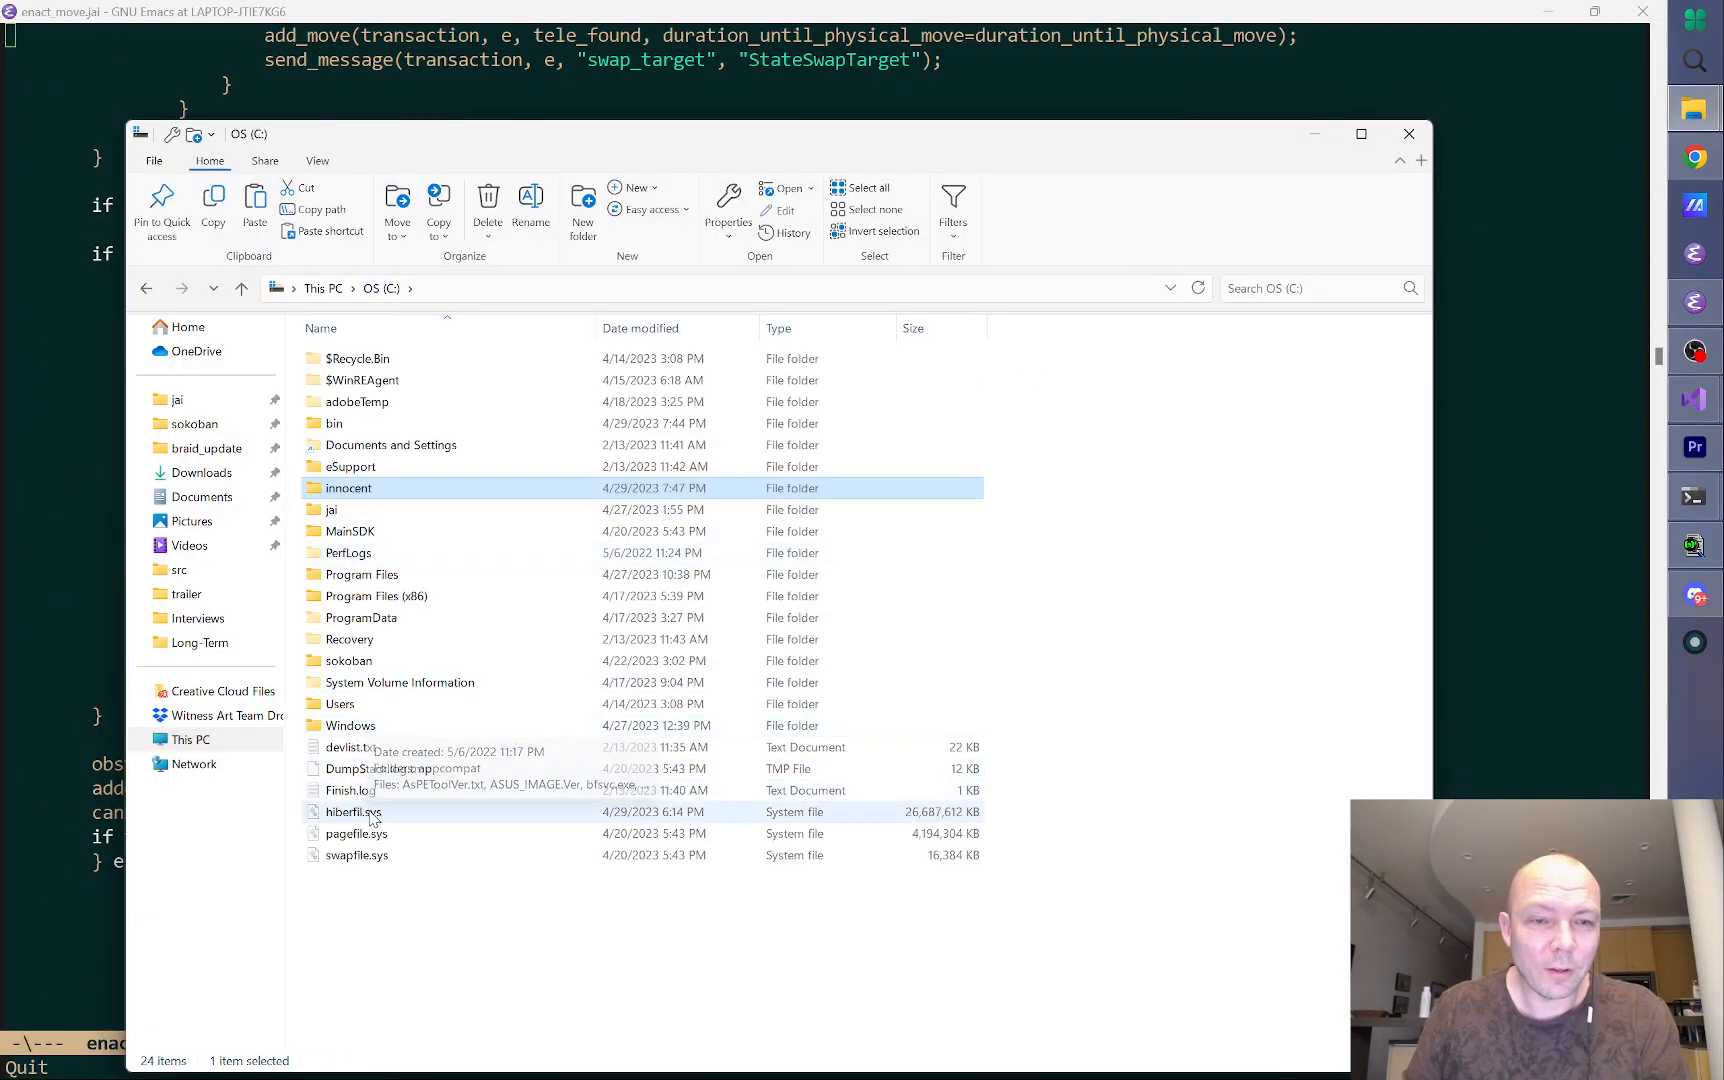
Step: Rename the innocent folder to nib with F2 and glance at focus.exe in bin
click(347, 531)
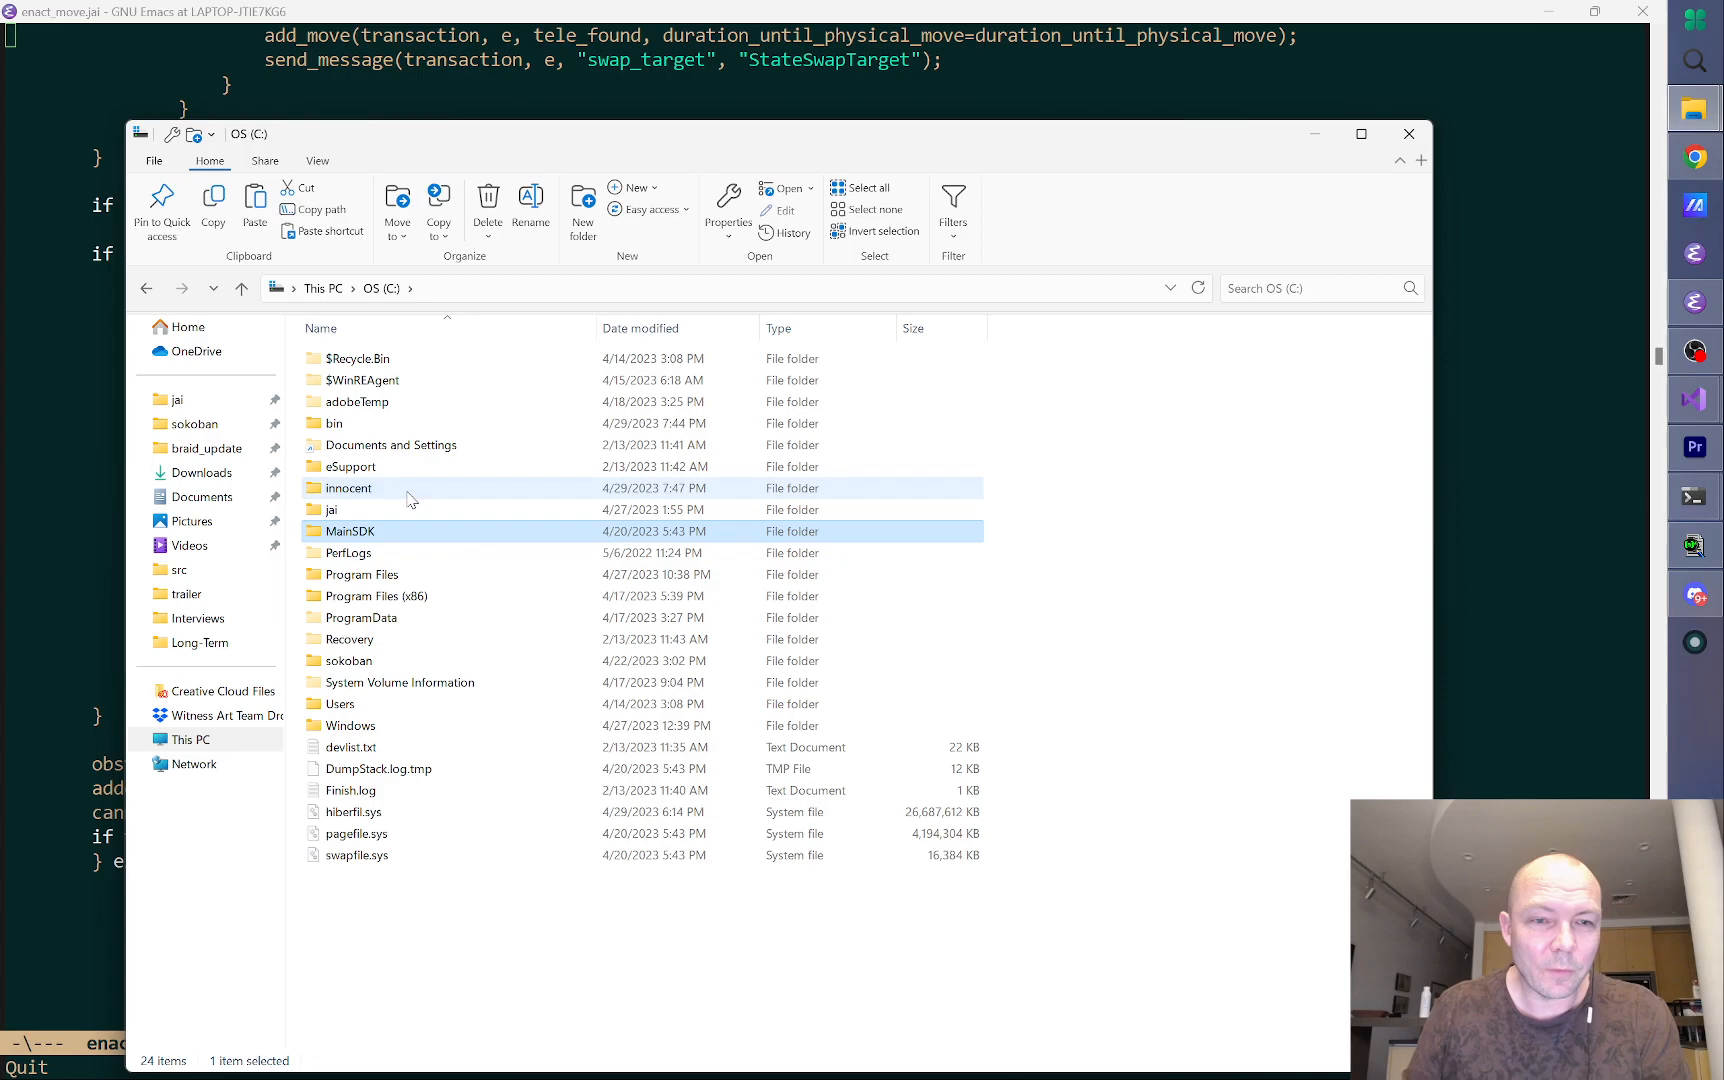
click(487, 209)
text(nib)
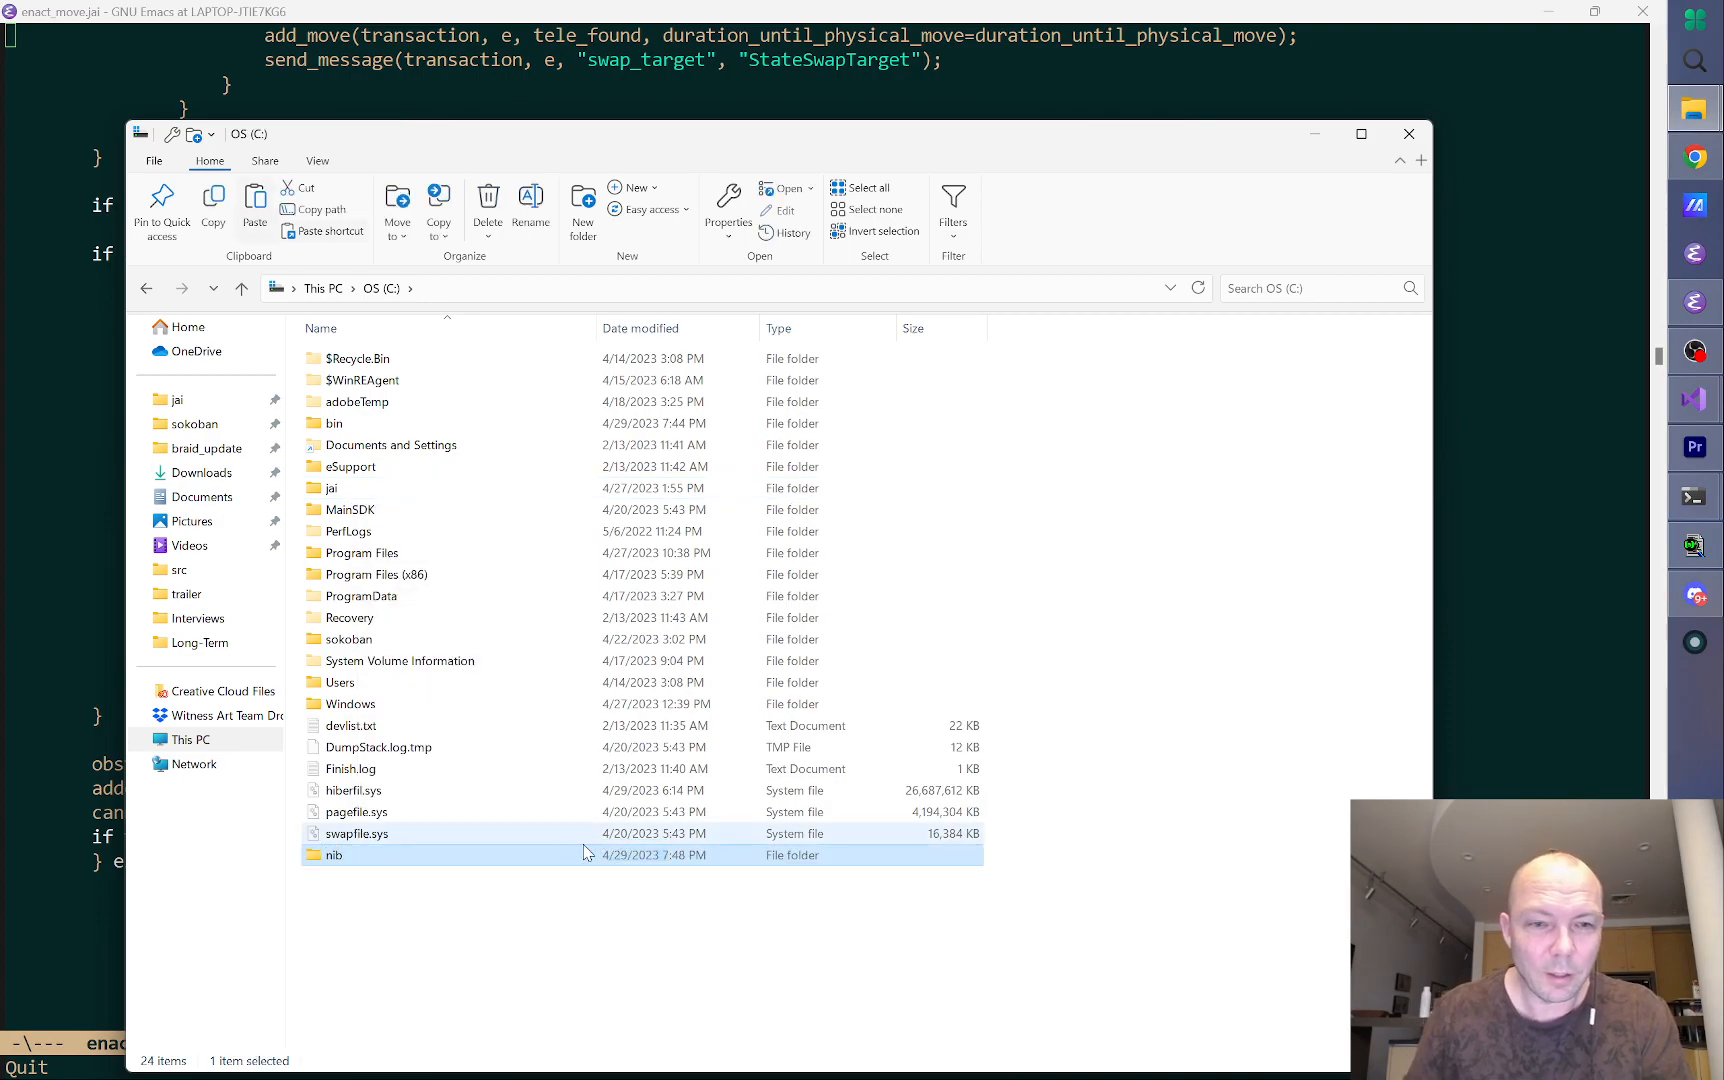
double_click(332, 423)
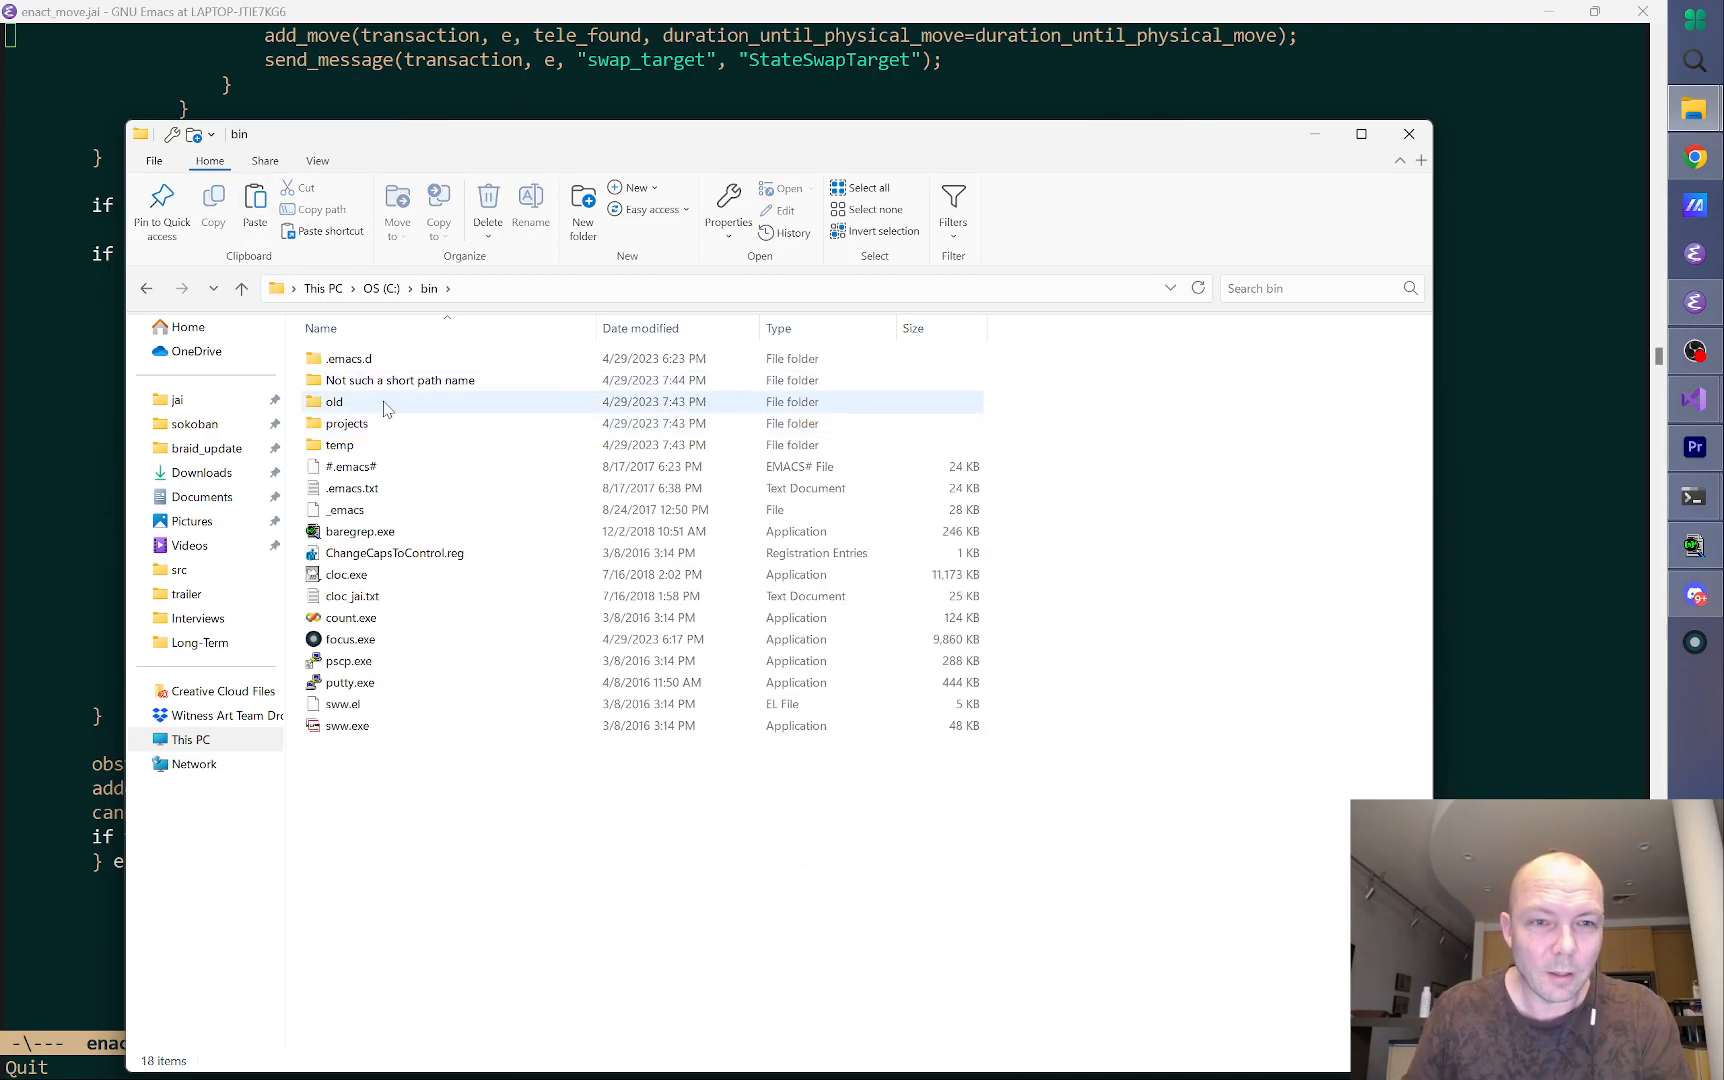
click(350, 639)
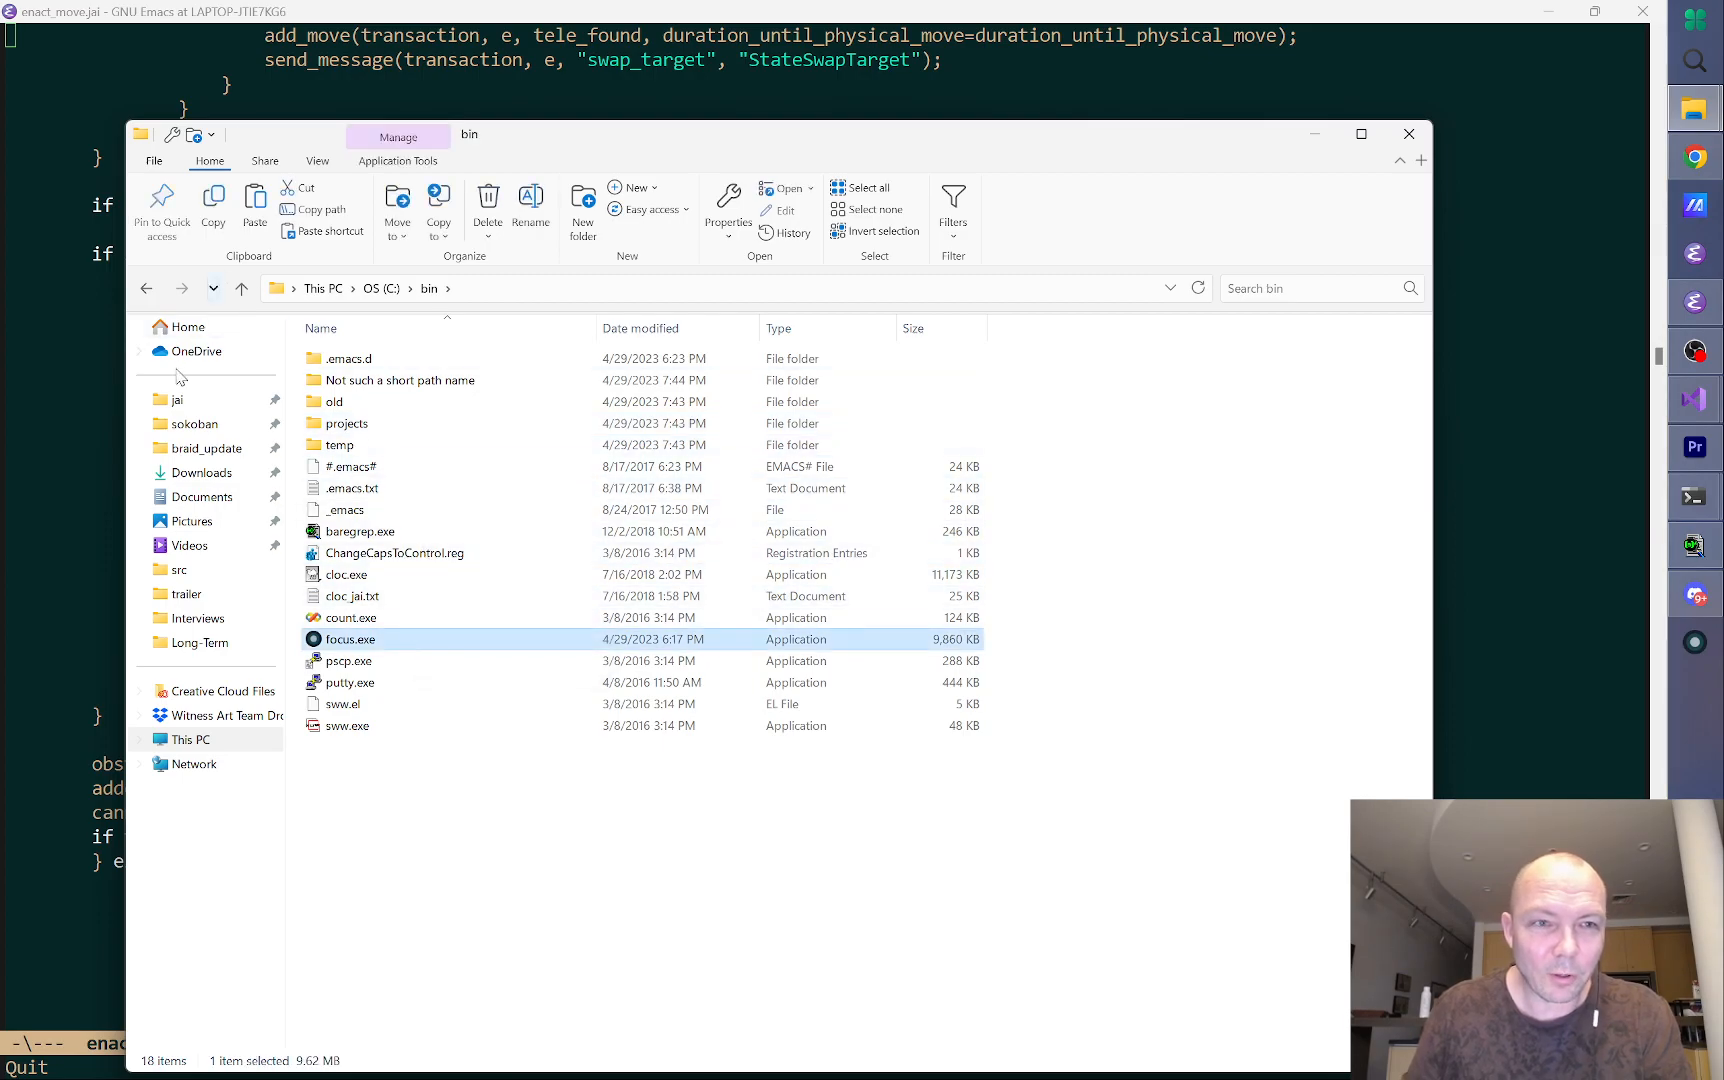
click(241, 288)
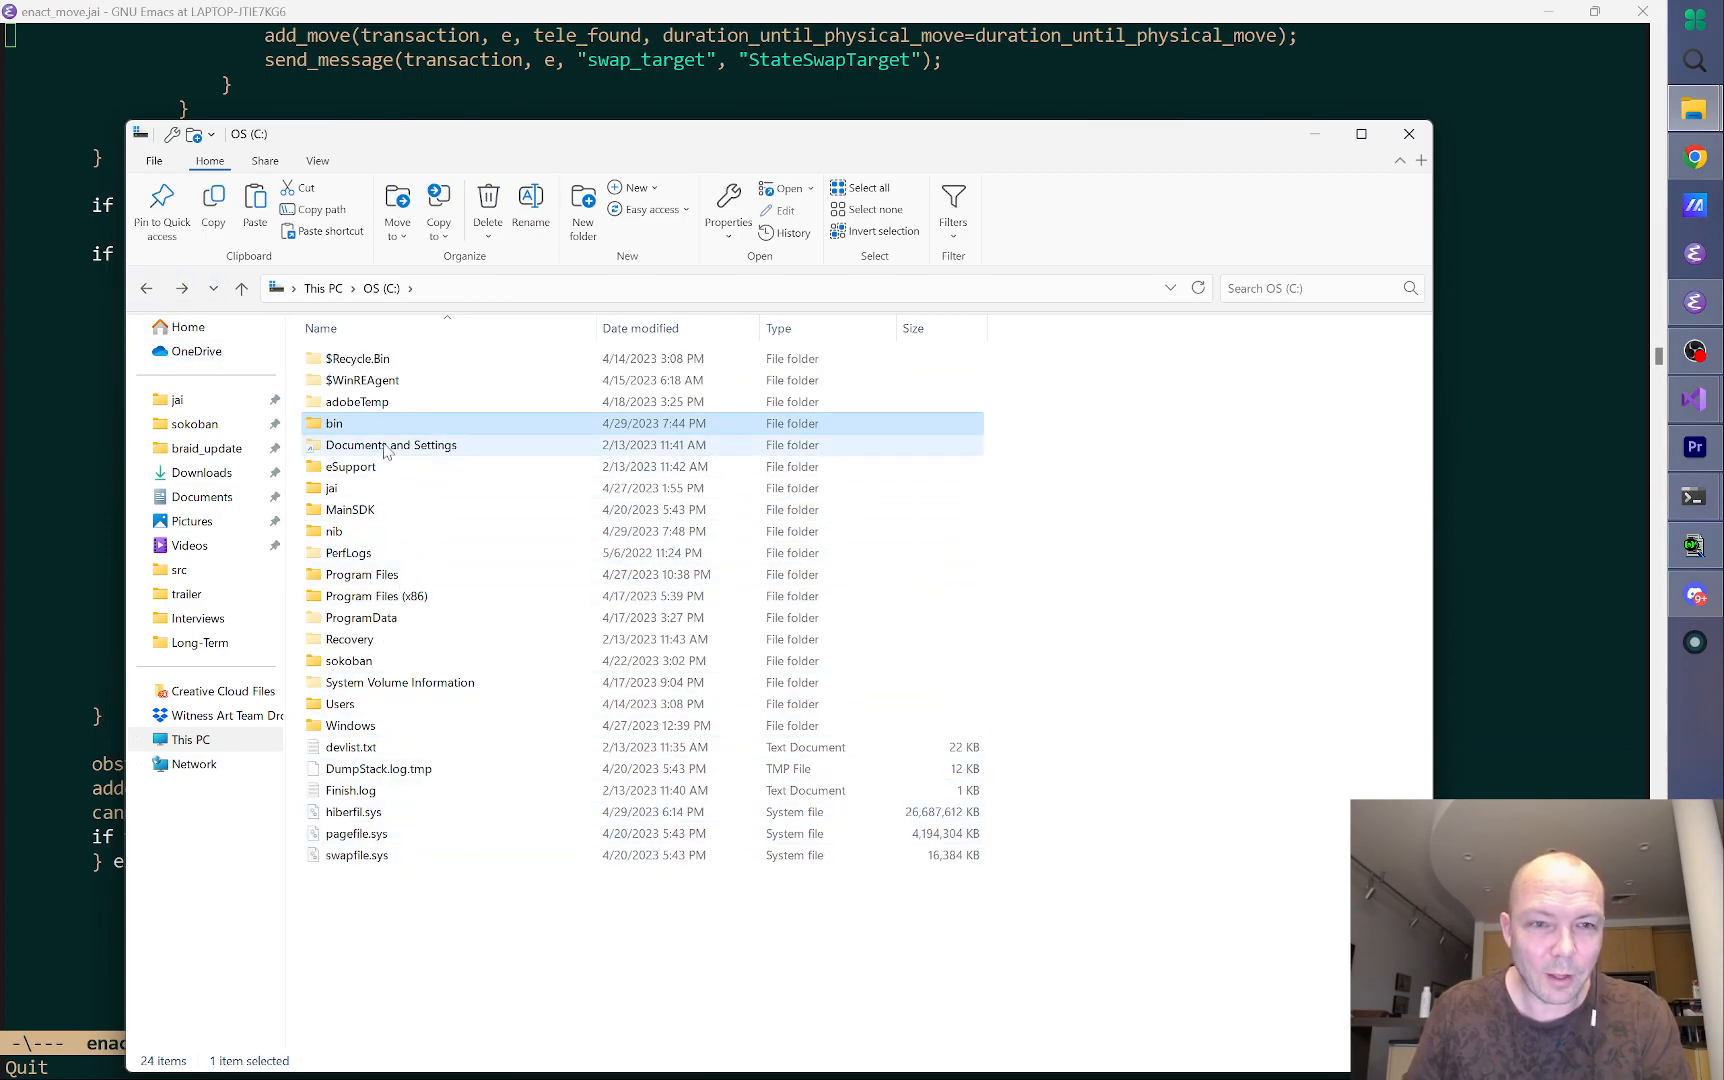
Step: Launch focus.exe from the nib folder
double_click(333, 531)
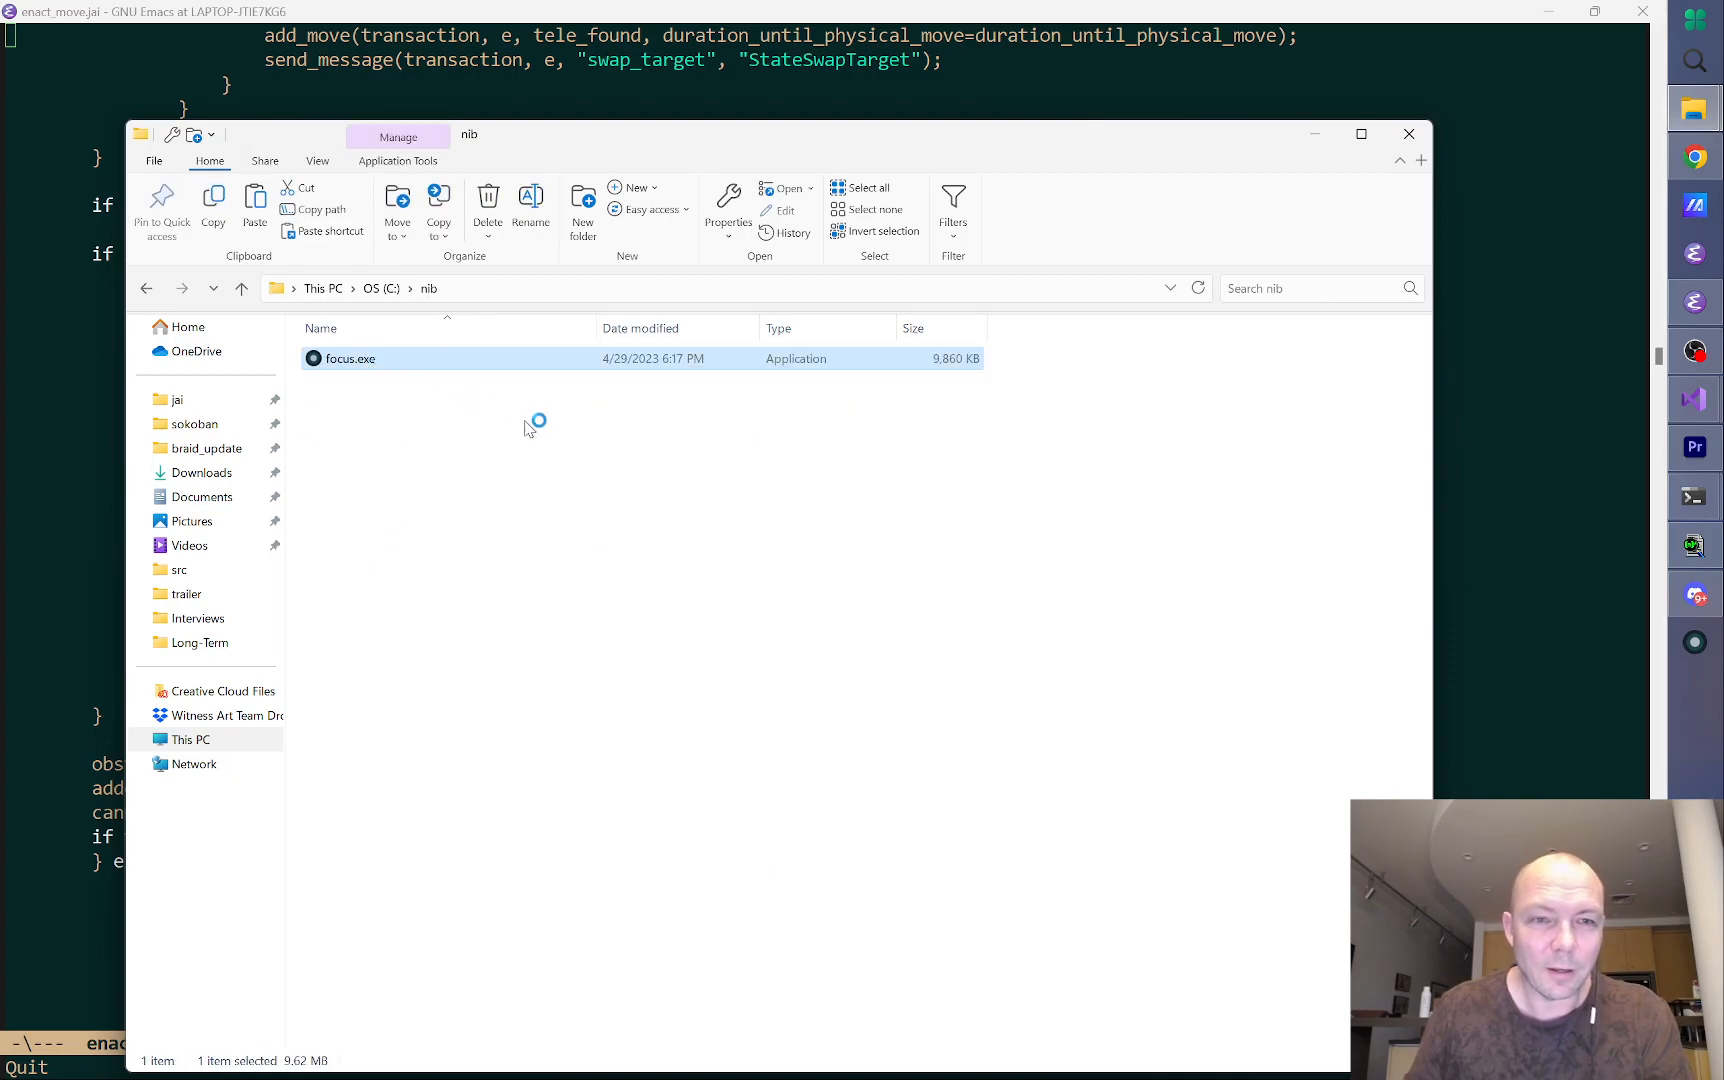
double_click(350, 359)
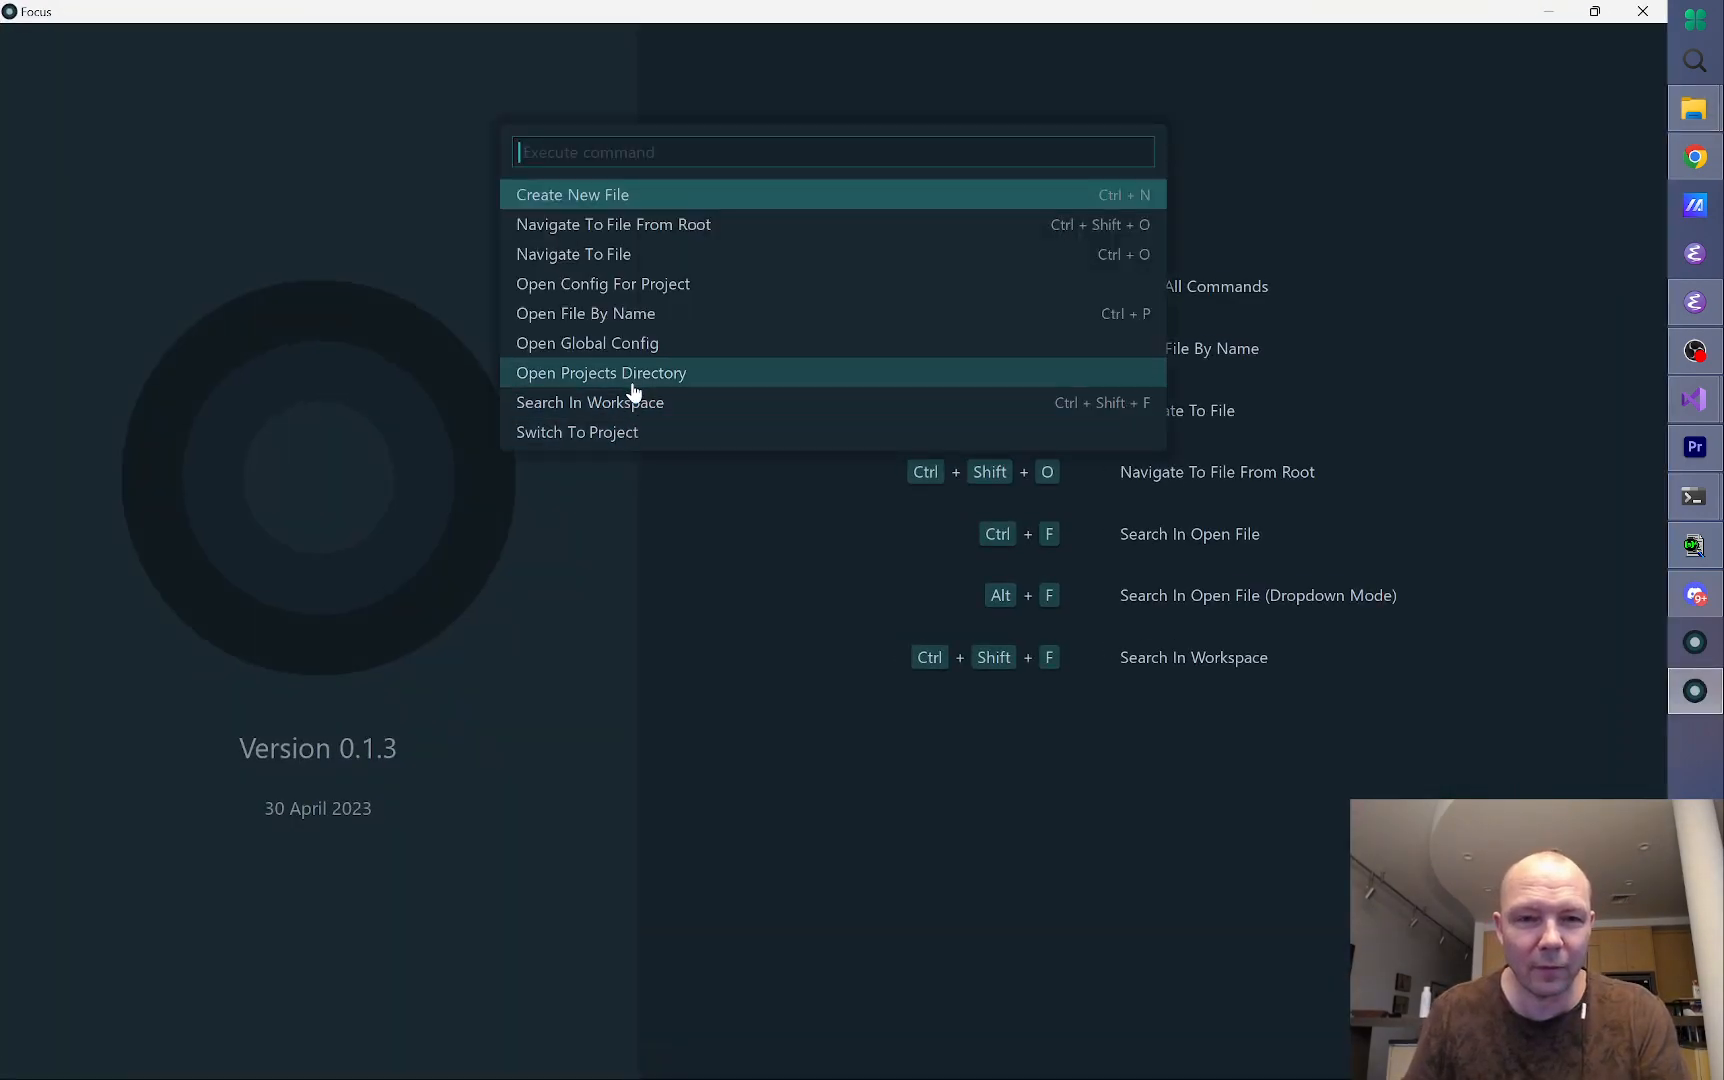
Step: Set background ff212AFF in nib's global config, turning the editor red, then relaunch Focus from bin
click(586, 342)
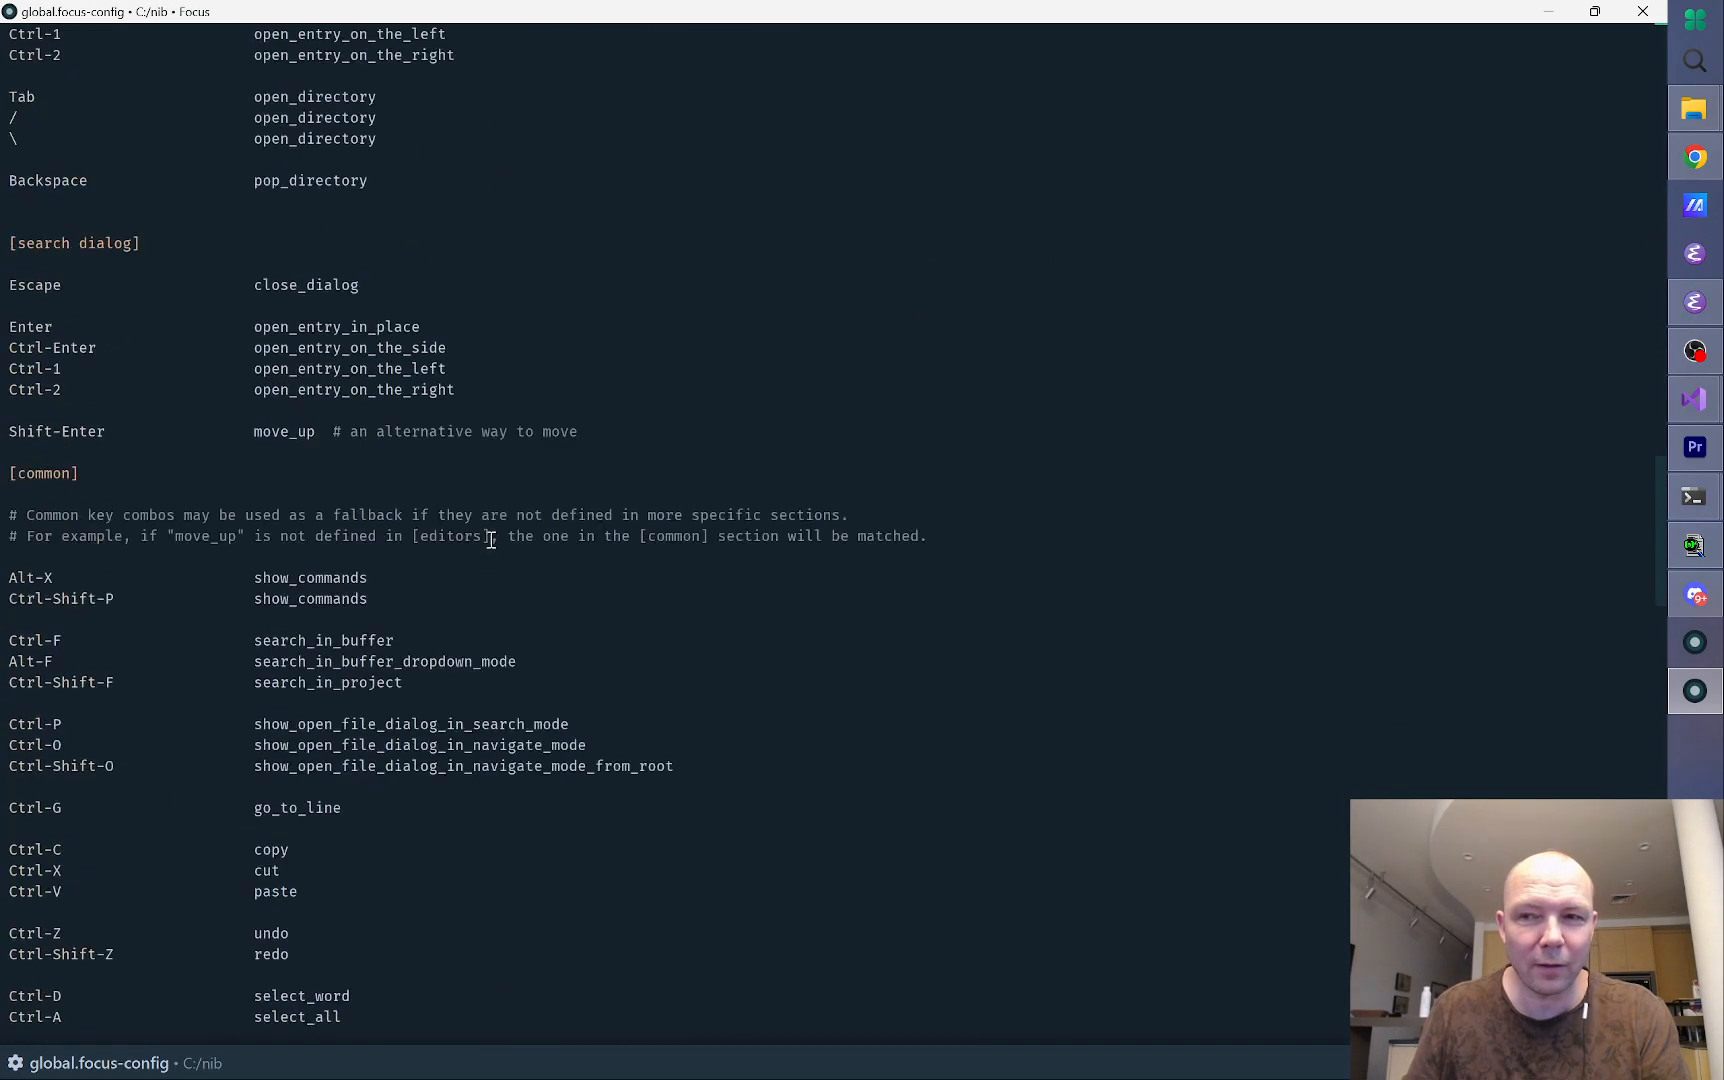
scroll(down, 3)
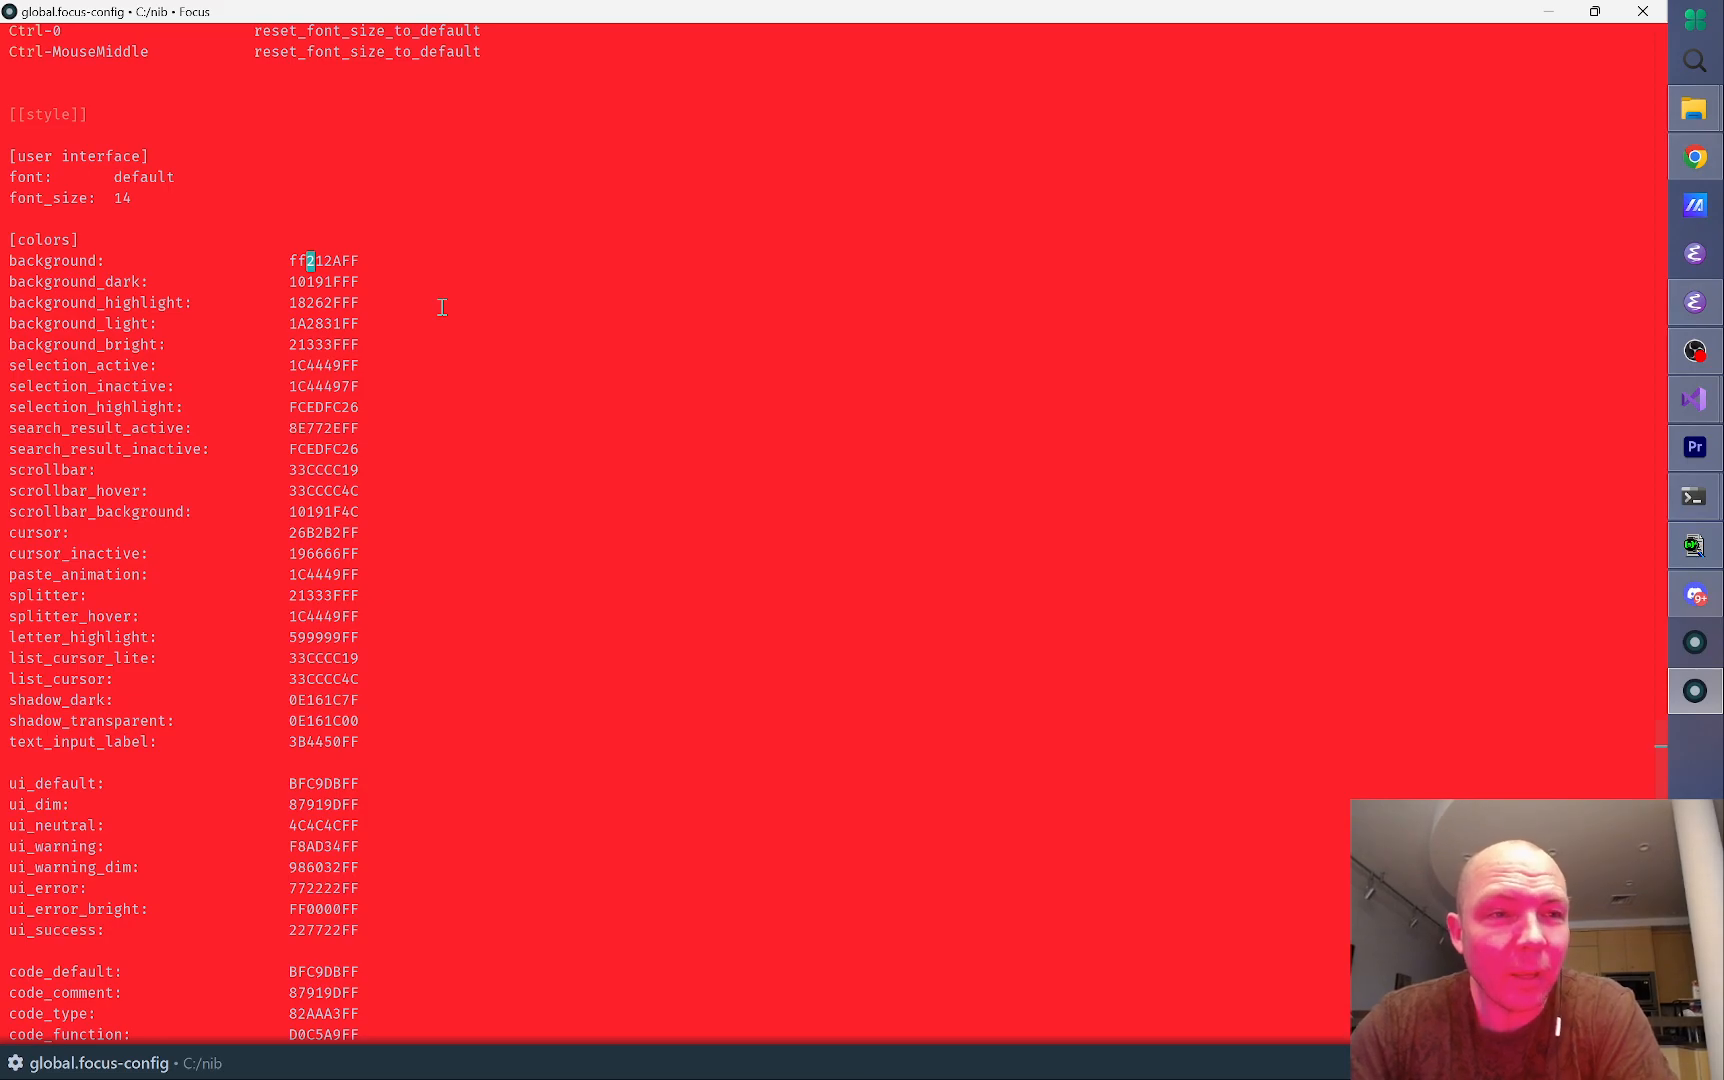
mouse_move(1273, 367)
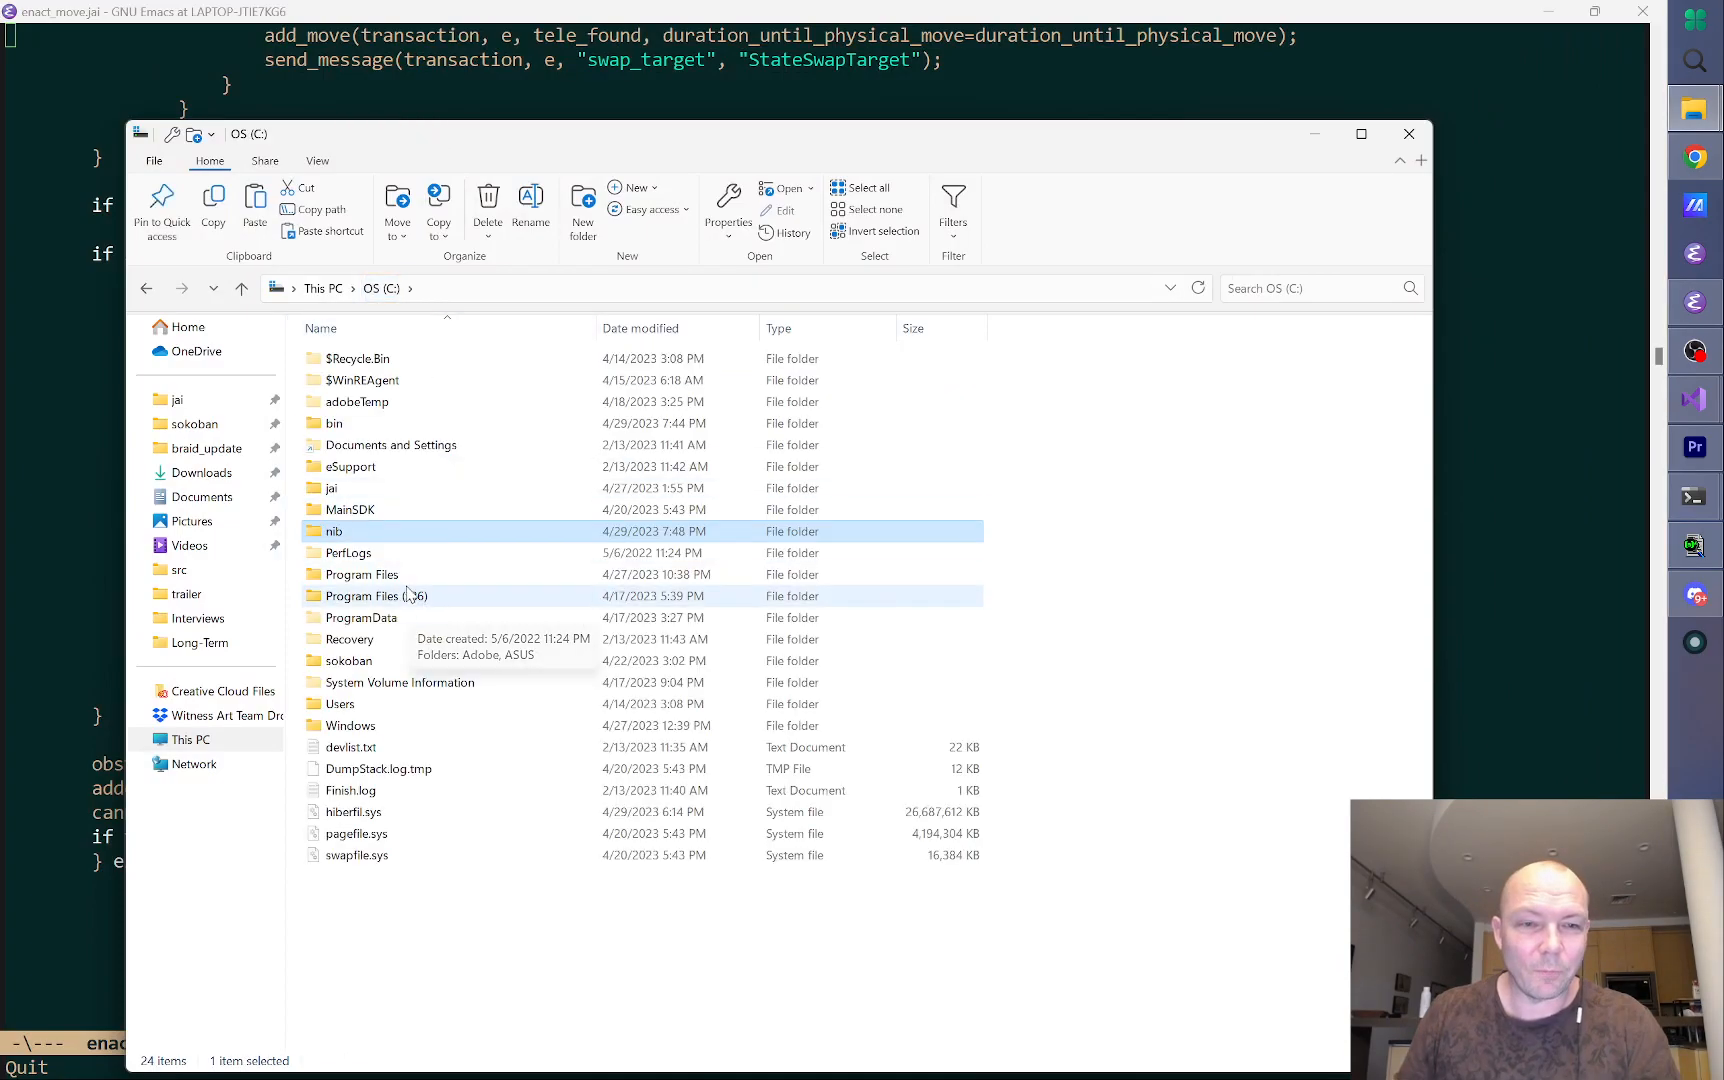
mouse_move(415, 682)
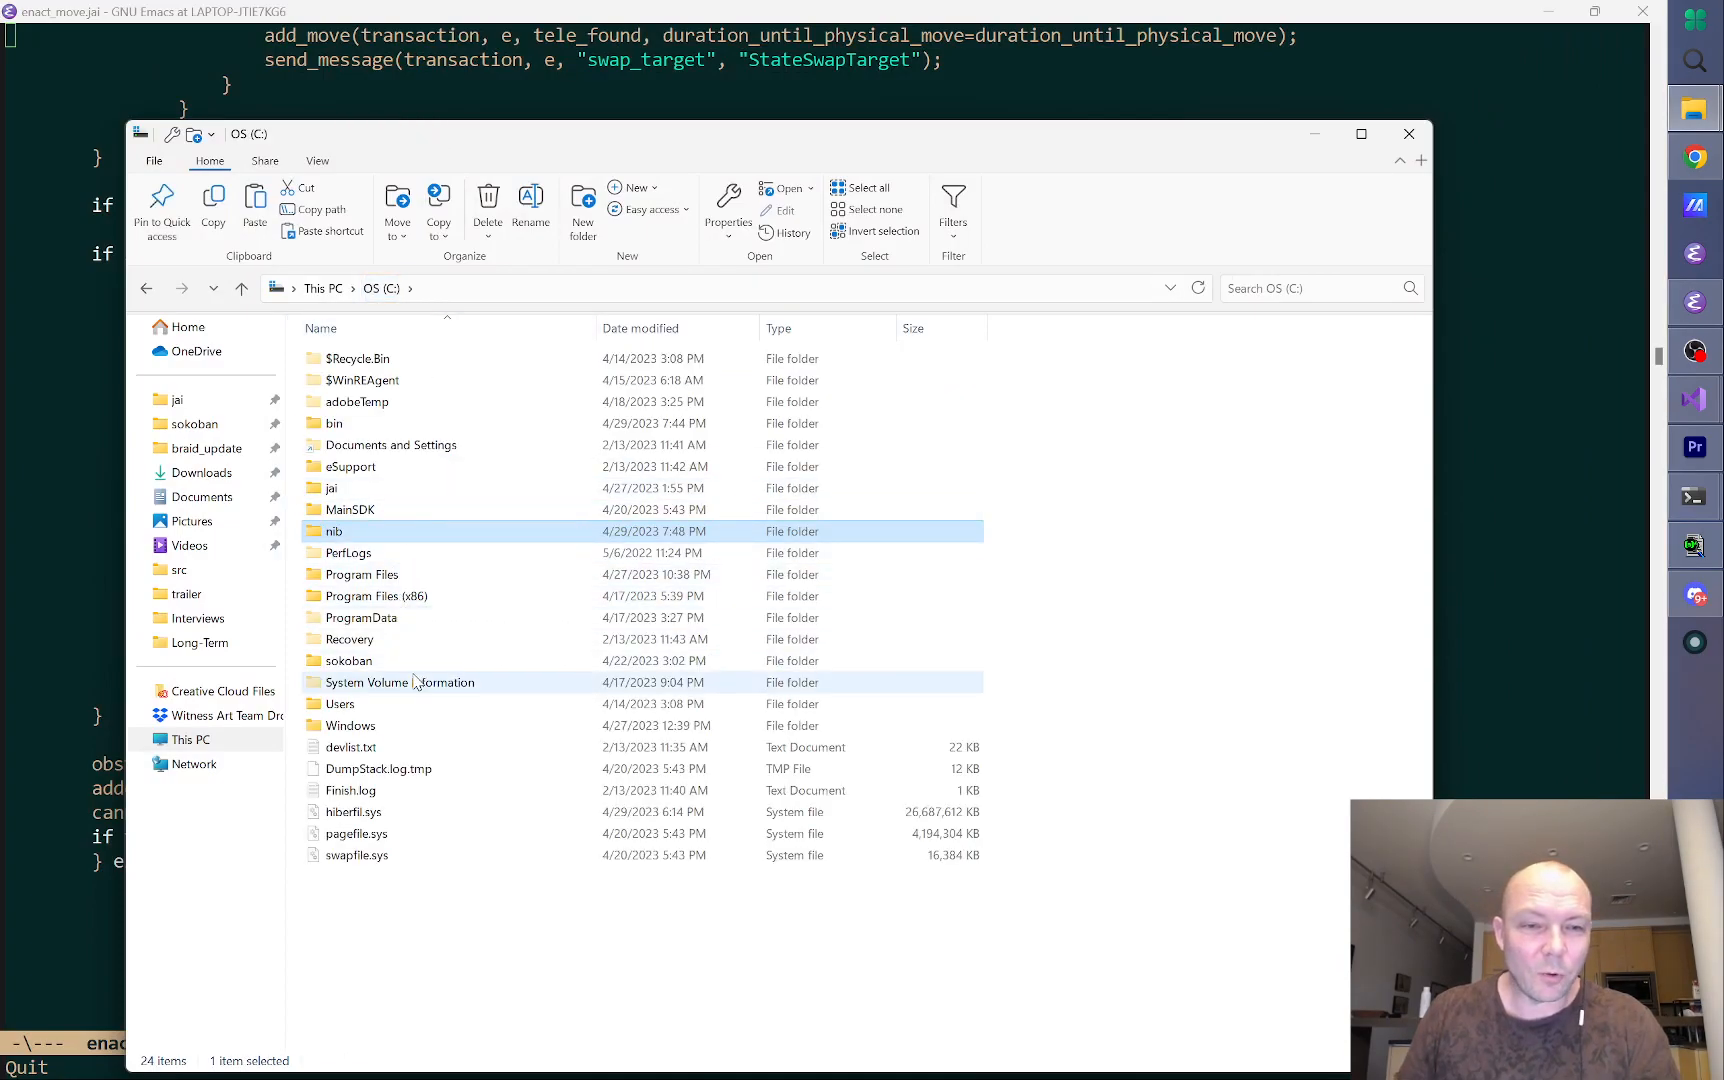
double_click(333, 422)
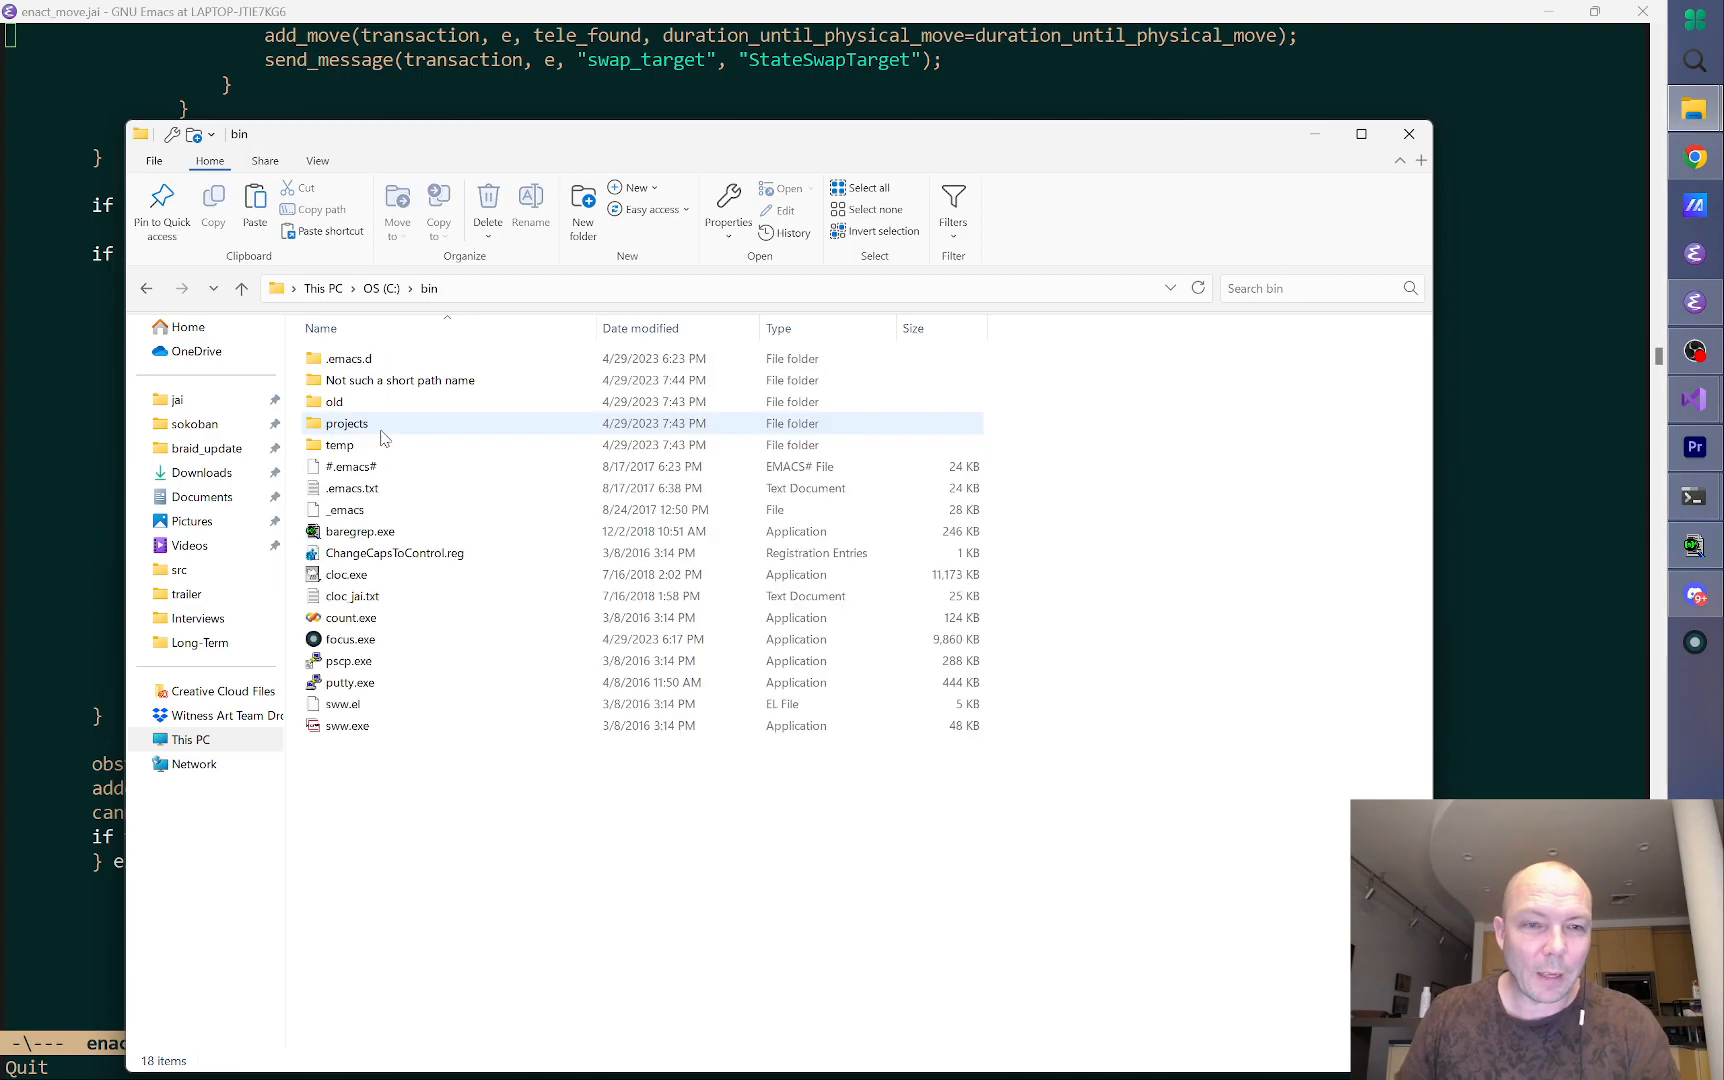
double_click(350, 647)
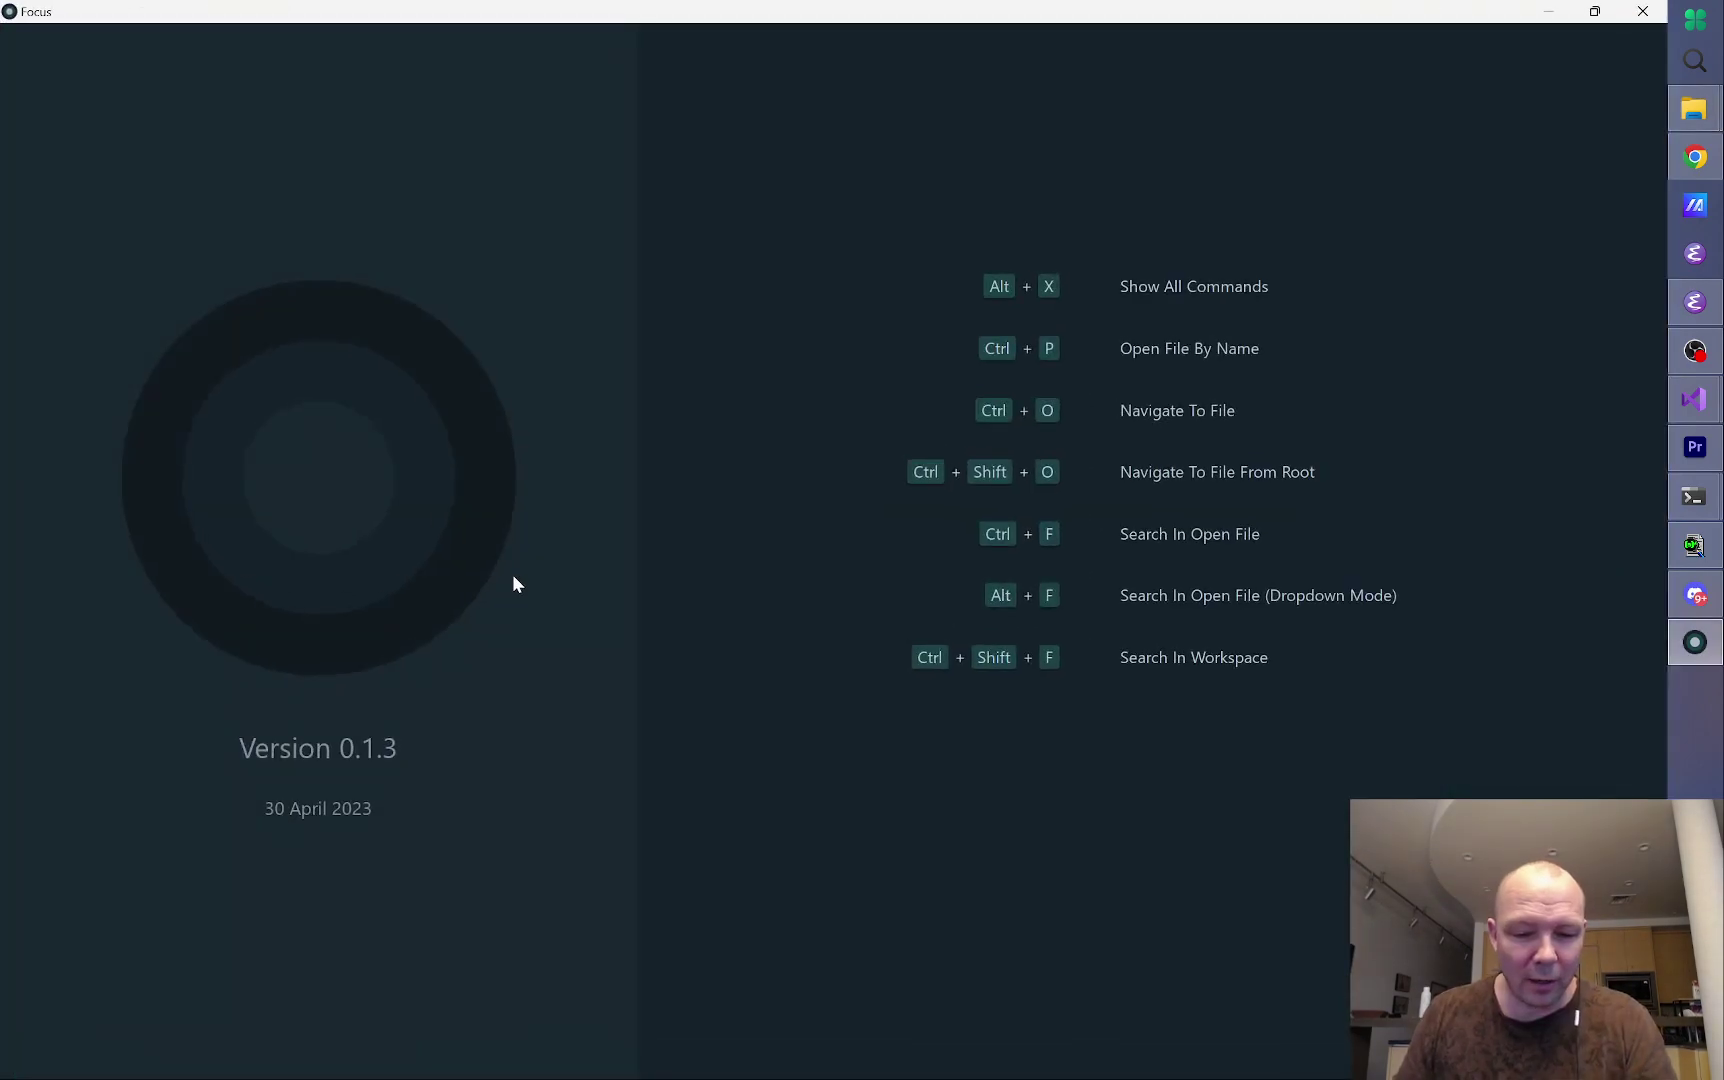
Step: Open bin's global config and find 'bin' listed under [ignore dirs]
key(alt+x)
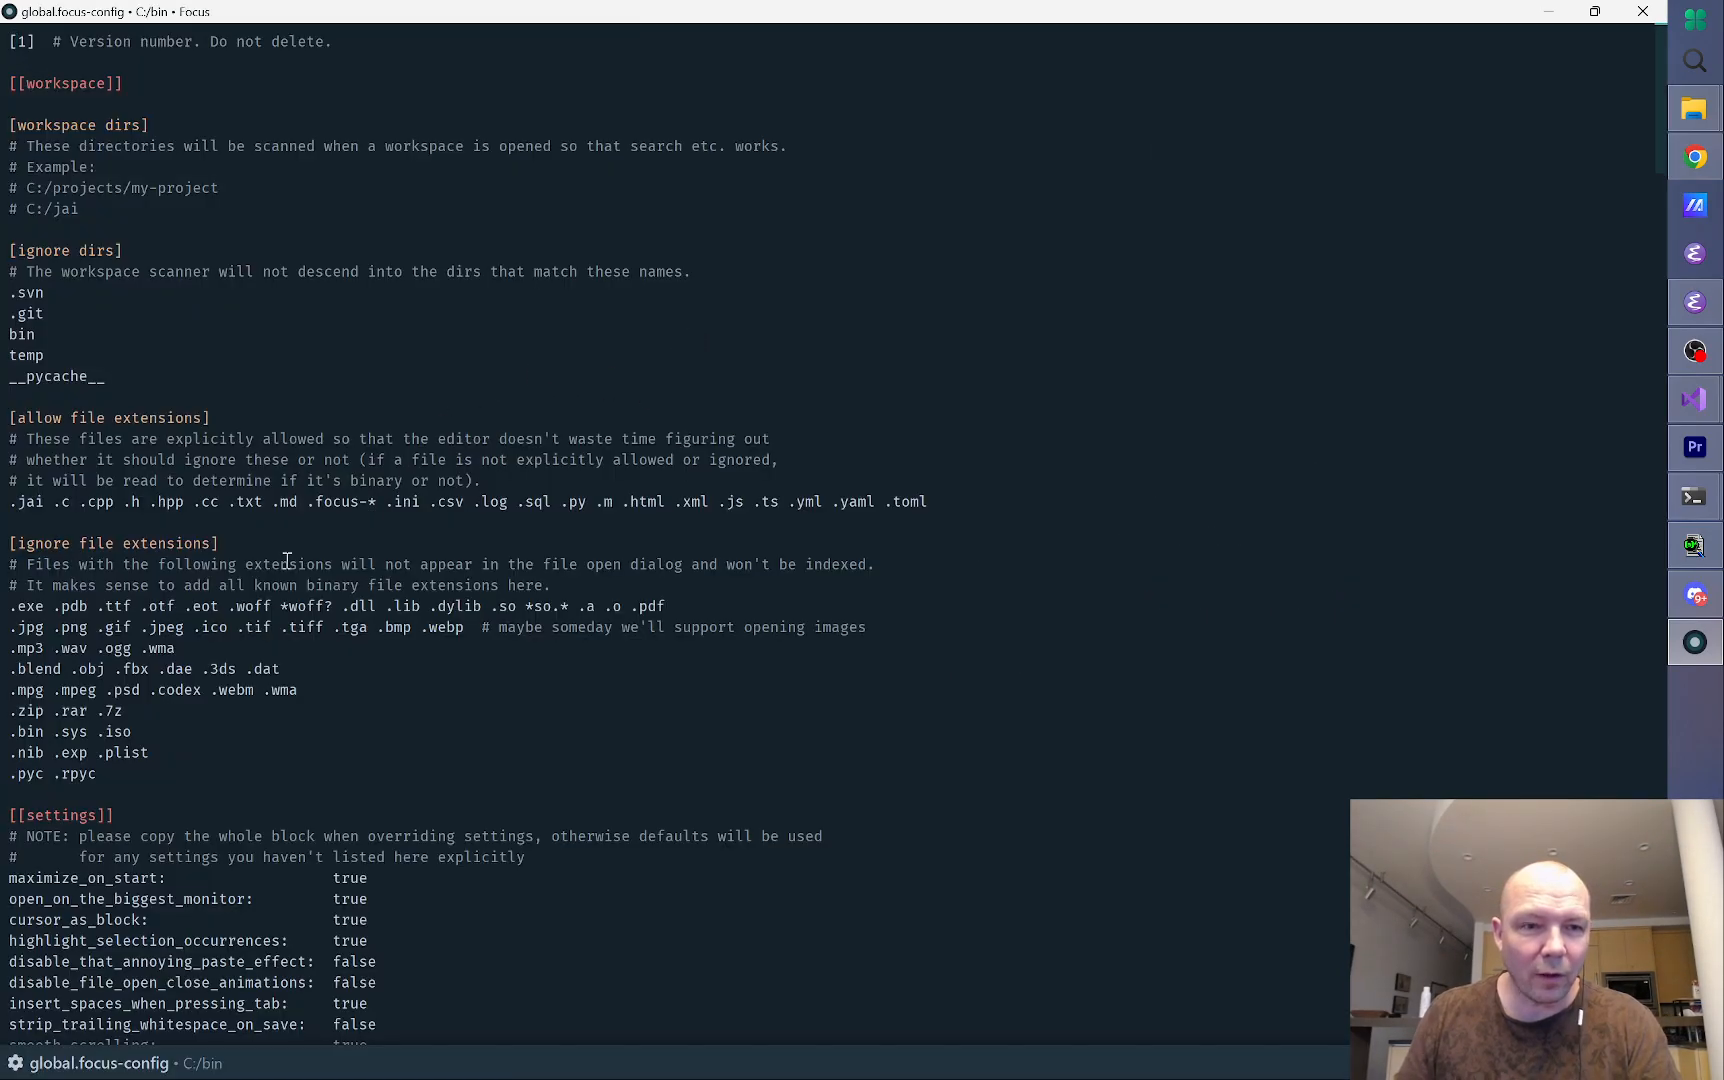
mouse_move(132, 272)
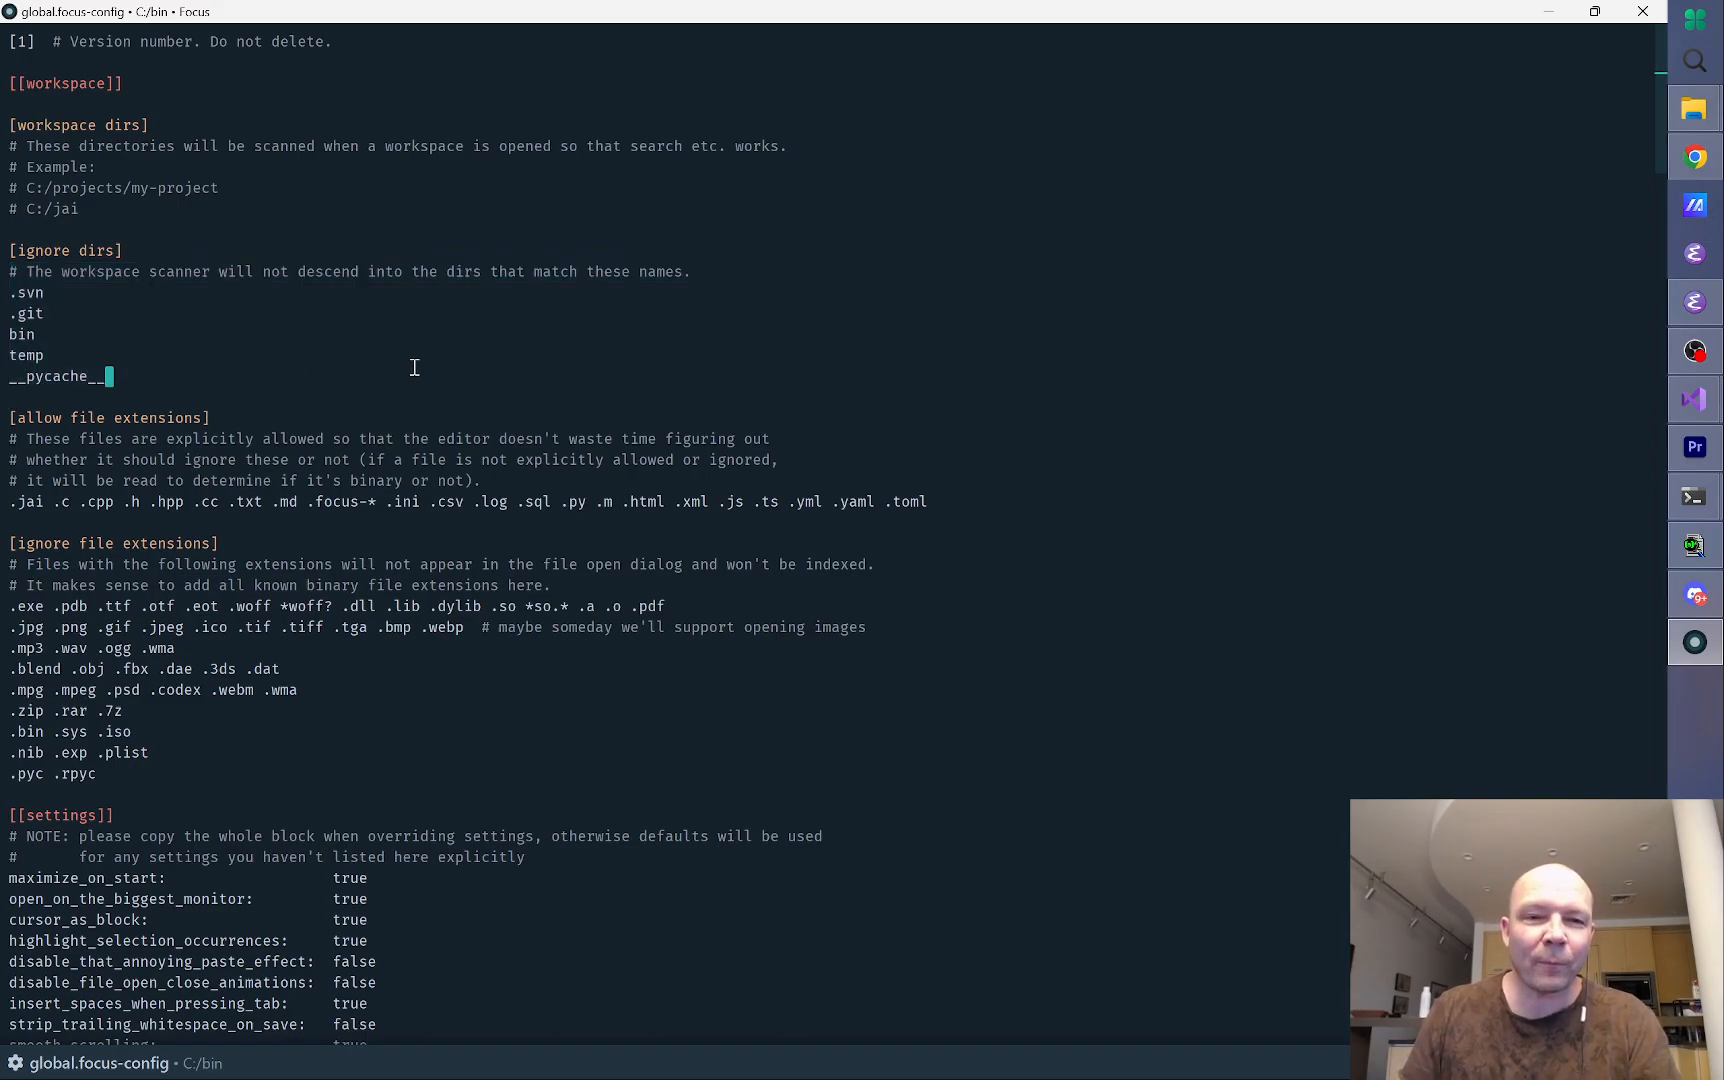
mouse_move(137, 360)
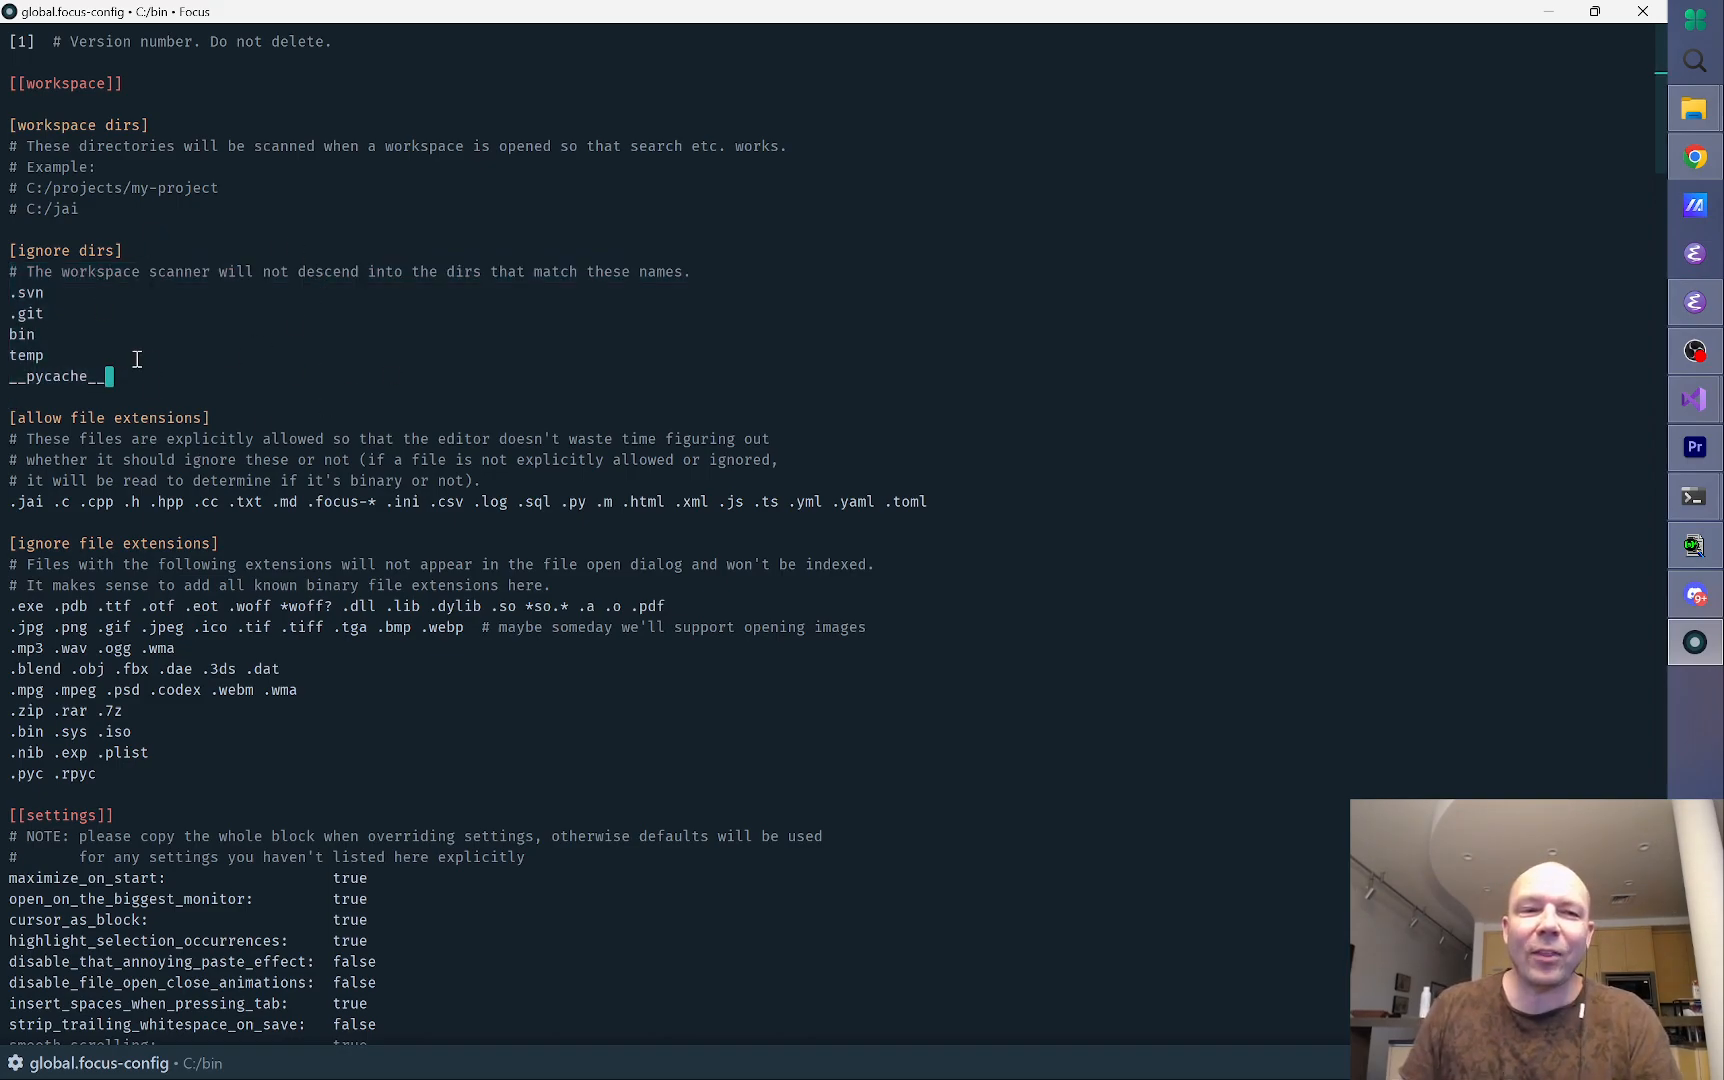
mouse_move(206, 304)
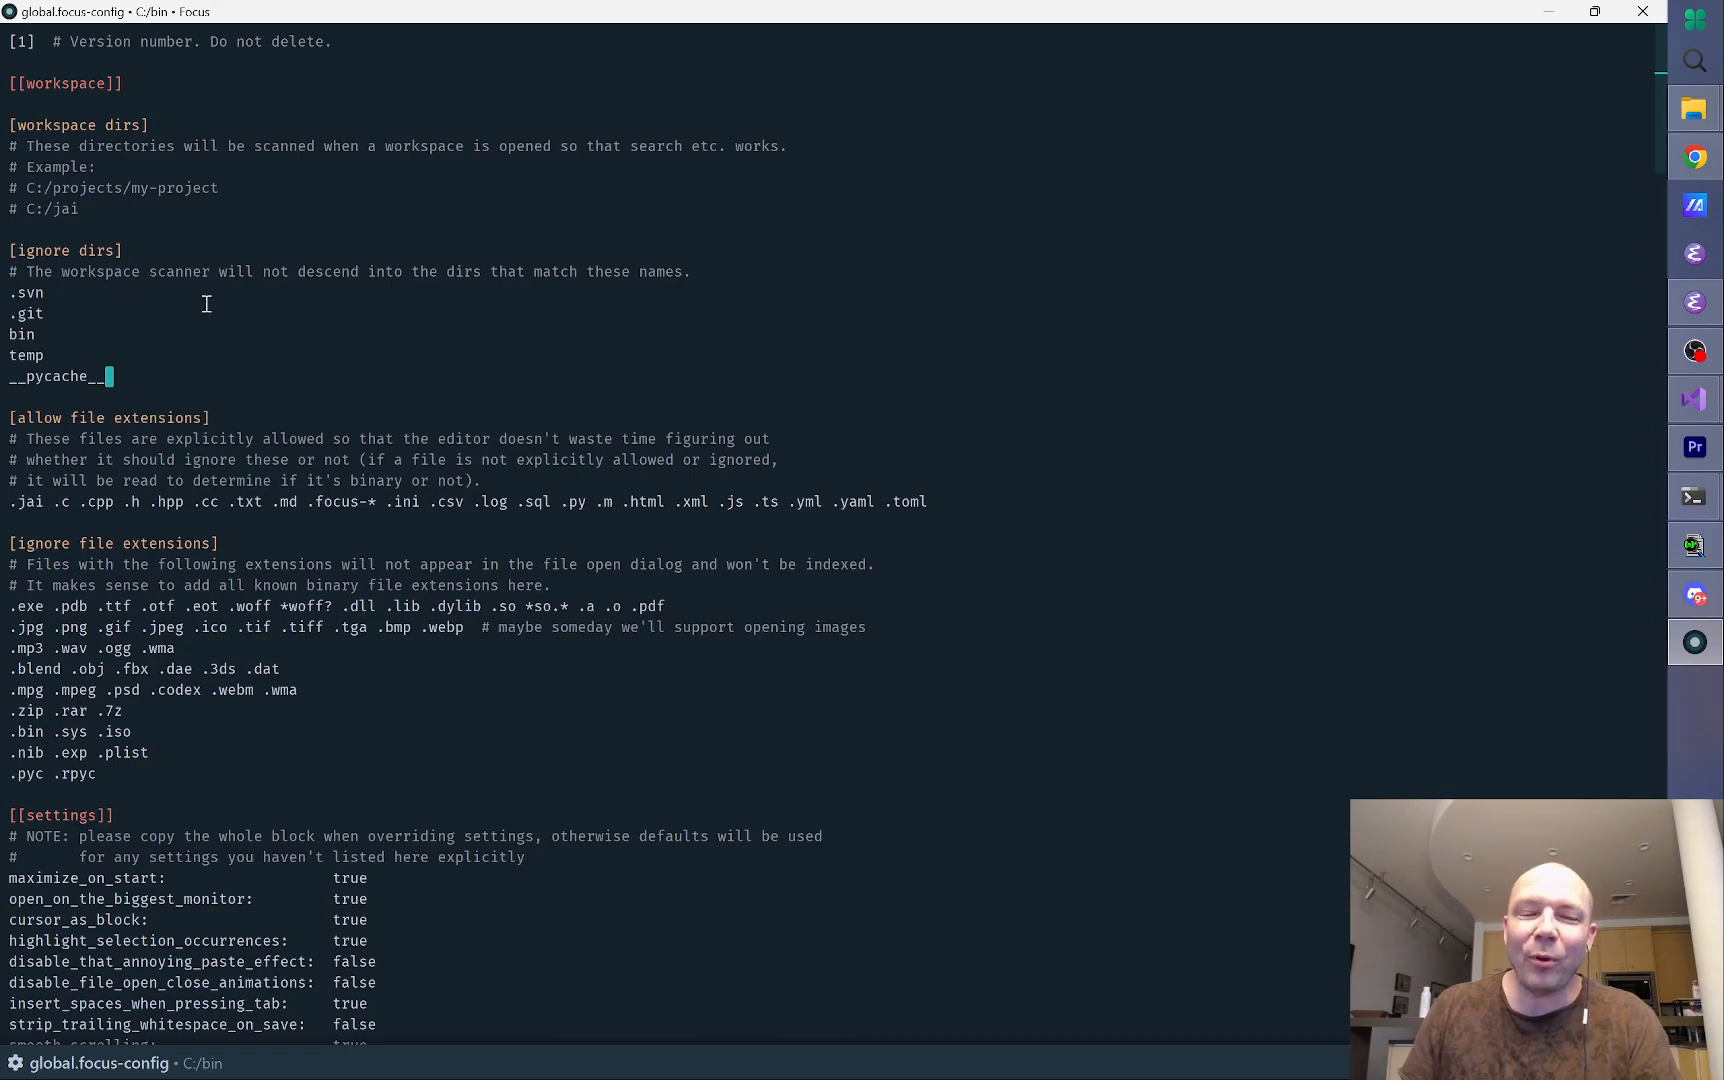
mouse_move(465, 328)
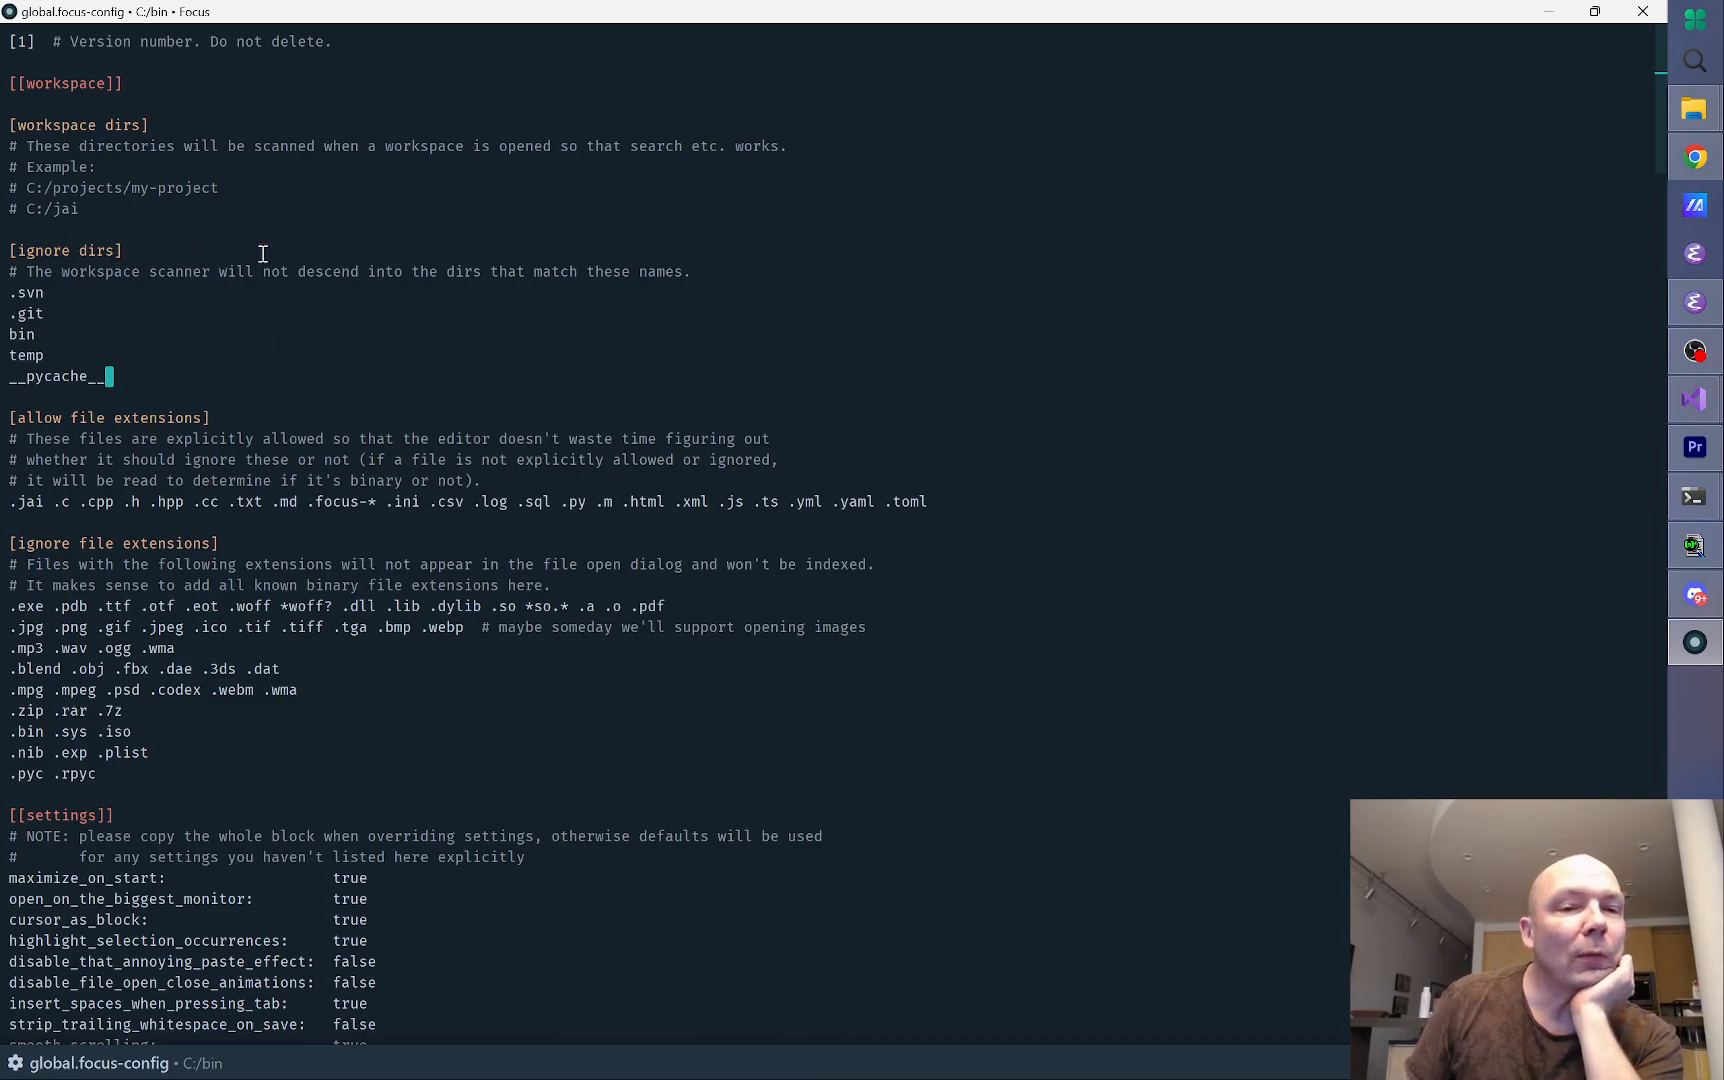
mouse_move(167, 271)
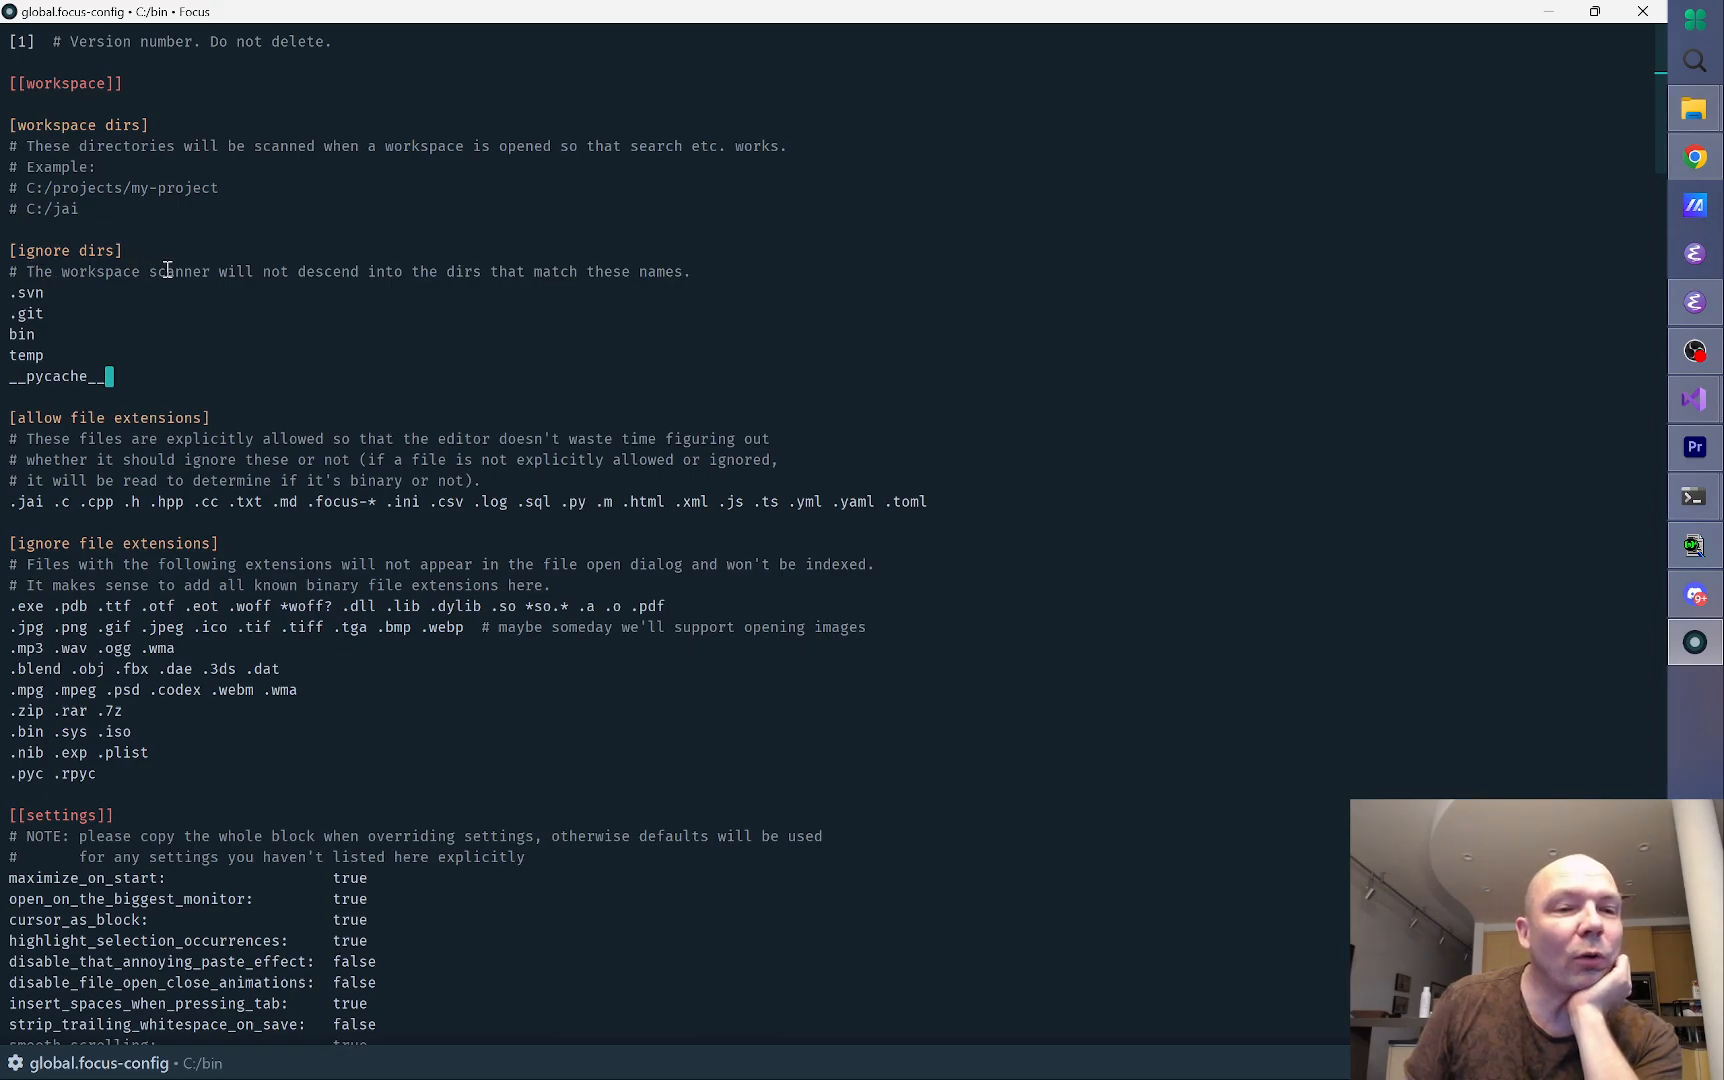
mouse_move(109, 342)
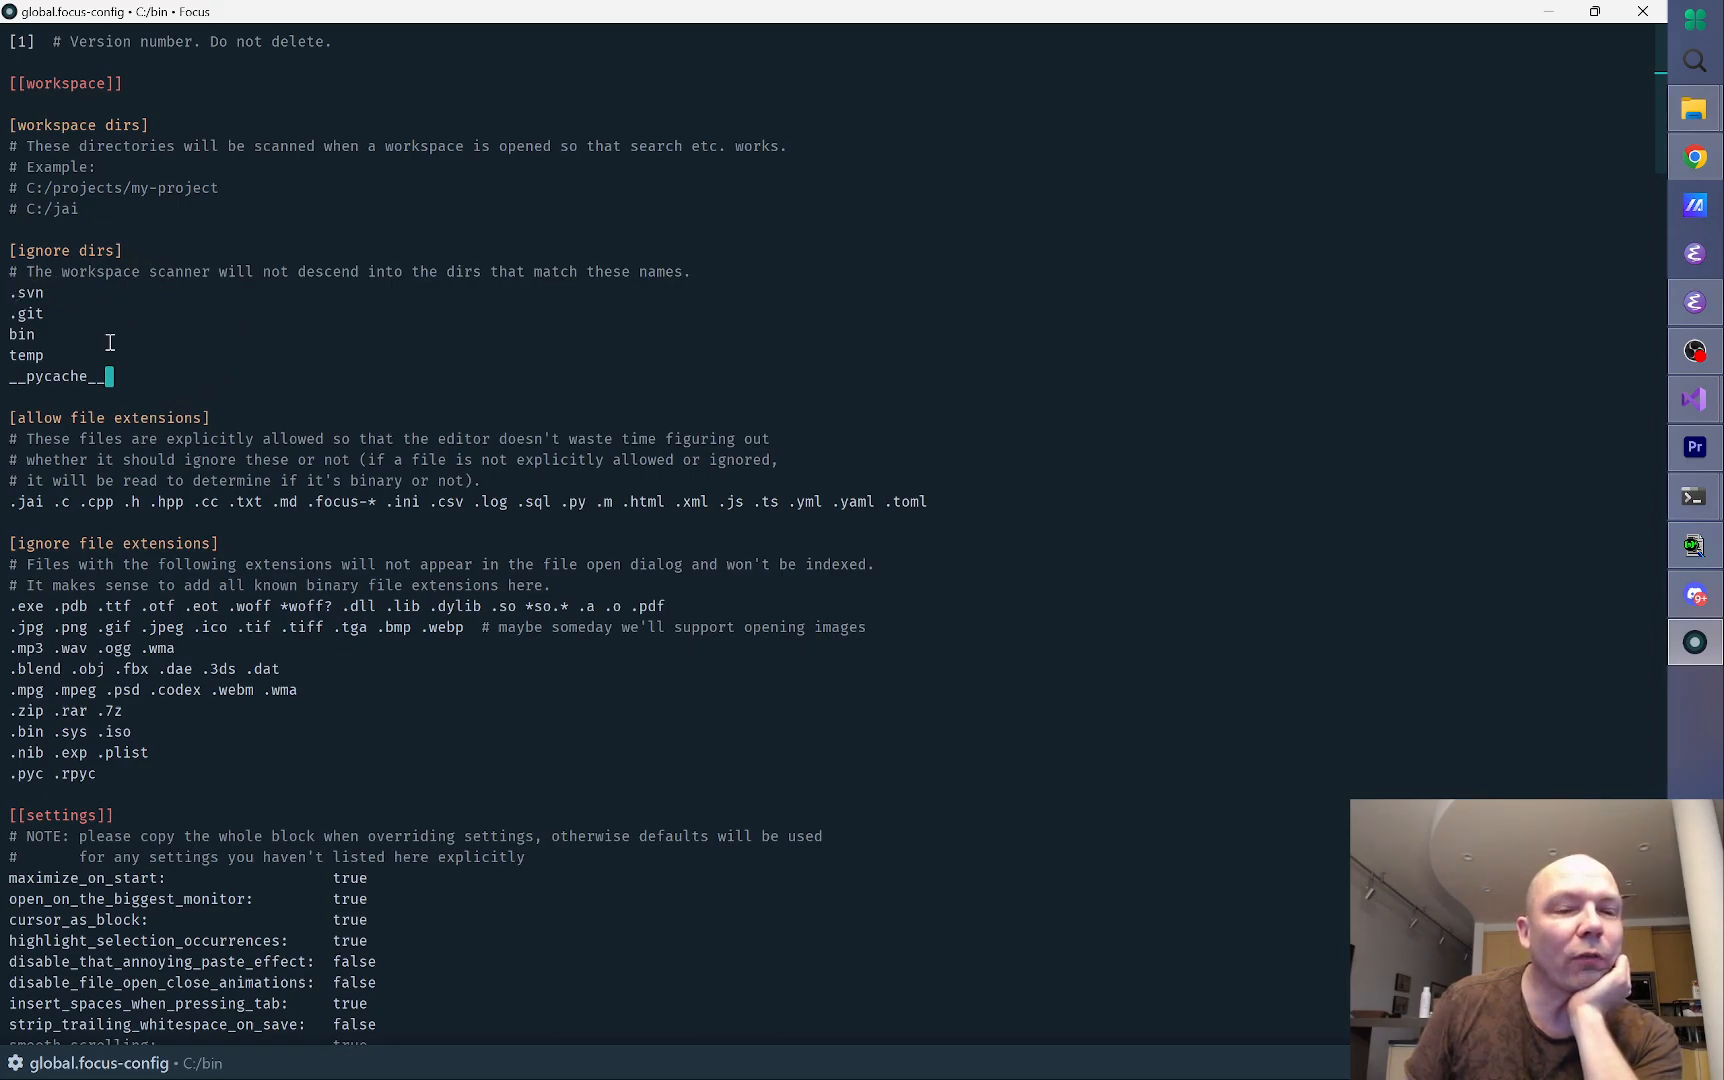
mouse_move(145, 339)
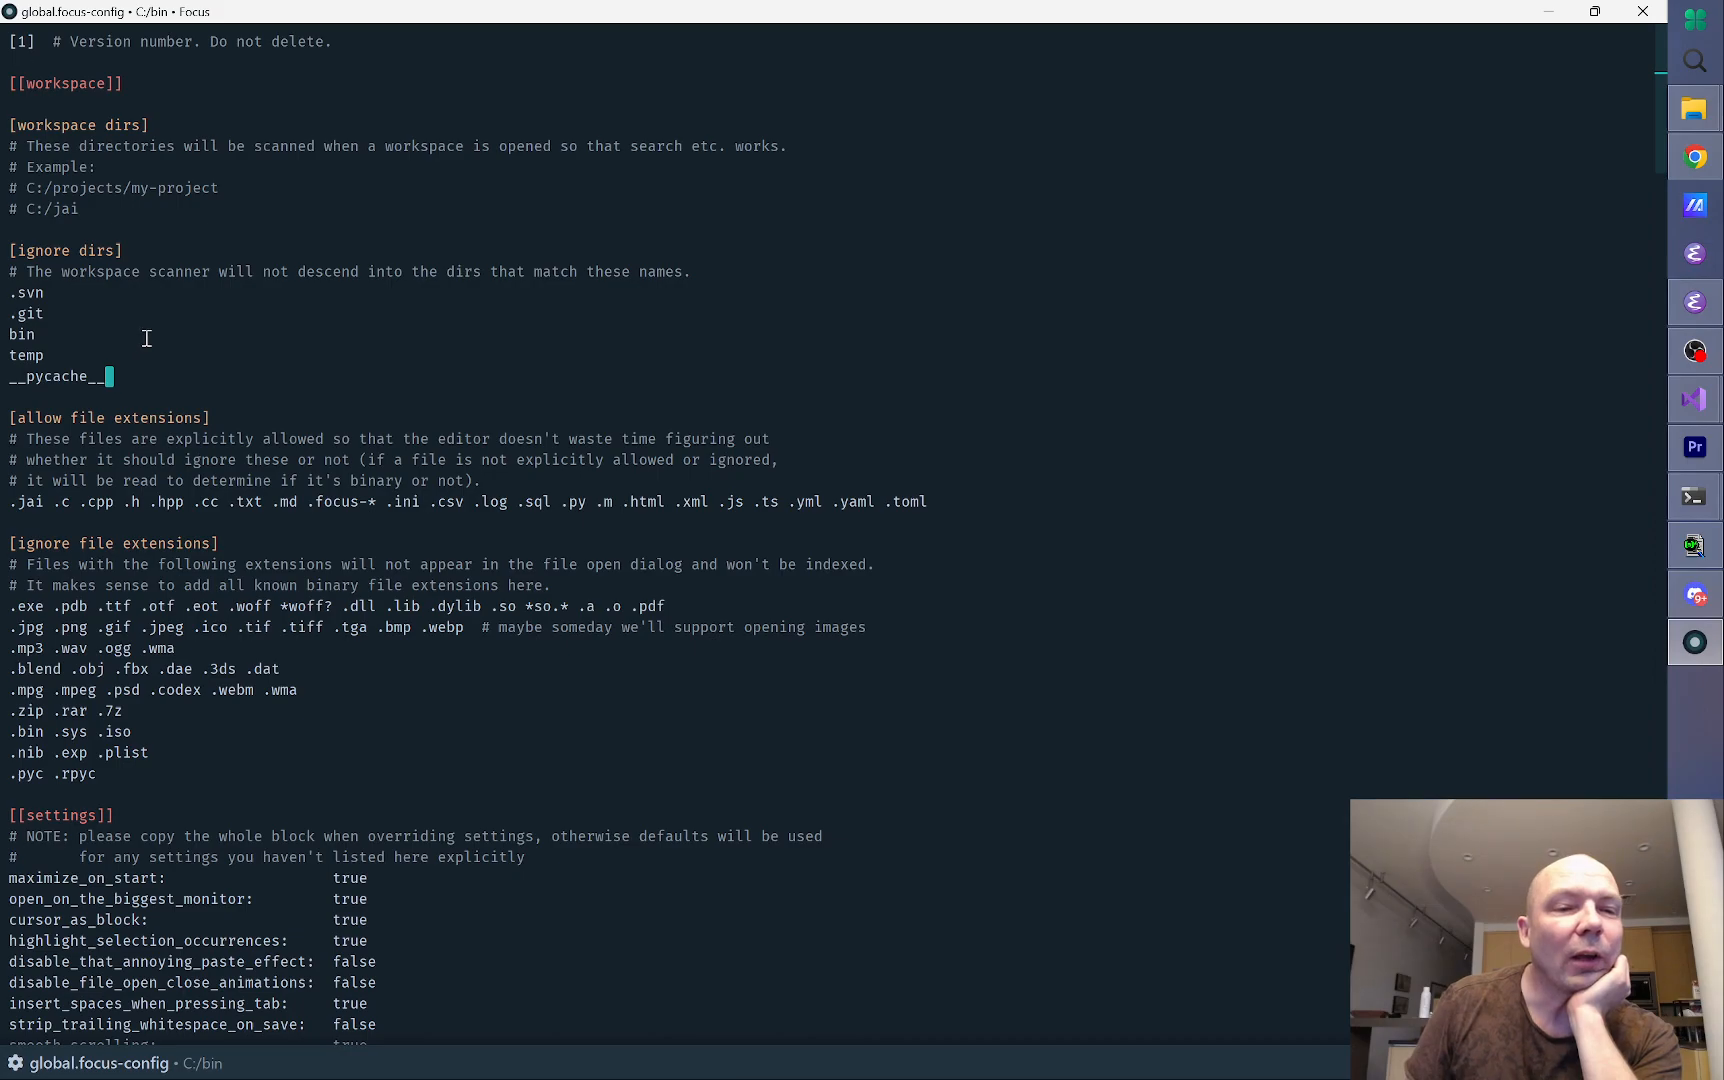
mouse_move(203, 342)
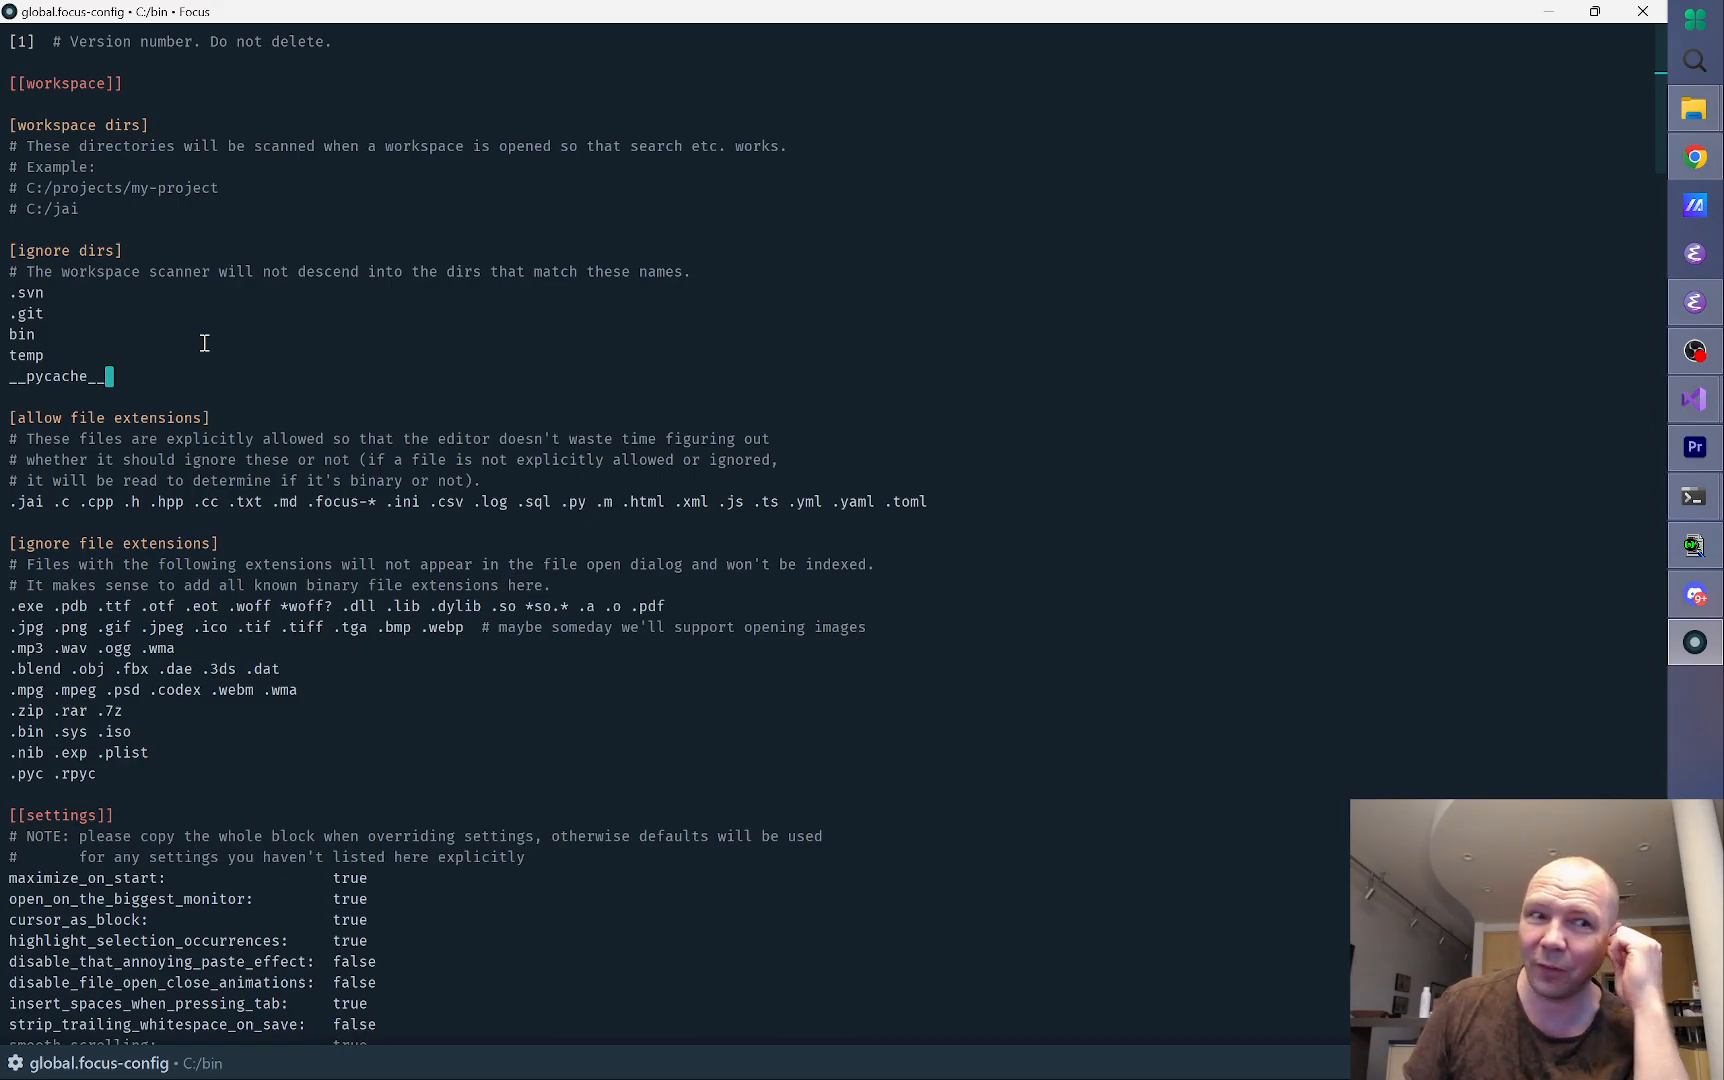
mouse_move(137, 324)
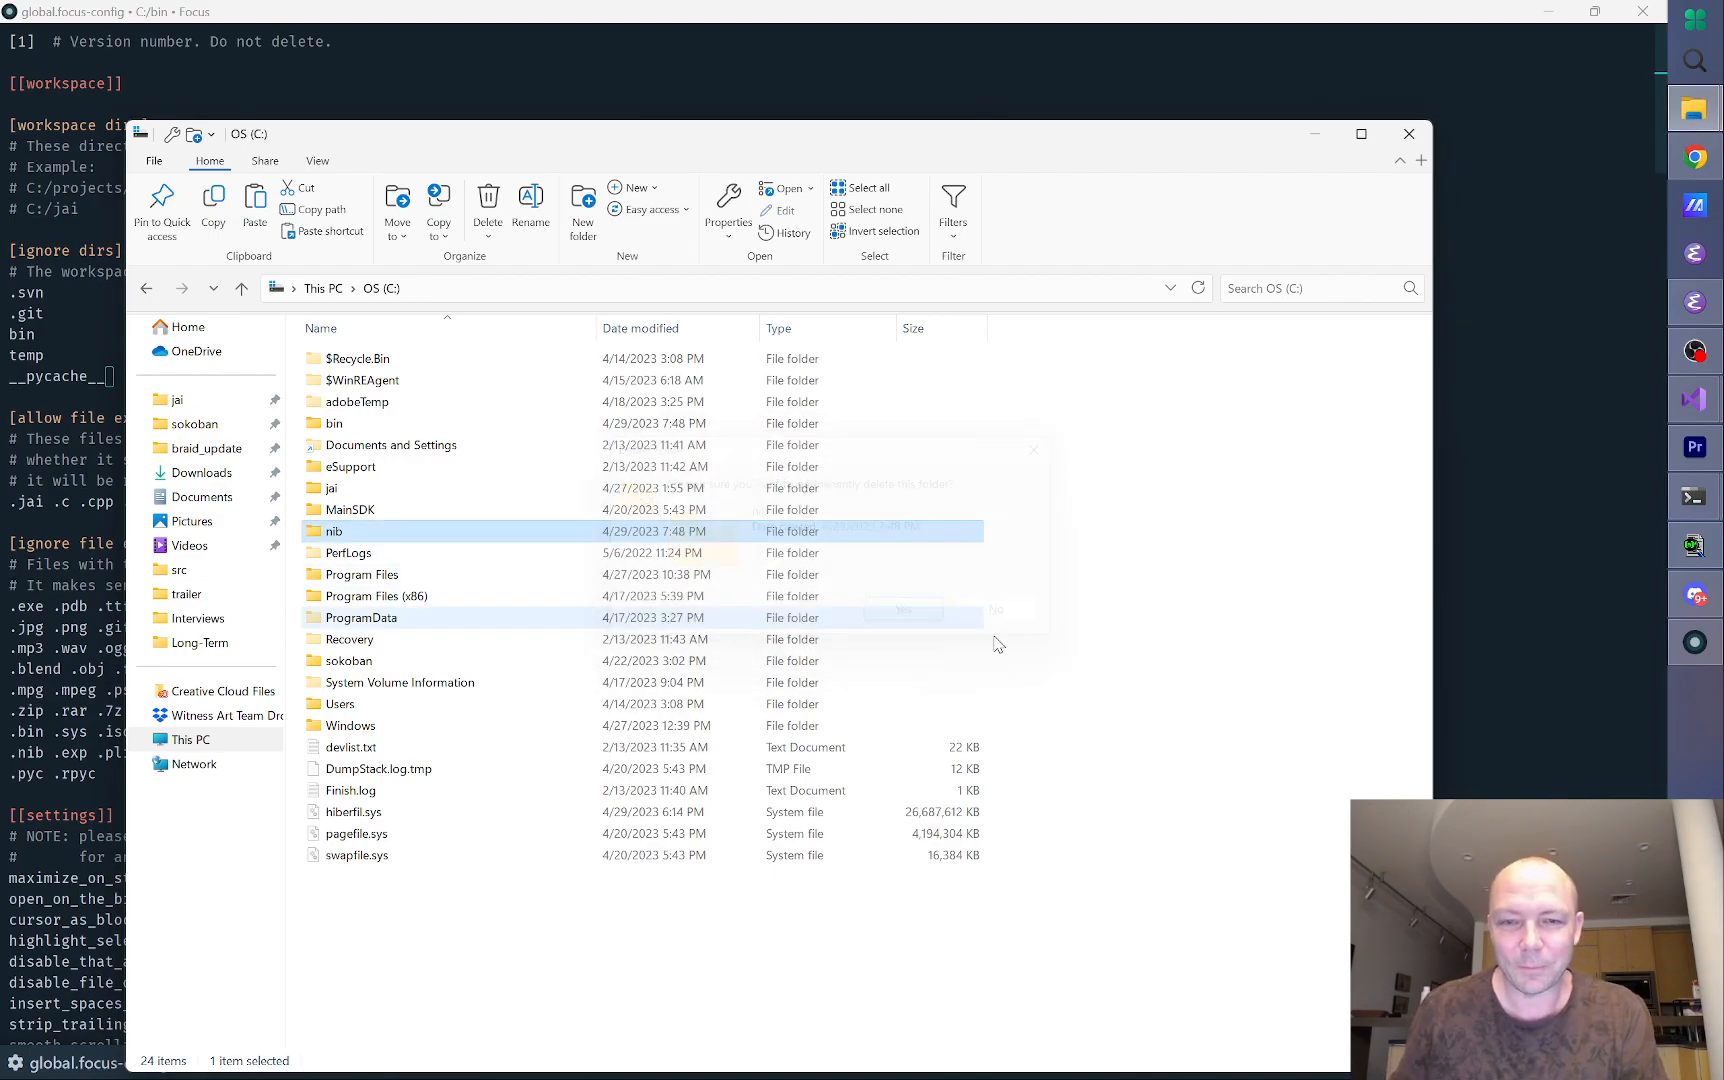
click(1408, 133)
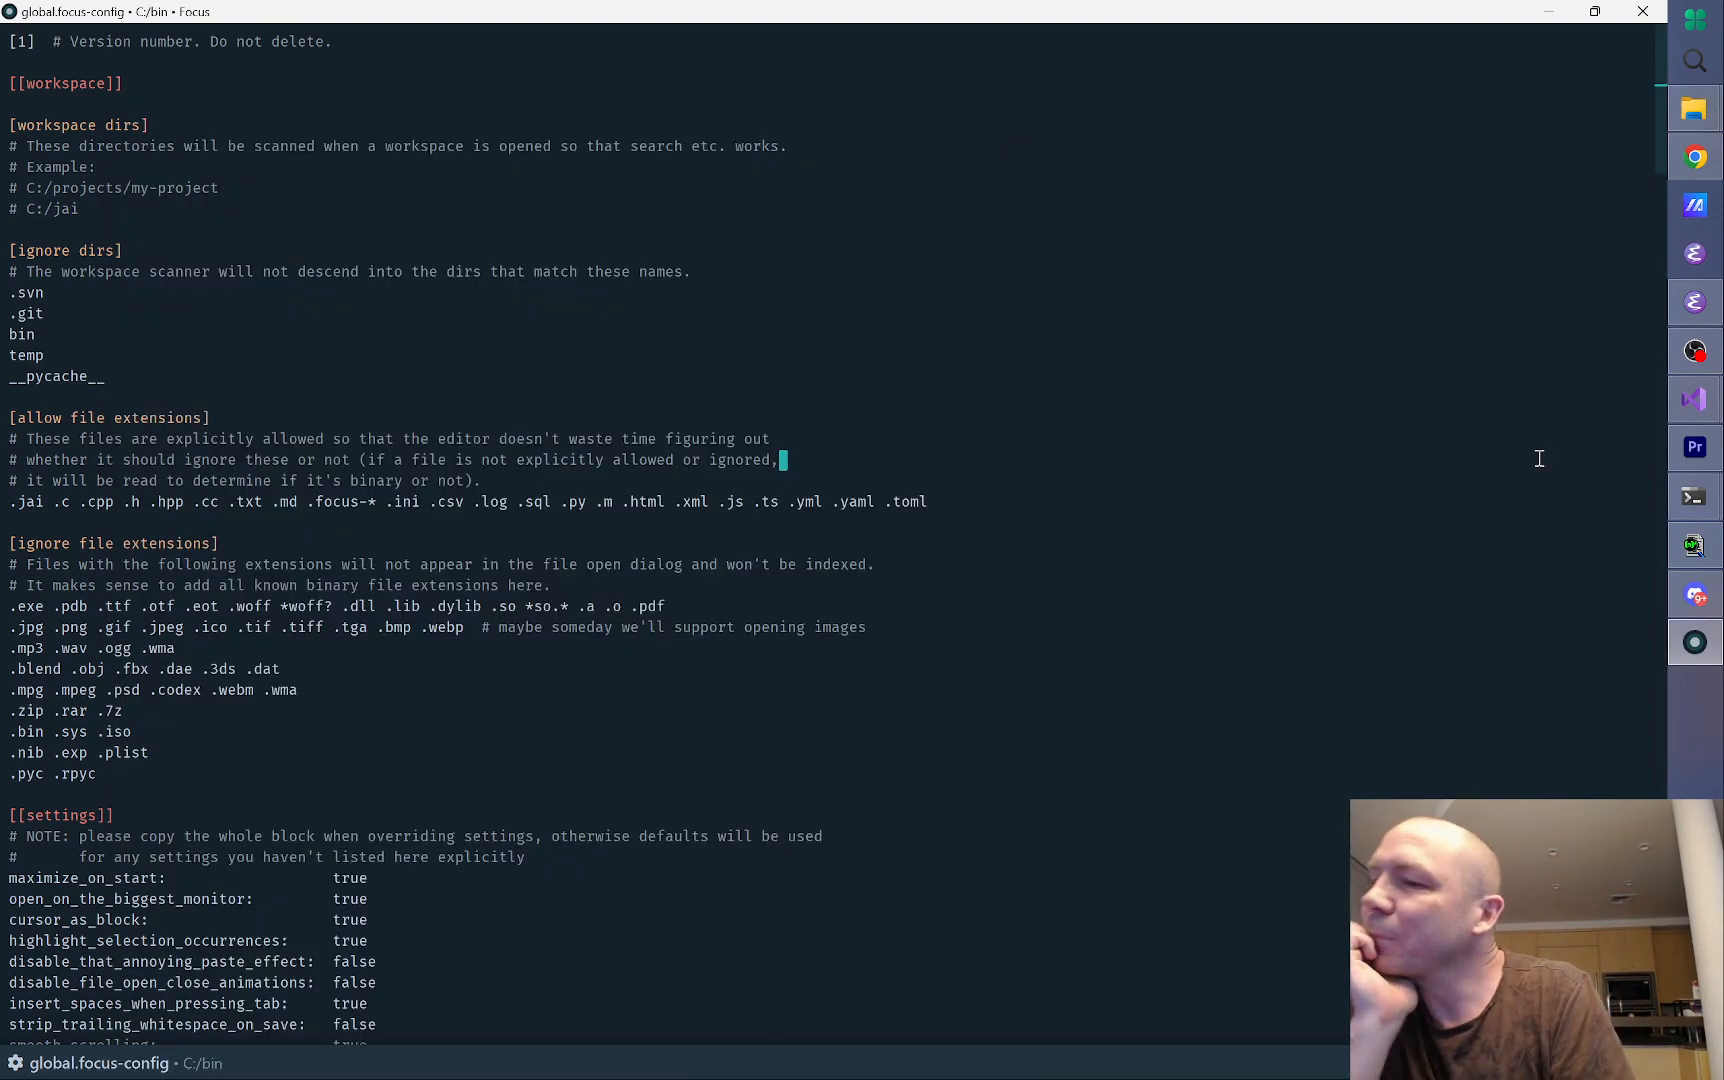